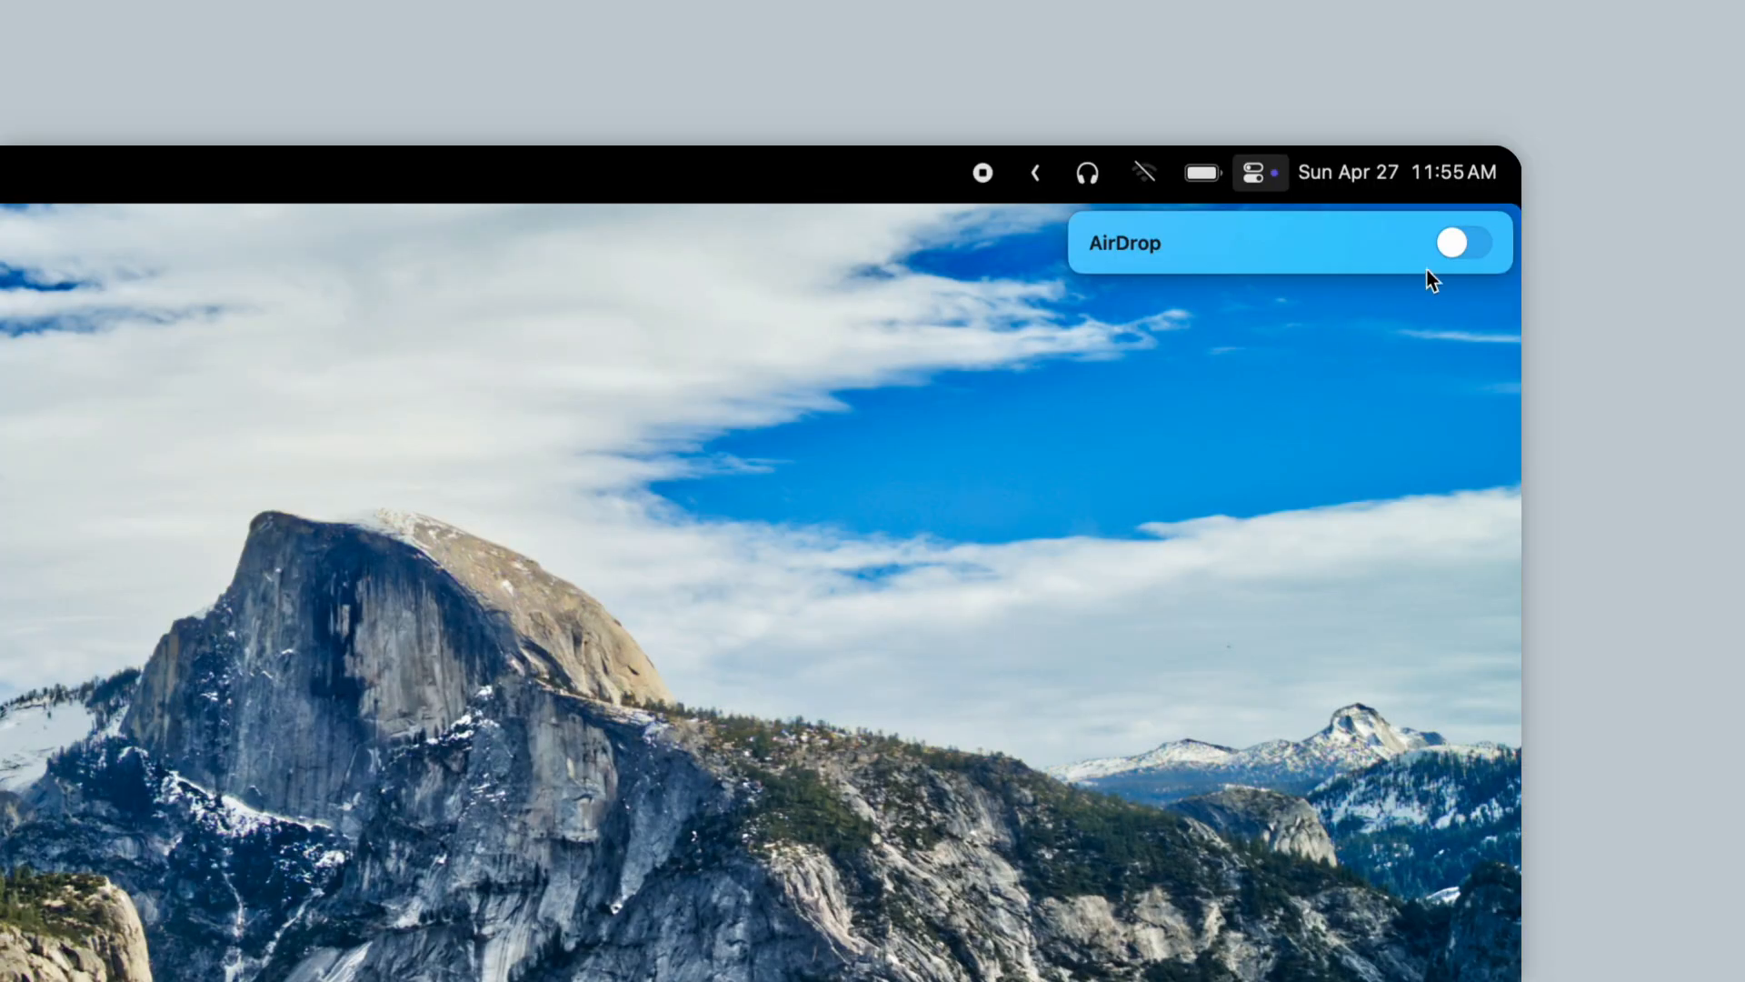
# Switch AirDrop off in Control Center
pyautogui.click(1463, 243)
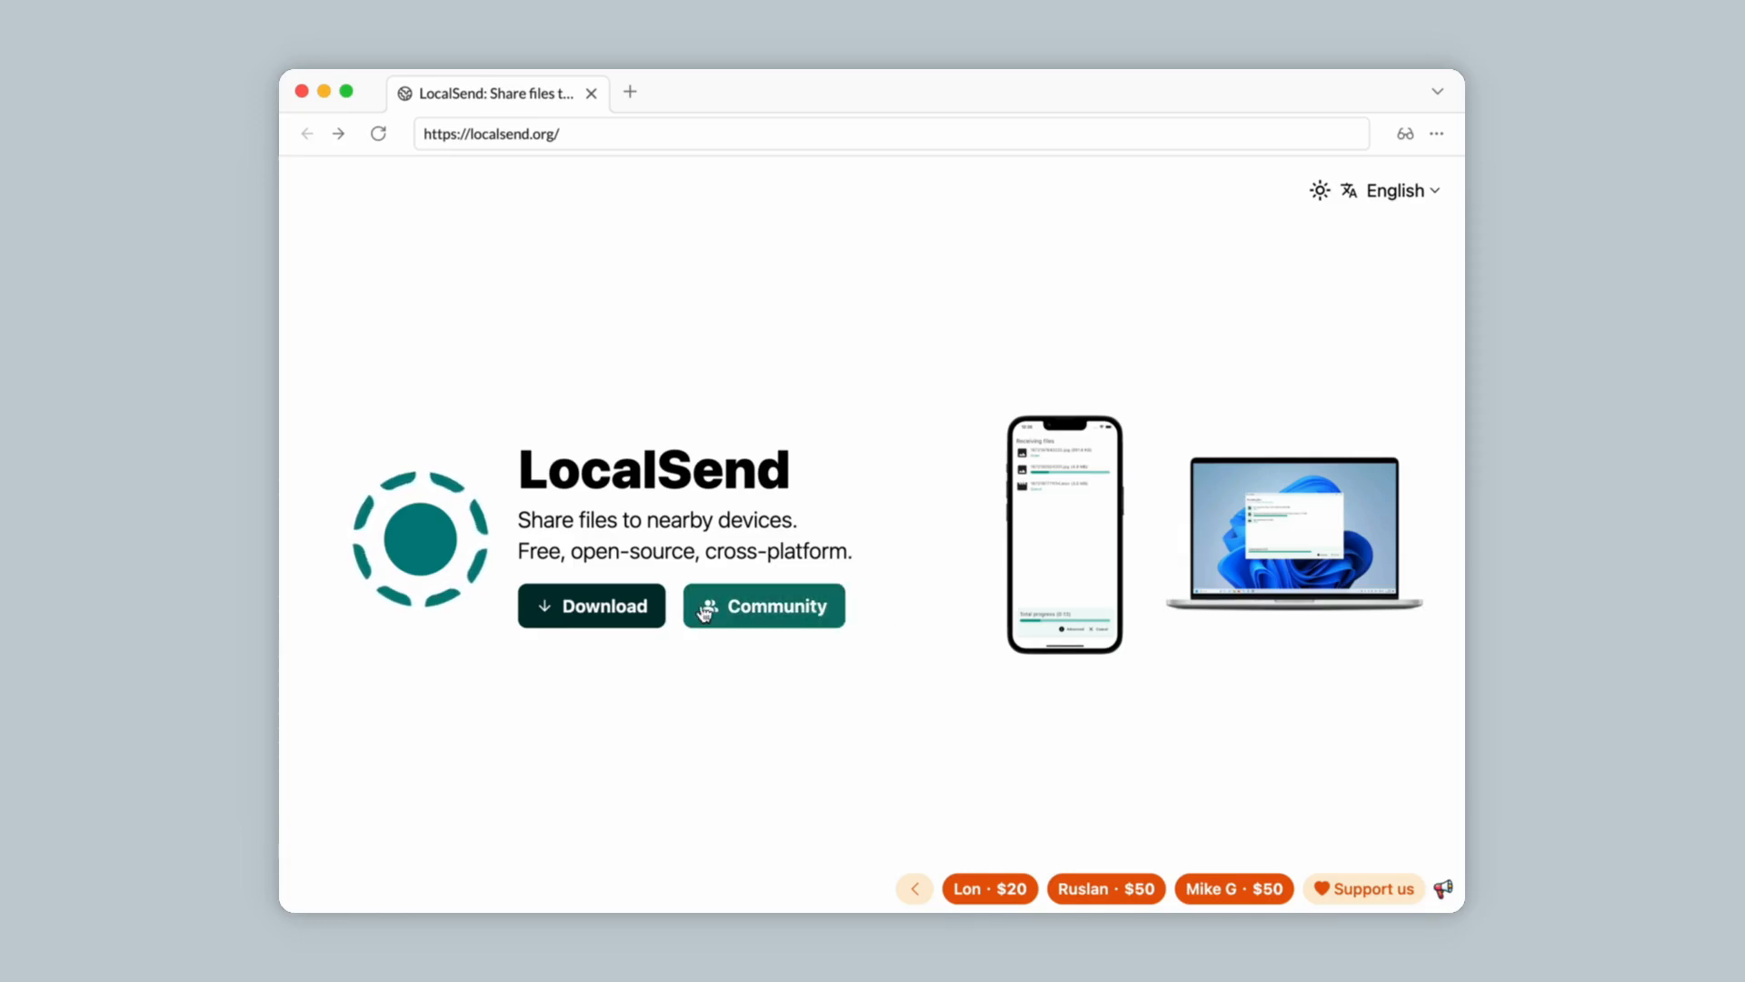
# Open localsend.org's Downloads page and pick the macOS App Store option
pyautogui.click(591, 605)
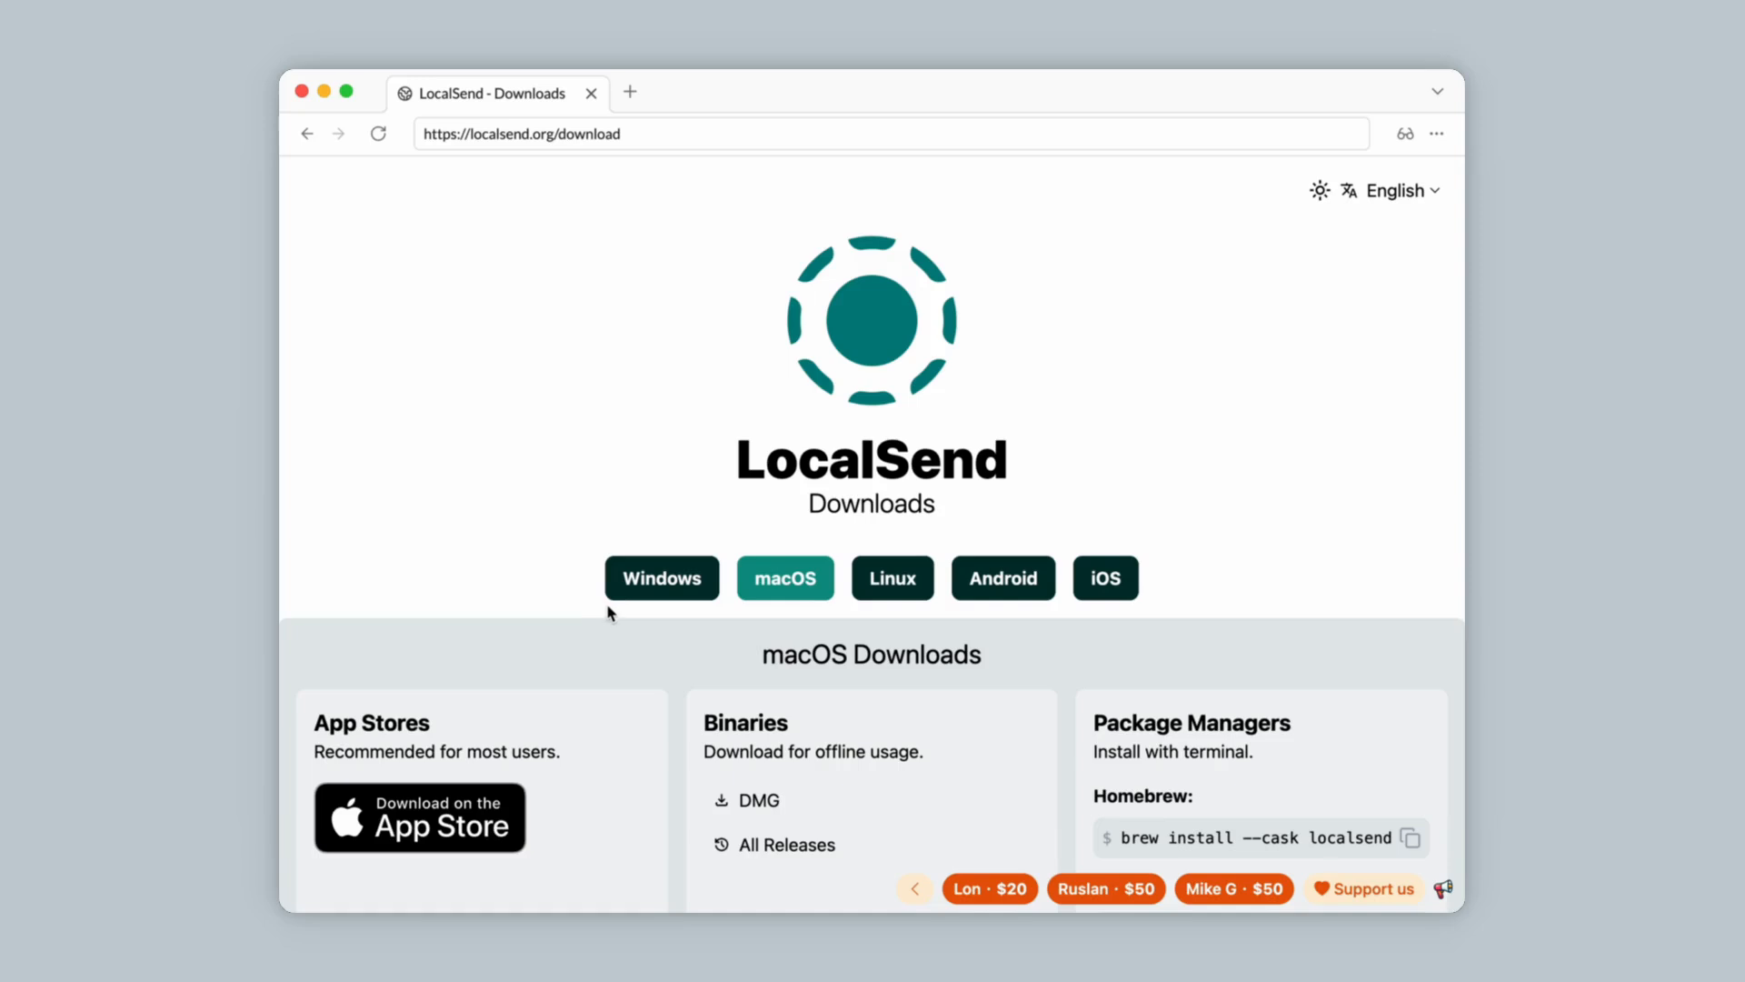
pyautogui.scroll(-3)
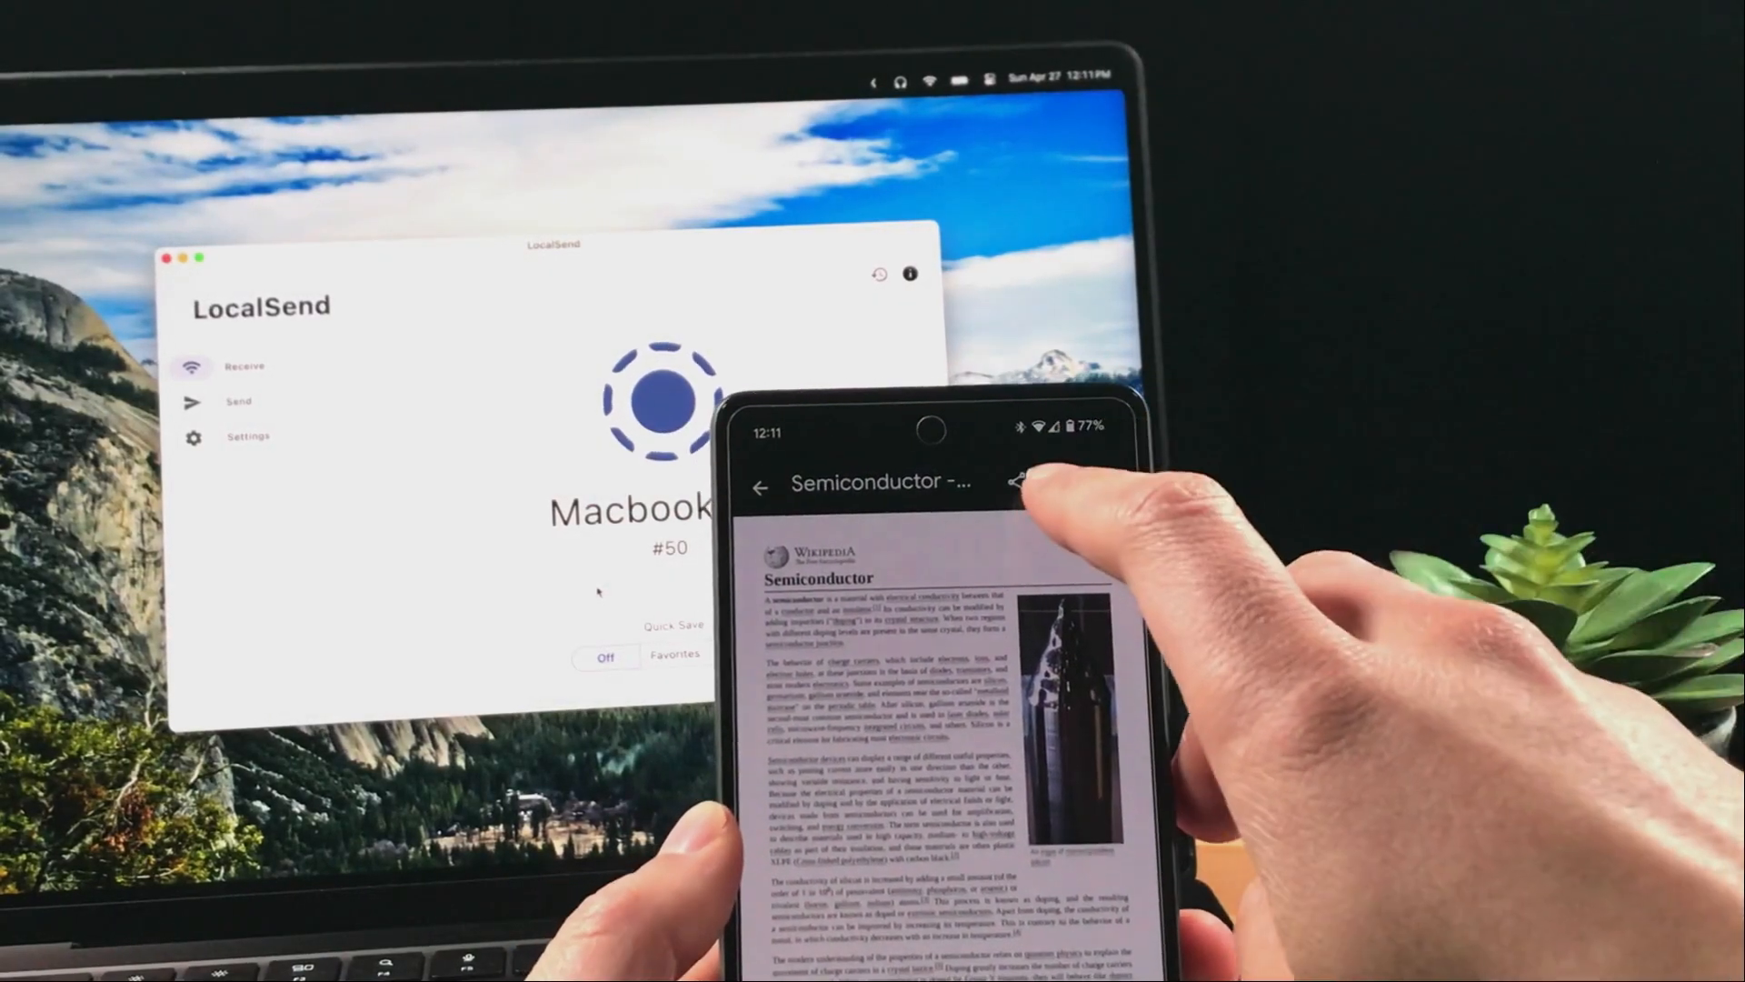
pyautogui.click(1015, 484)
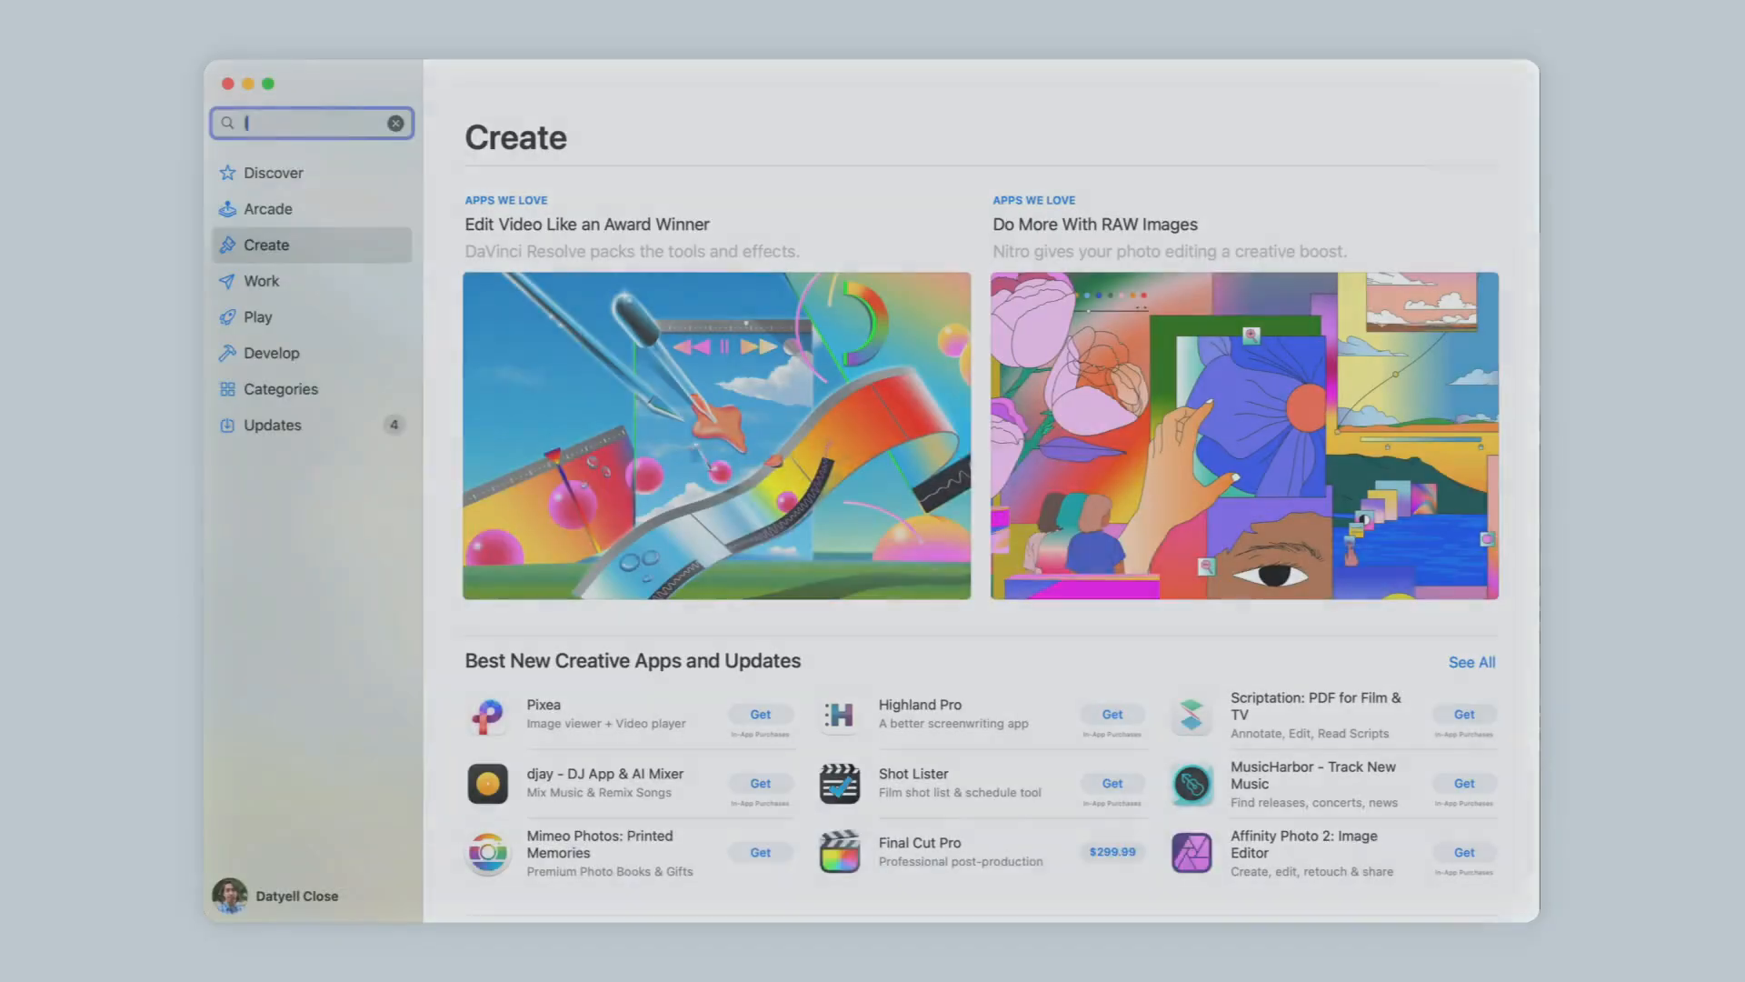
# Search the App Store for 'localsend', open its listing, and launch the app
pyautogui.write('localsend')
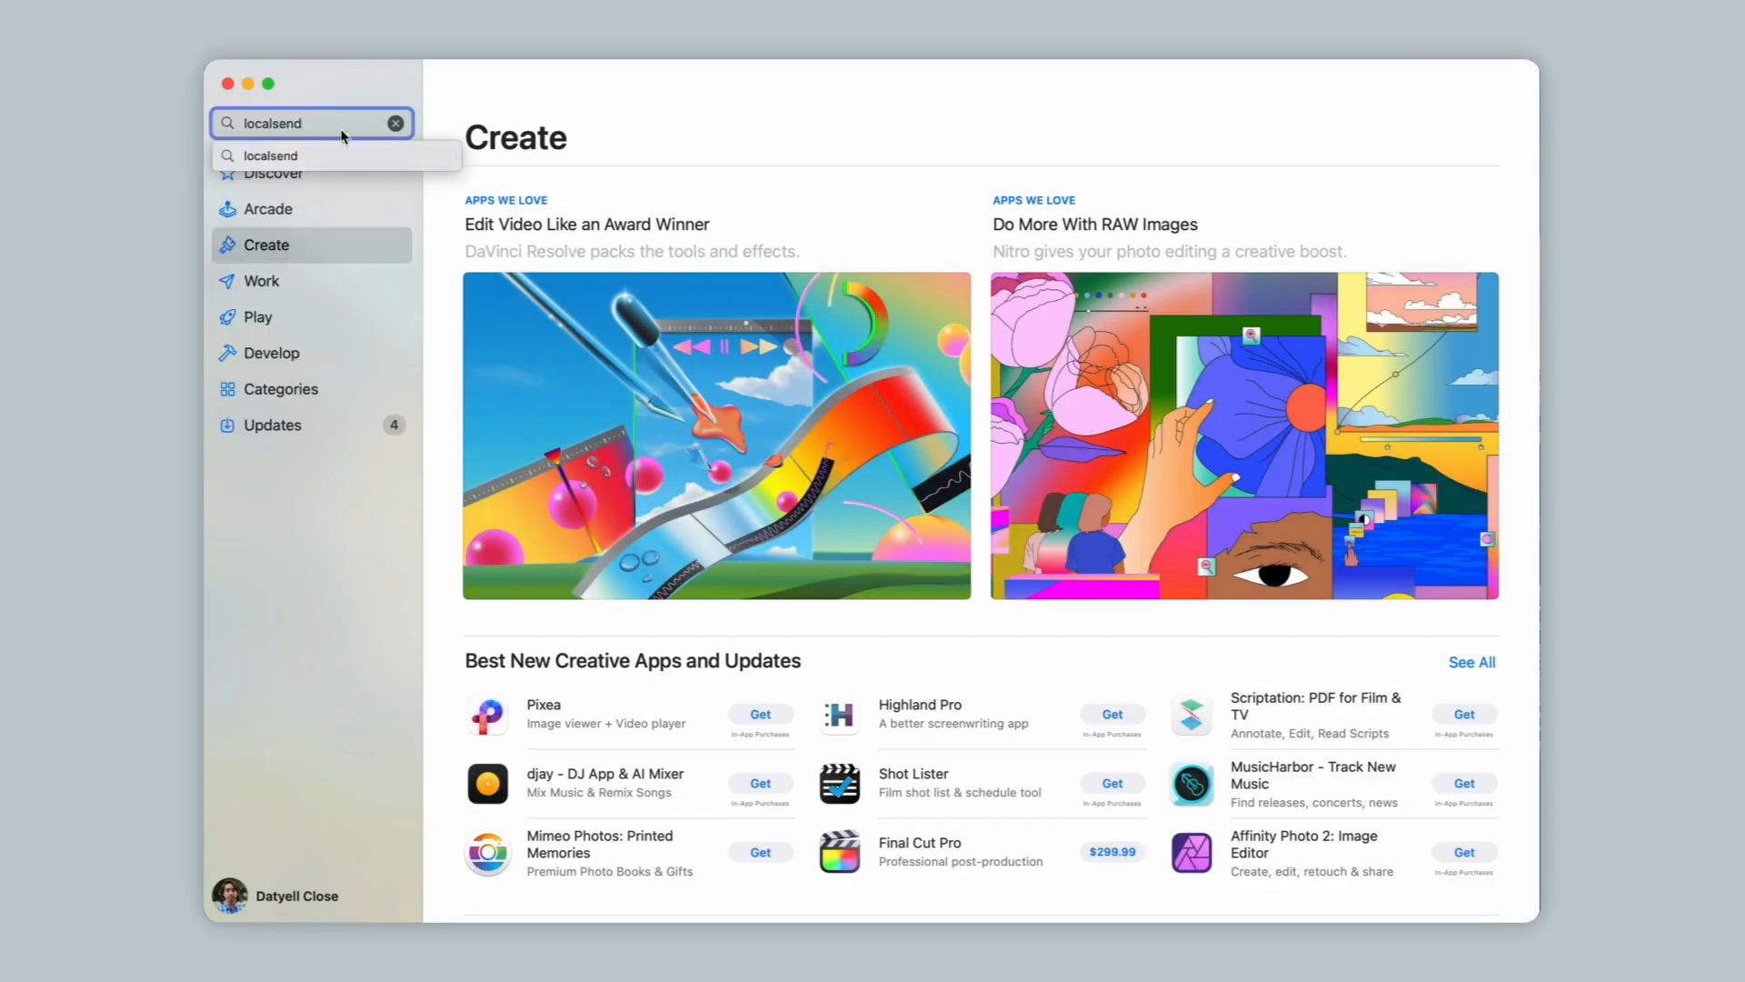
pyautogui.press('Enter')
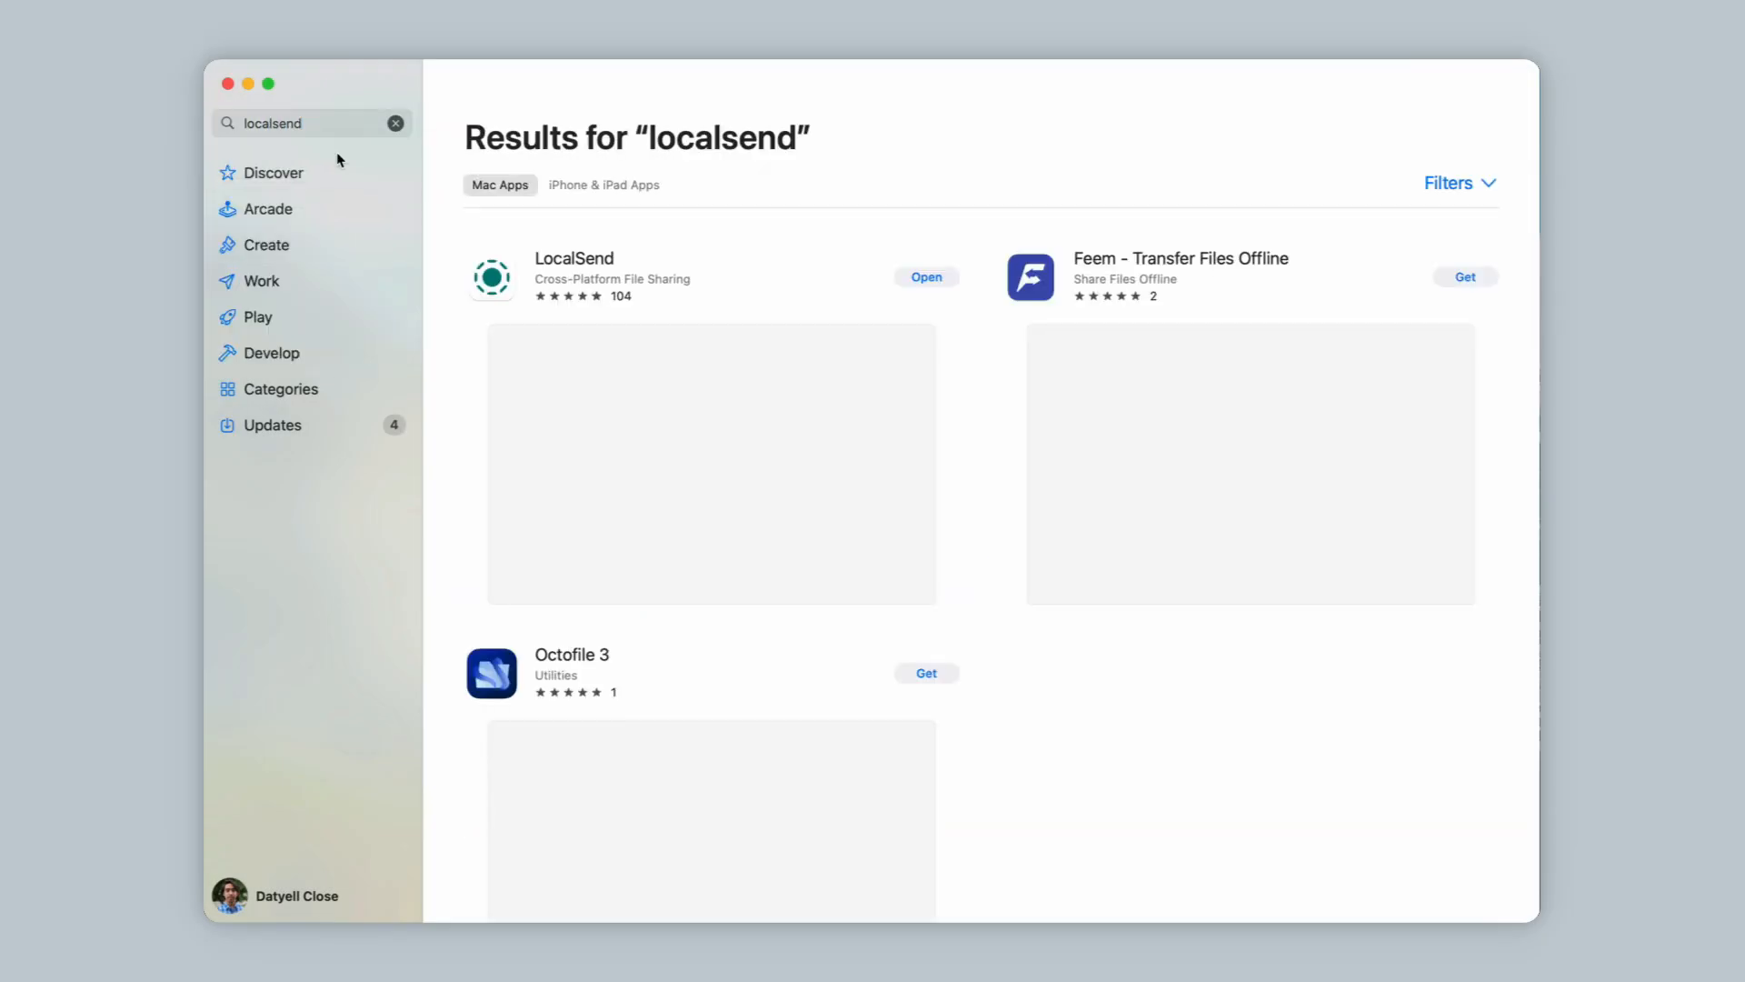
pyautogui.click(573, 258)
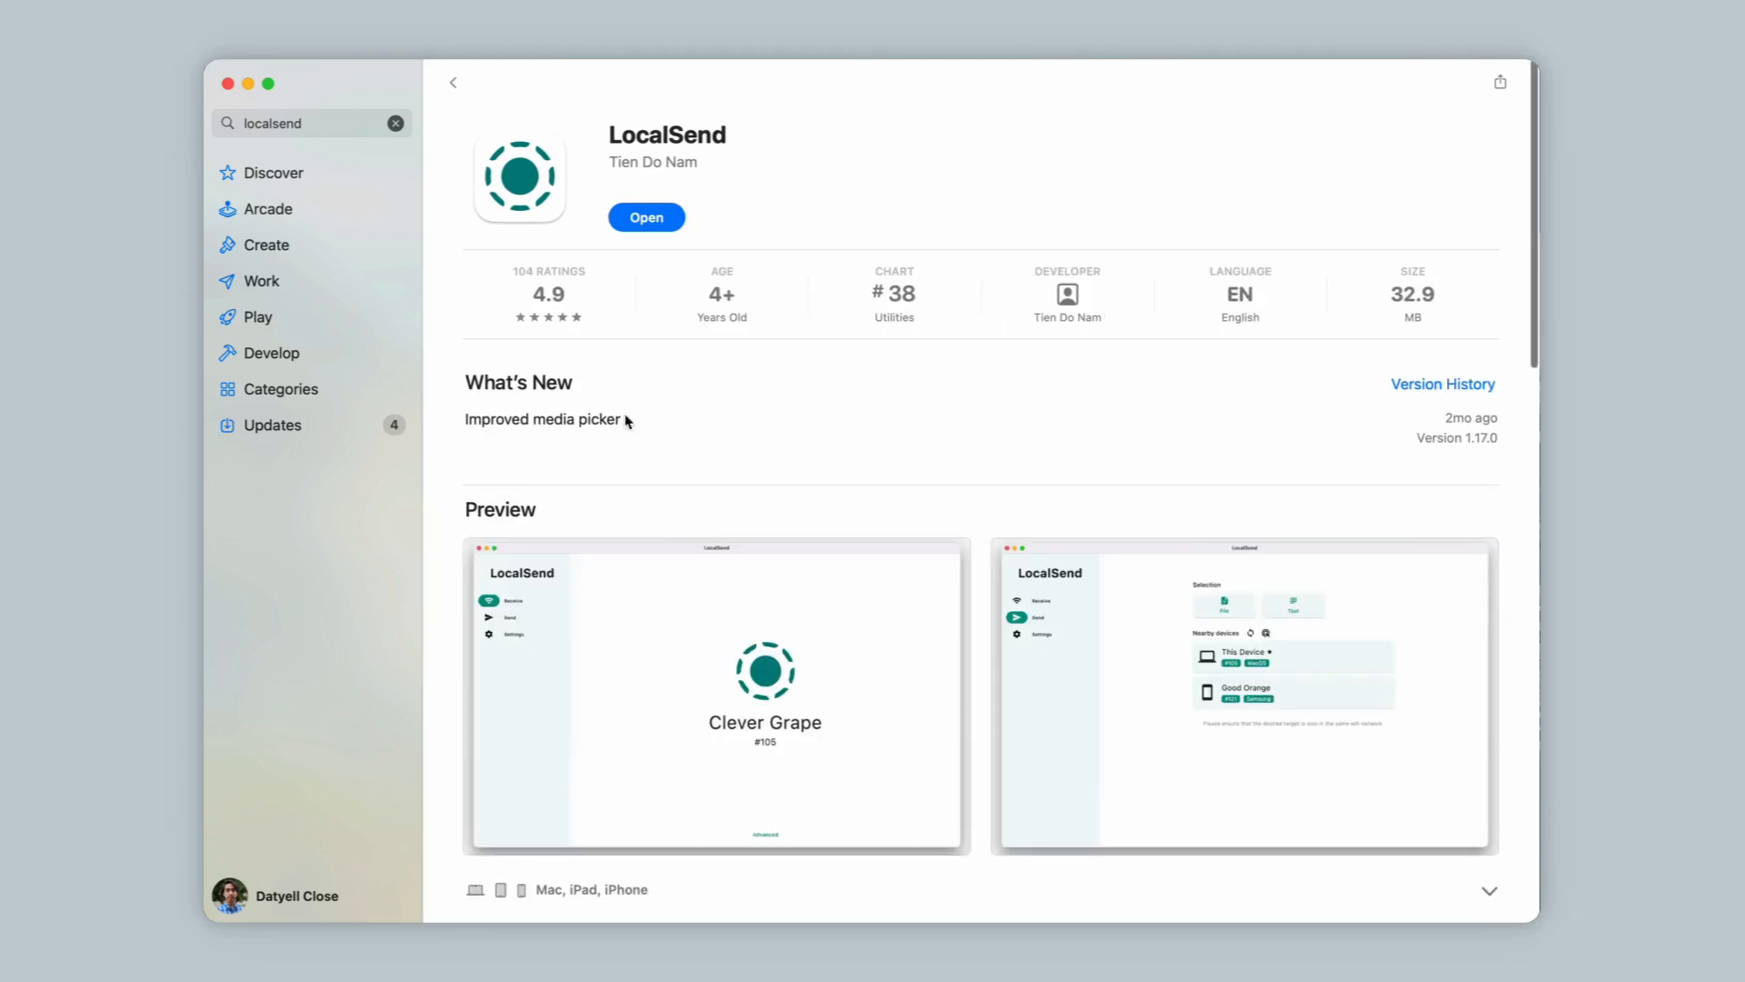
pyautogui.click(645, 218)
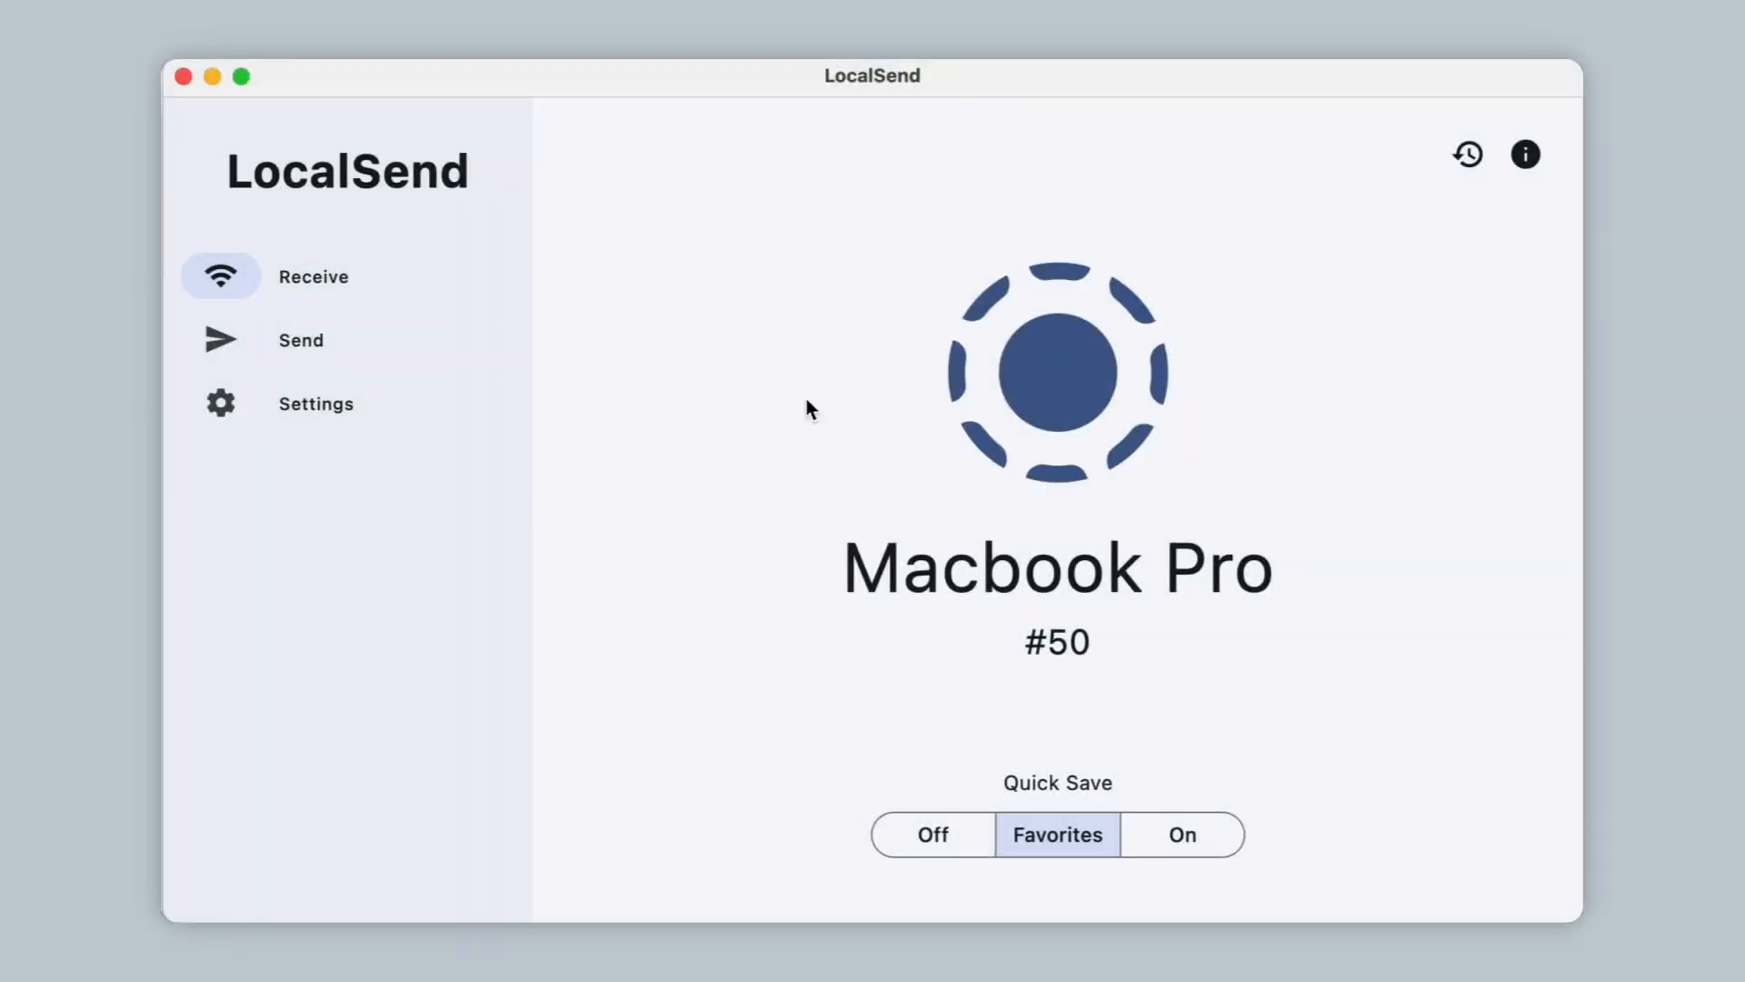
# Enable 'Minimize to the System Tray/Menu Bar when closing' in LocalSend settings
pyautogui.click(316, 402)
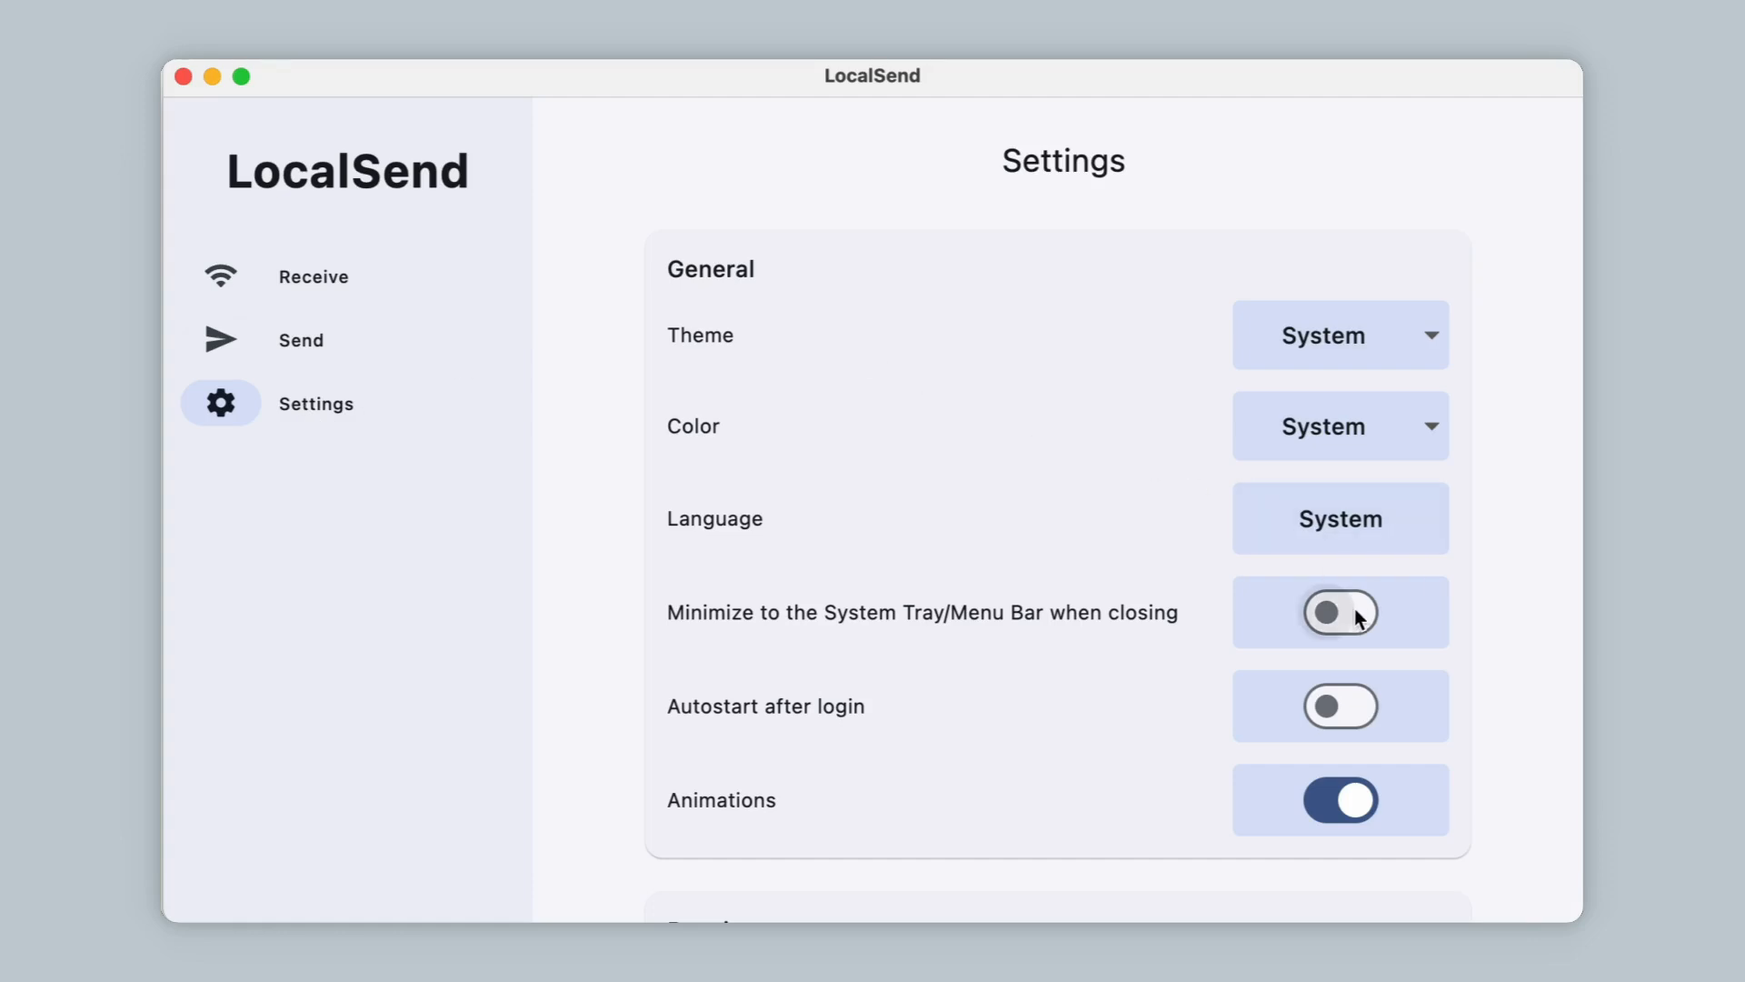
pyautogui.click(1340, 706)
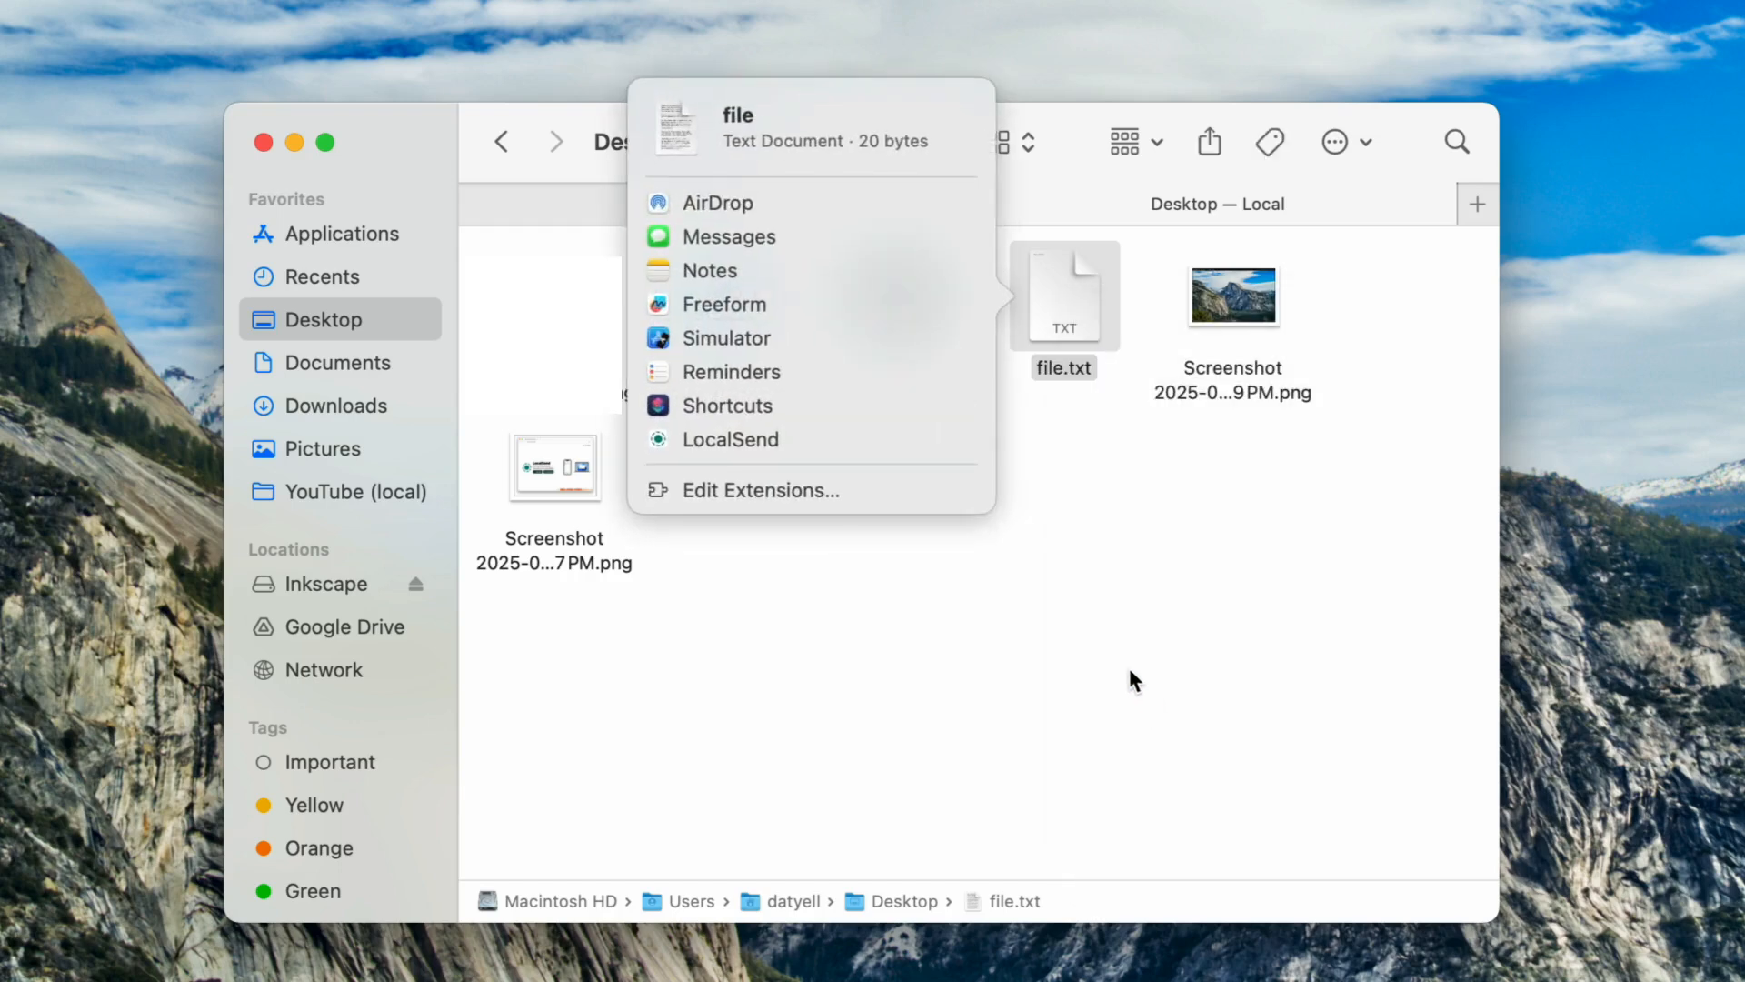
pyautogui.moveTo(799, 406)
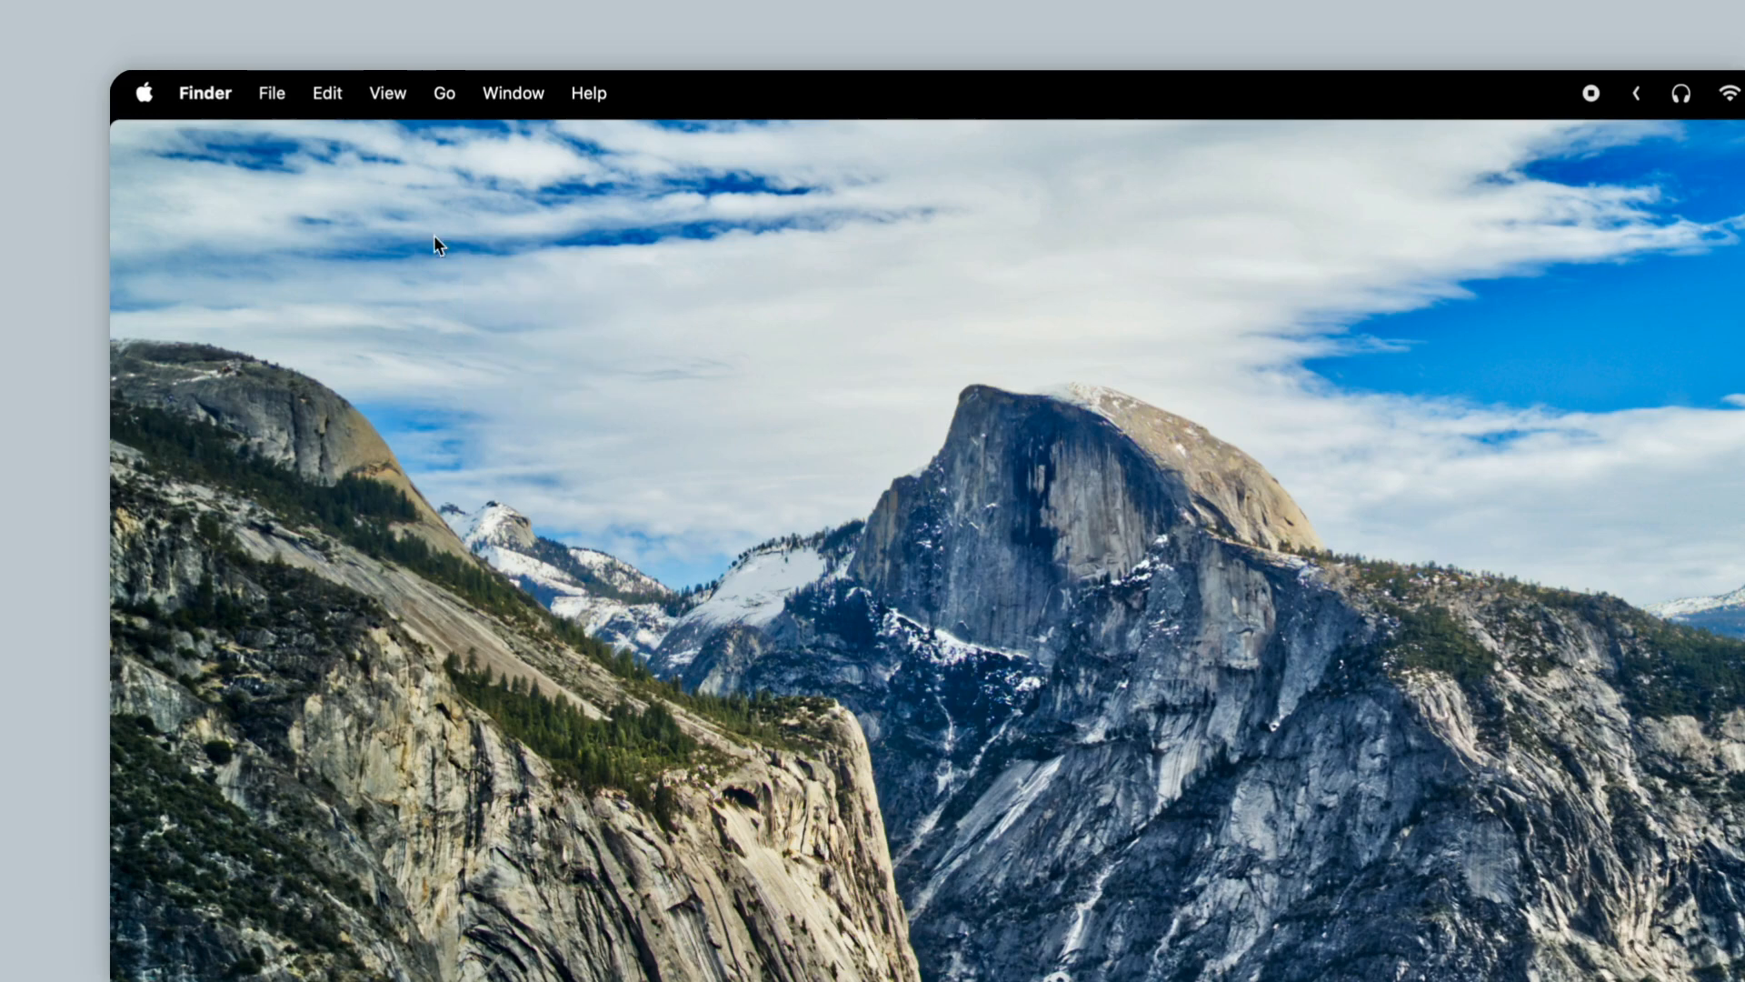
# Enable LocalSend under Sharing in Login Items & Extensions
pyautogui.click(143, 92)
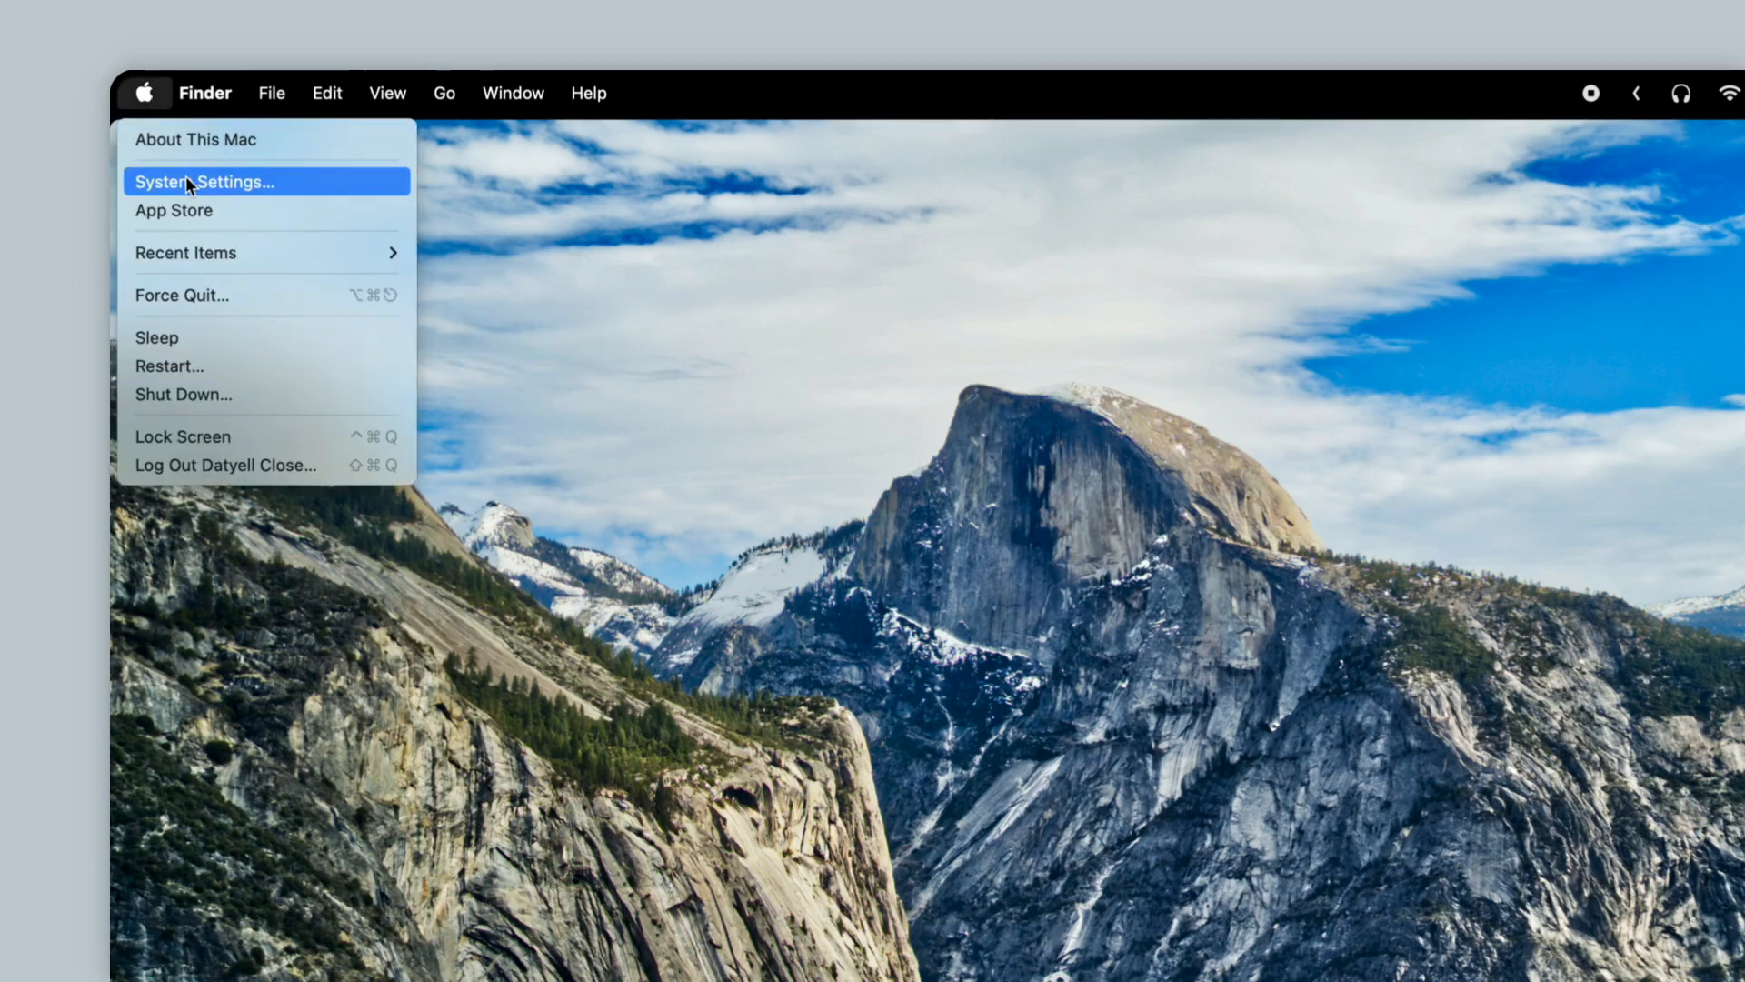
pyautogui.click(204, 181)
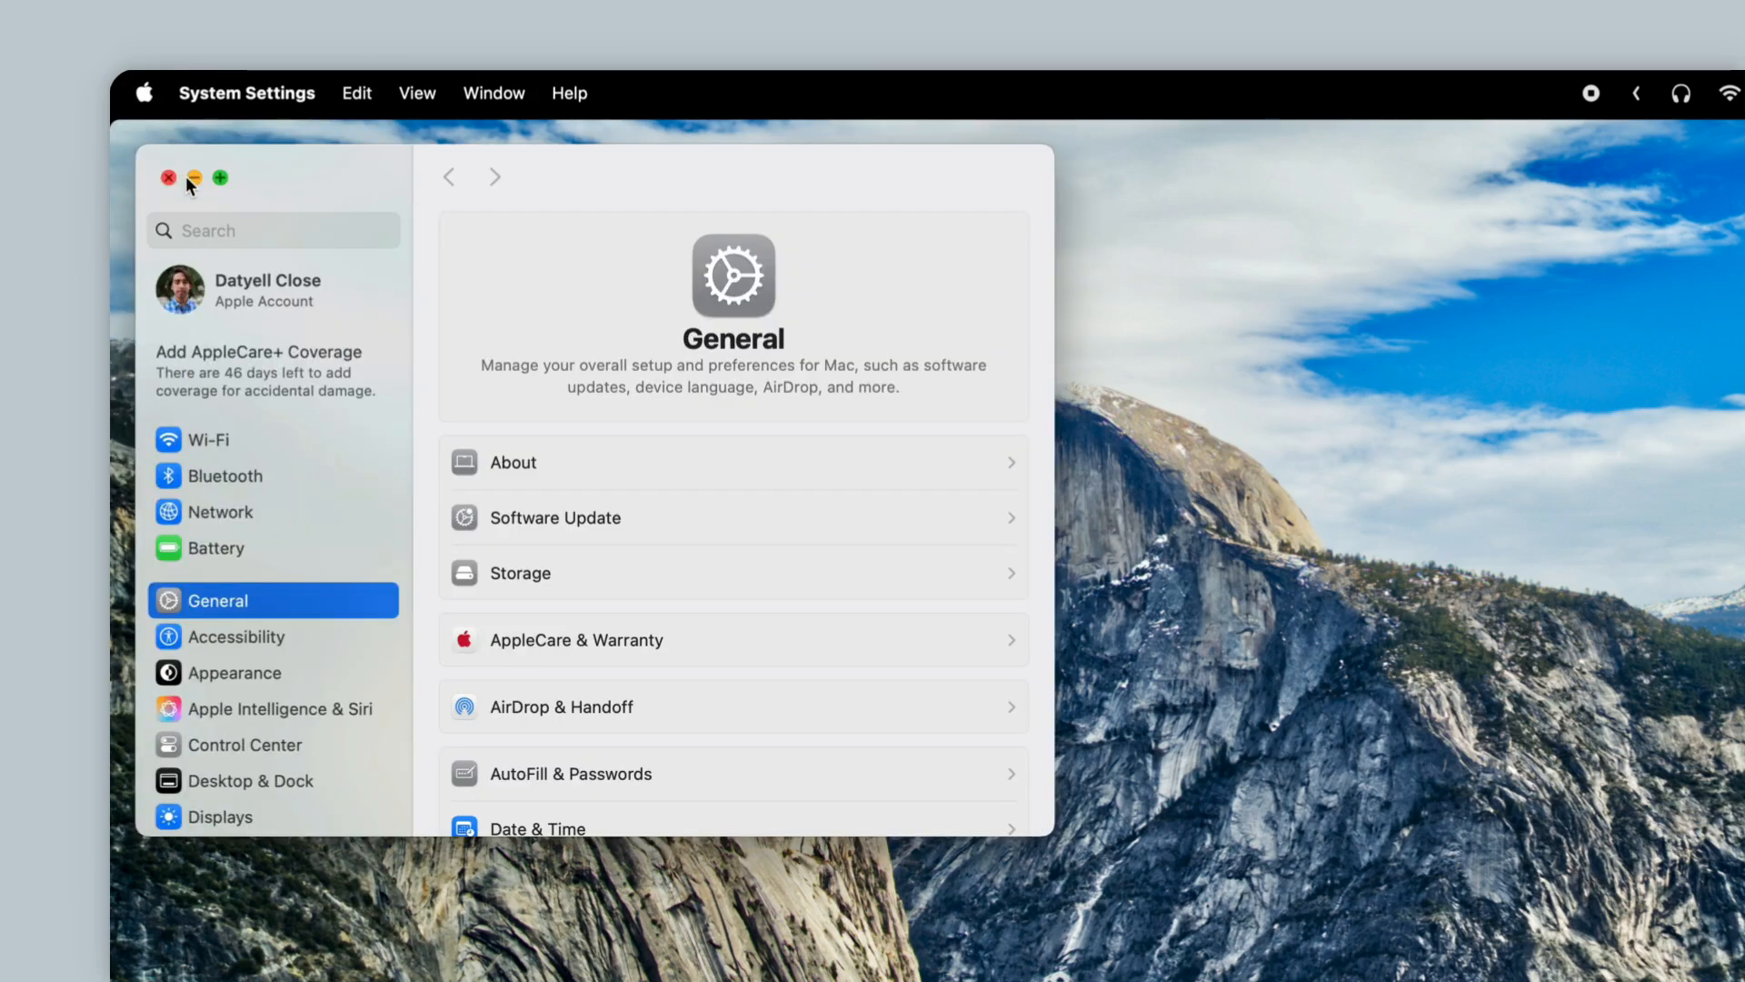
pyautogui.moveTo(612, 615)
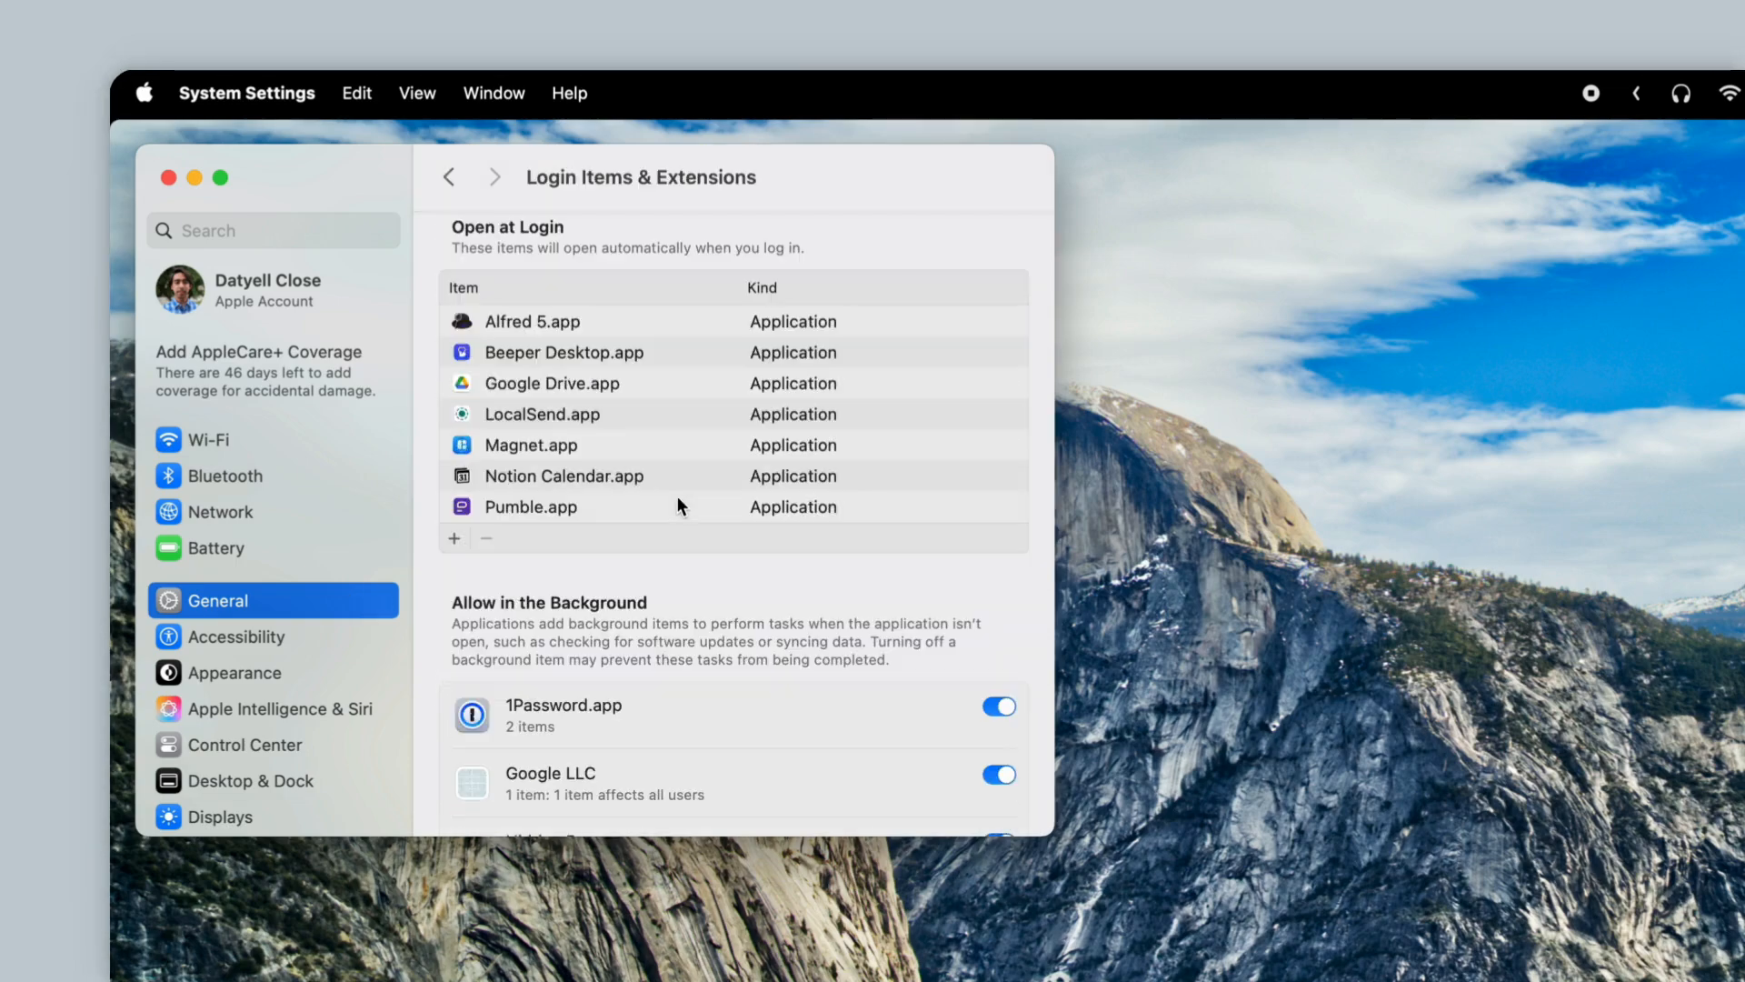
pyautogui.scroll(-3)
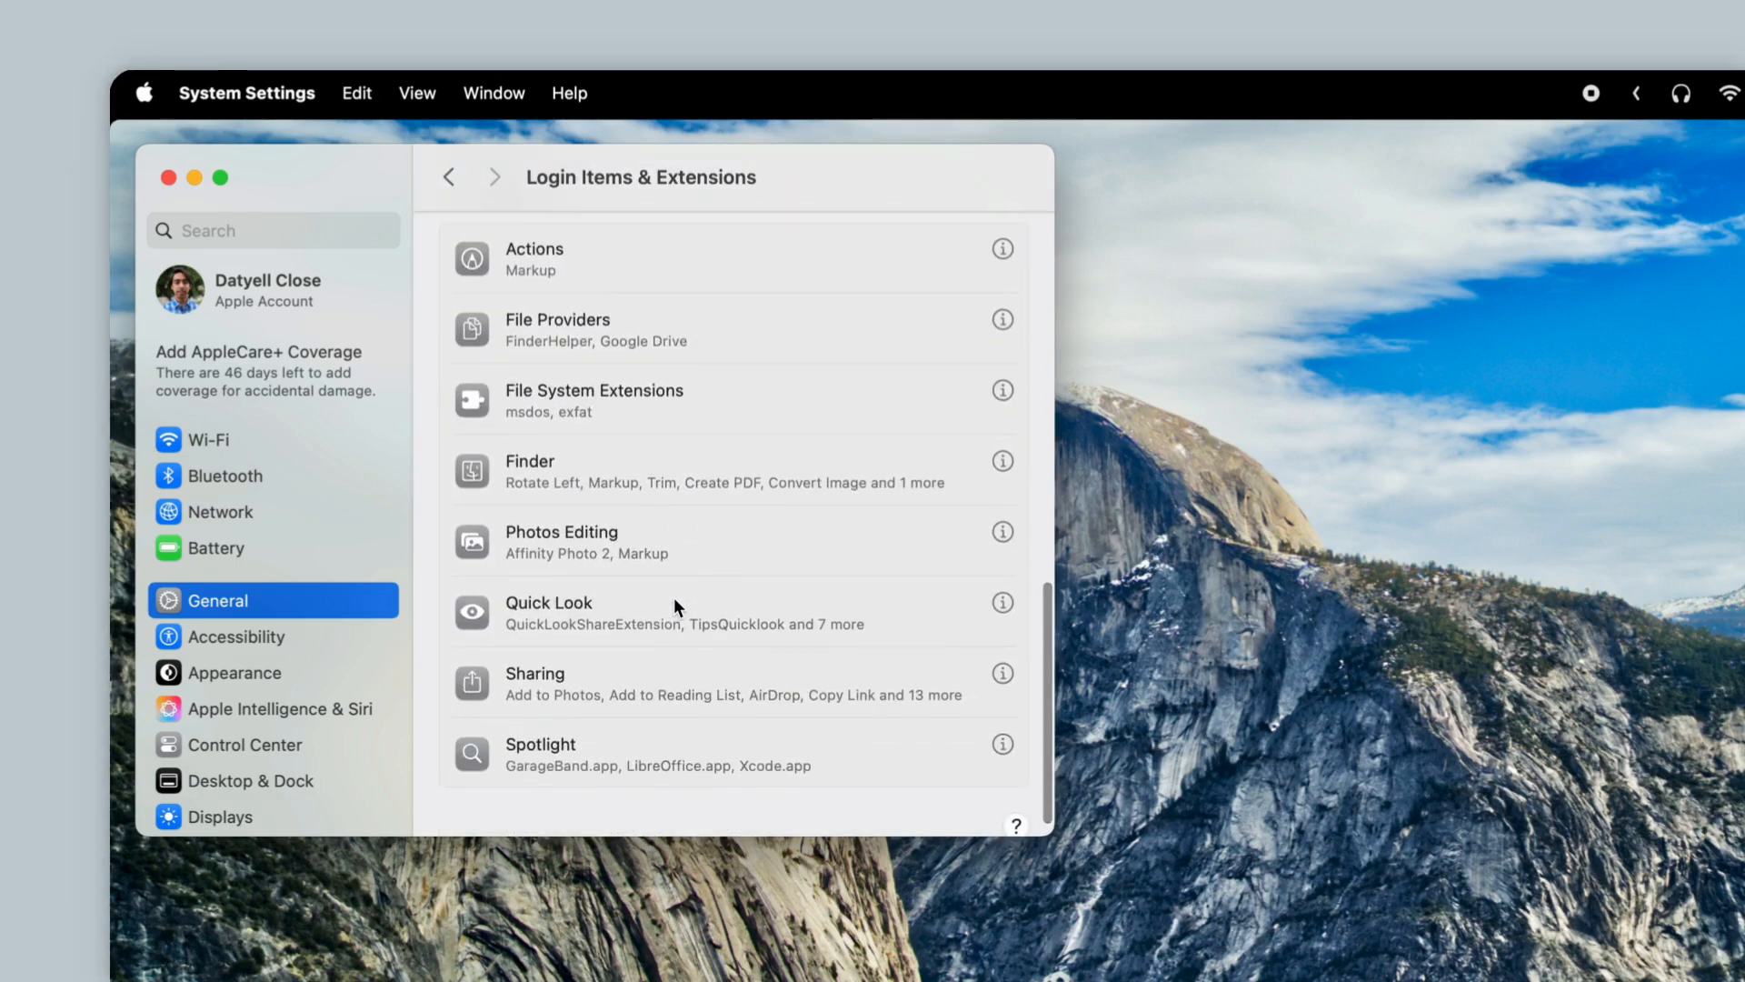
pyautogui.click(1001, 673)
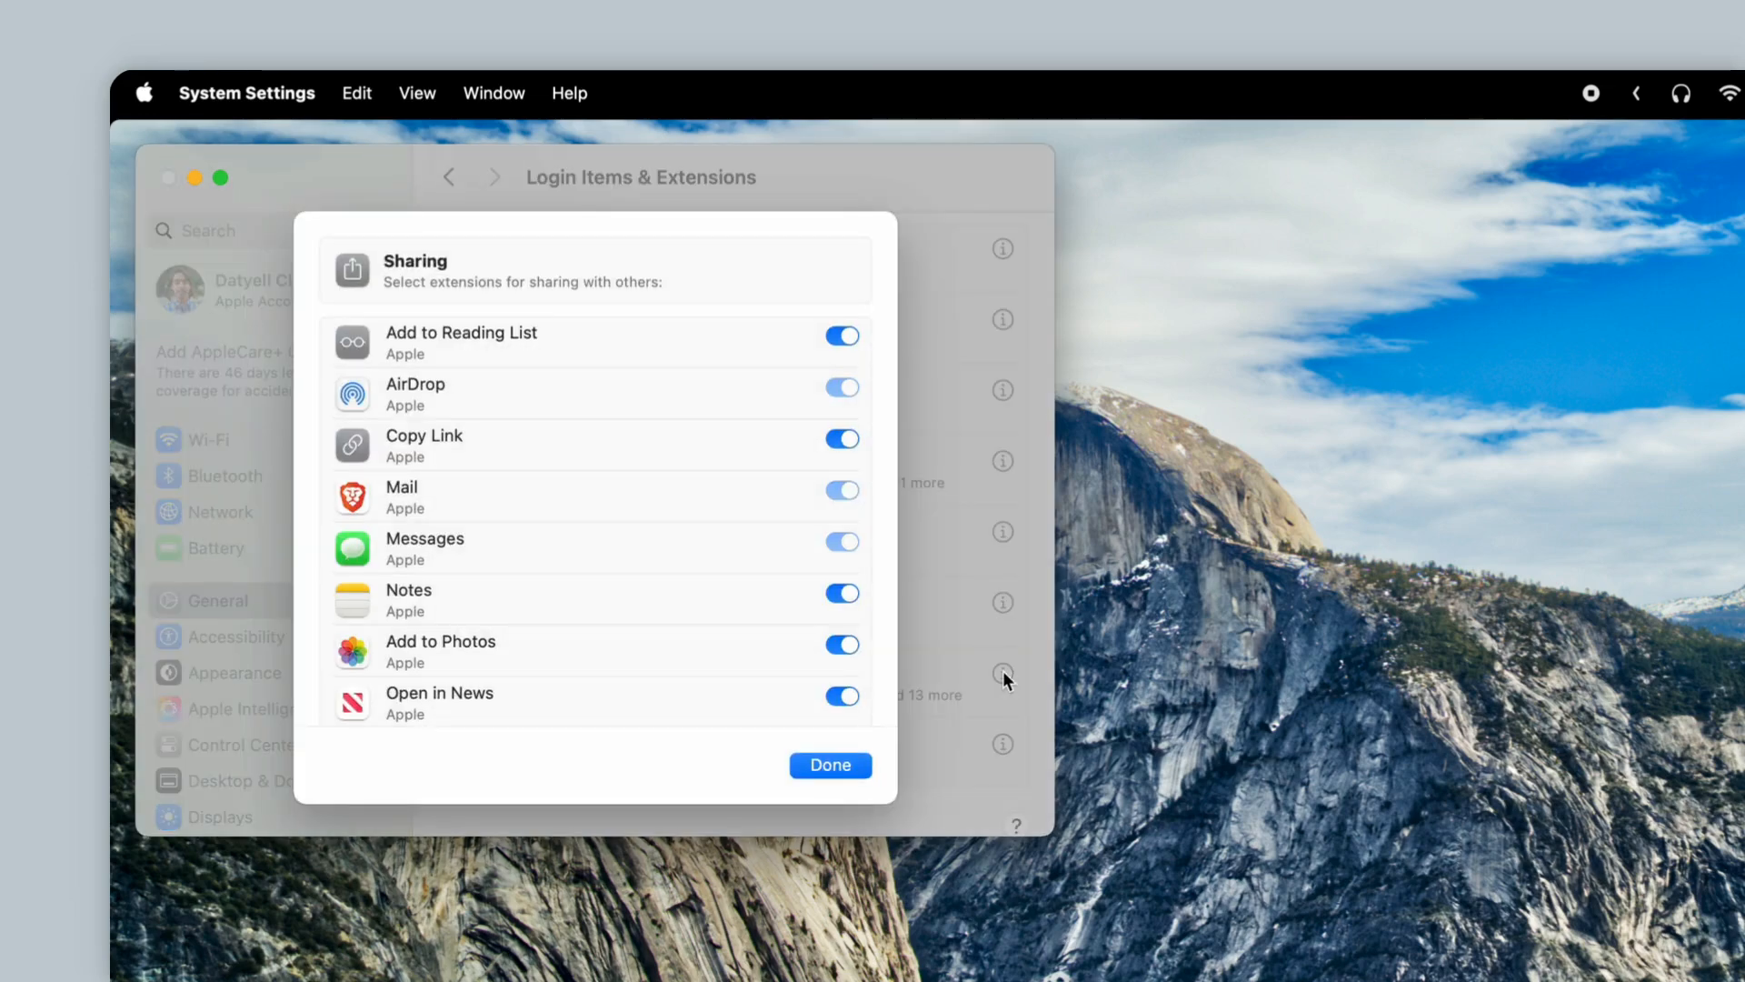
pyautogui.scroll(-3)
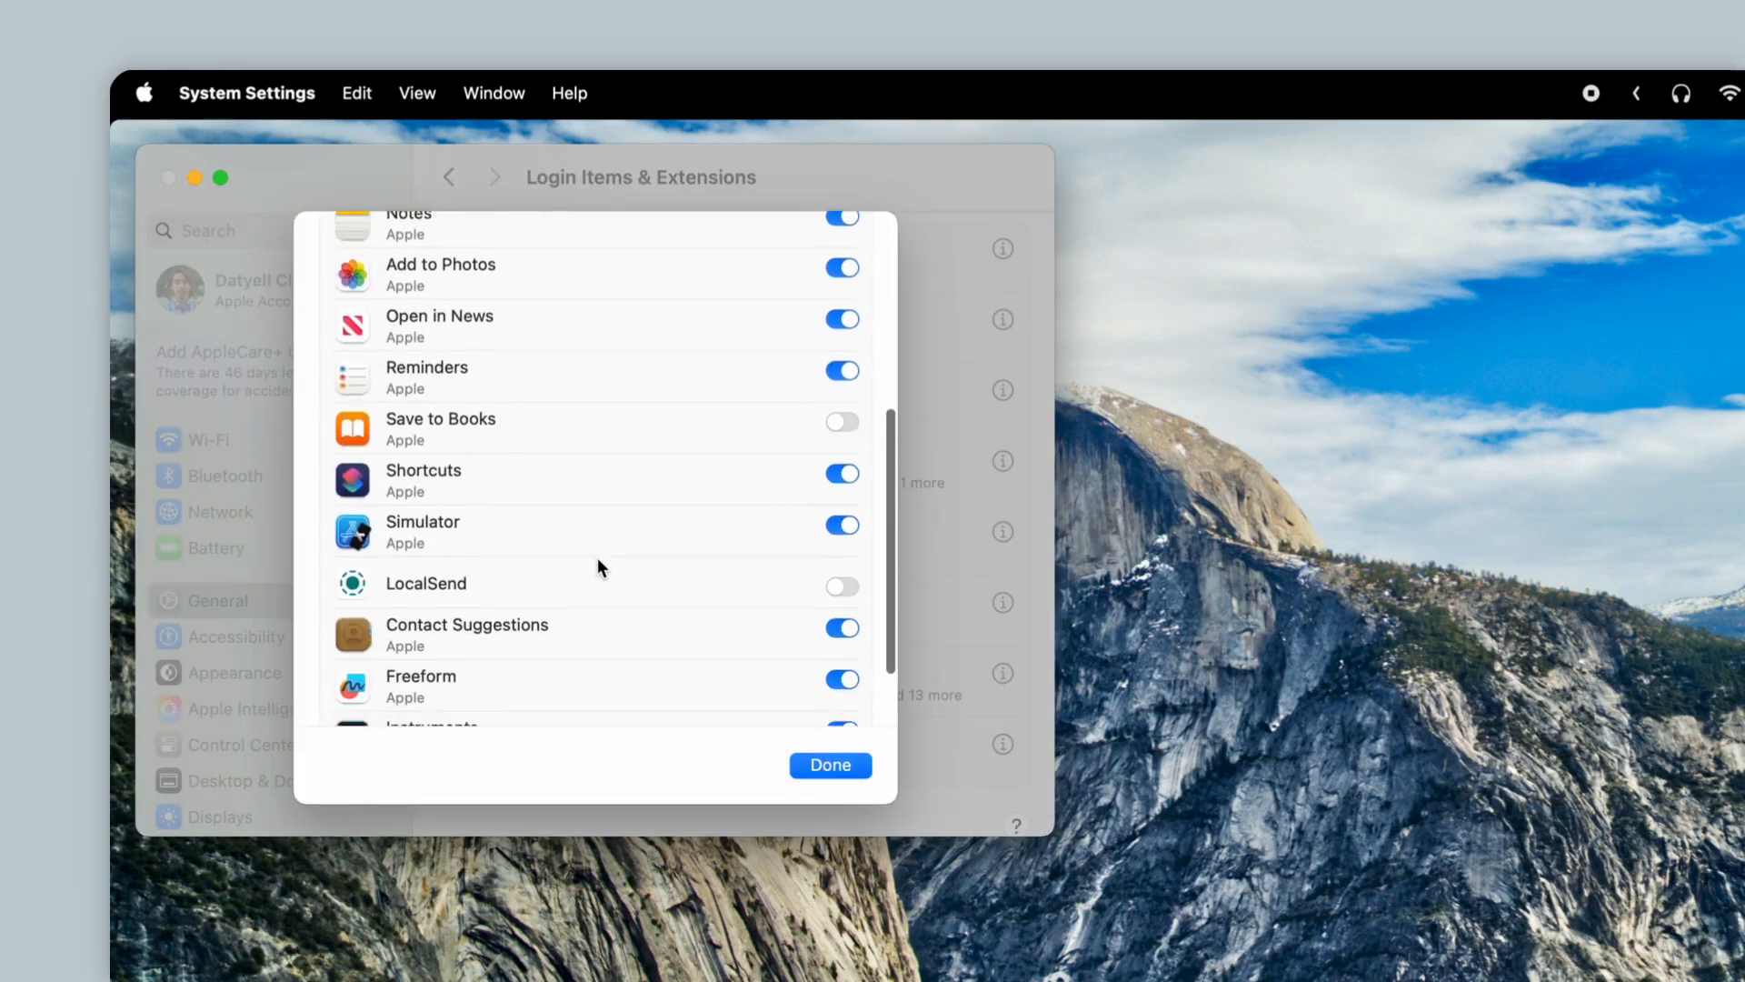
pyautogui.click(842, 570)
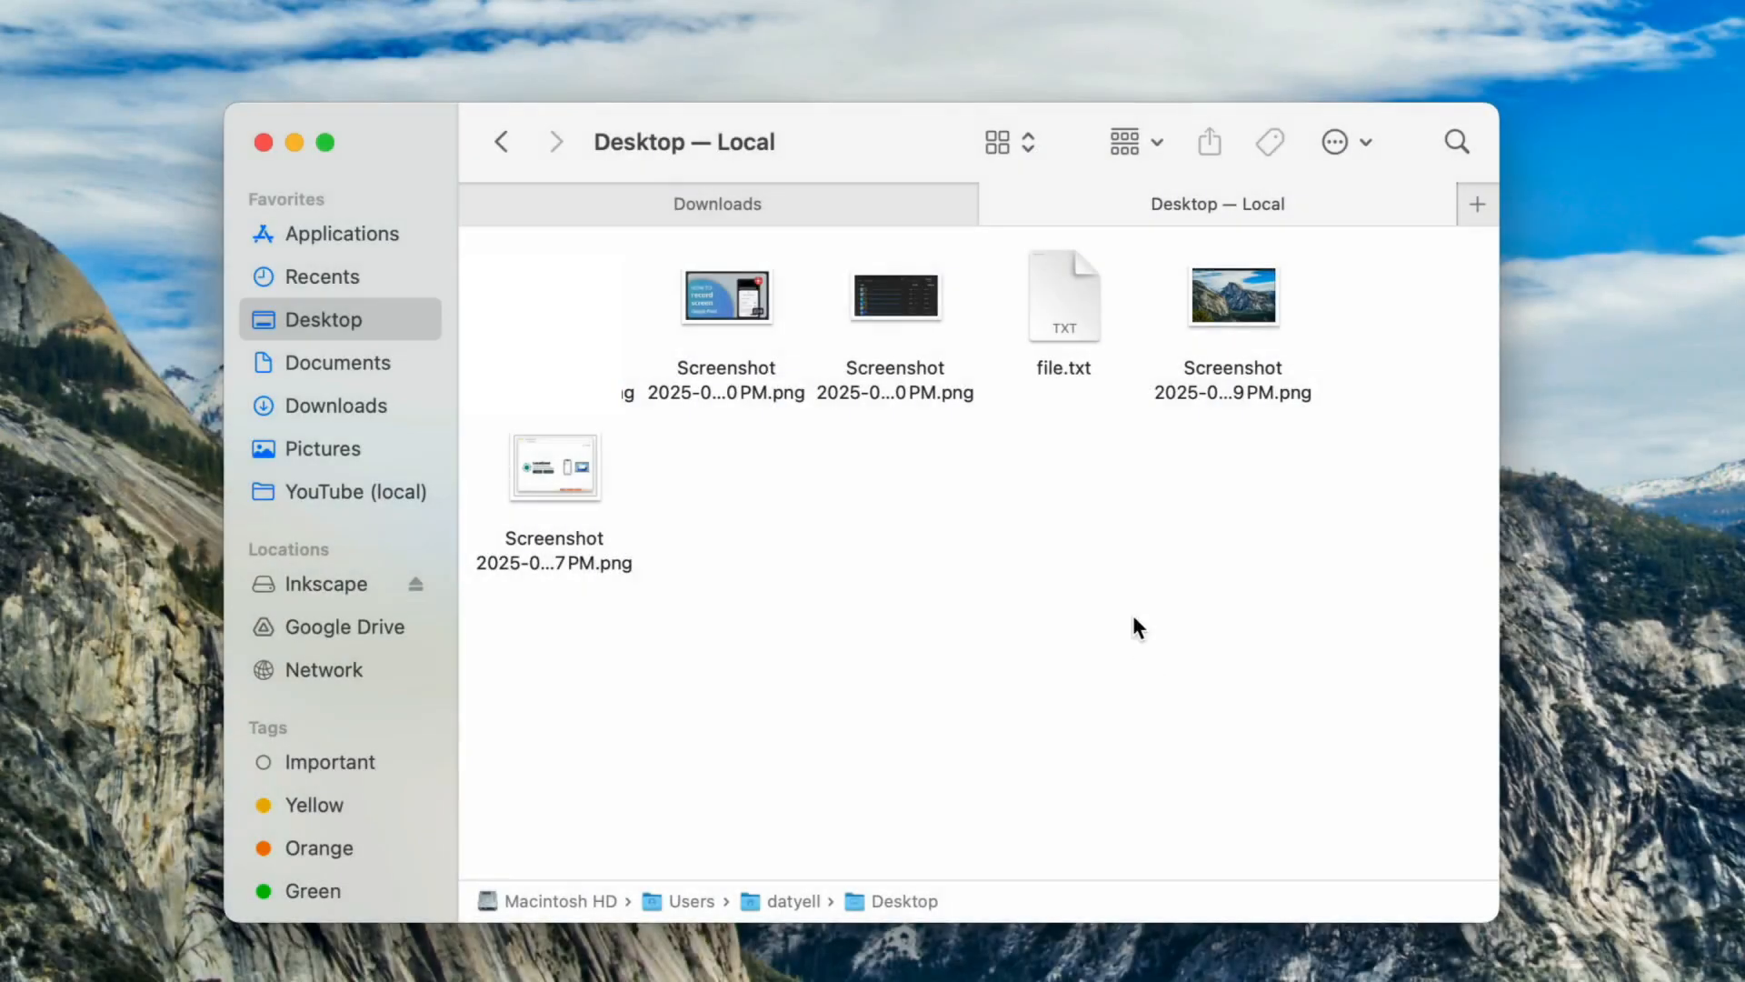
# Show file.txt's Finder share options, confirming LocalSend is listed
pyautogui.rightClick(1063, 294)
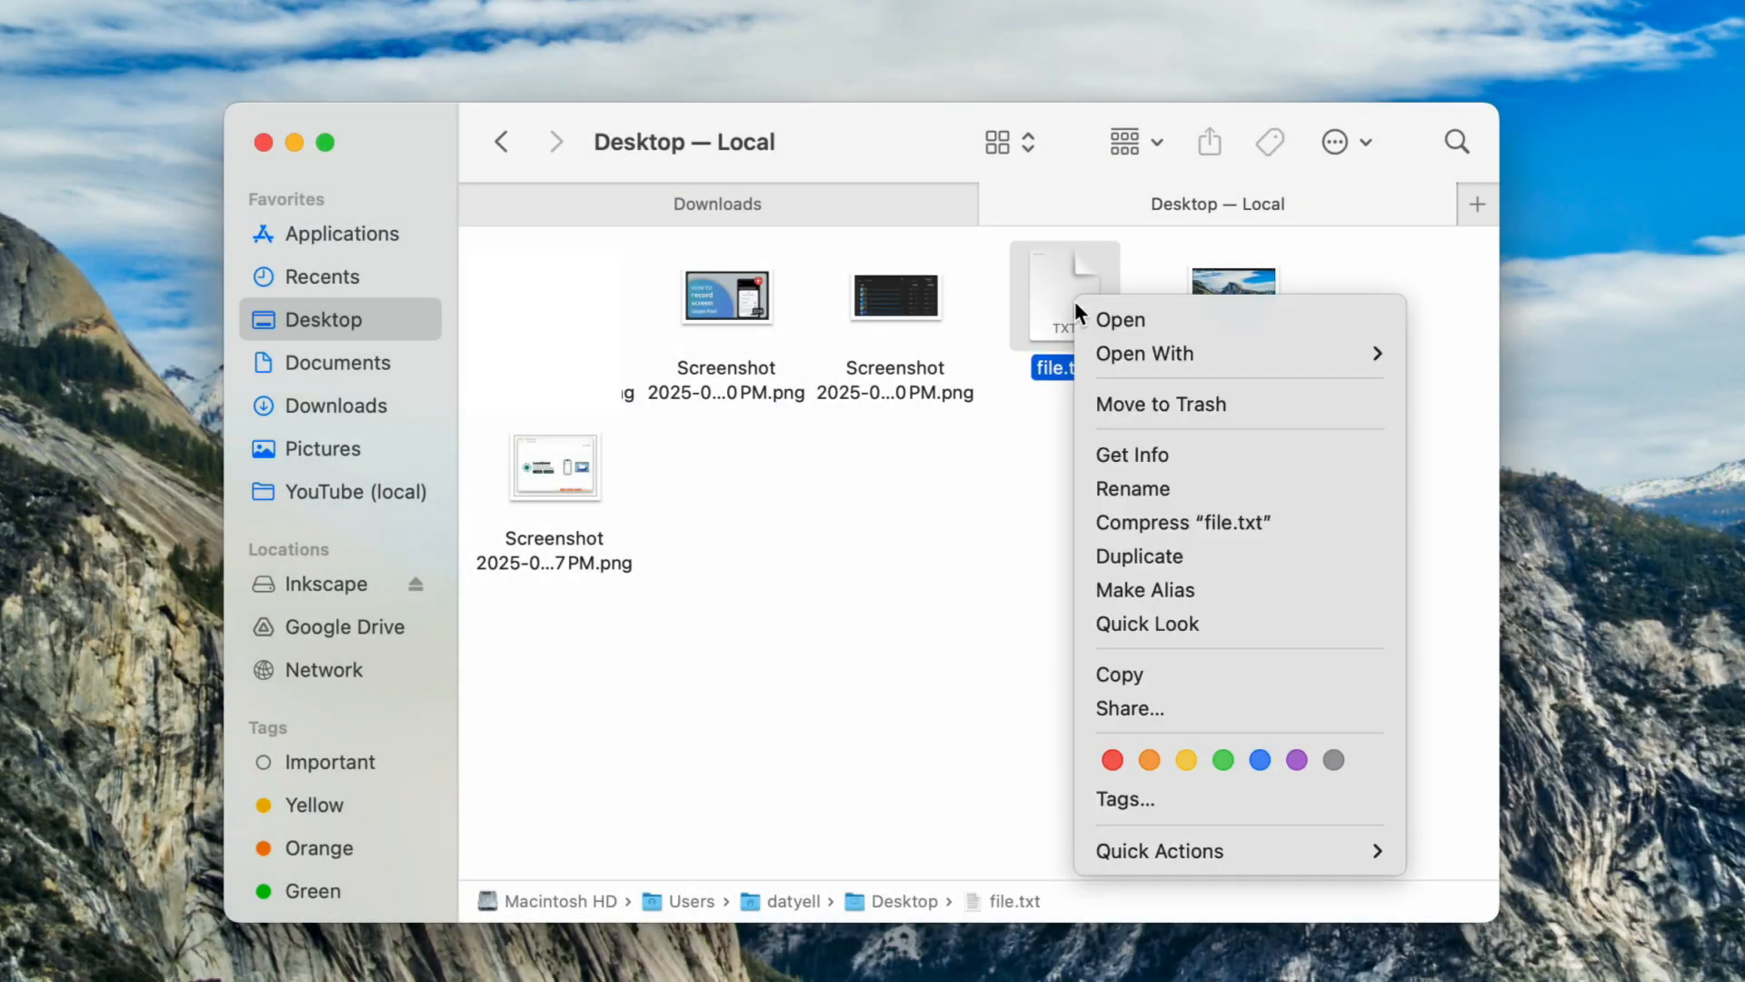
pyautogui.click(1151, 712)
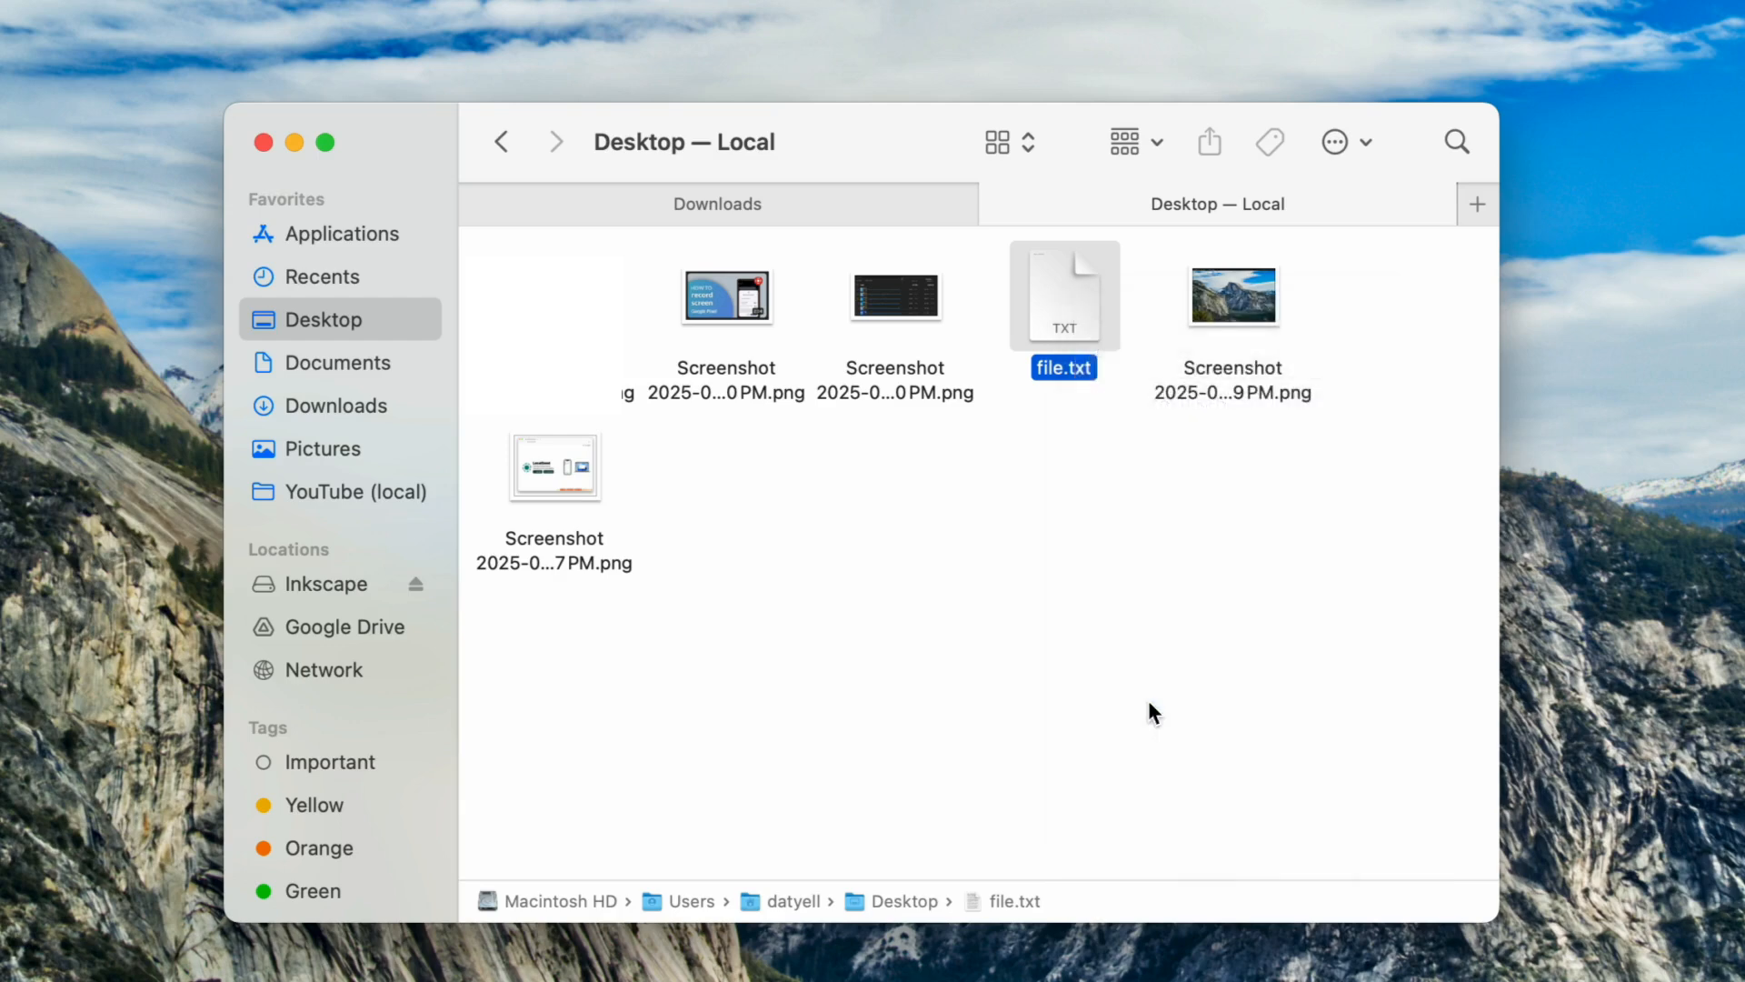
pyautogui.click(1208, 142)
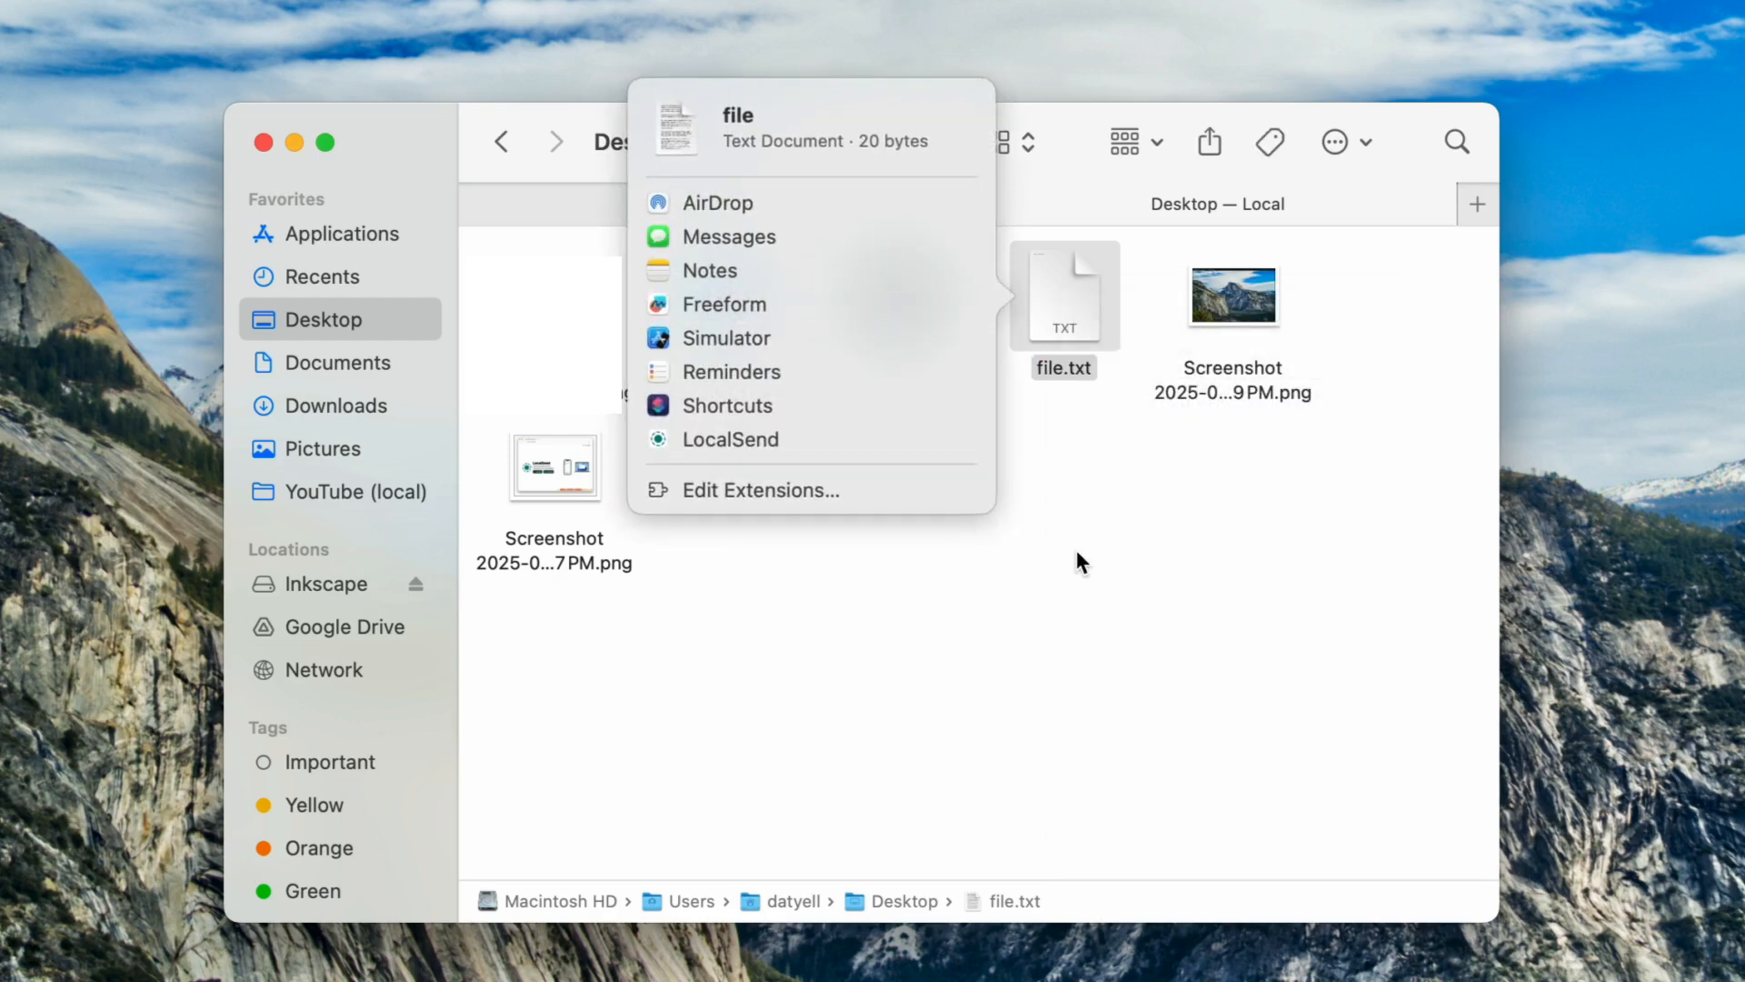
pyautogui.moveTo(765, 451)
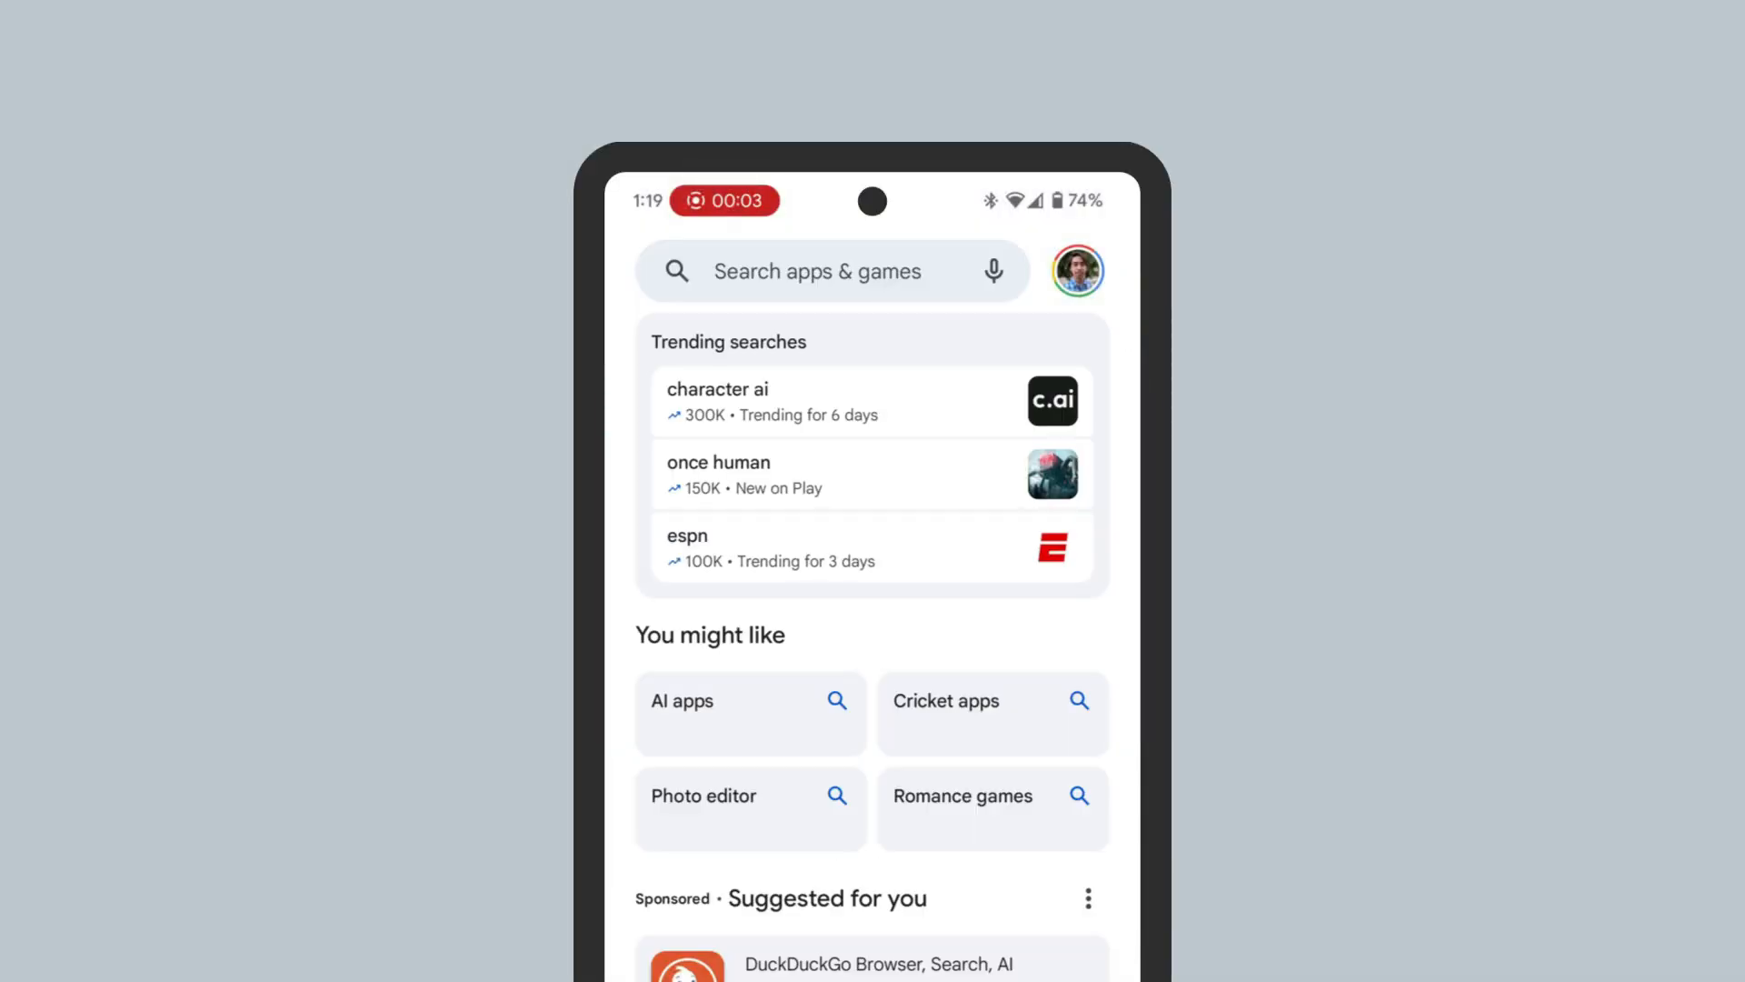
# Search the Play Store for LocalSend via the 'localse' suggestion
pyautogui.click(818, 271)
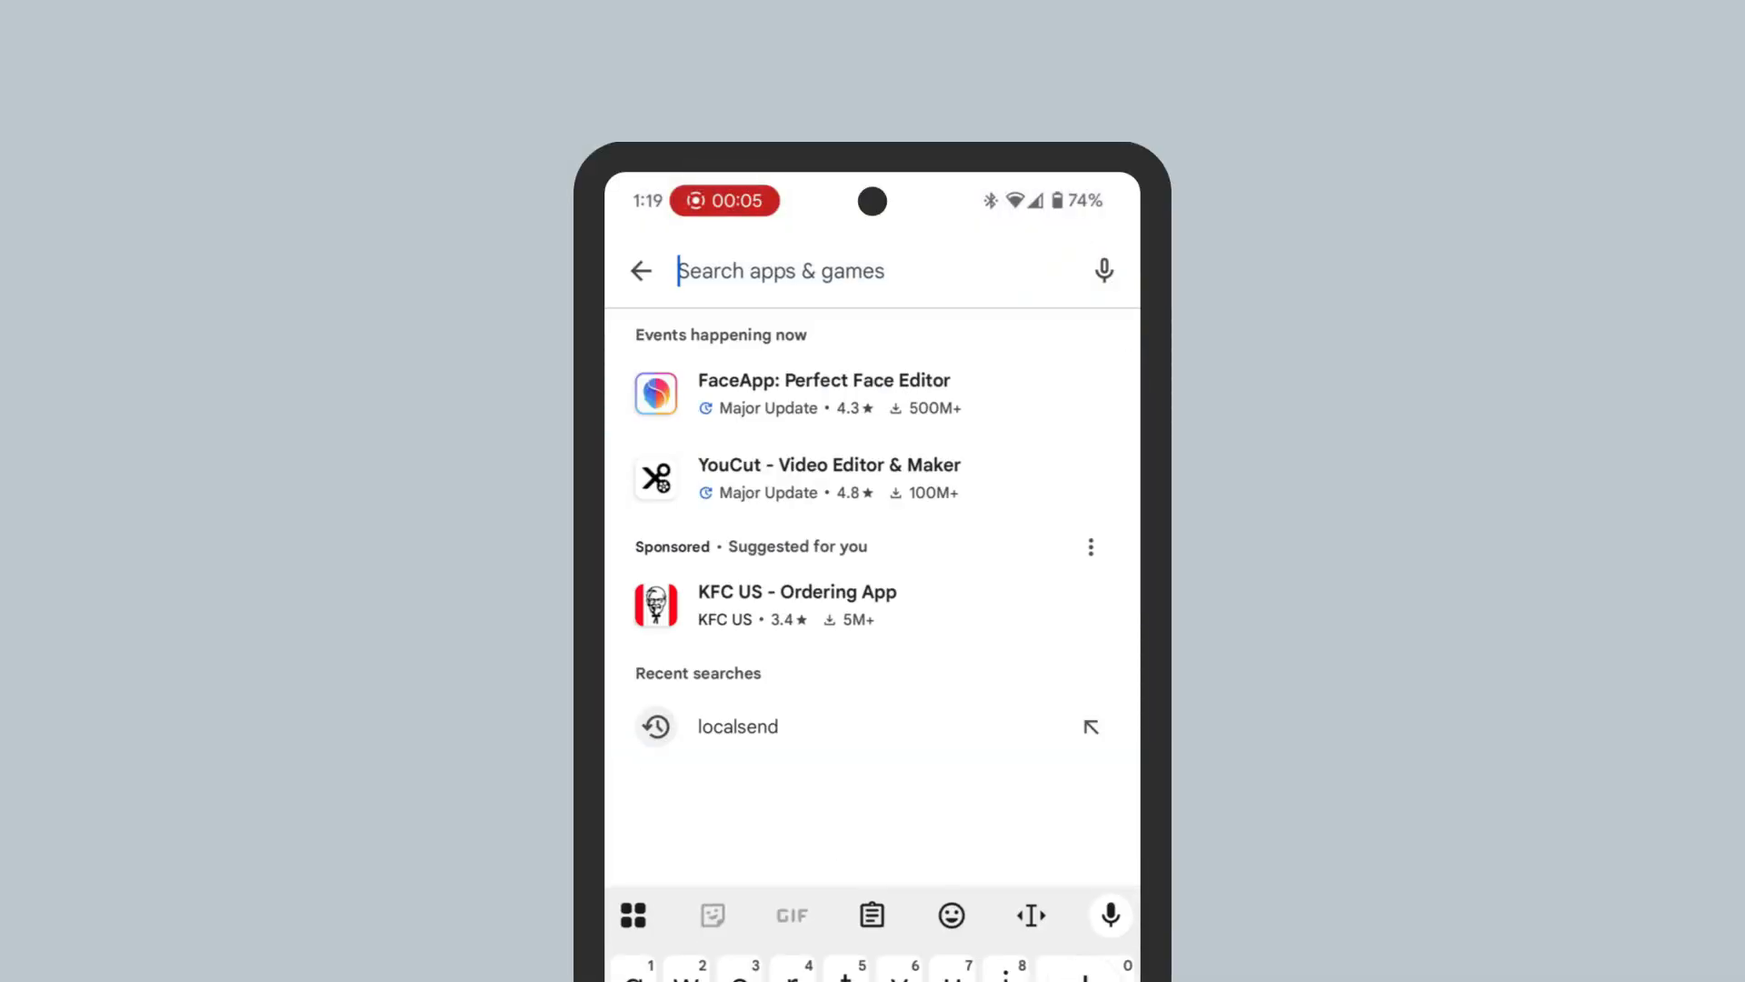
pyautogui.write('localse')
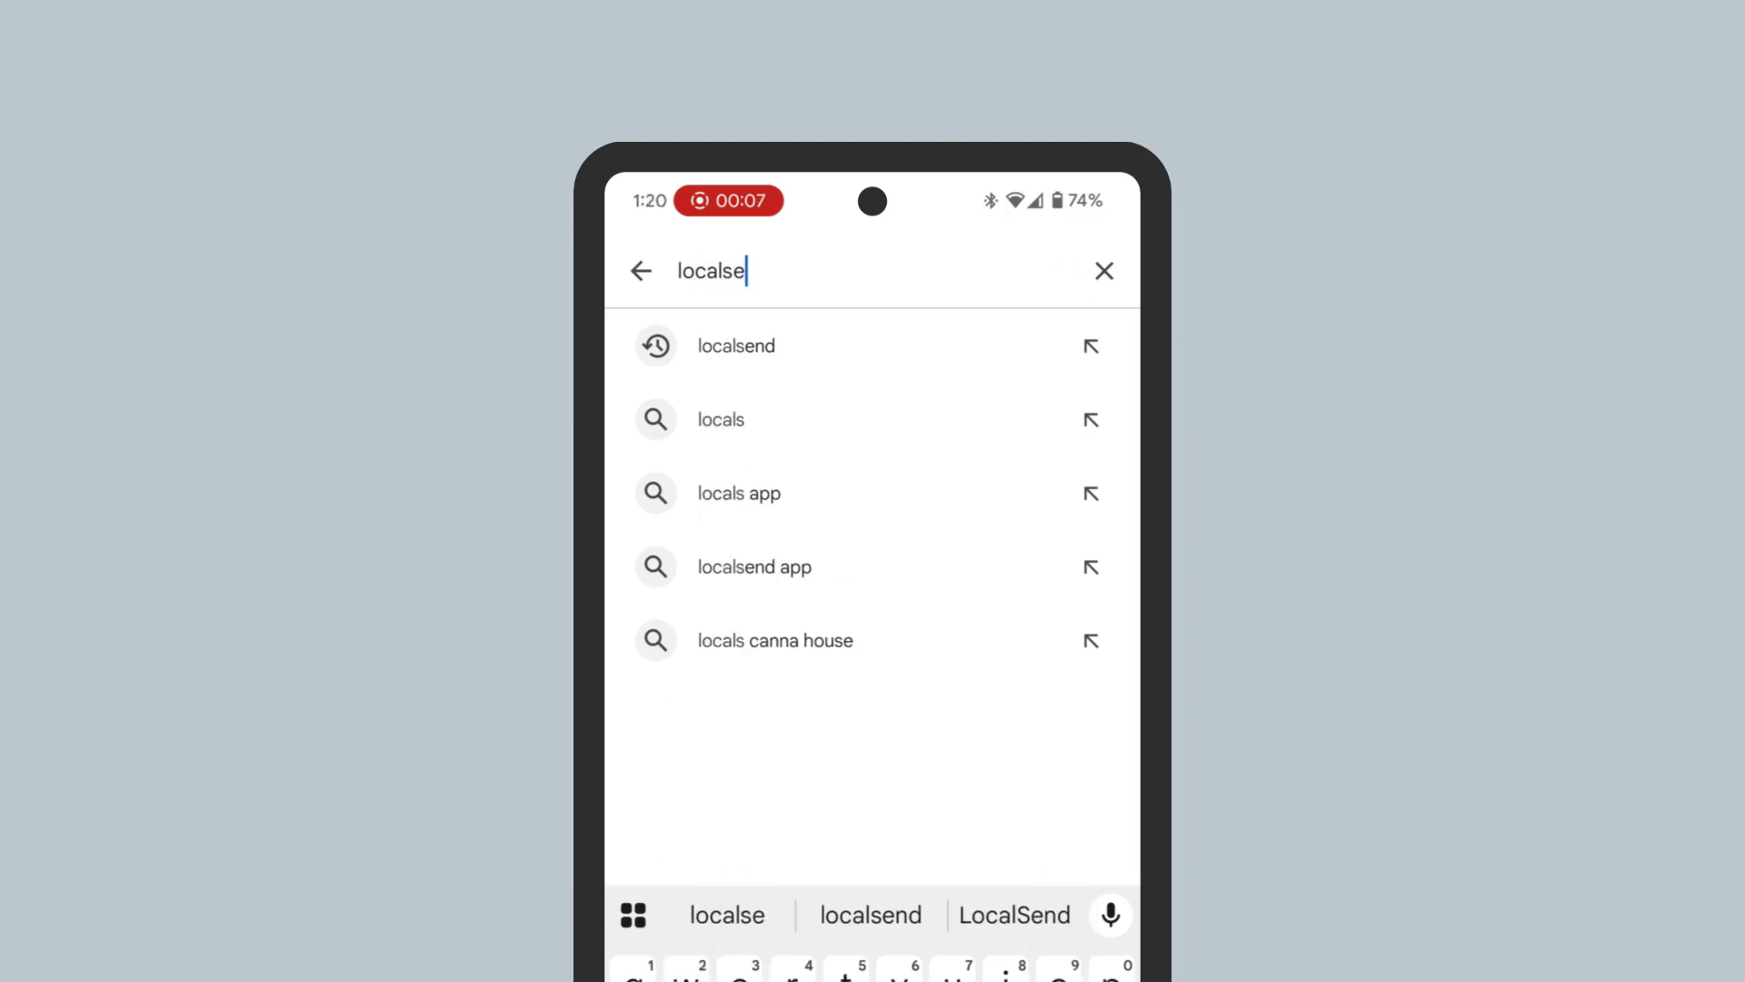
pyautogui.click(736, 345)
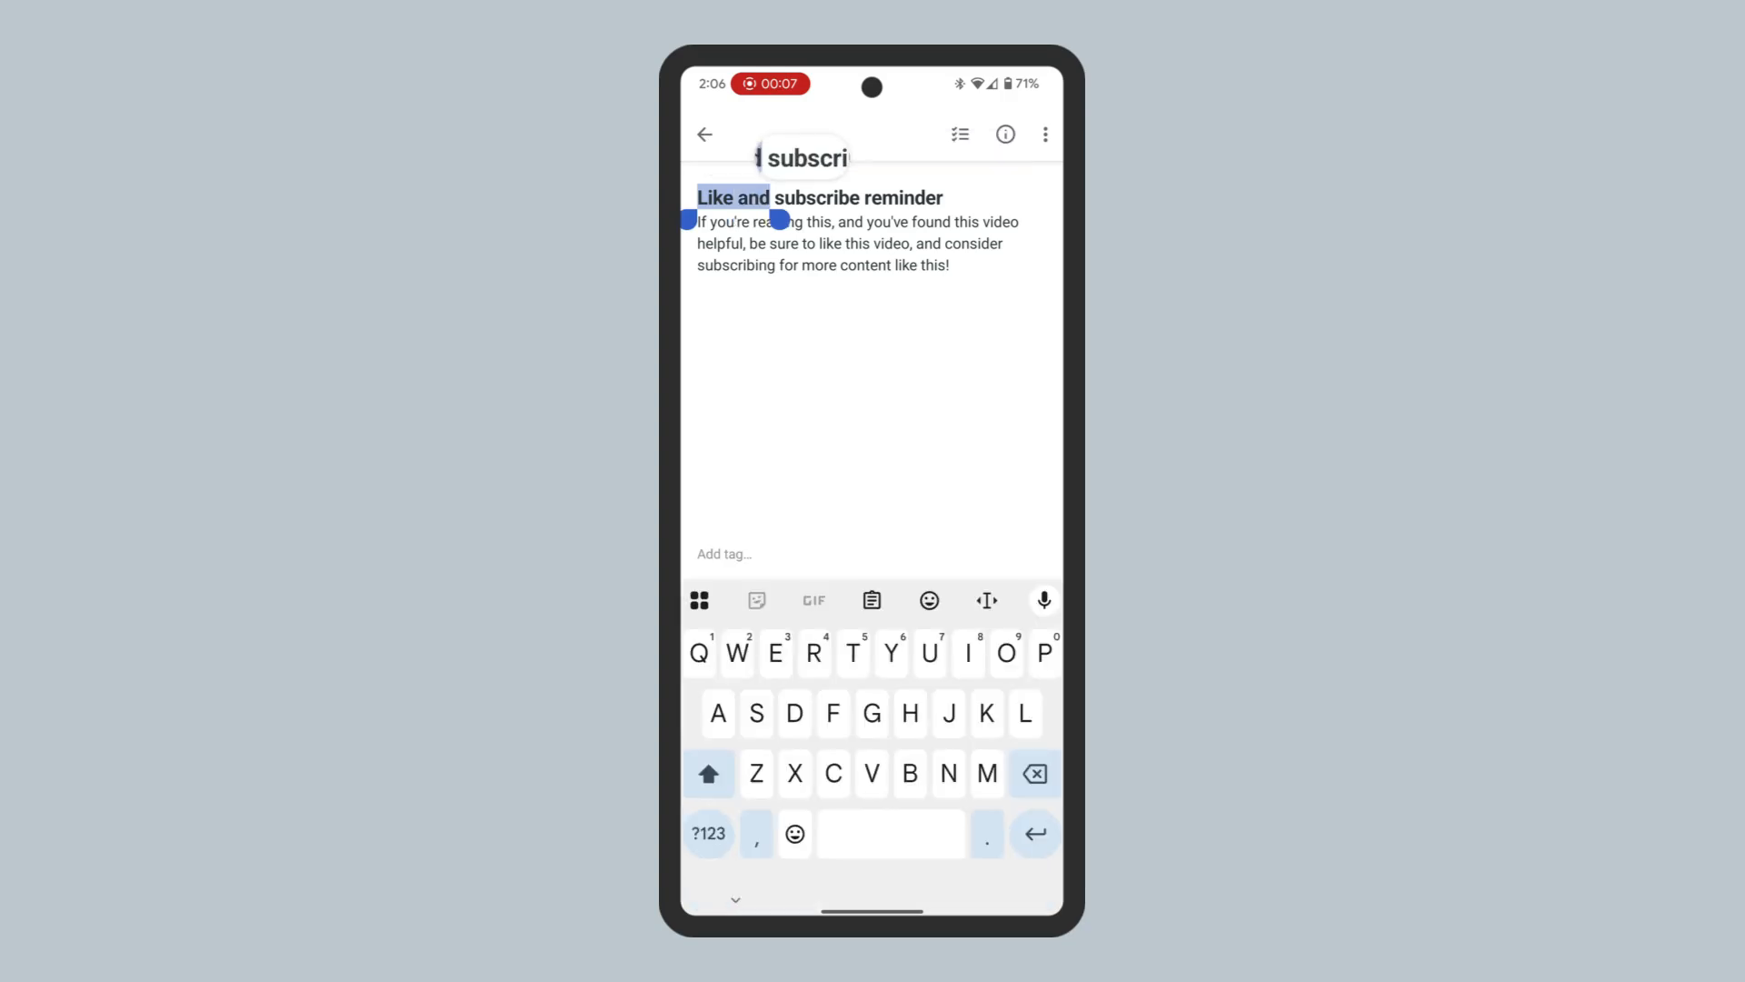
# Copy 'Like and subscribe' from the note title and send it to the Mac
pyautogui.doubleClick(814, 197)
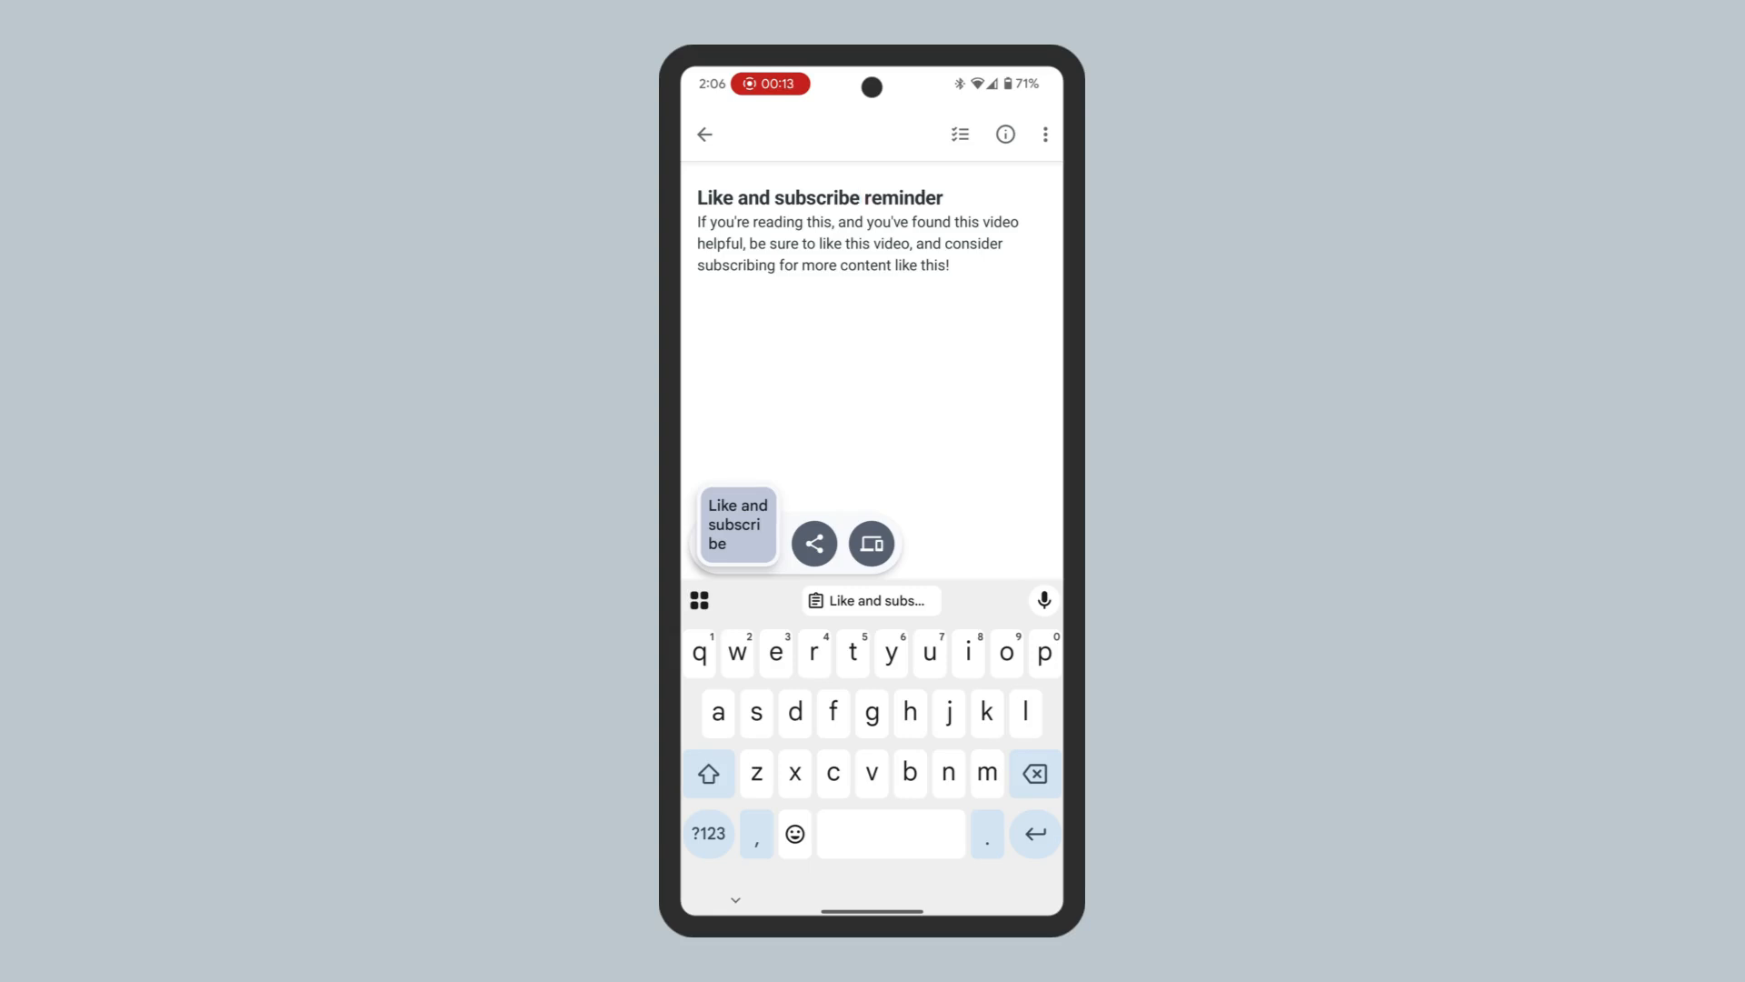
pyautogui.click(813, 543)
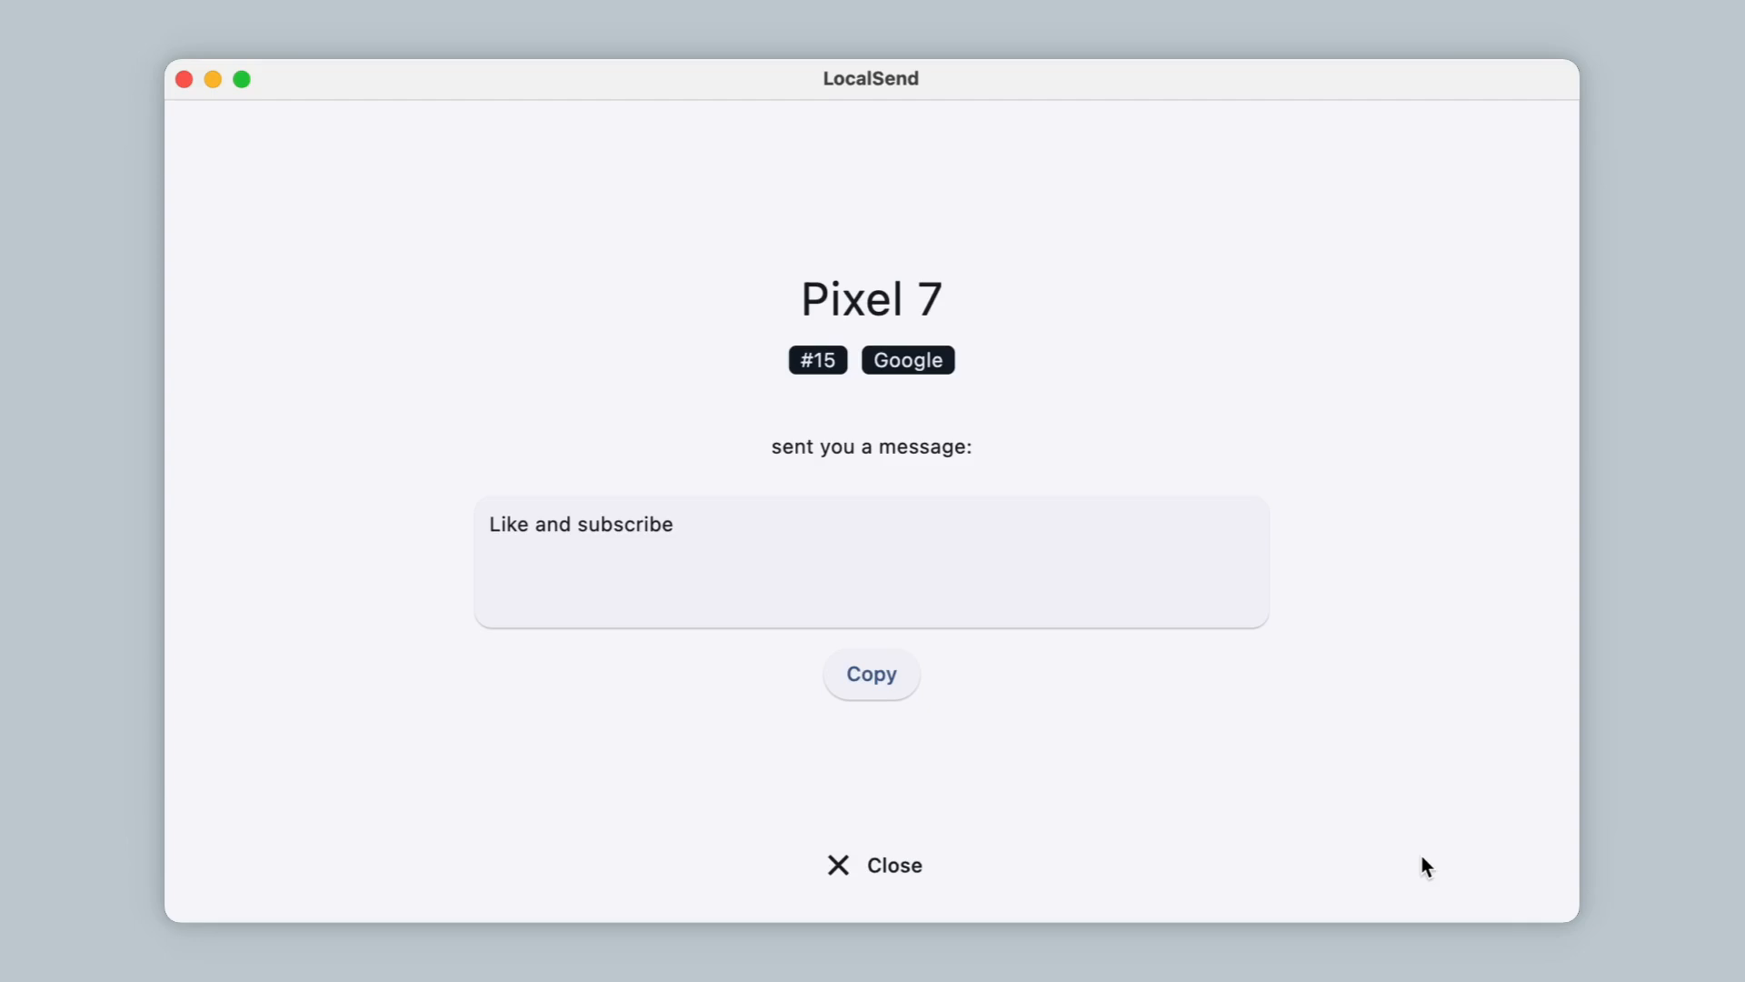
pyautogui.moveTo(1397, 762)
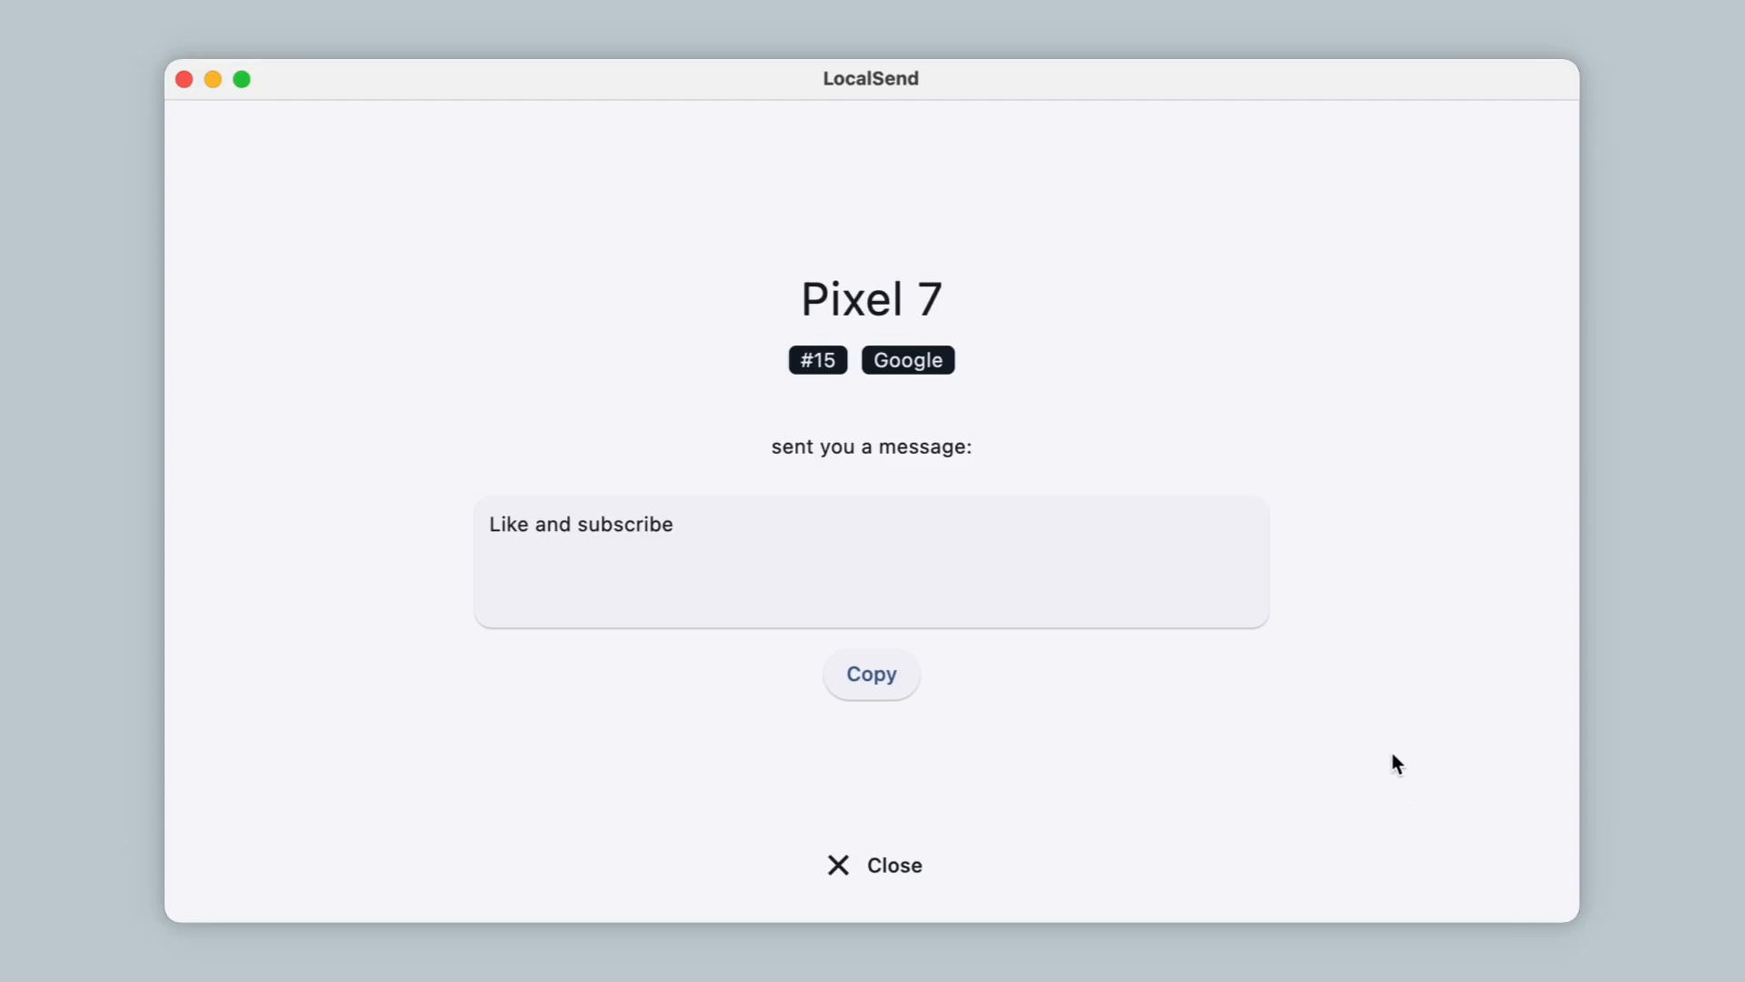
# Close the received 'Like and subscribe' message from Pixel 7
pyautogui.click(874, 864)
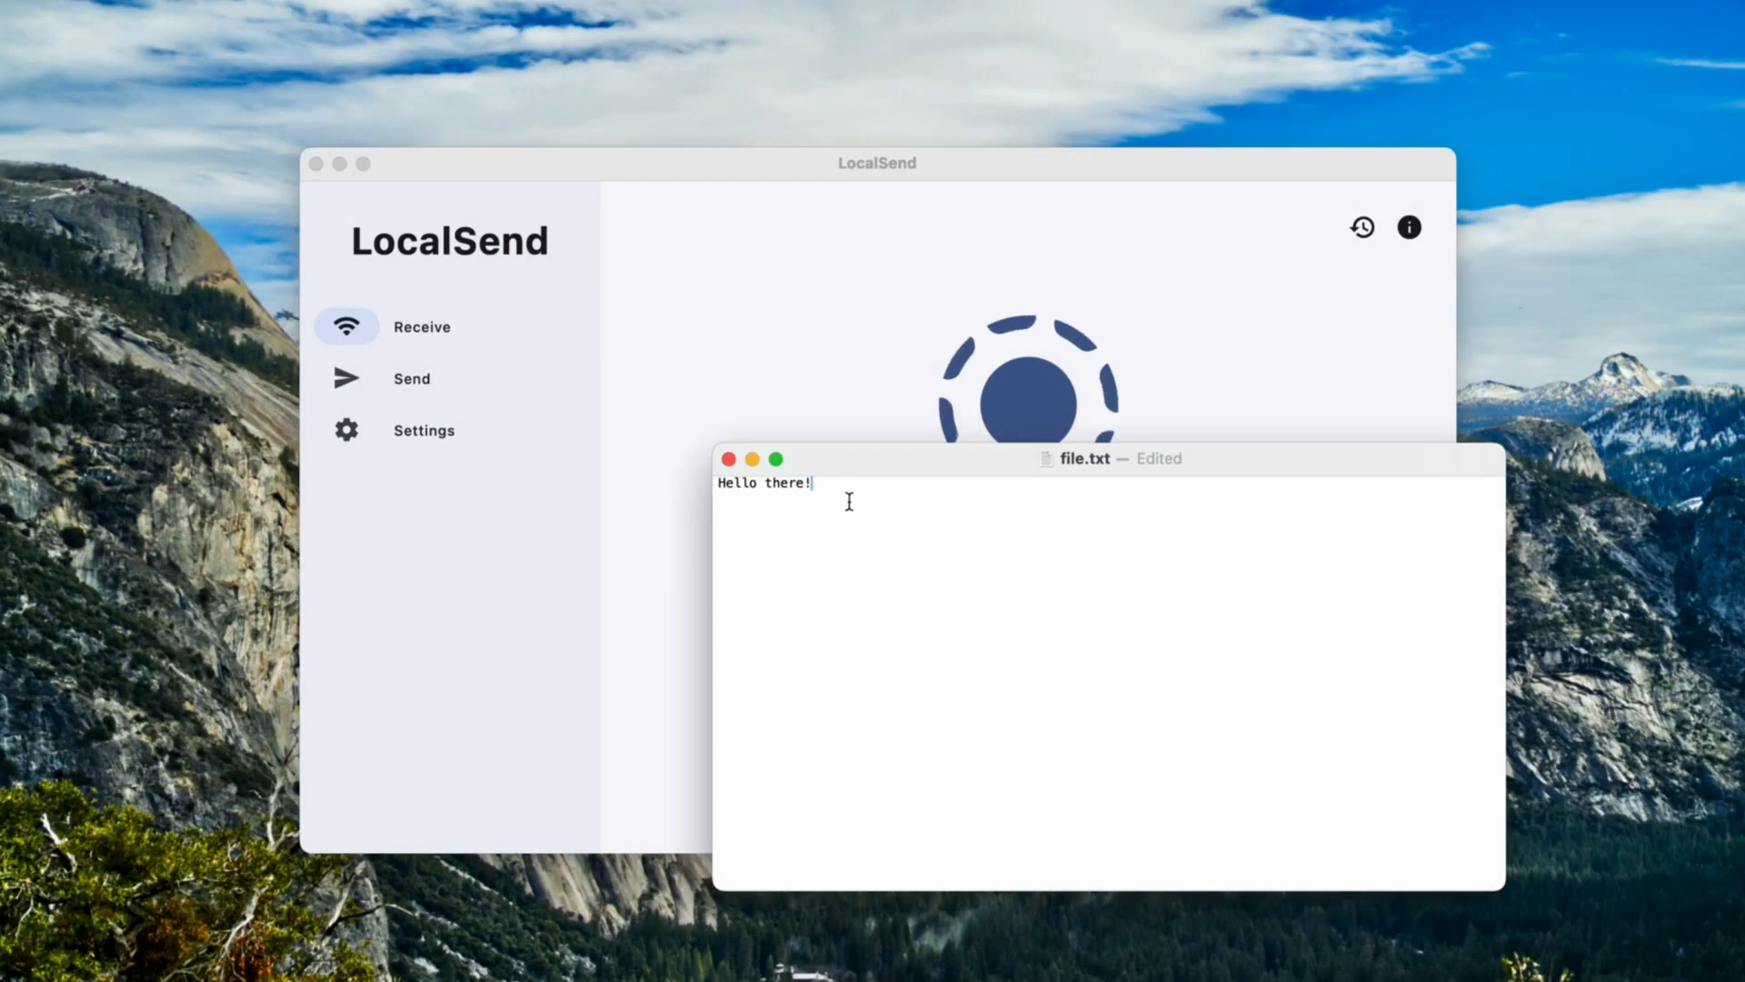
# Copy 'Hello there!' from file.txt, paste it into LocalSend Send, and refresh devices
pyautogui.rightClick(769, 482)
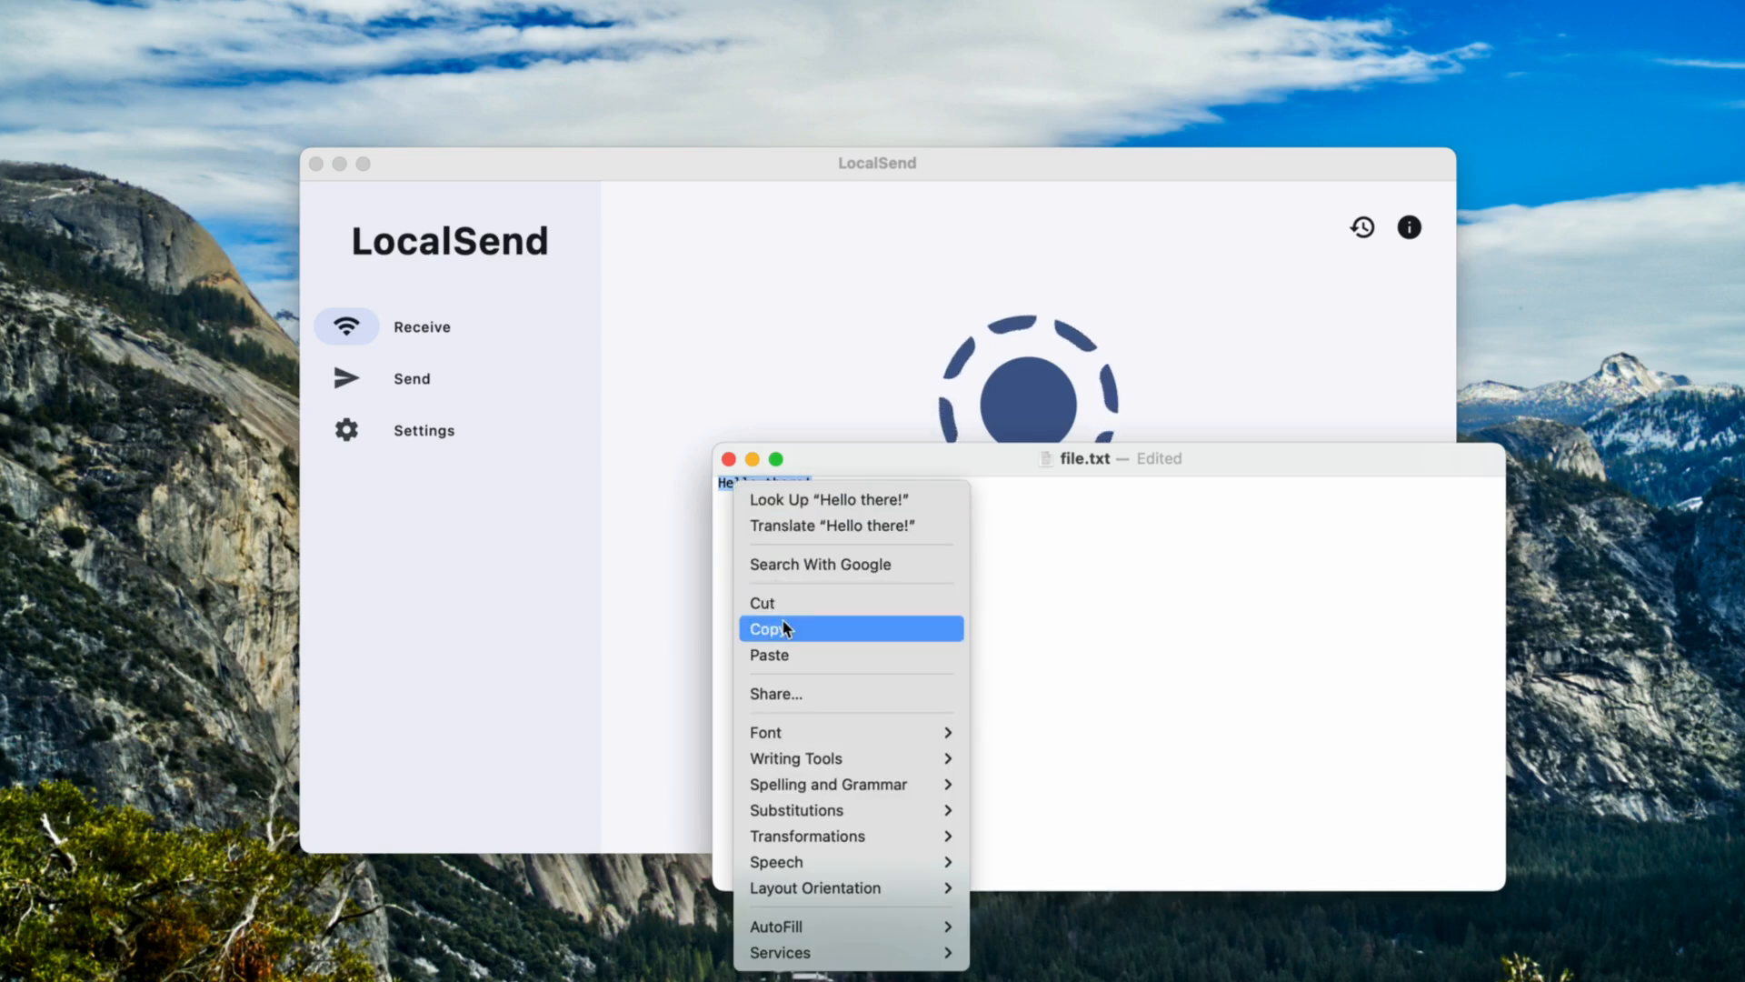
pyautogui.click(411, 378)
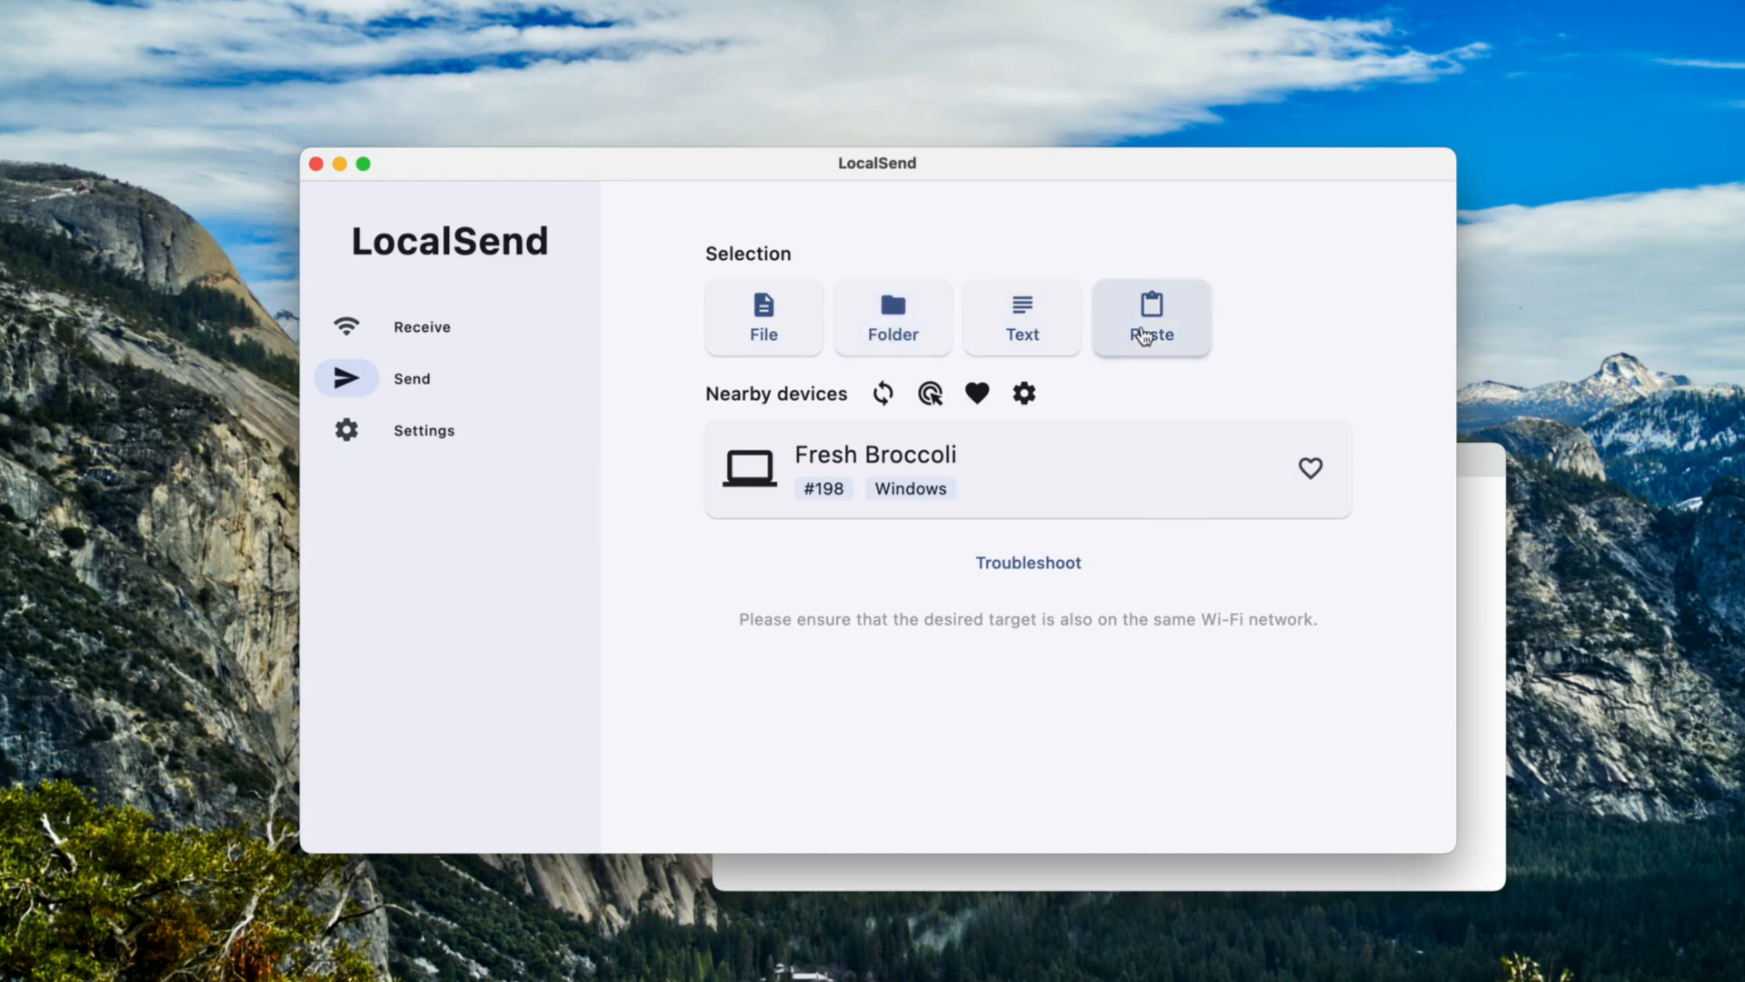
pyautogui.click(1151, 317)
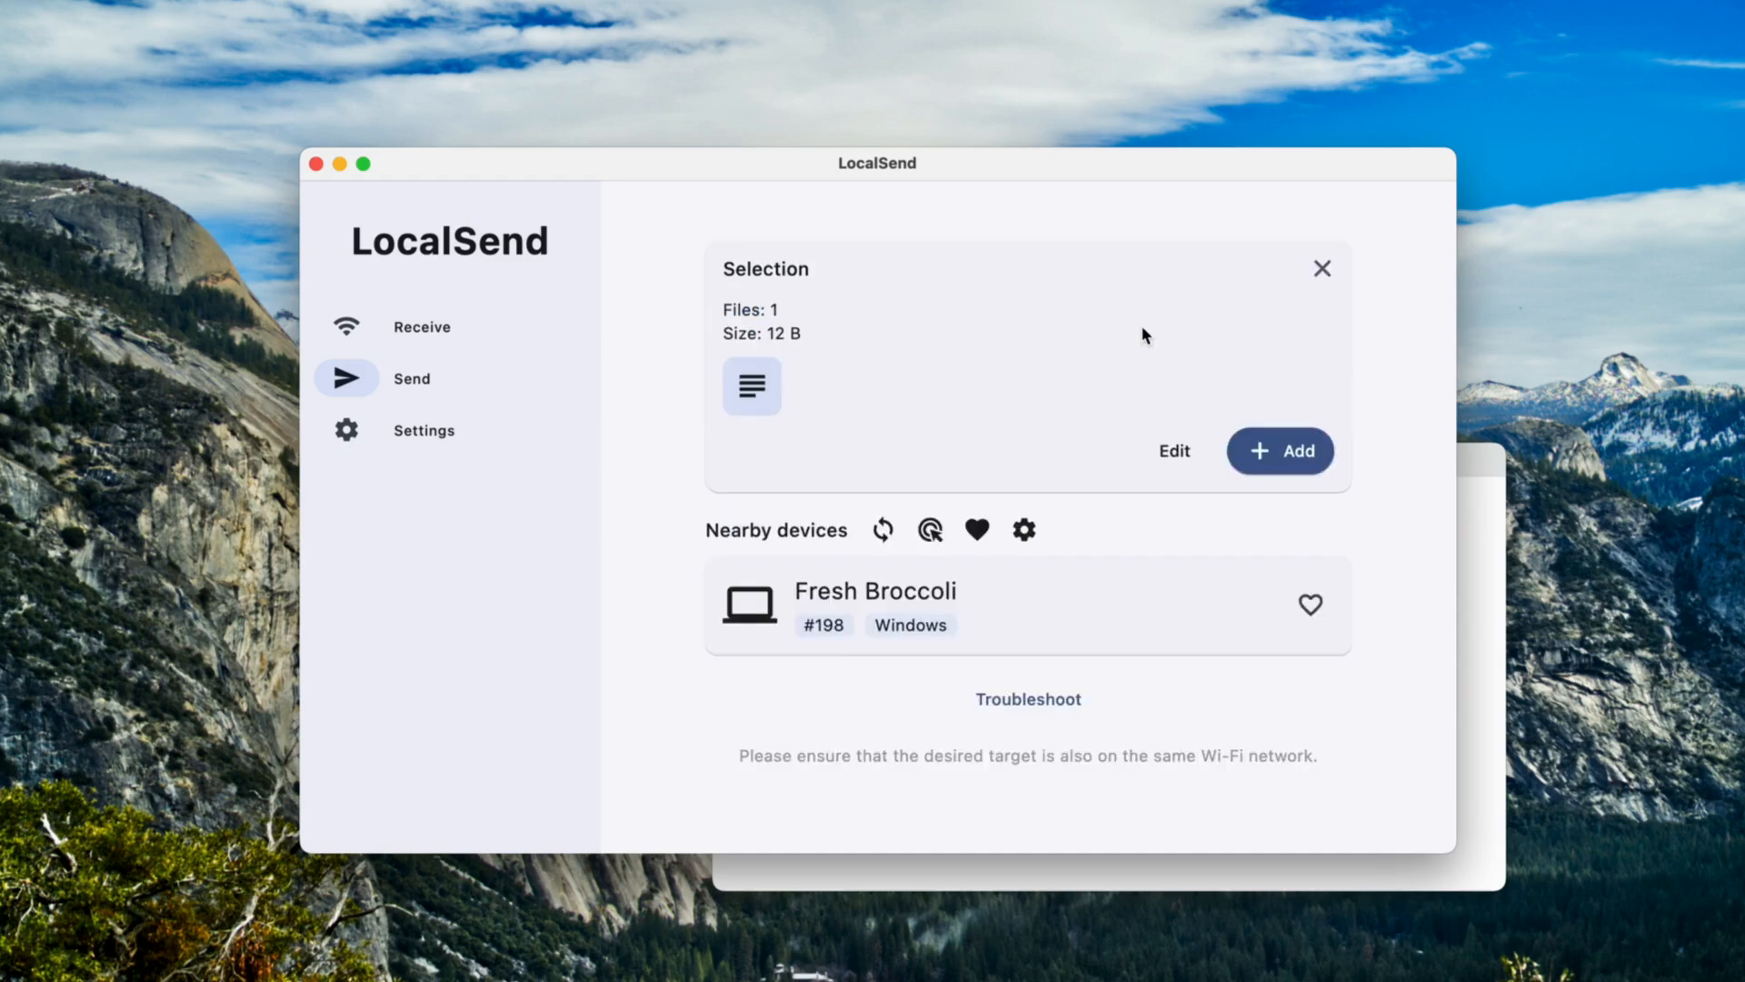
pyautogui.moveTo(882, 529)
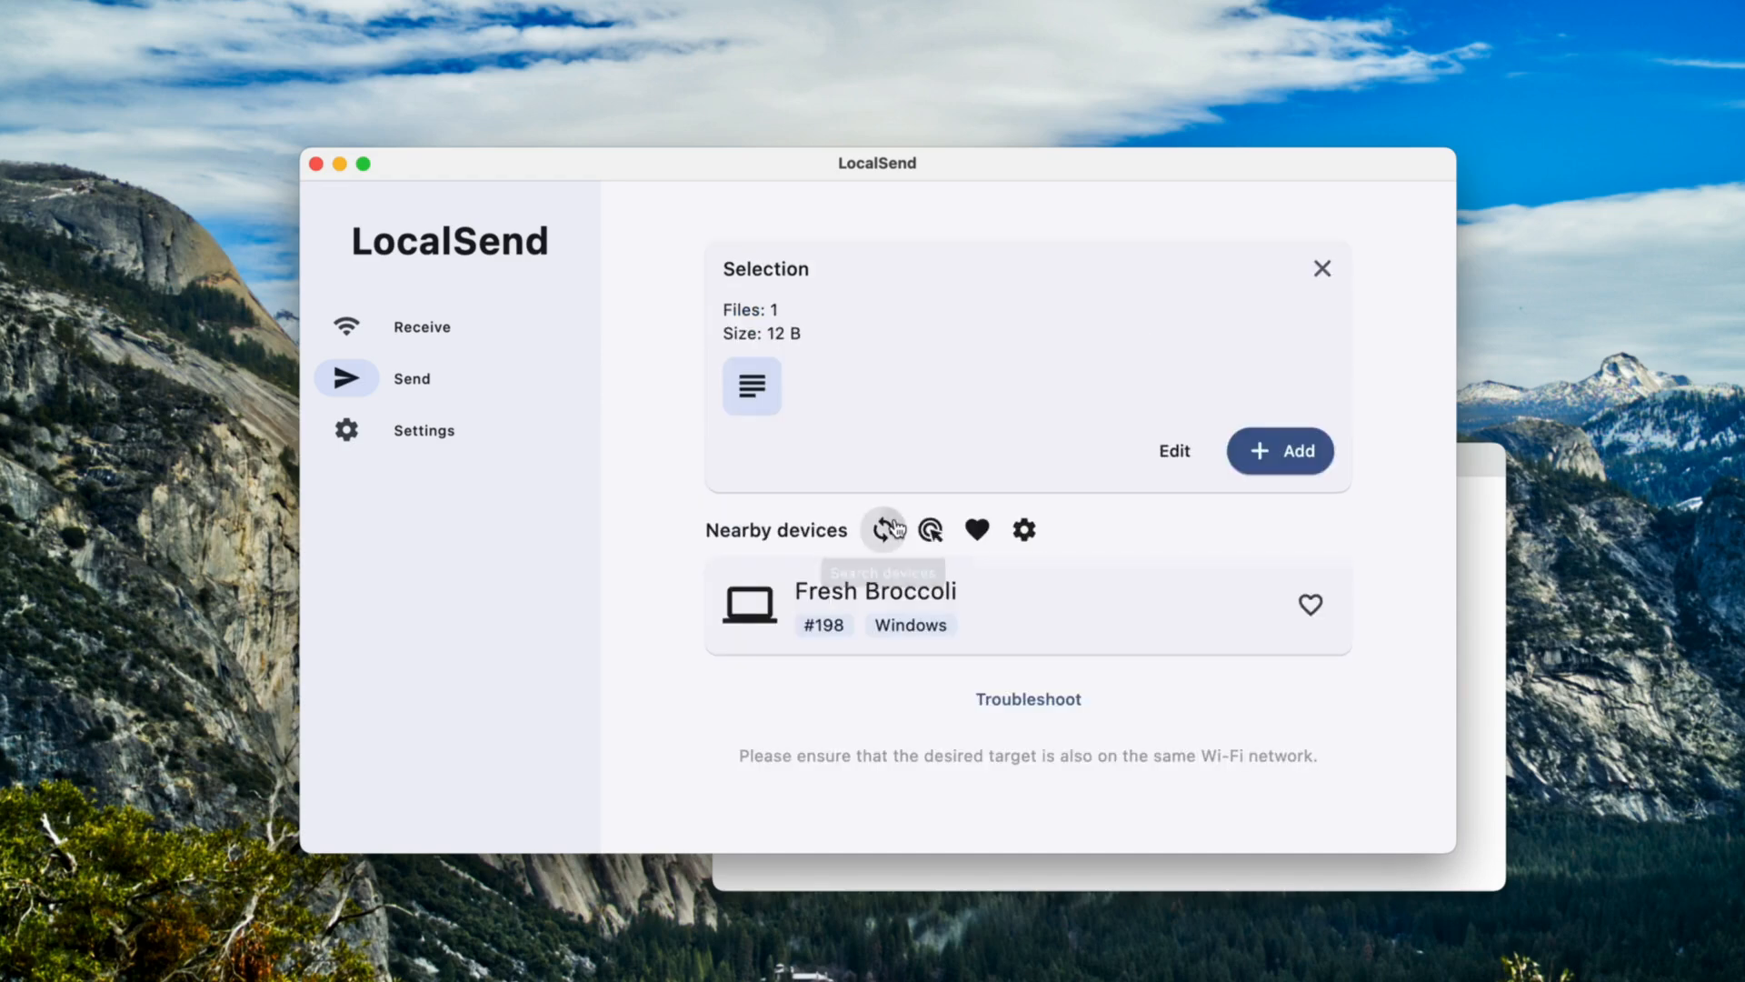
pyautogui.click(883, 529)
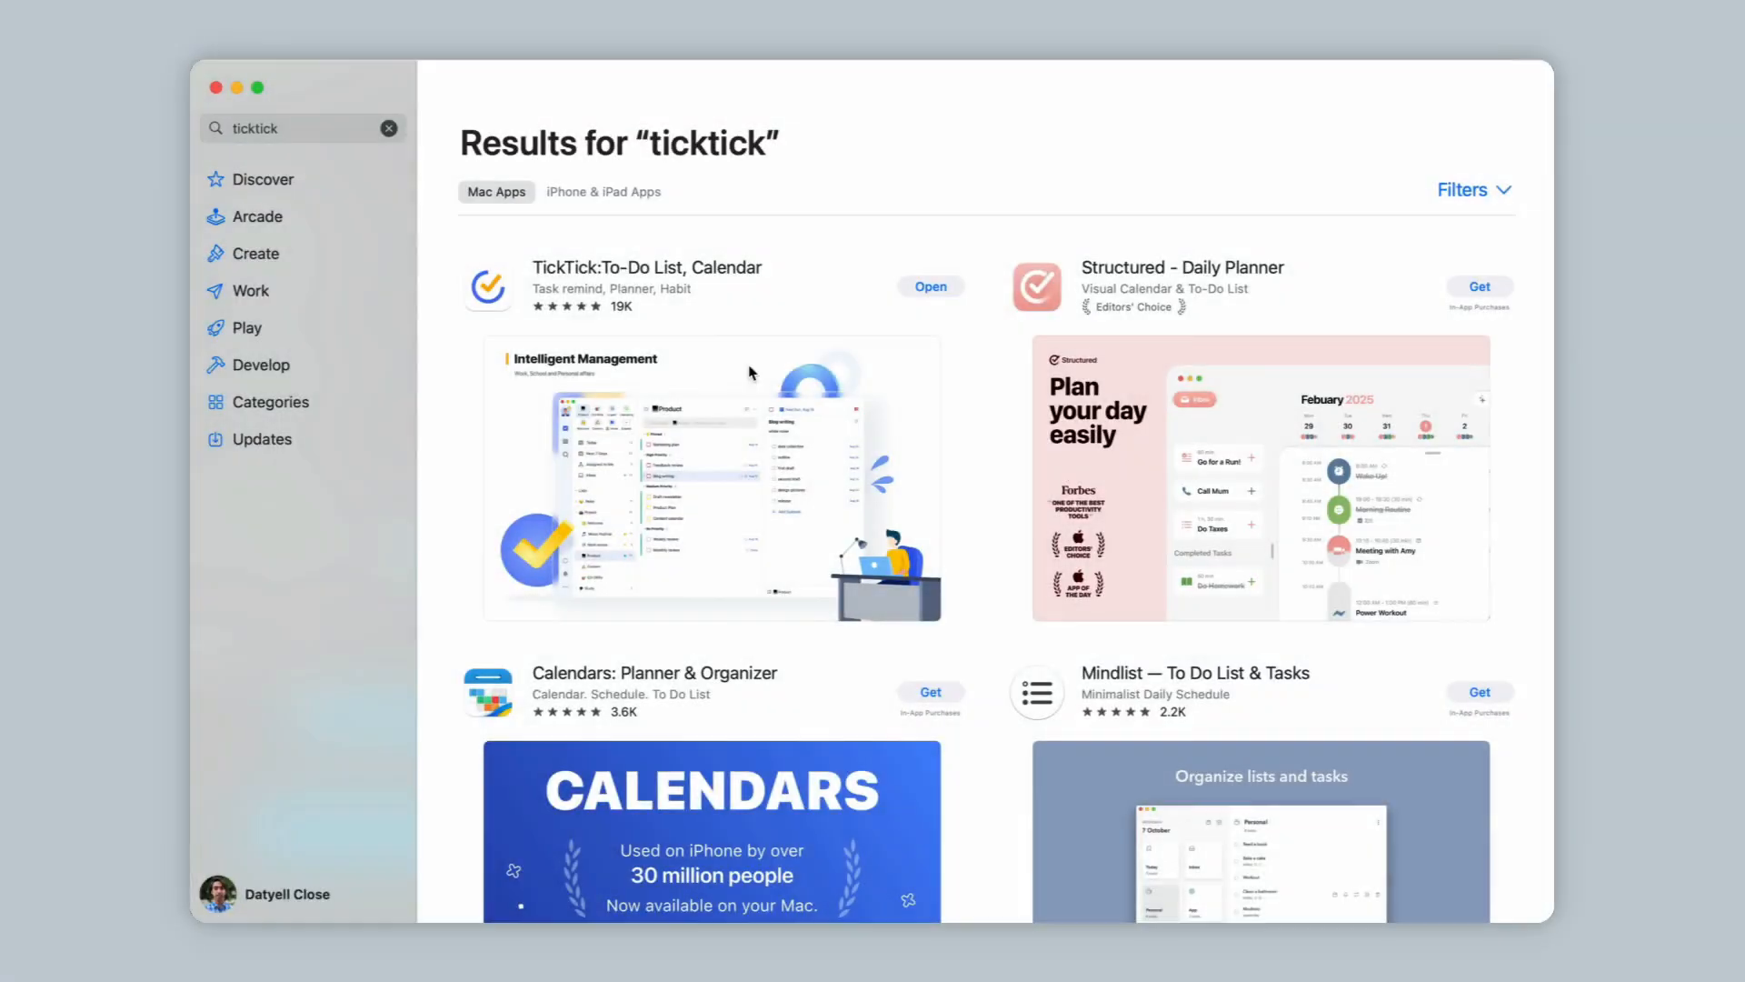
# View the TickTick: To-Do List, Calendar store listing and launch the installed app
pyautogui.click(646, 267)
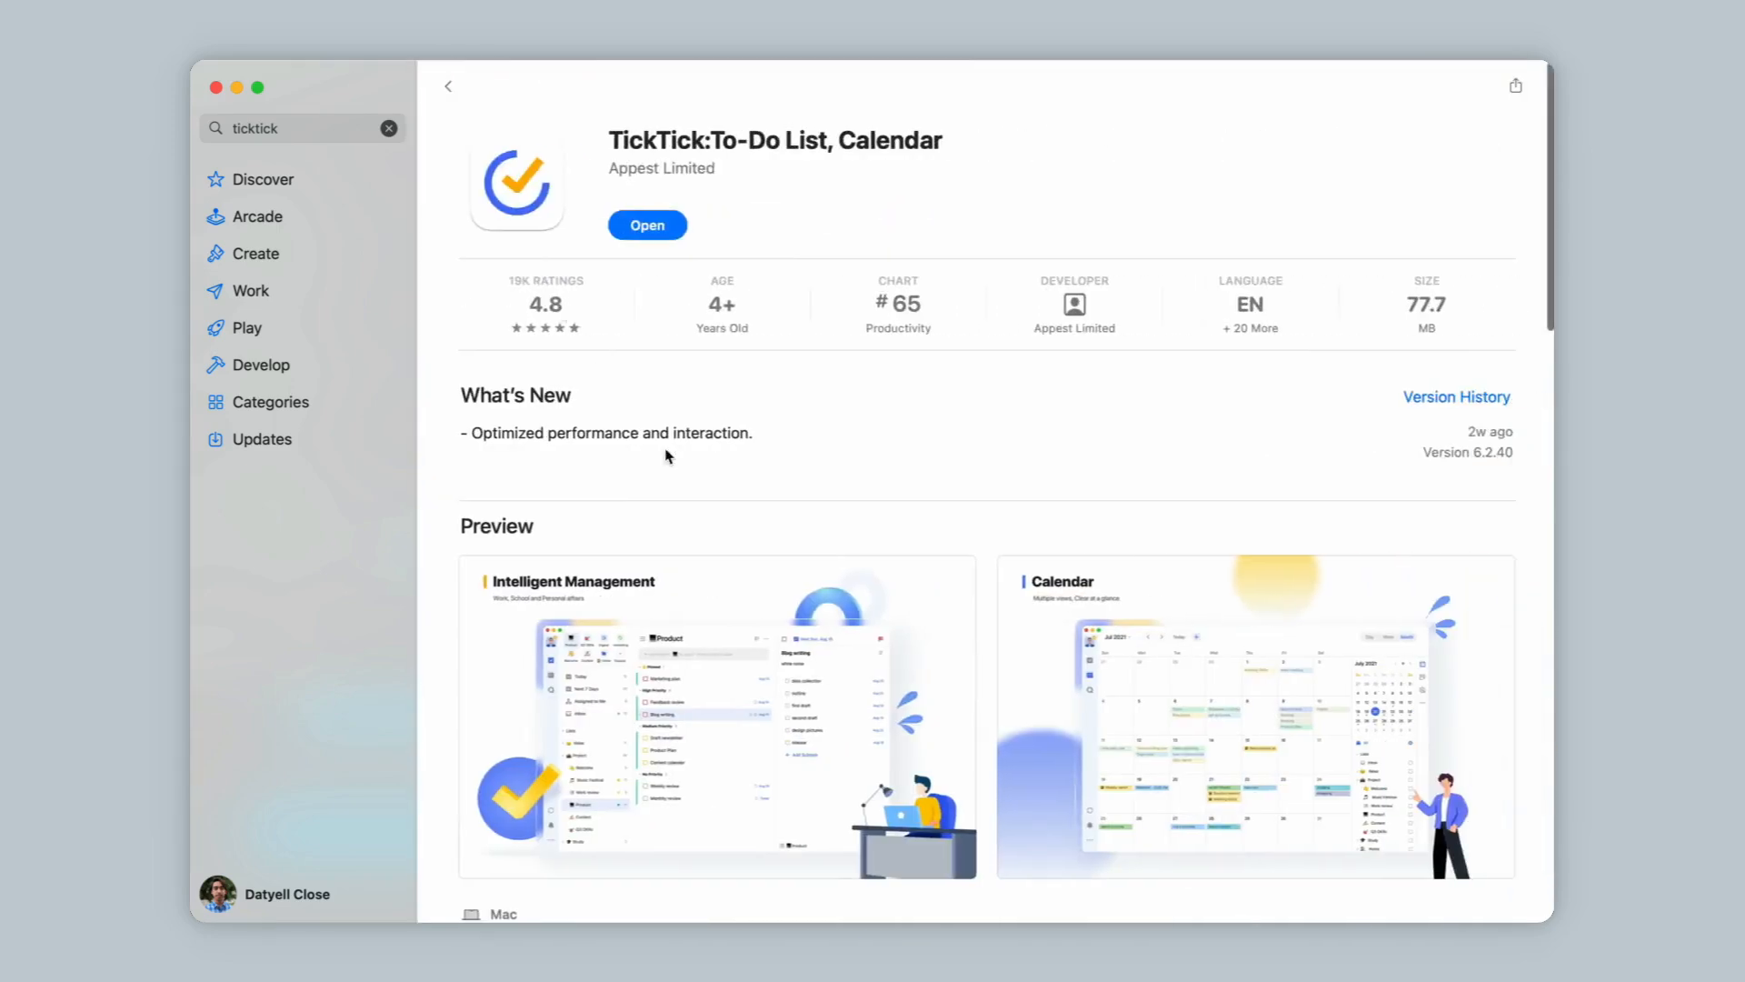
pyautogui.scroll(-3)
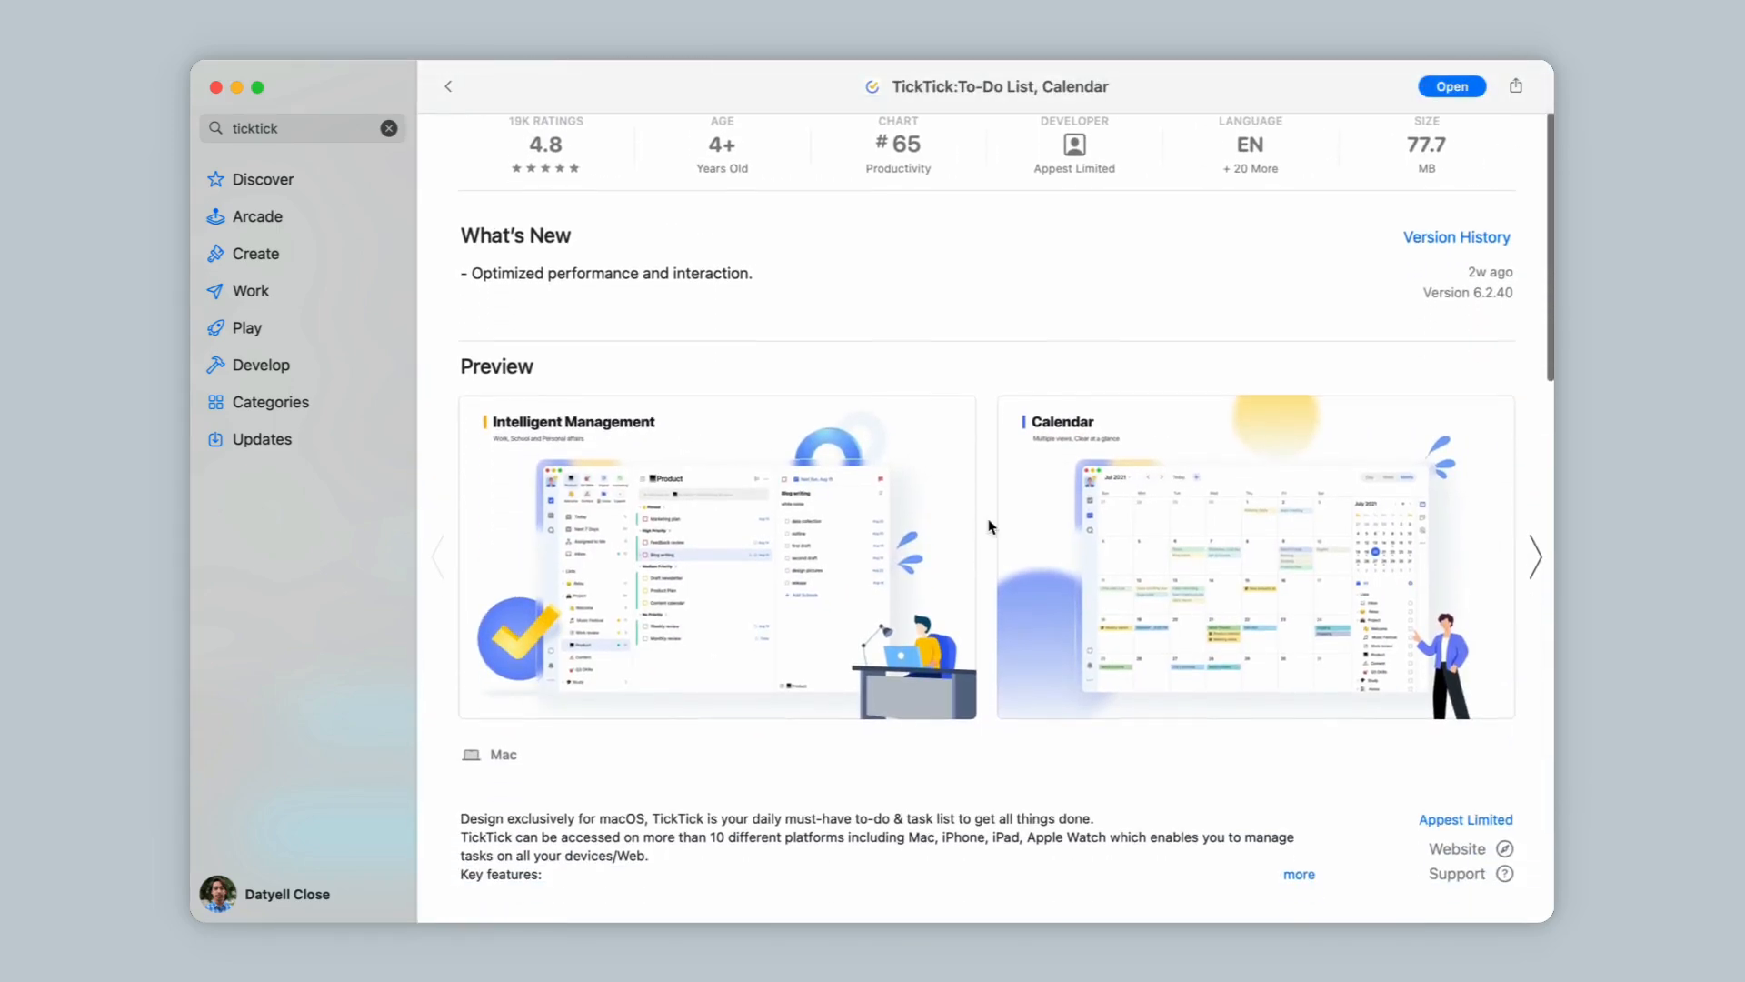
pyautogui.click(1451, 86)
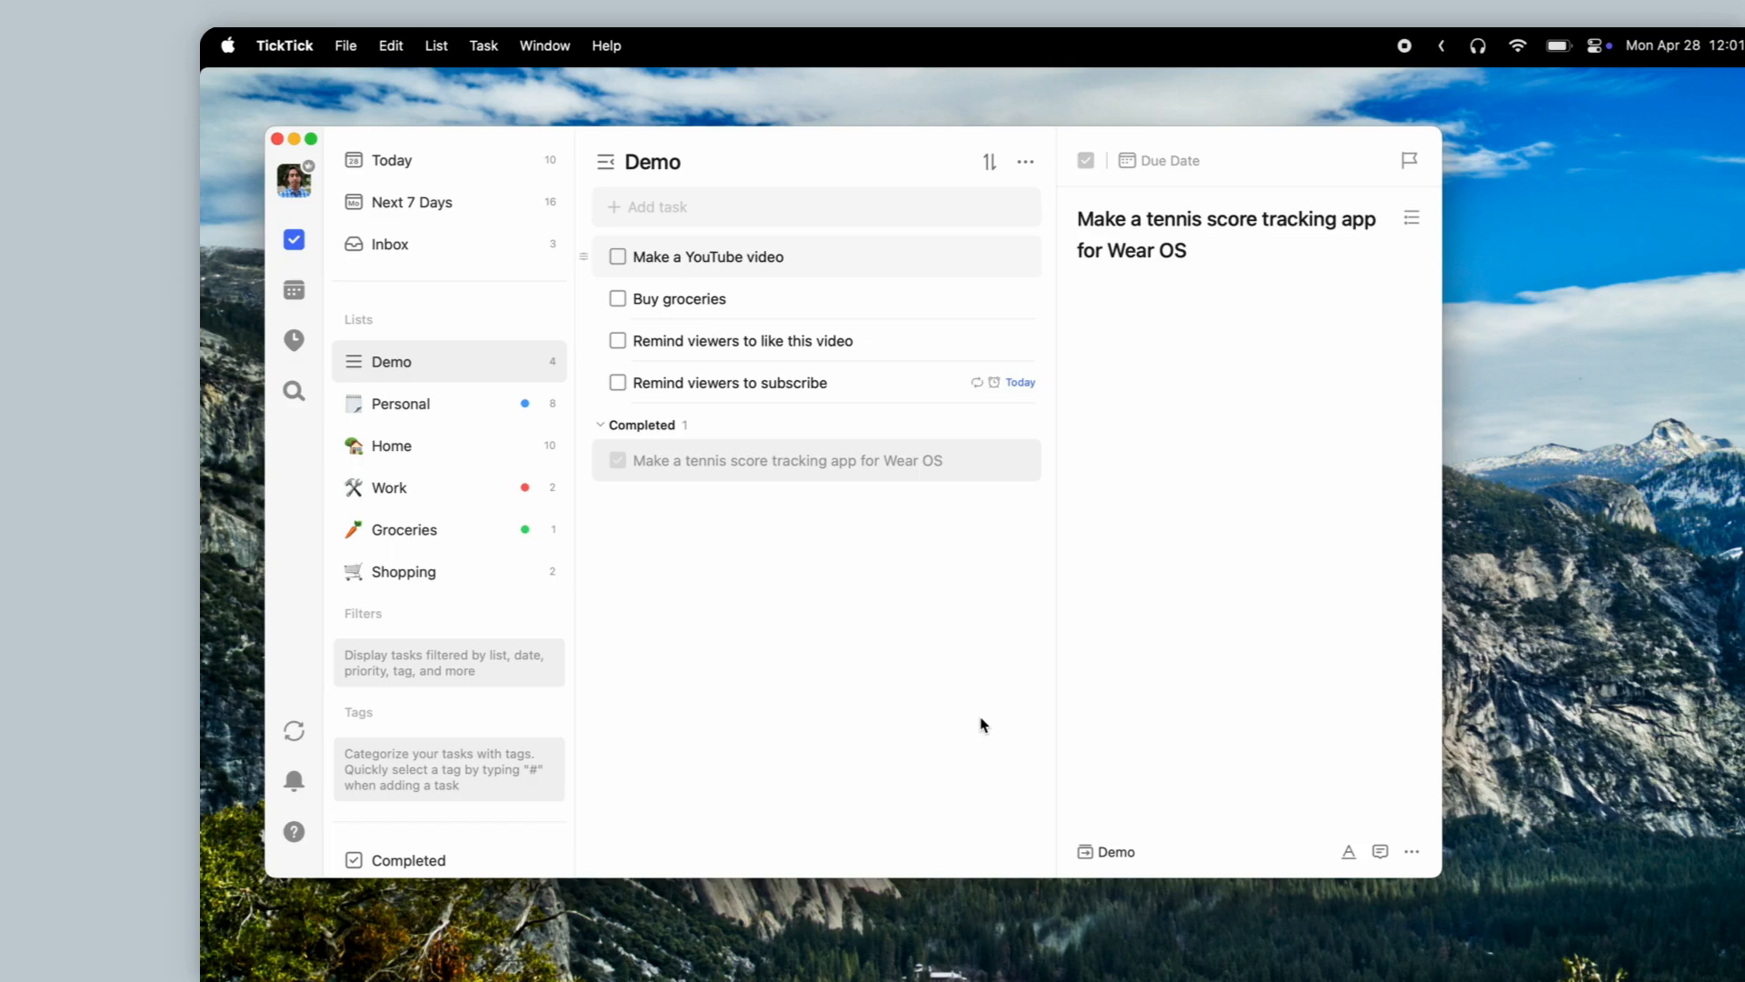
pyautogui.moveTo(790, 528)
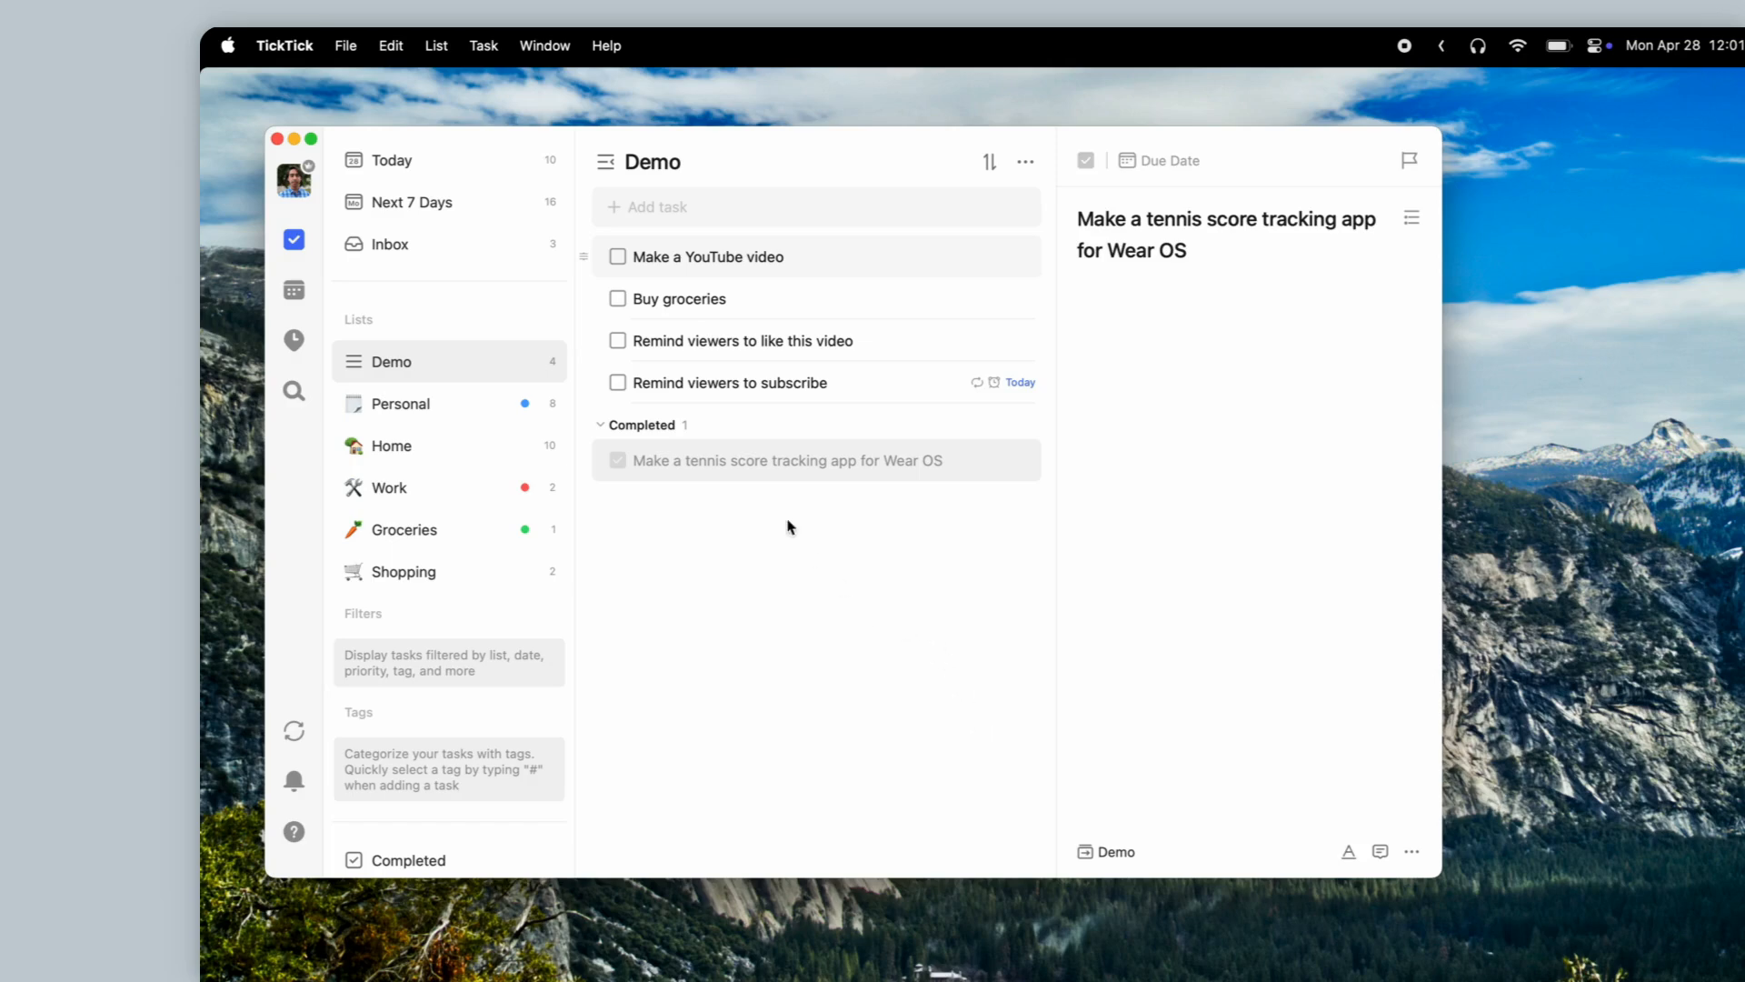
pyautogui.moveTo(666, 267)
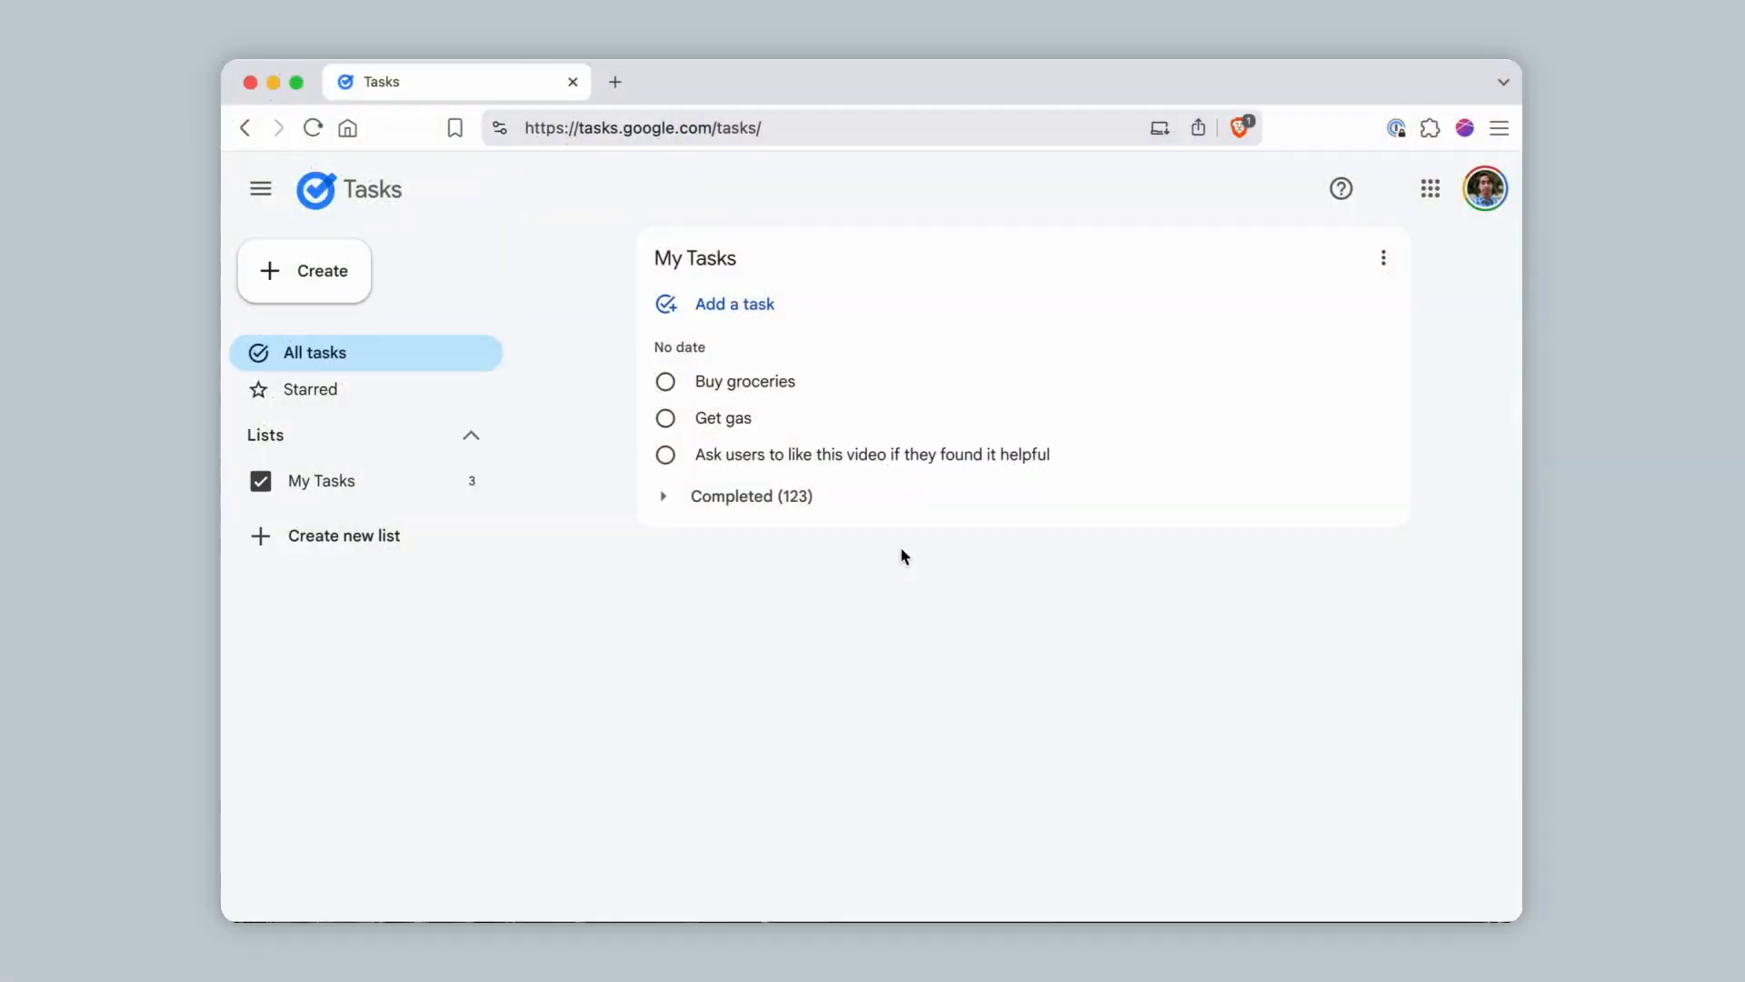
pyautogui.moveTo(1141, 212)
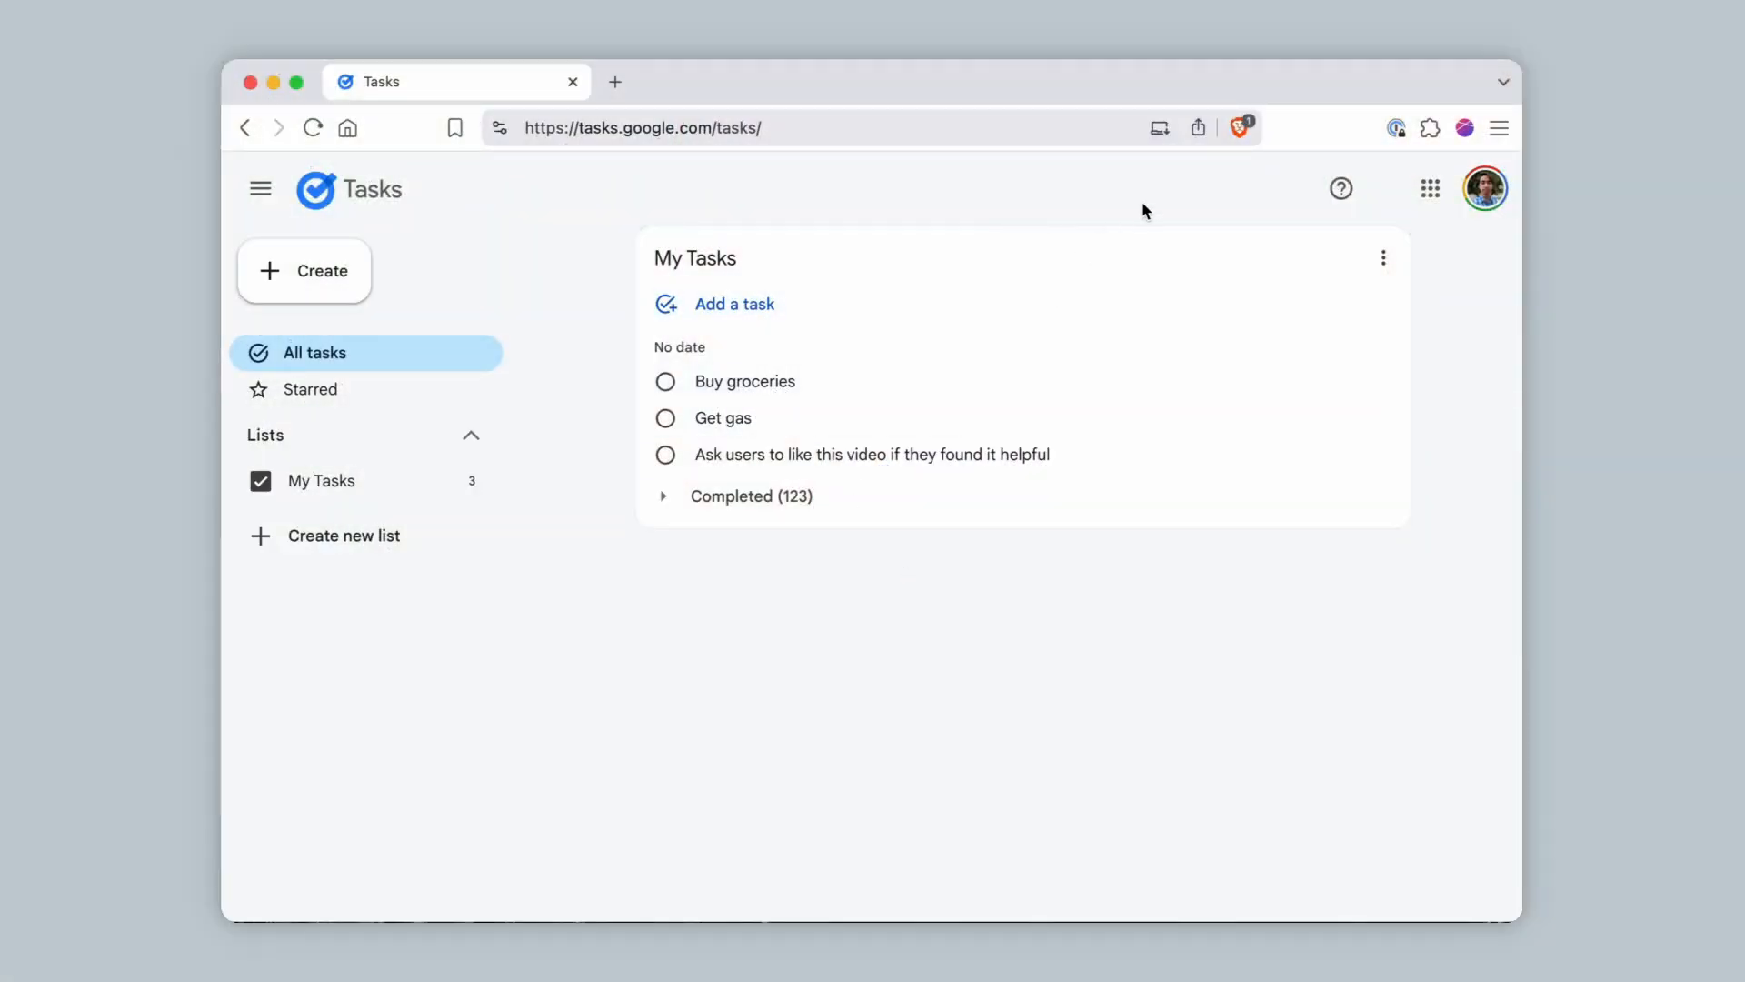
# Click within the Google Tasks My Tasks page in the browser
pyautogui.click(1159, 127)
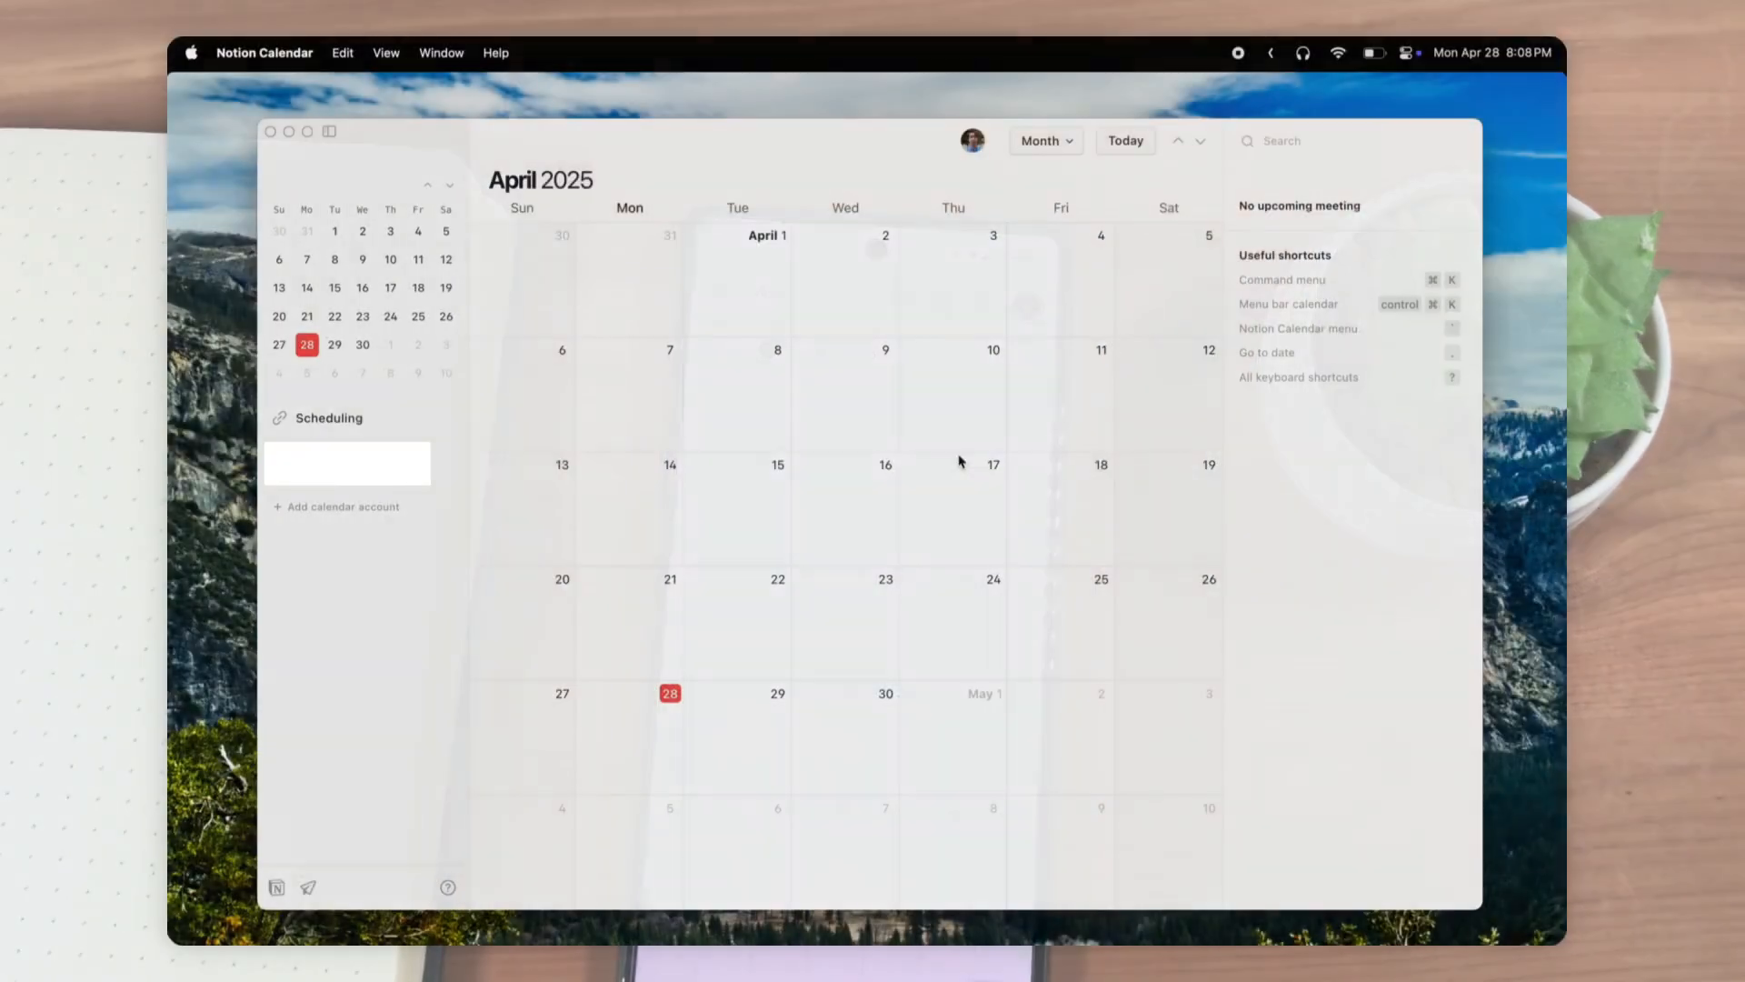
# Click inside Notion Calendar's April 2025 month view
pyautogui.click(1200, 140)
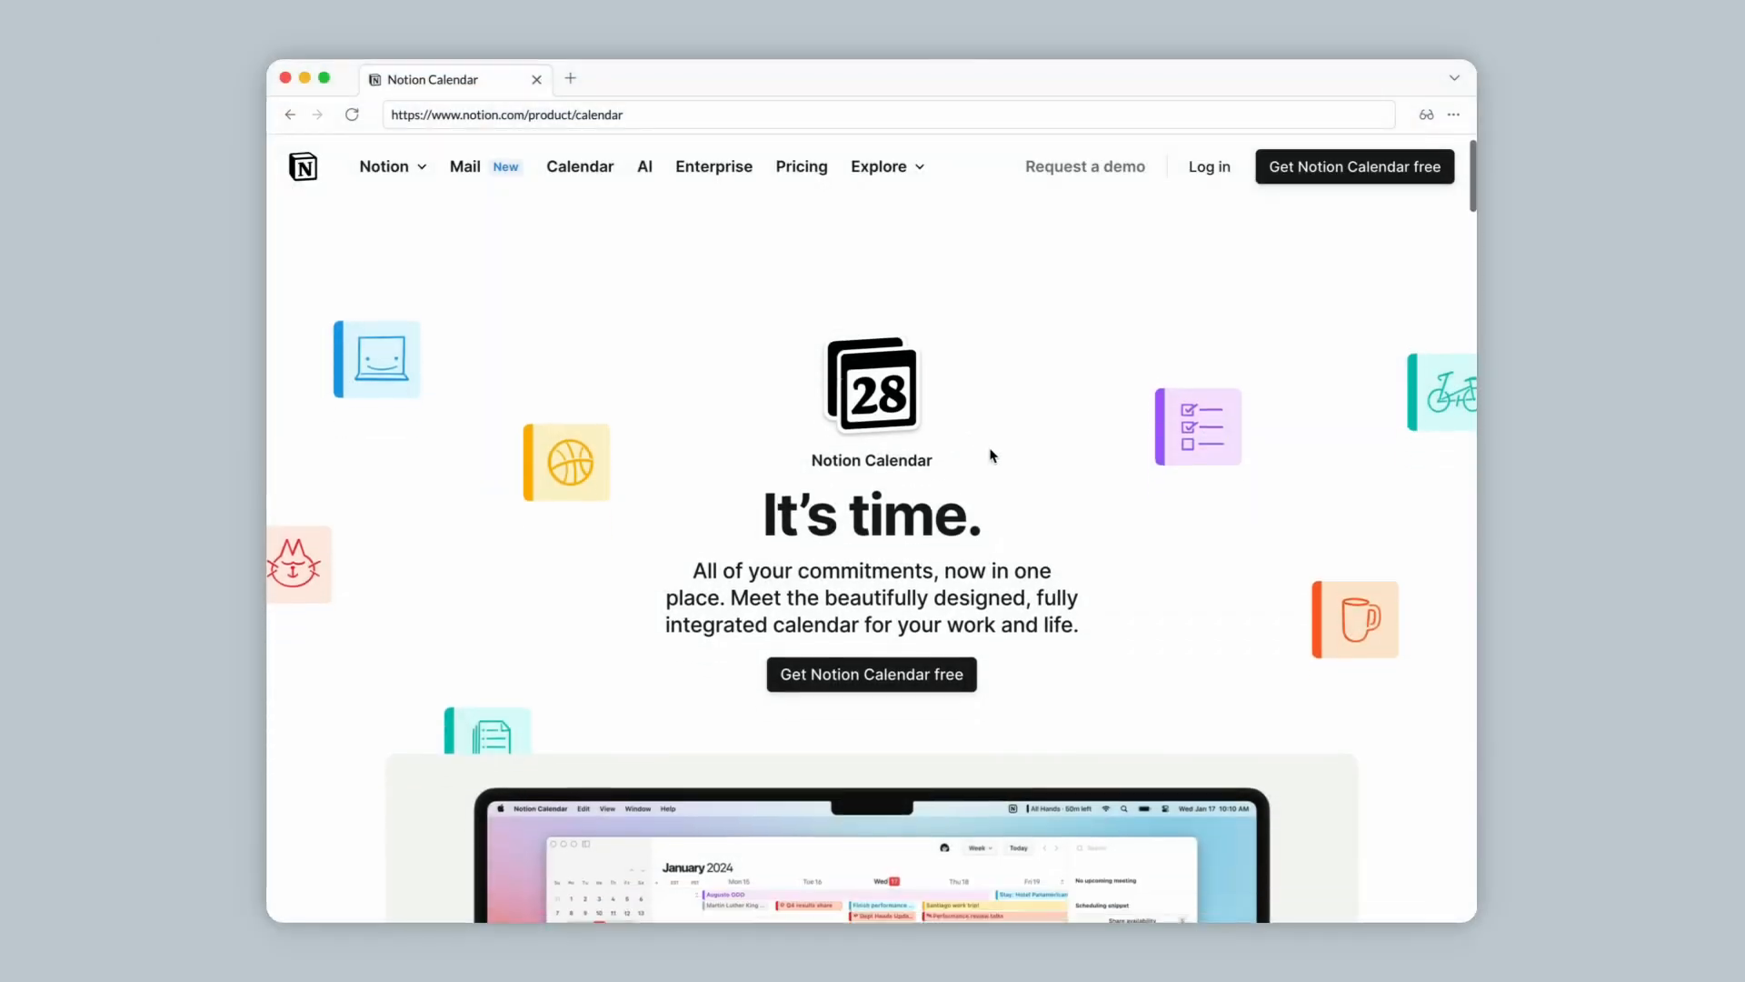
# Scroll notion.com/product/calendar down to the 'See your schedule at a glance' section
pyautogui.scroll(-3)
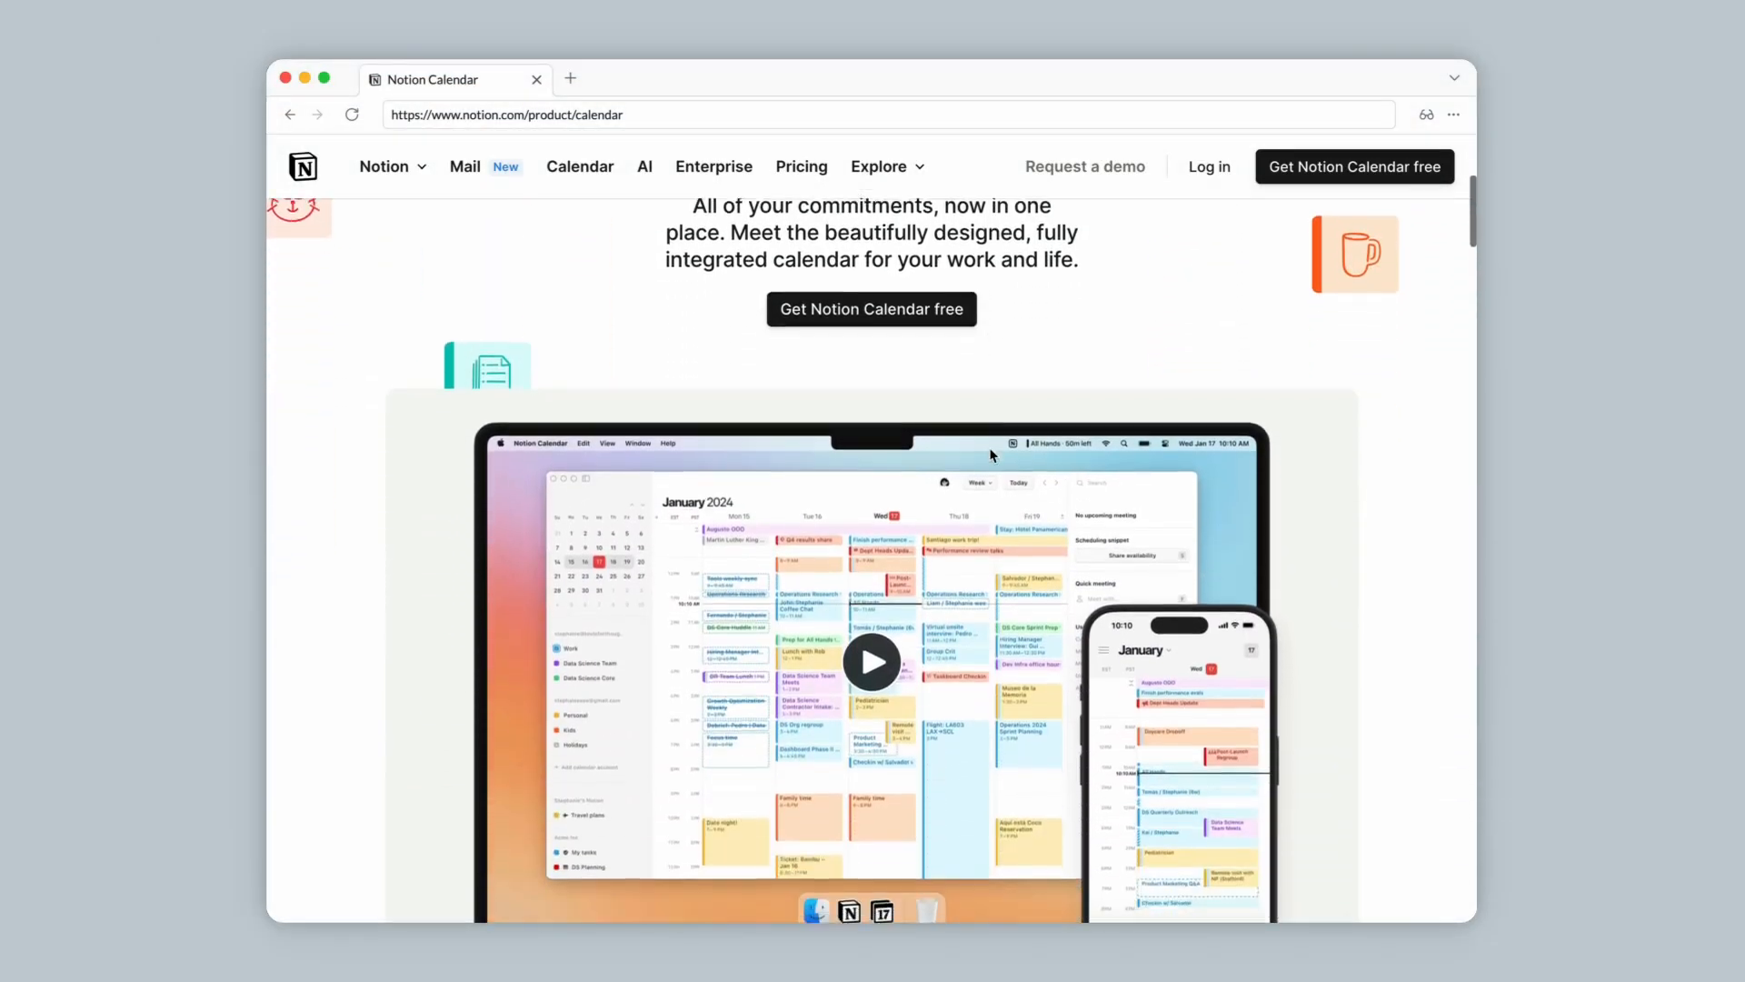
pyautogui.scroll(-3)
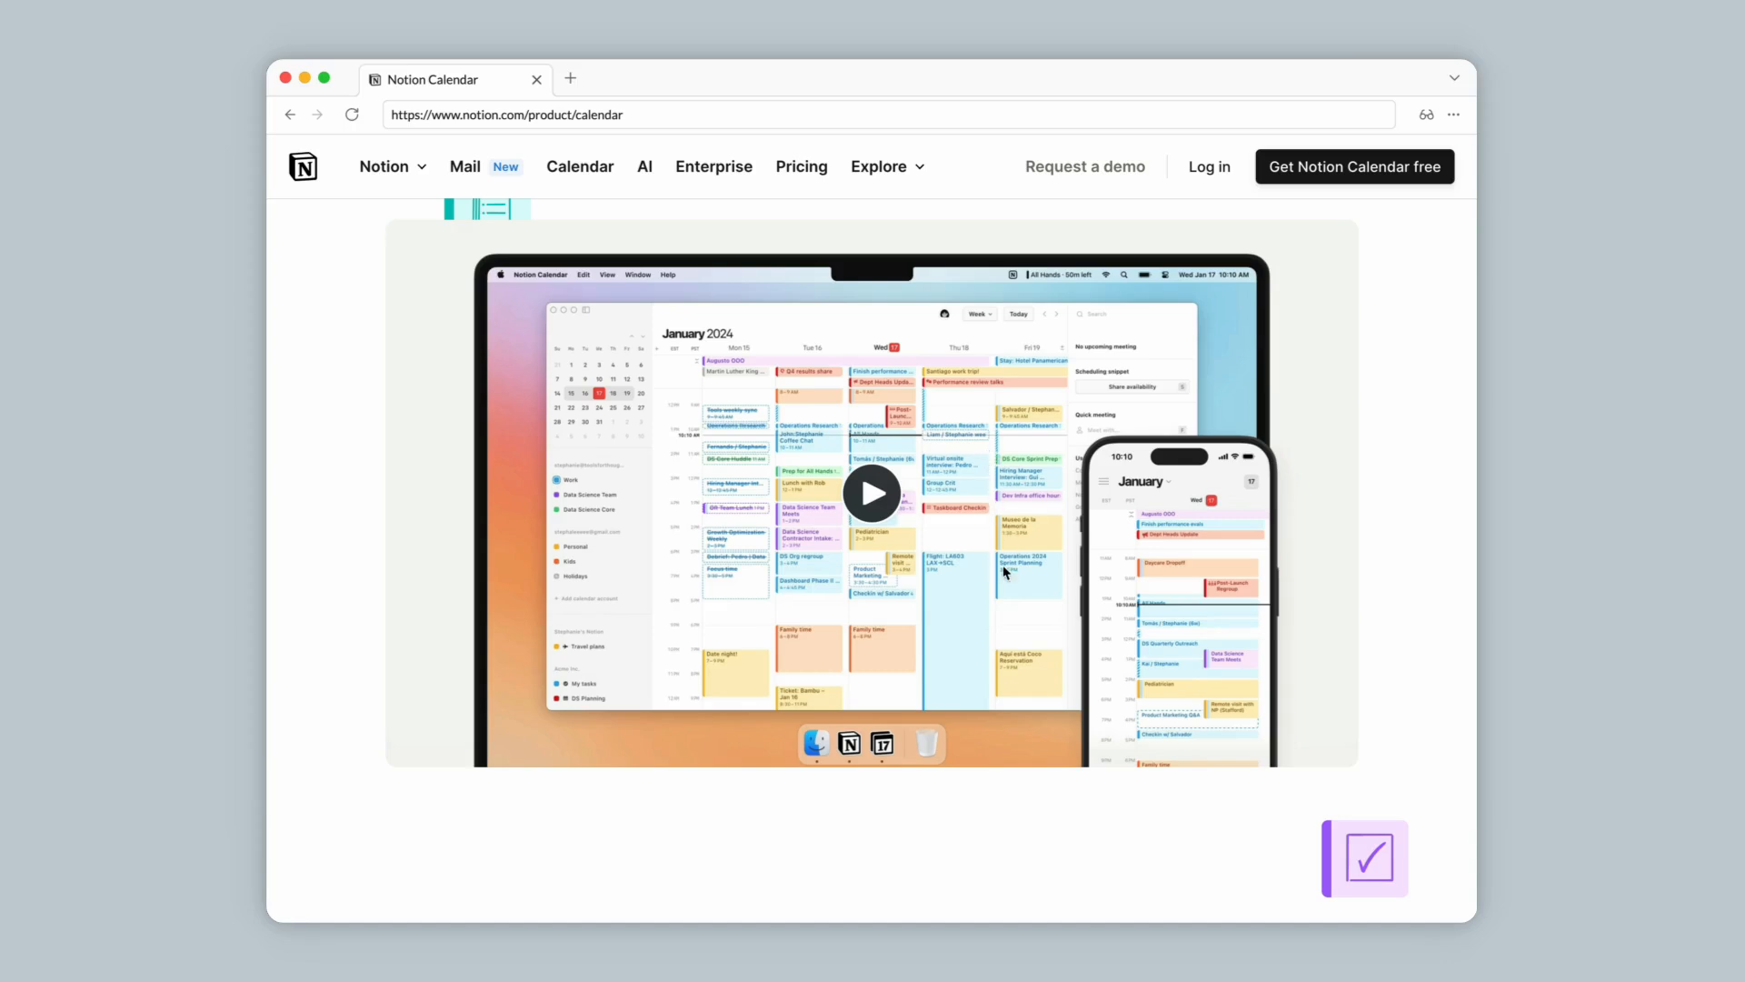
pyautogui.scroll(-3)
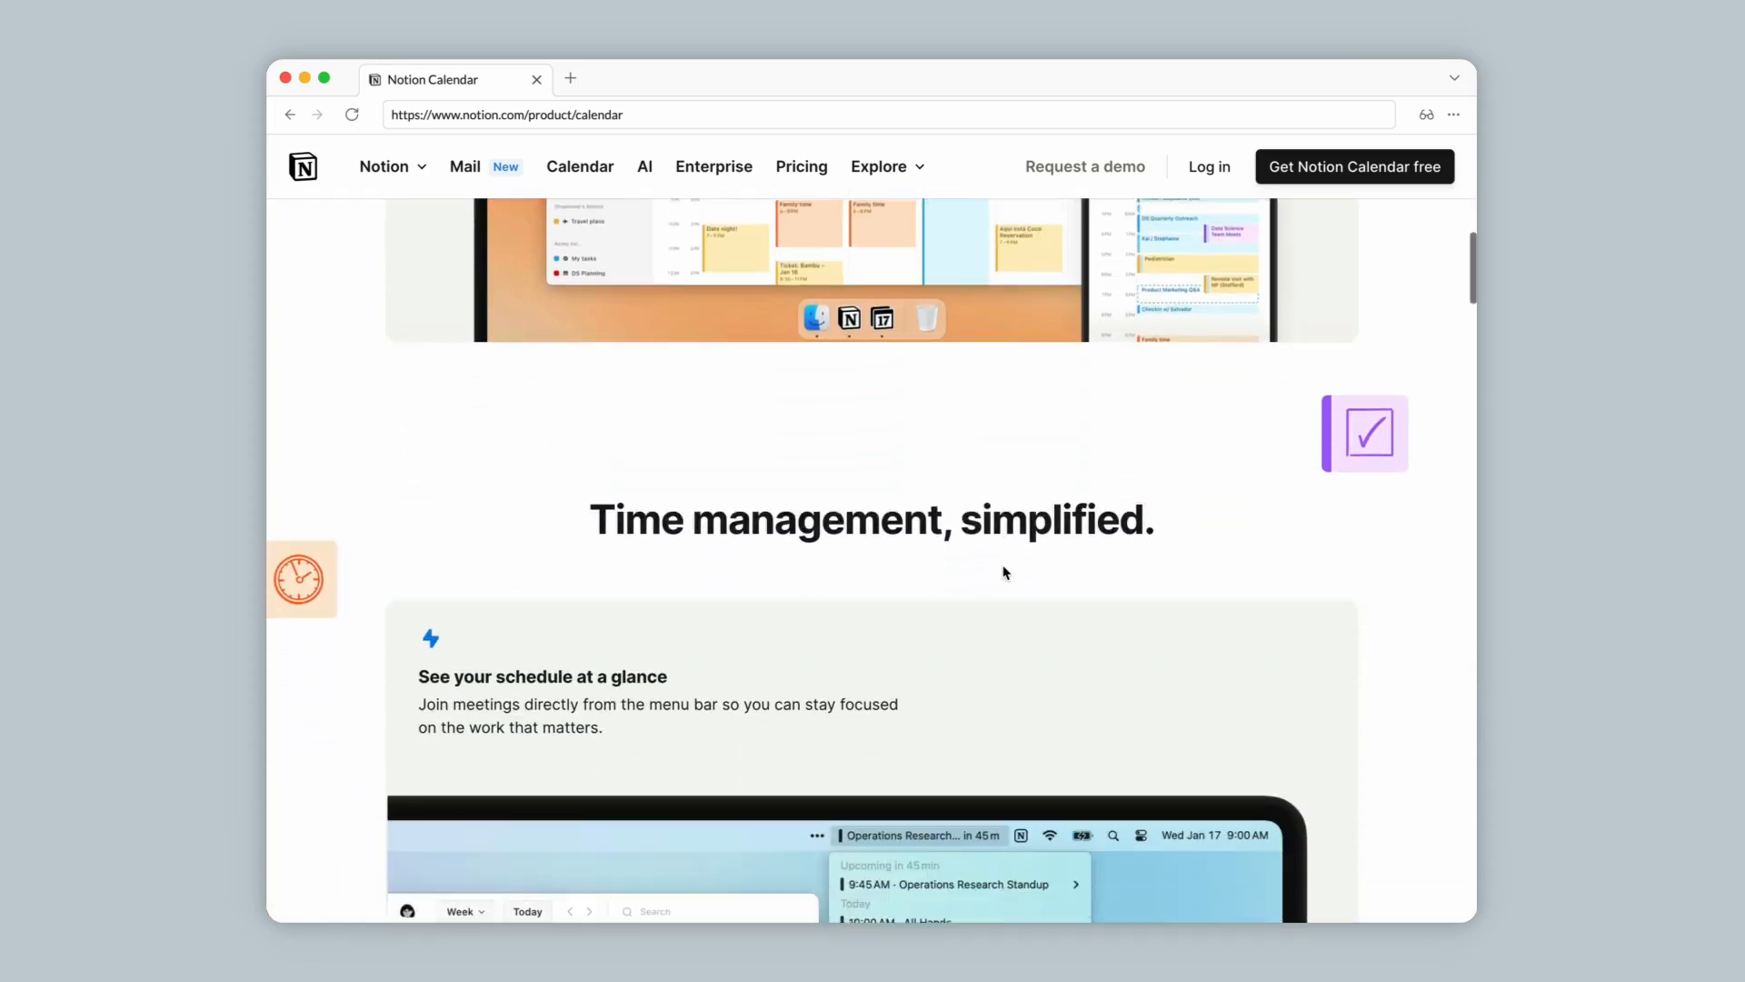
pyautogui.scroll(-3)
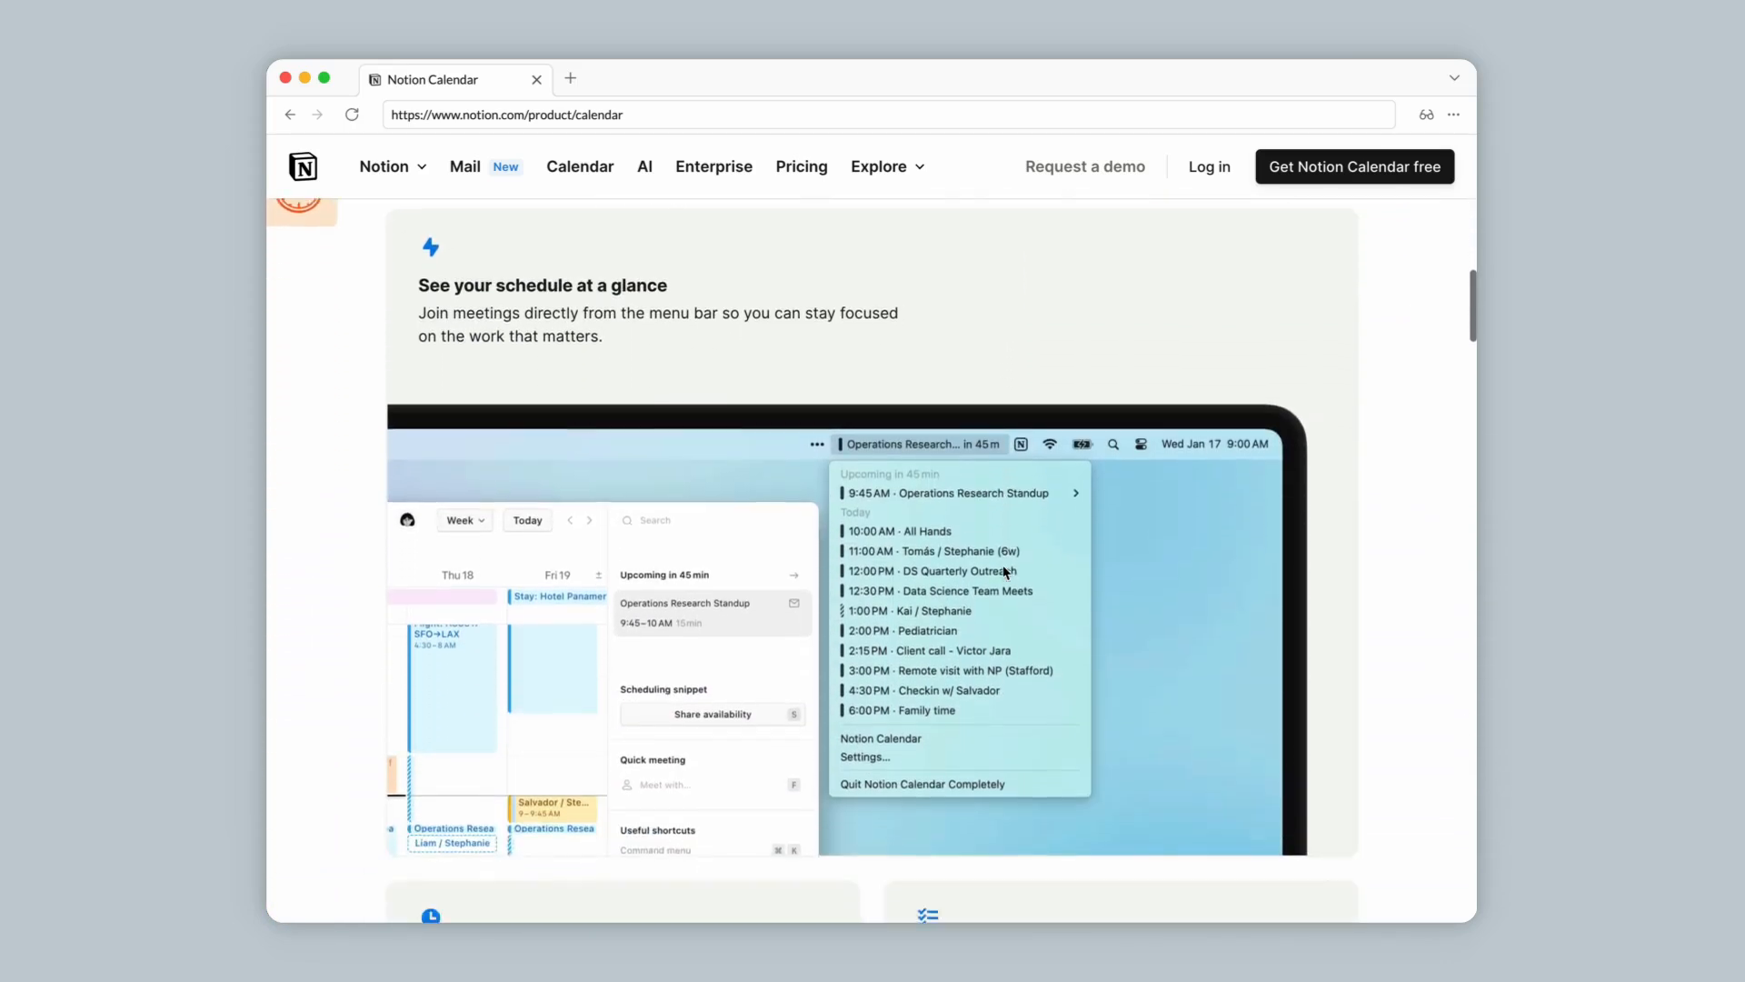
pyautogui.scroll(-3)
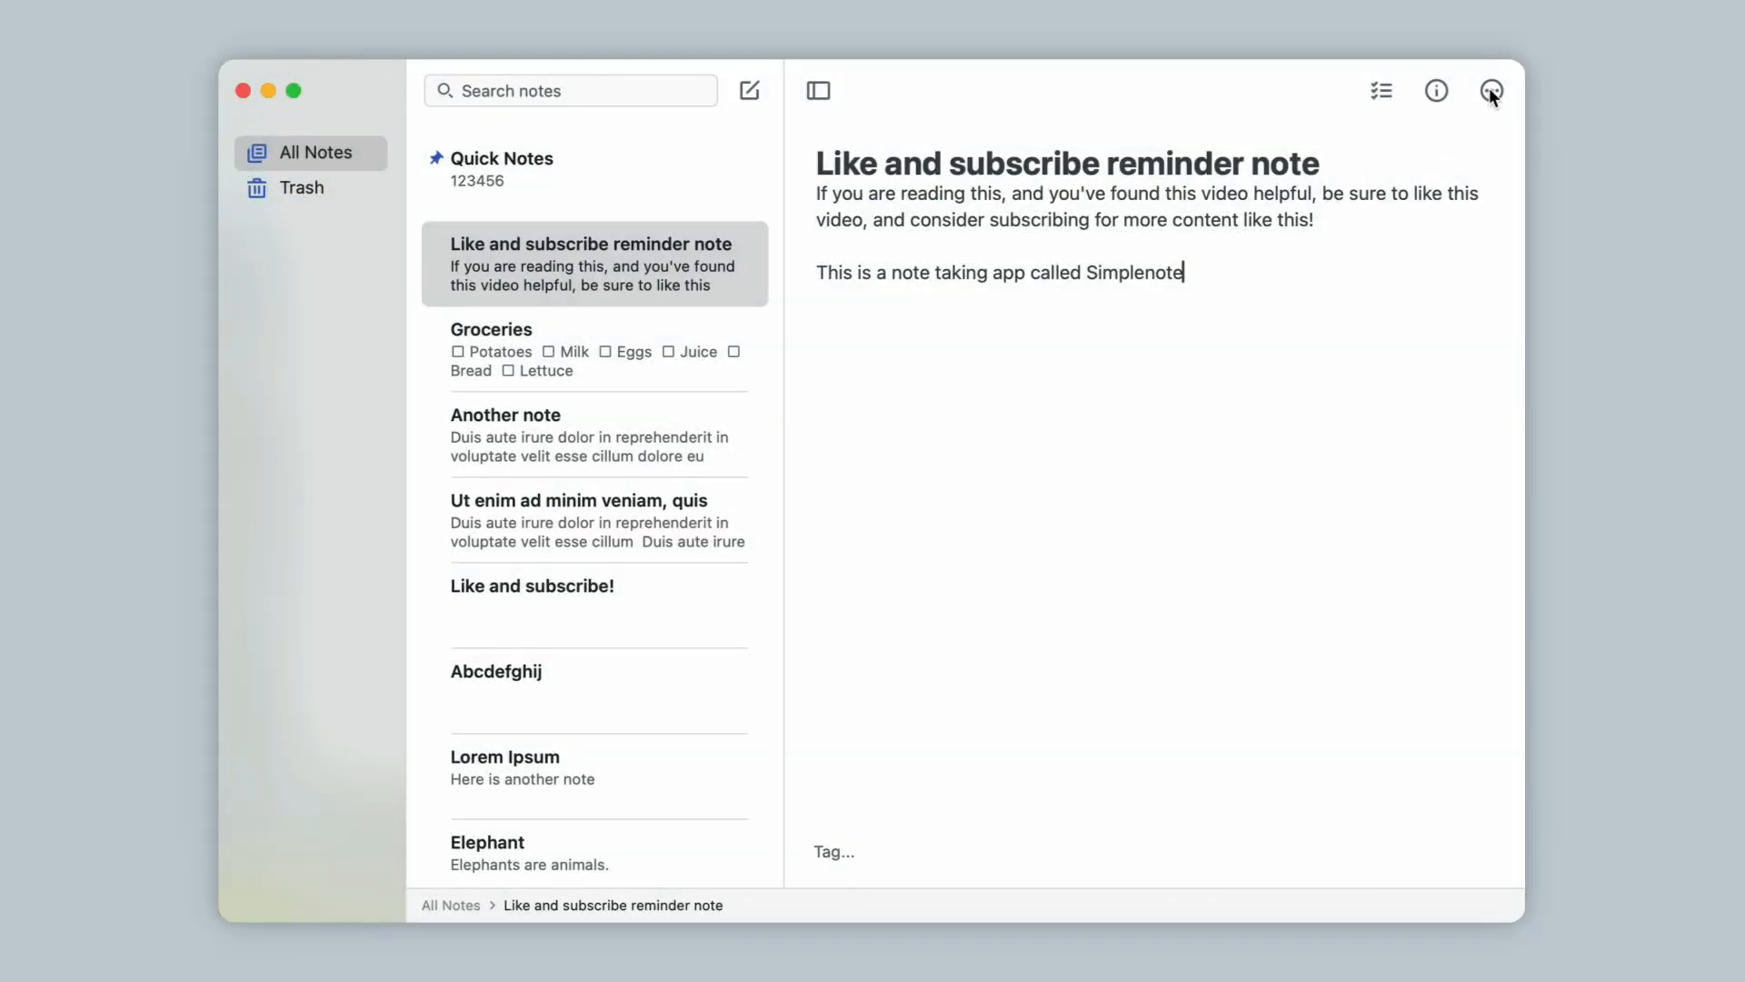
# Check the note options menu, then open the Groceries checklist note
pyautogui.click(1492, 90)
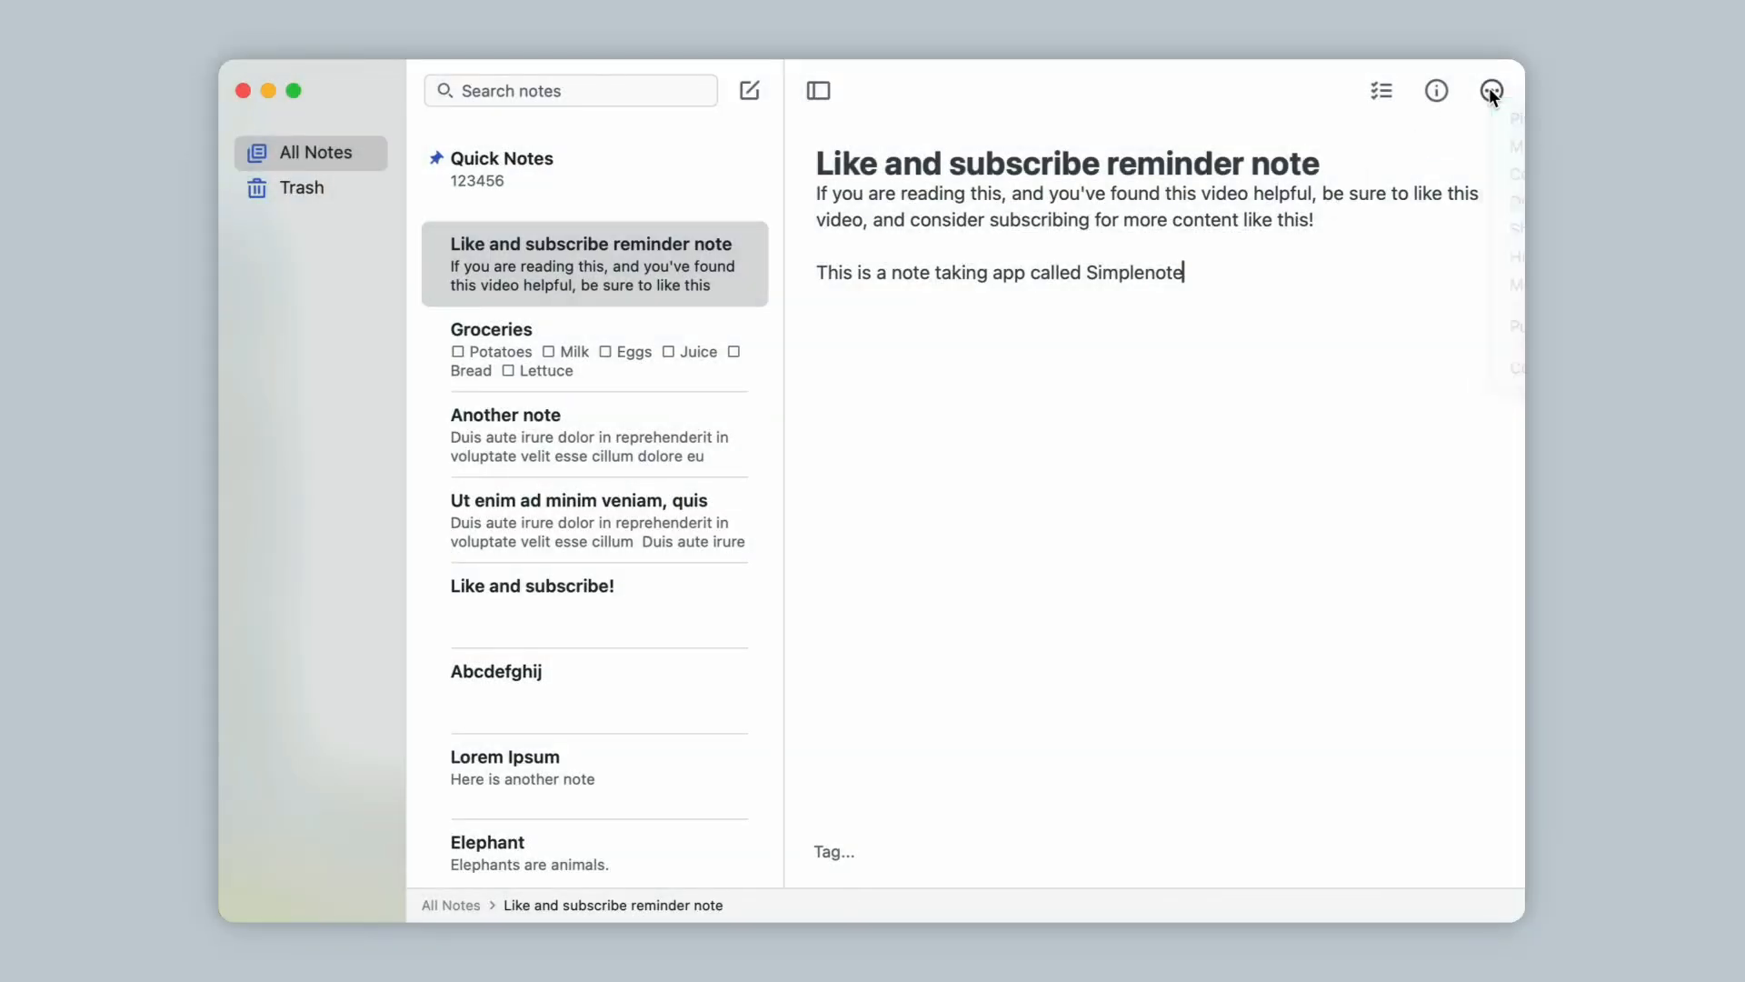
pyautogui.click(596, 350)
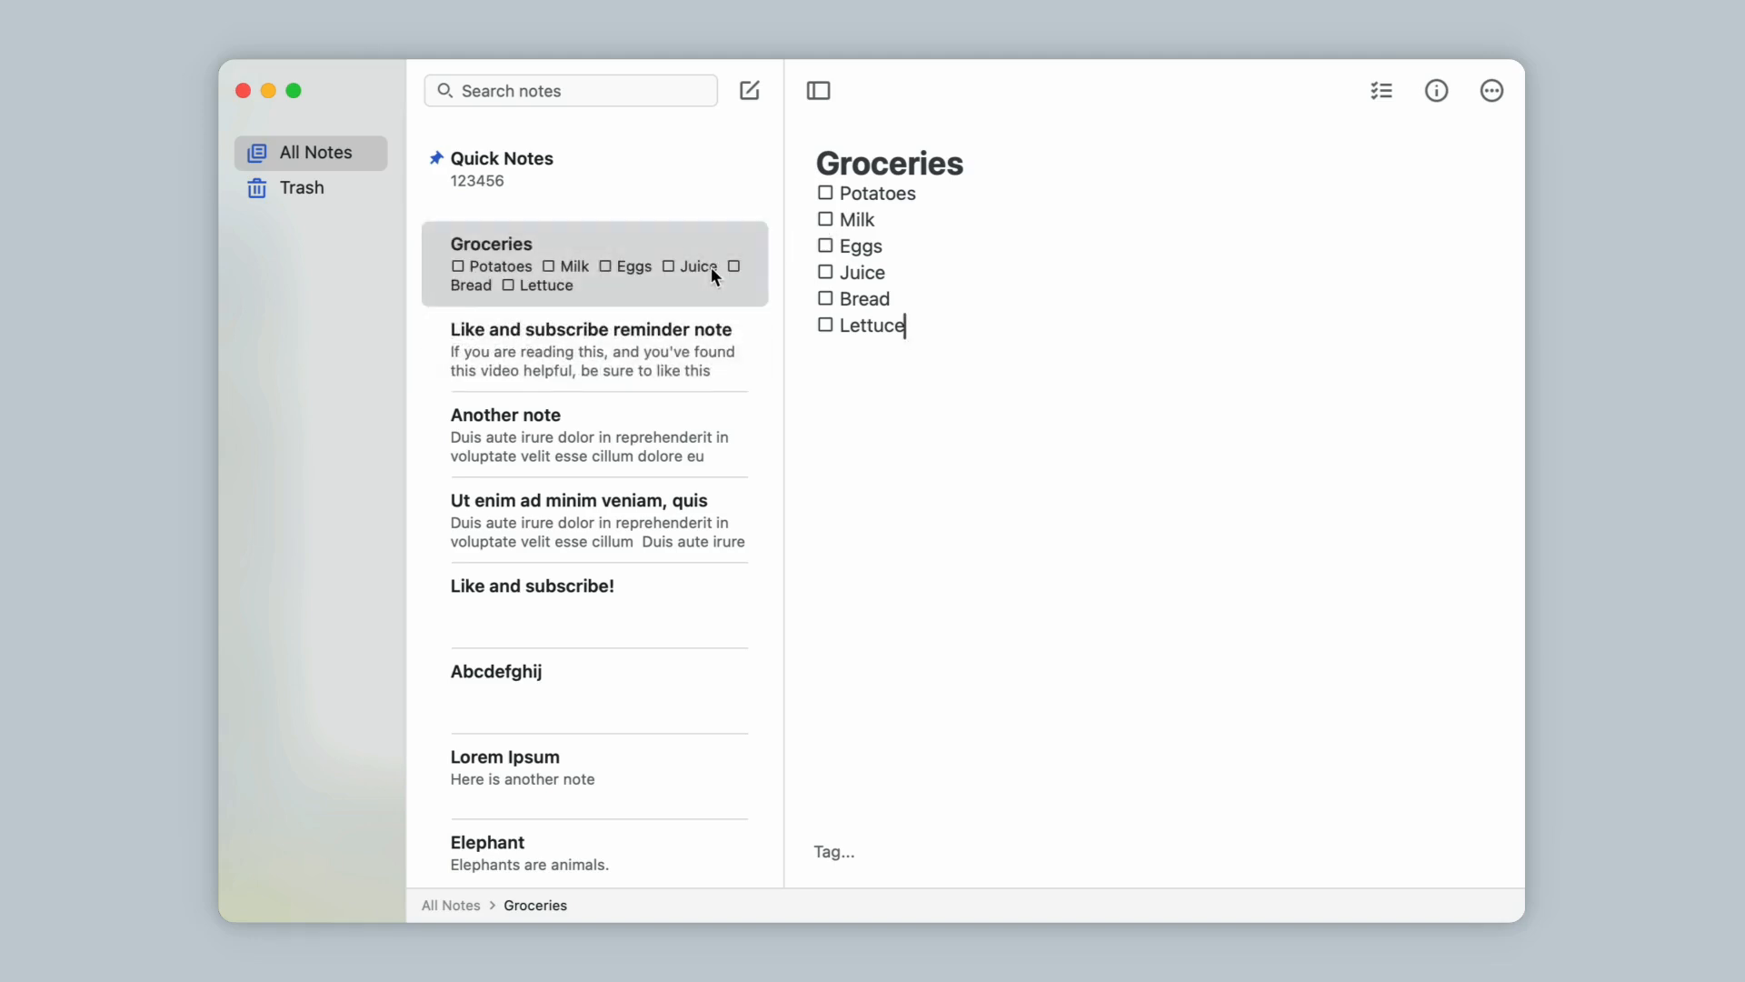
pyautogui.click(590, 348)
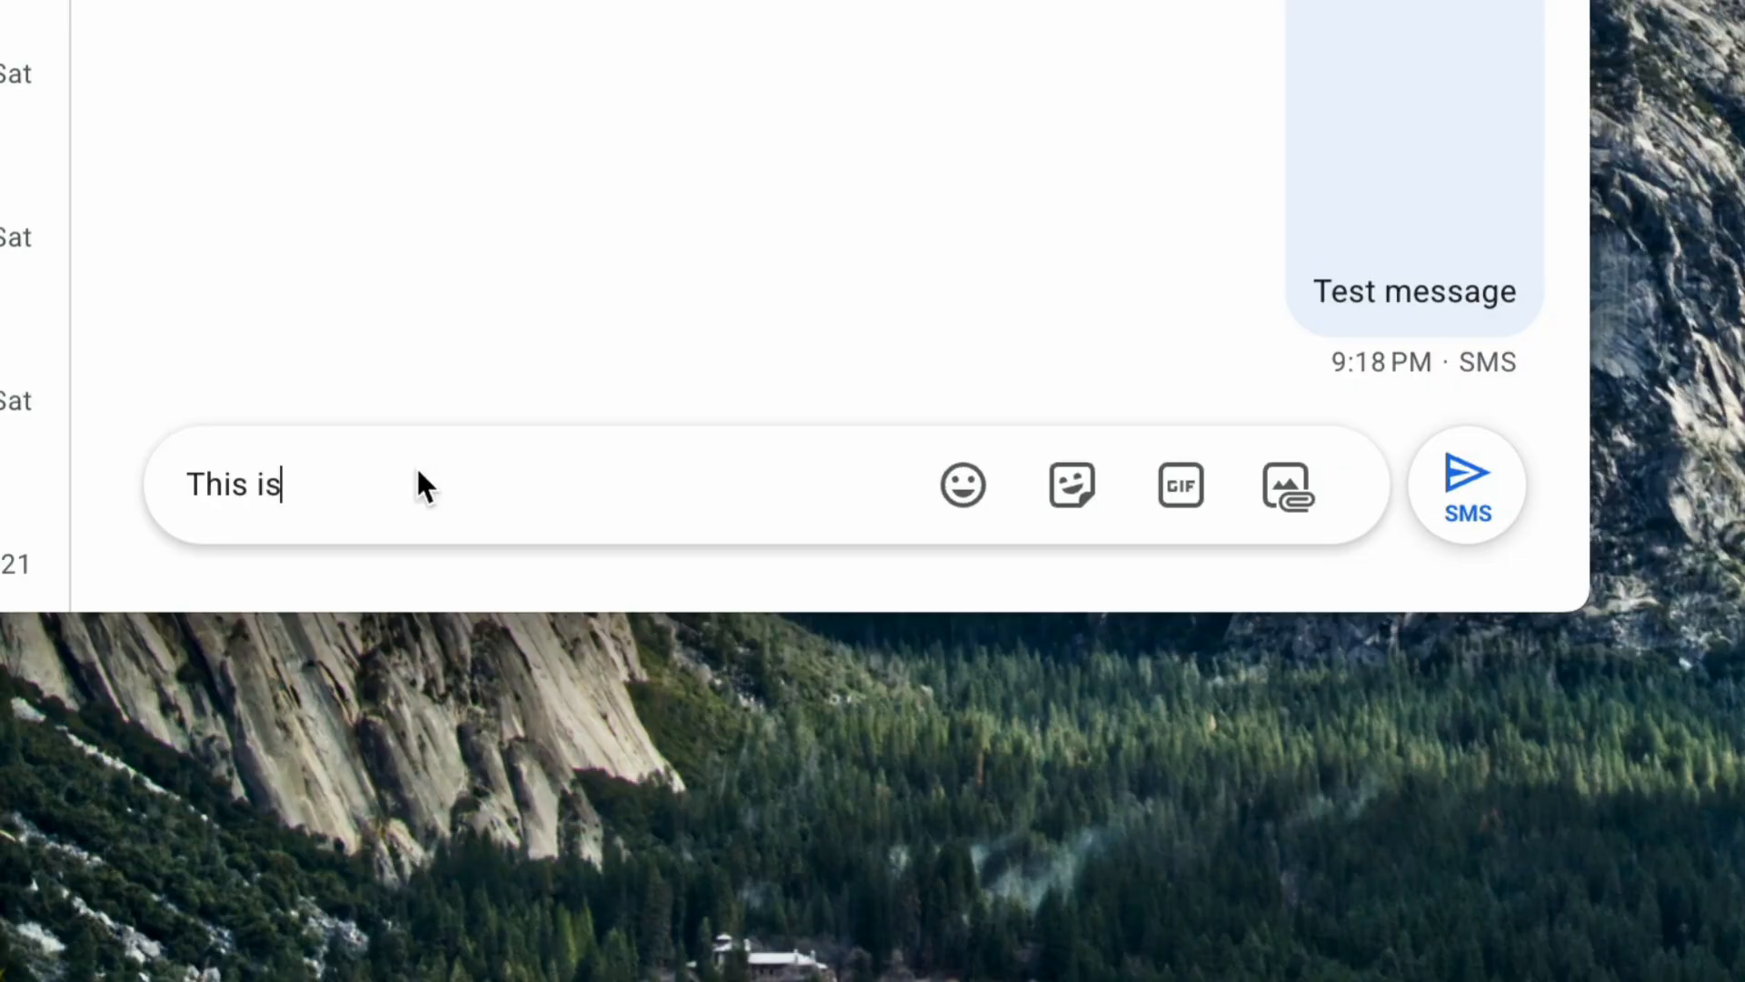
# Type 'a message that I am typing' to complete the Google Messages draft
pyautogui.write('a')
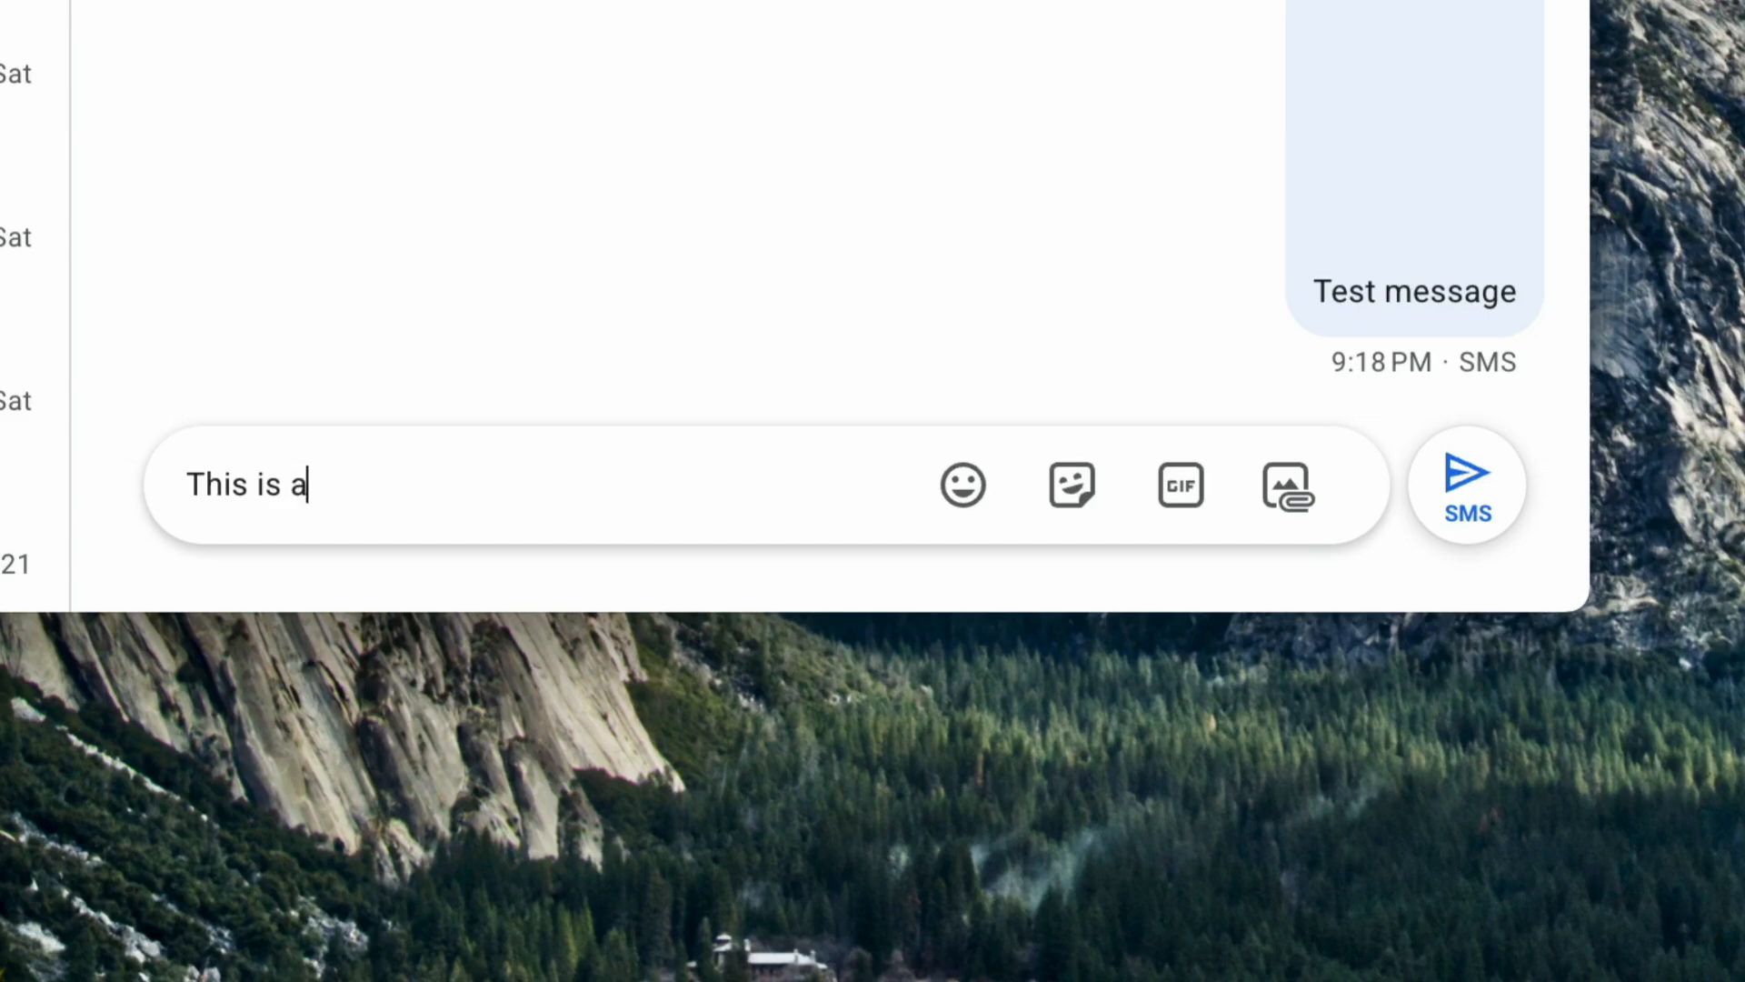
pyautogui.write('message')
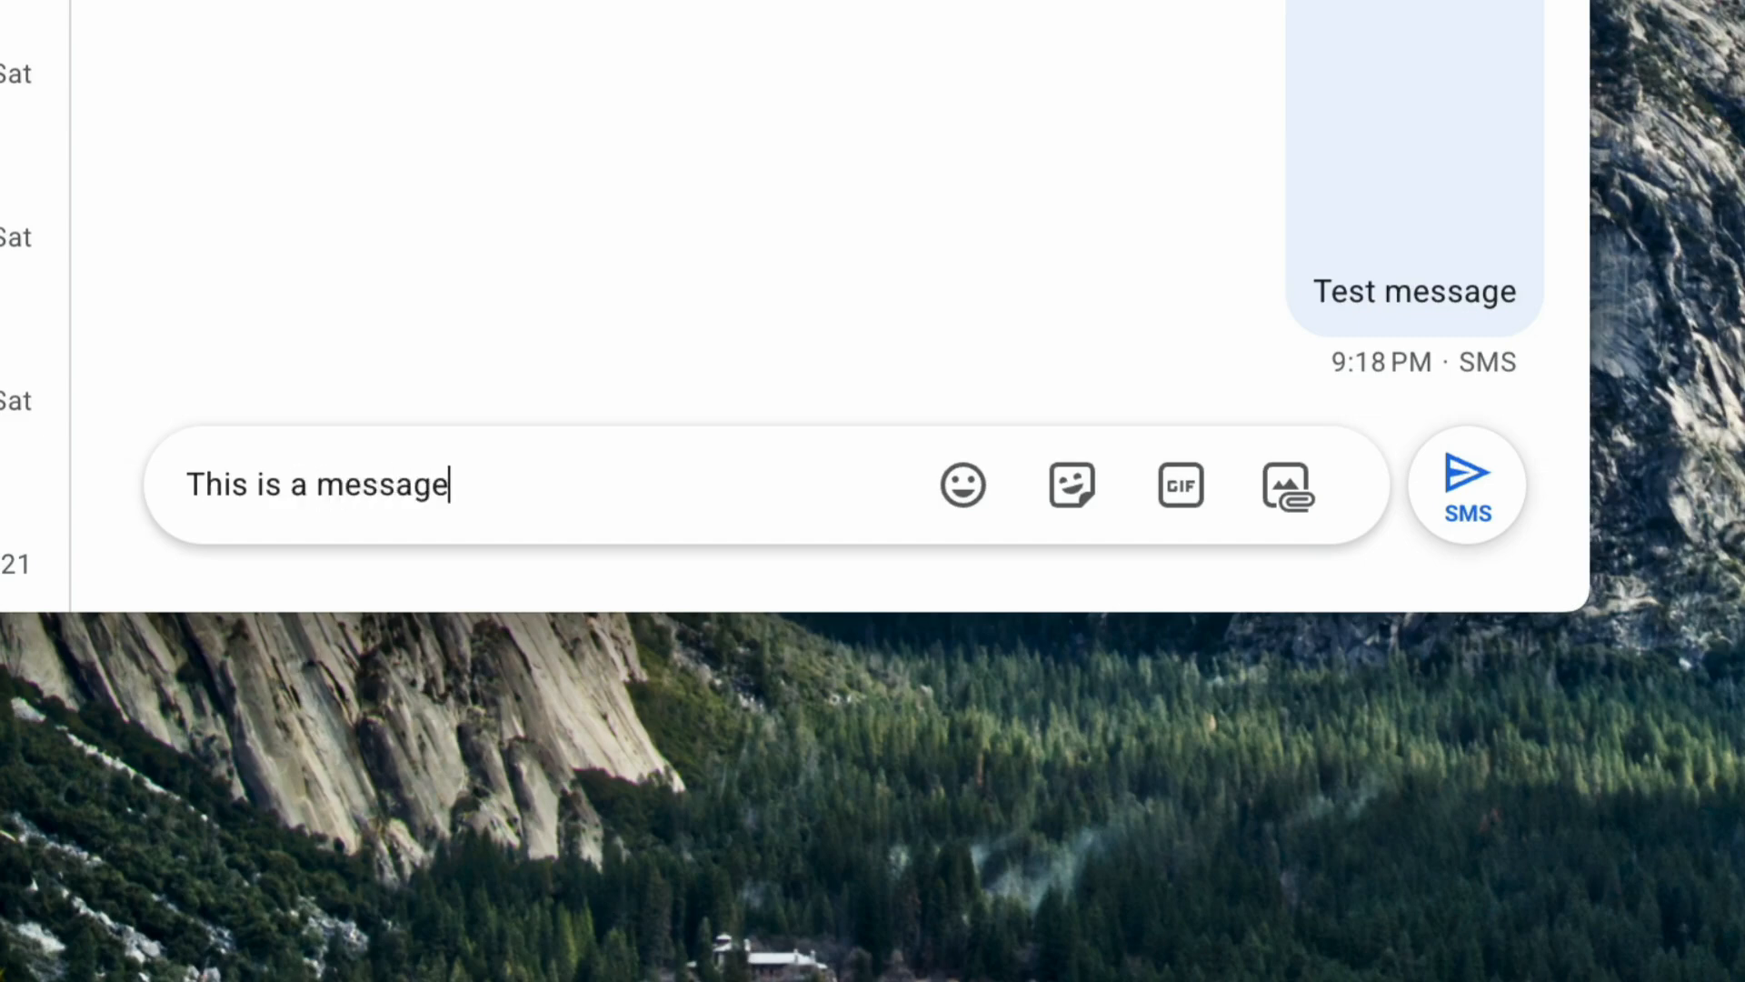
pyautogui.write('that I am')
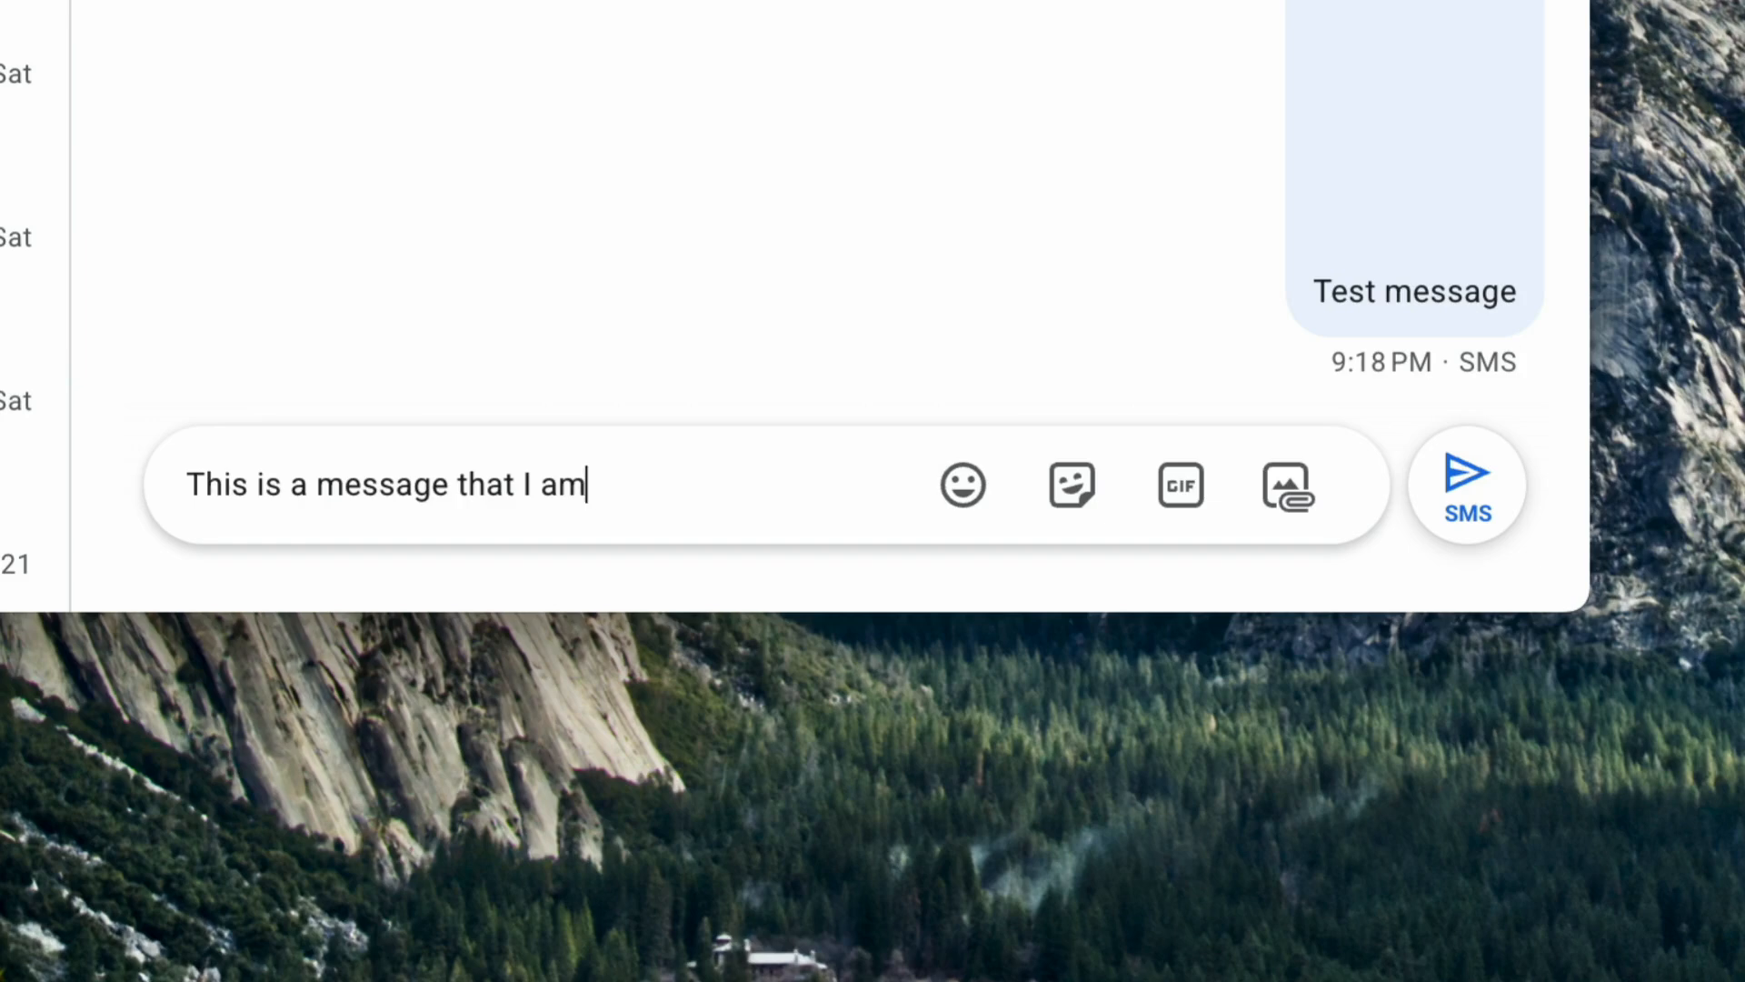
pyautogui.write('typing')
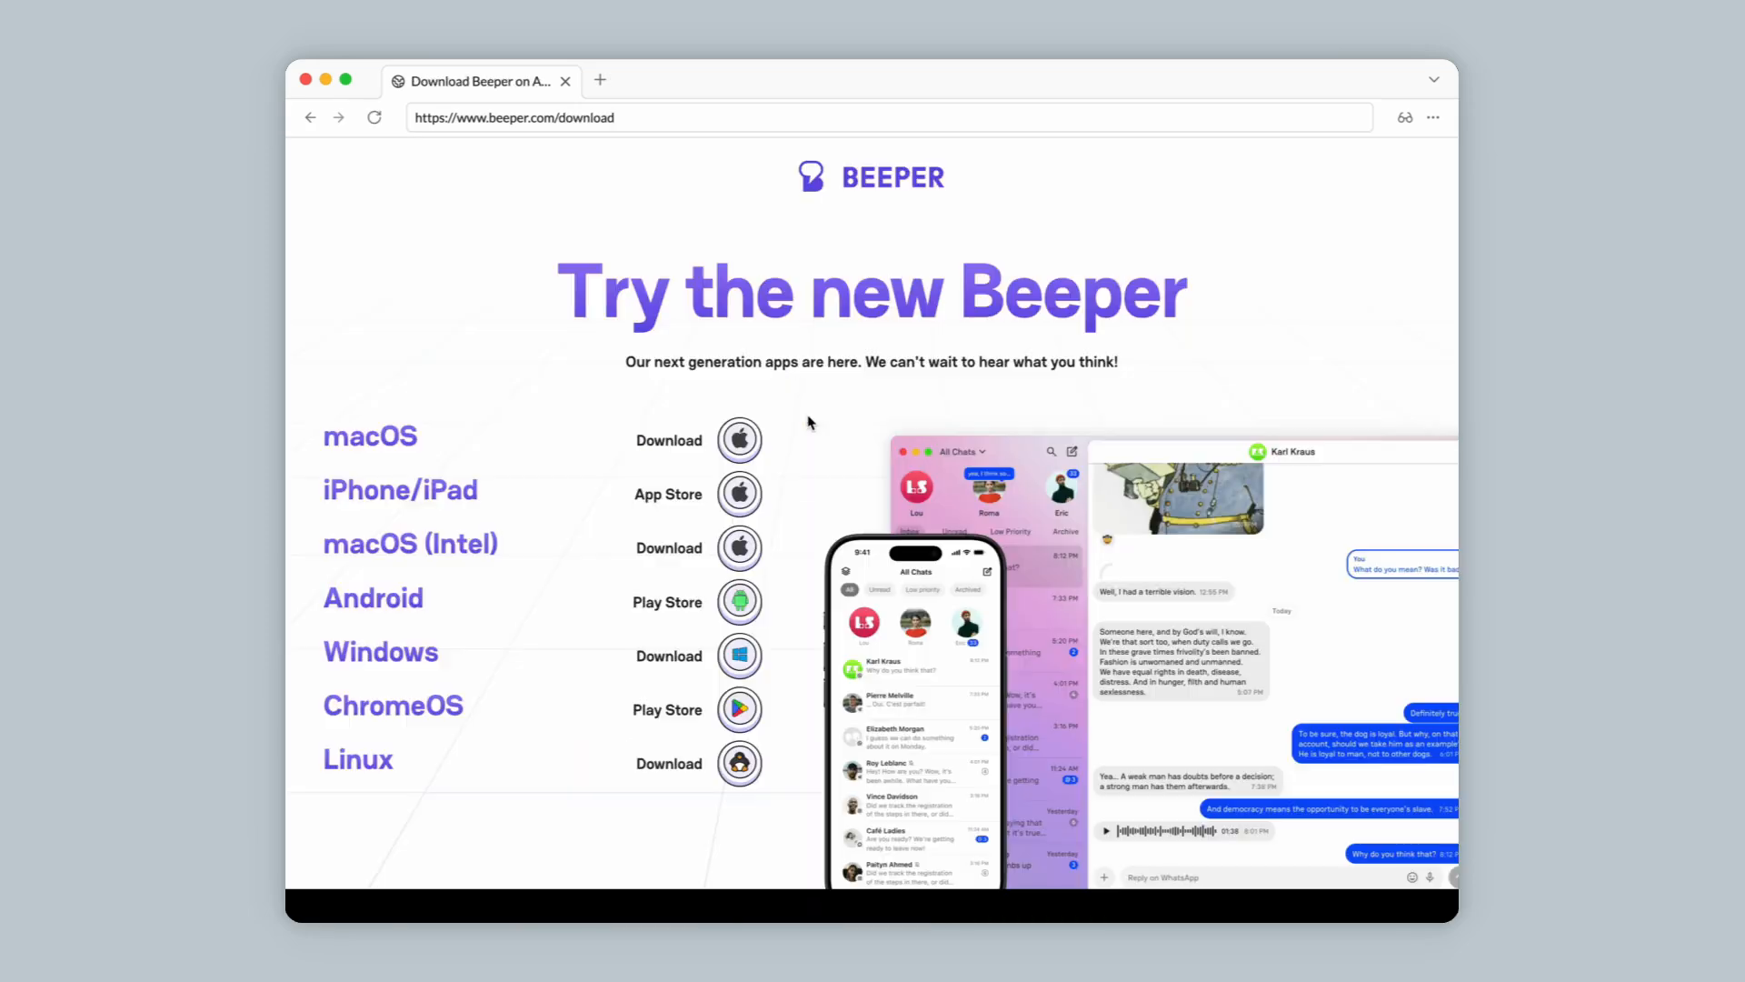
# Scroll to Beeper's FAQs and highlight the WhatsApp-to-LinkedIn supported networks list
pyautogui.scroll(-3)
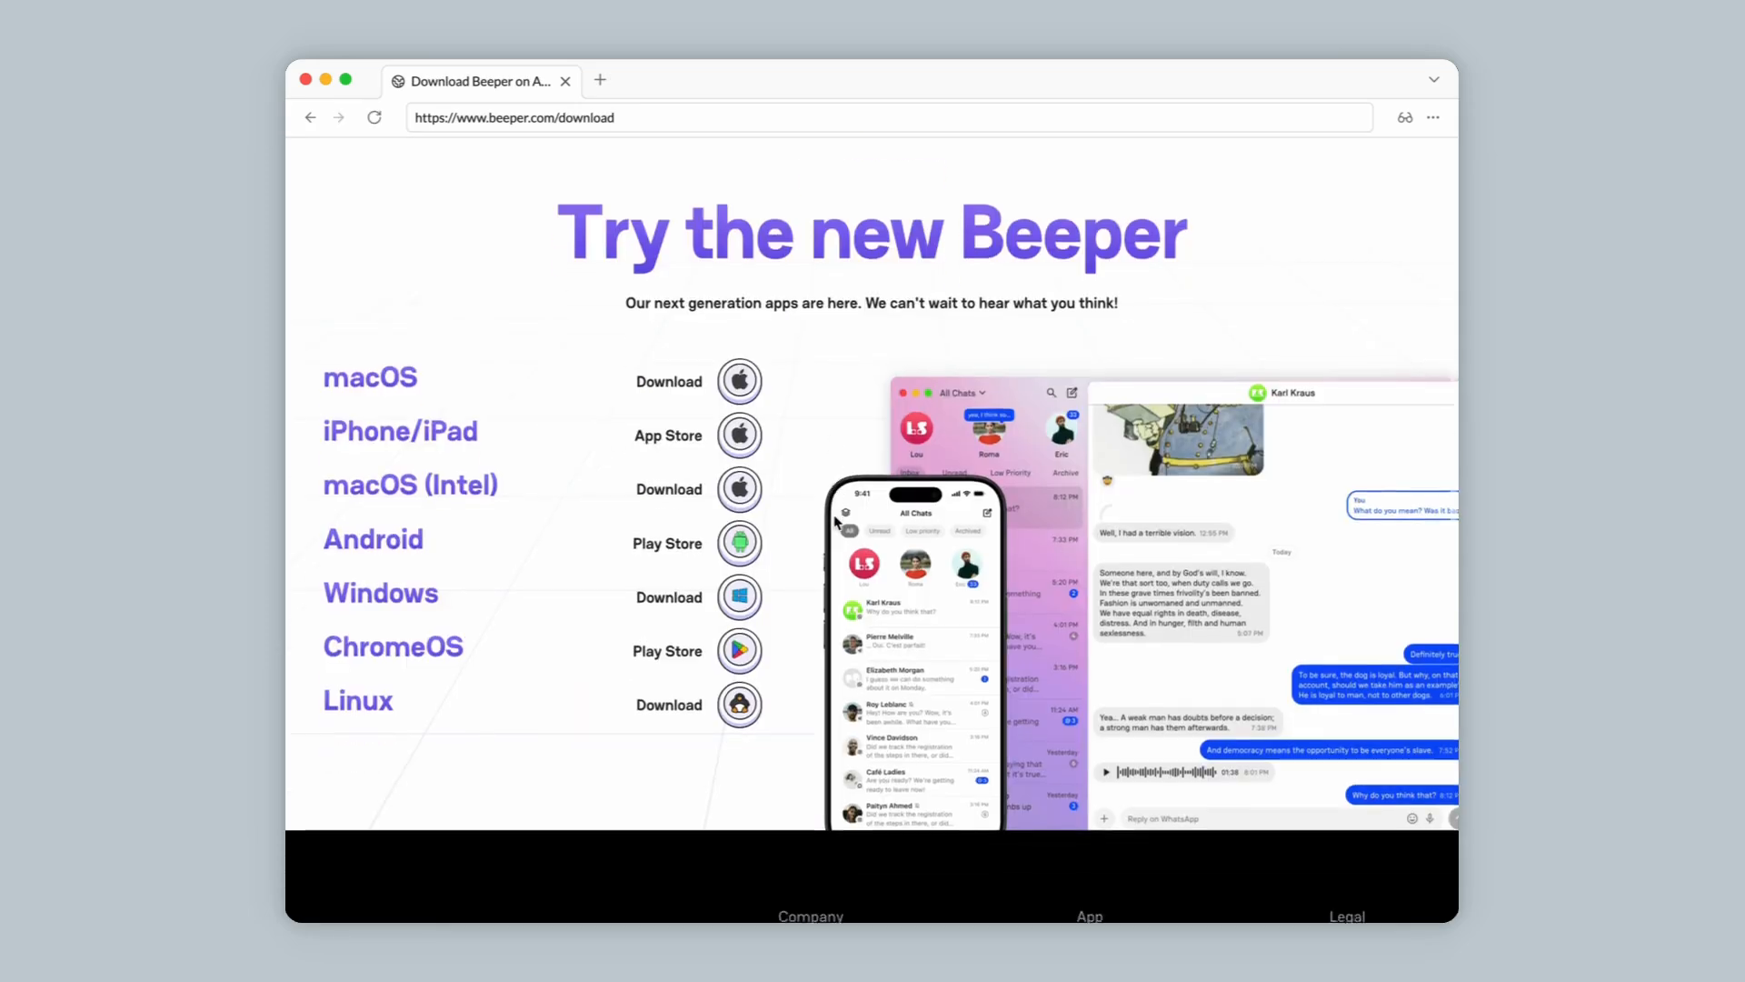
pyautogui.scroll(-3)
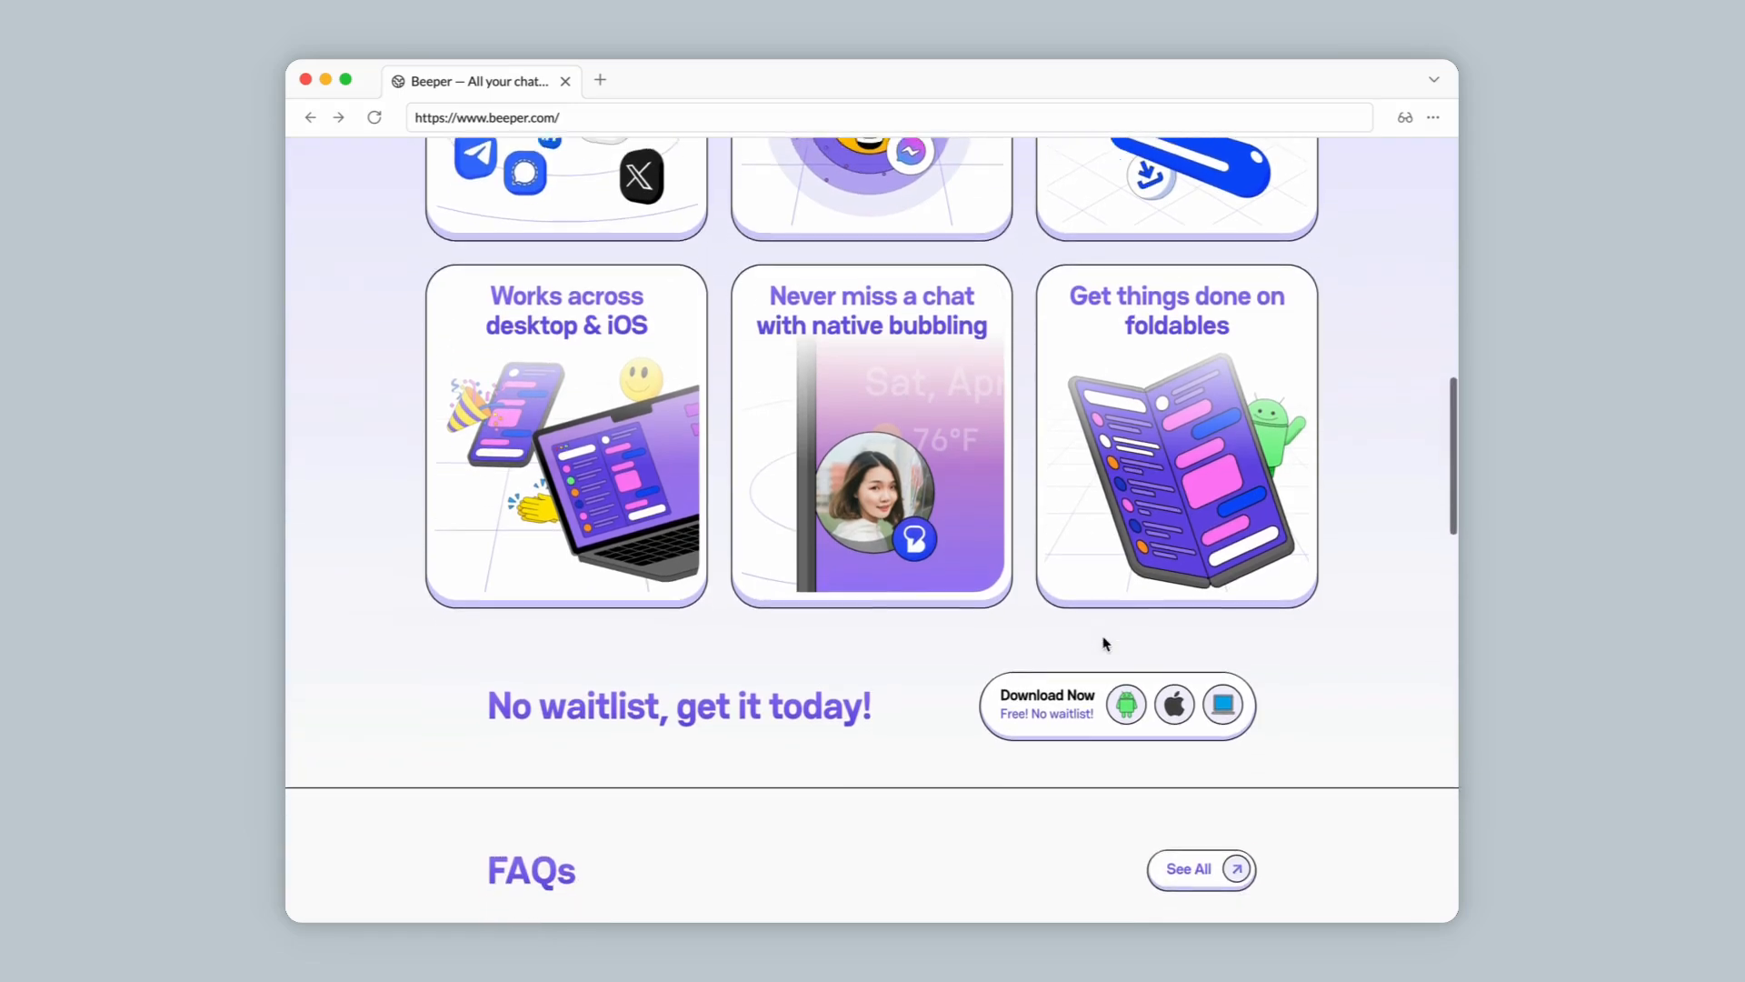
pyautogui.scroll(-3)
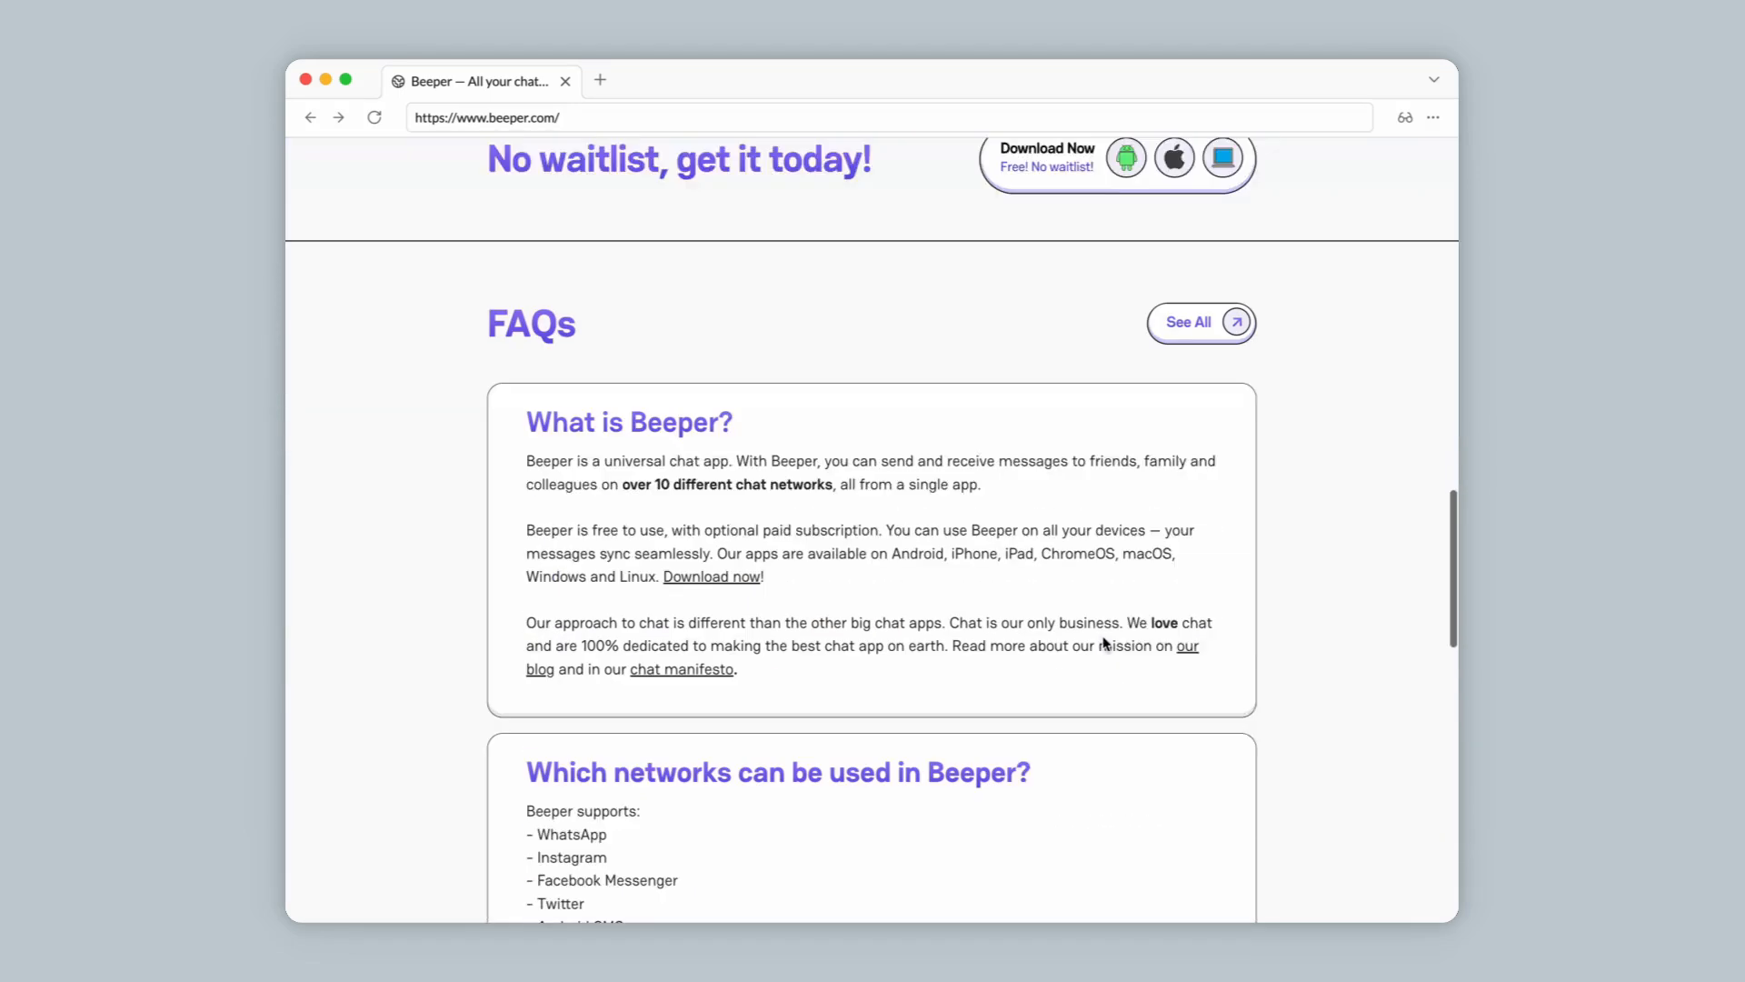
pyautogui.scroll(-3)
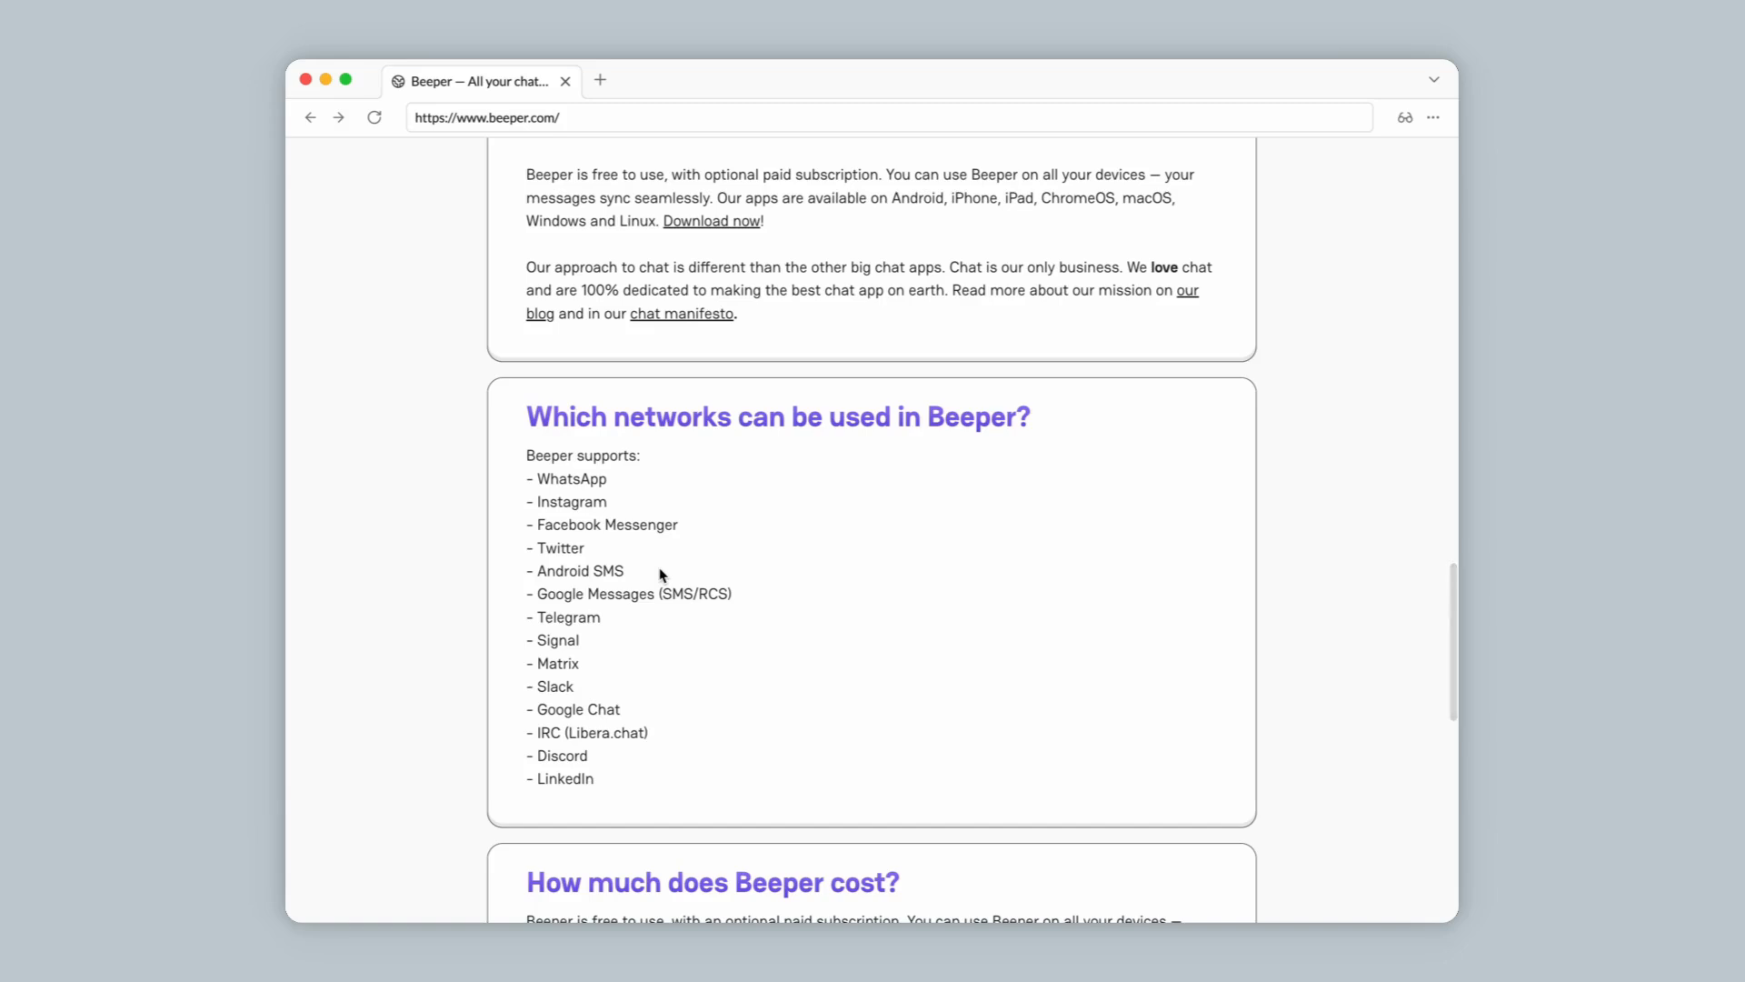
pyautogui.moveTo(526, 454); pyautogui.dragTo(603, 524)
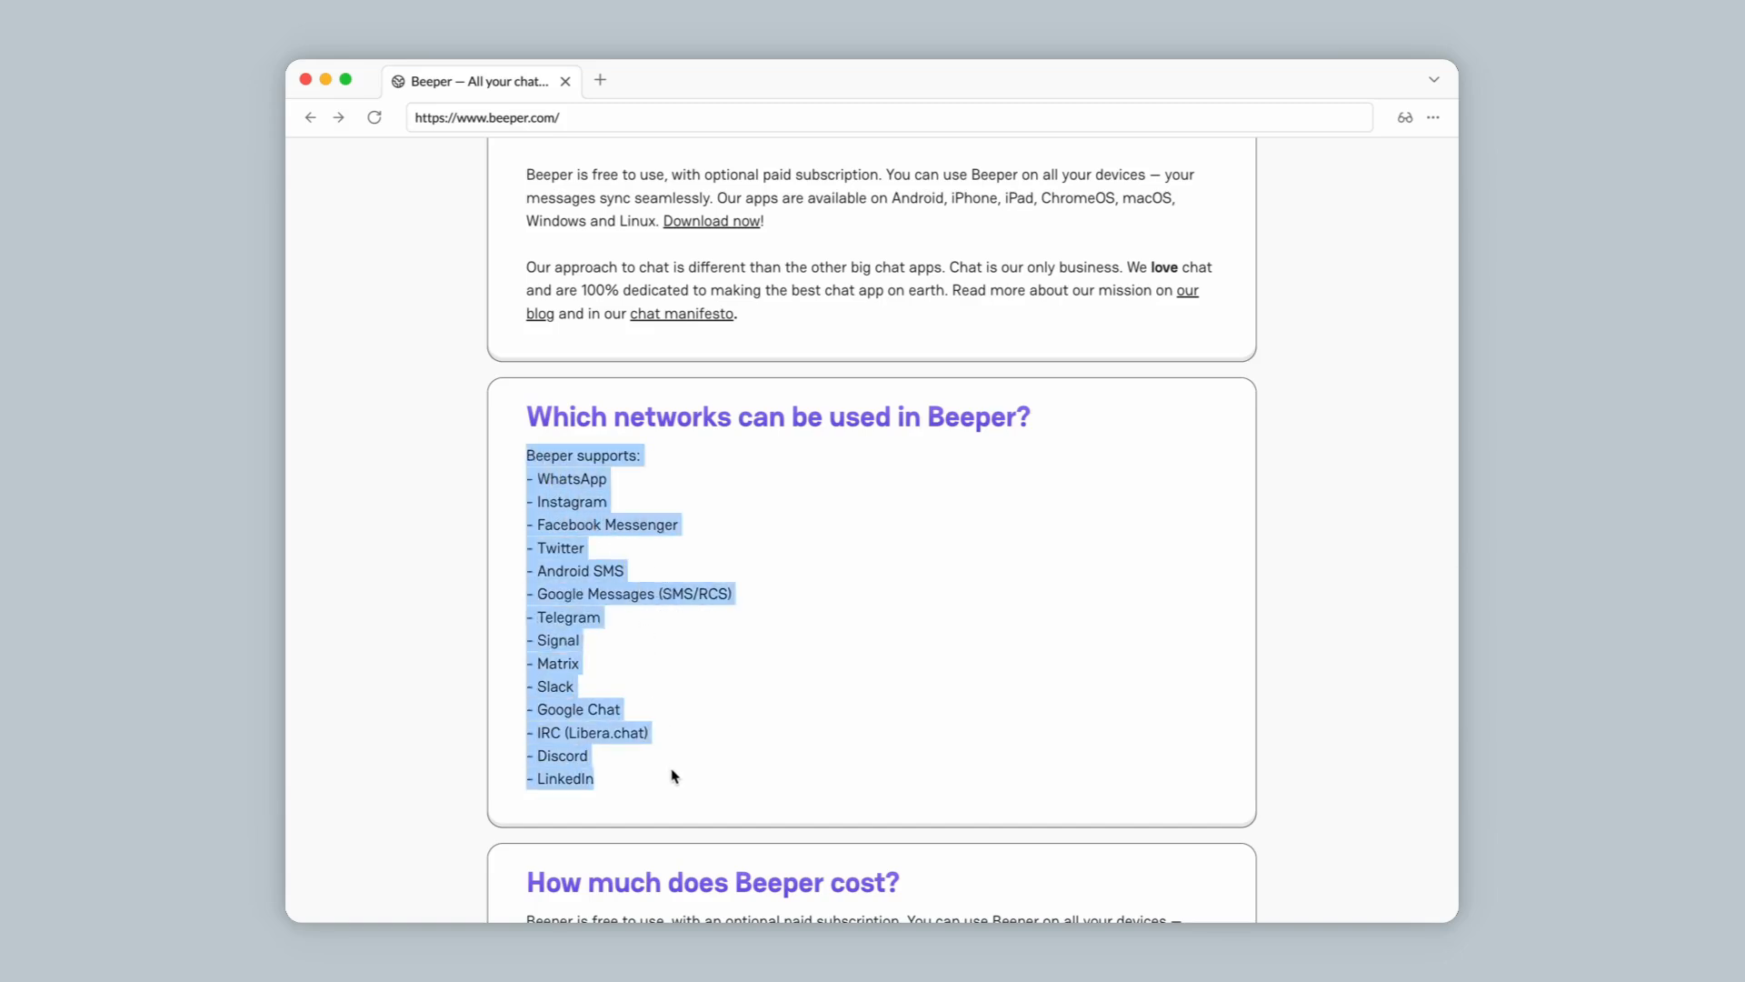
pyautogui.moveTo(678, 783)
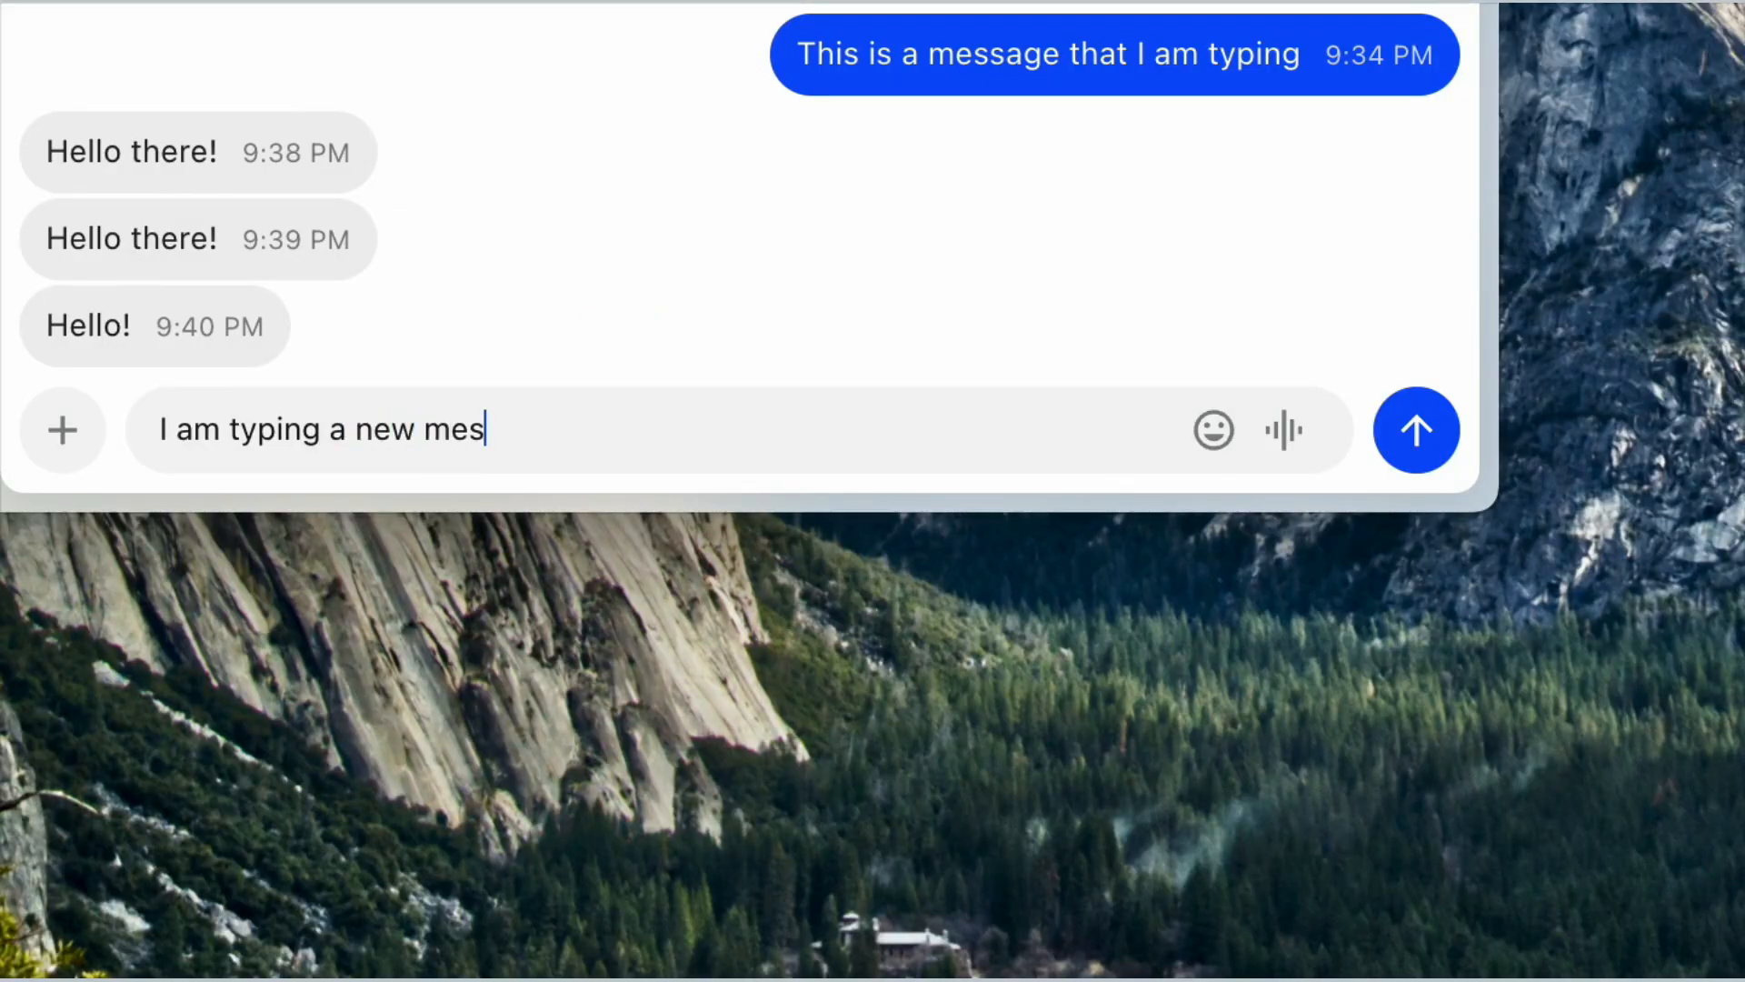
# Reply 'Hello!' to the incoming test message from the Beeper notification
pyautogui.write('sage here!')
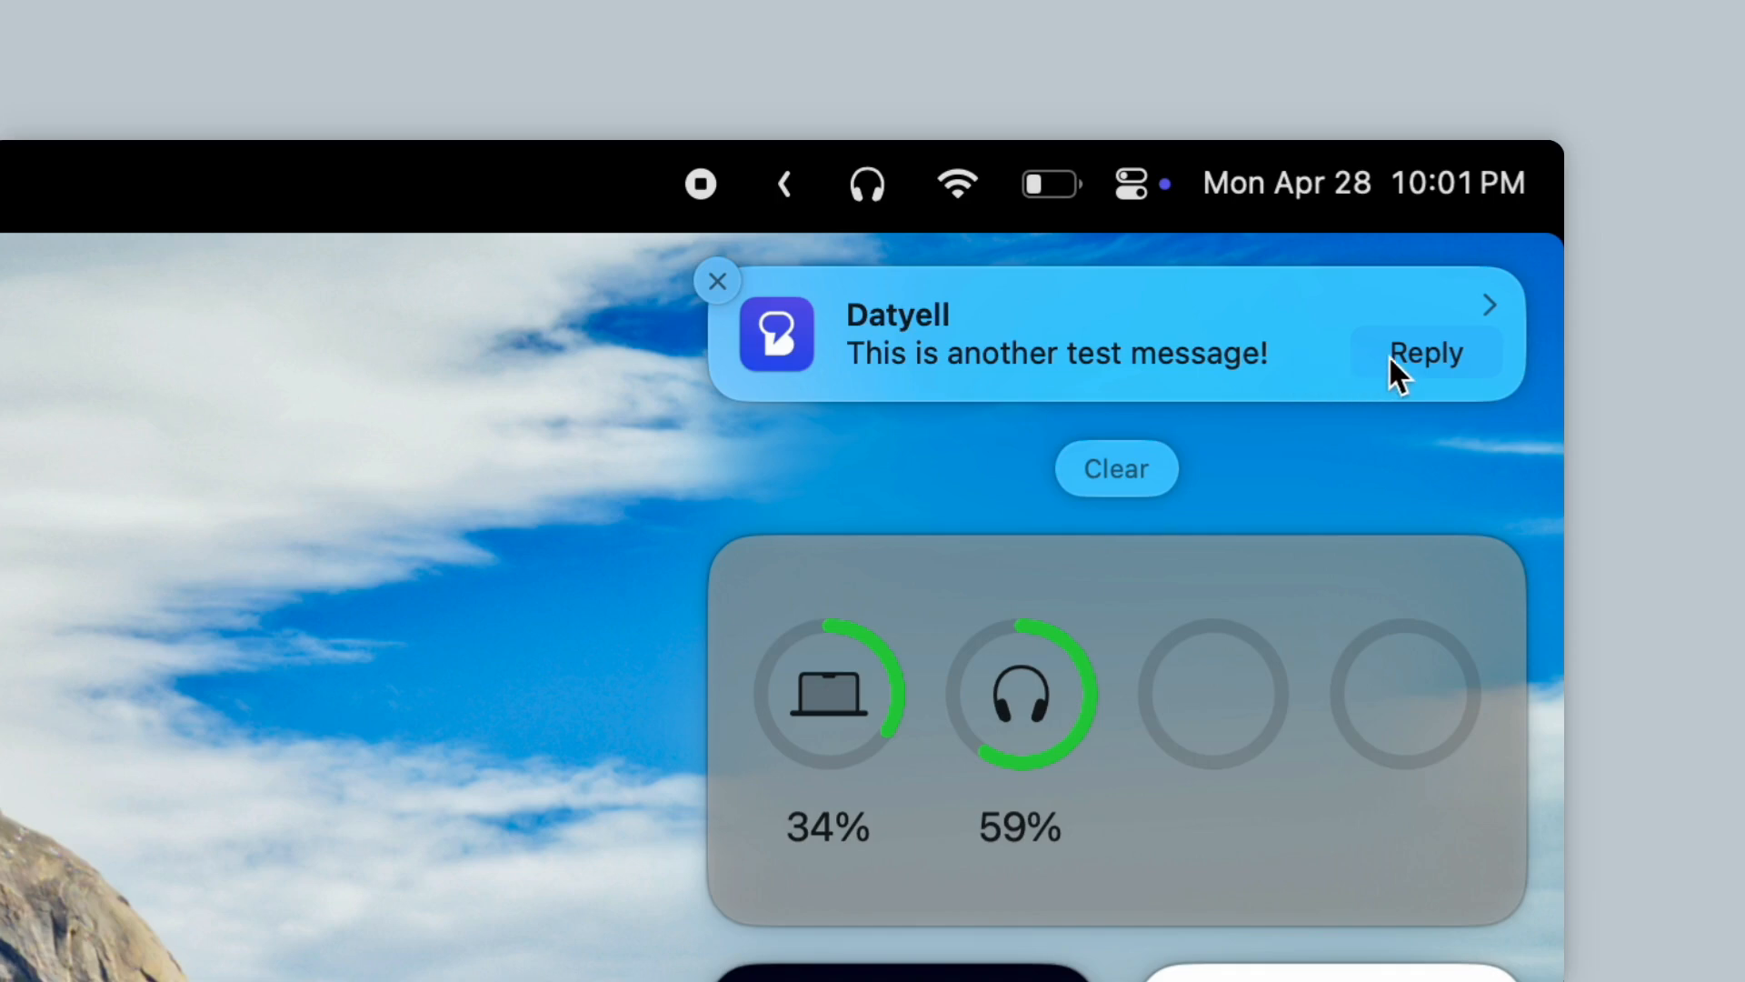
pyautogui.click(1426, 353)
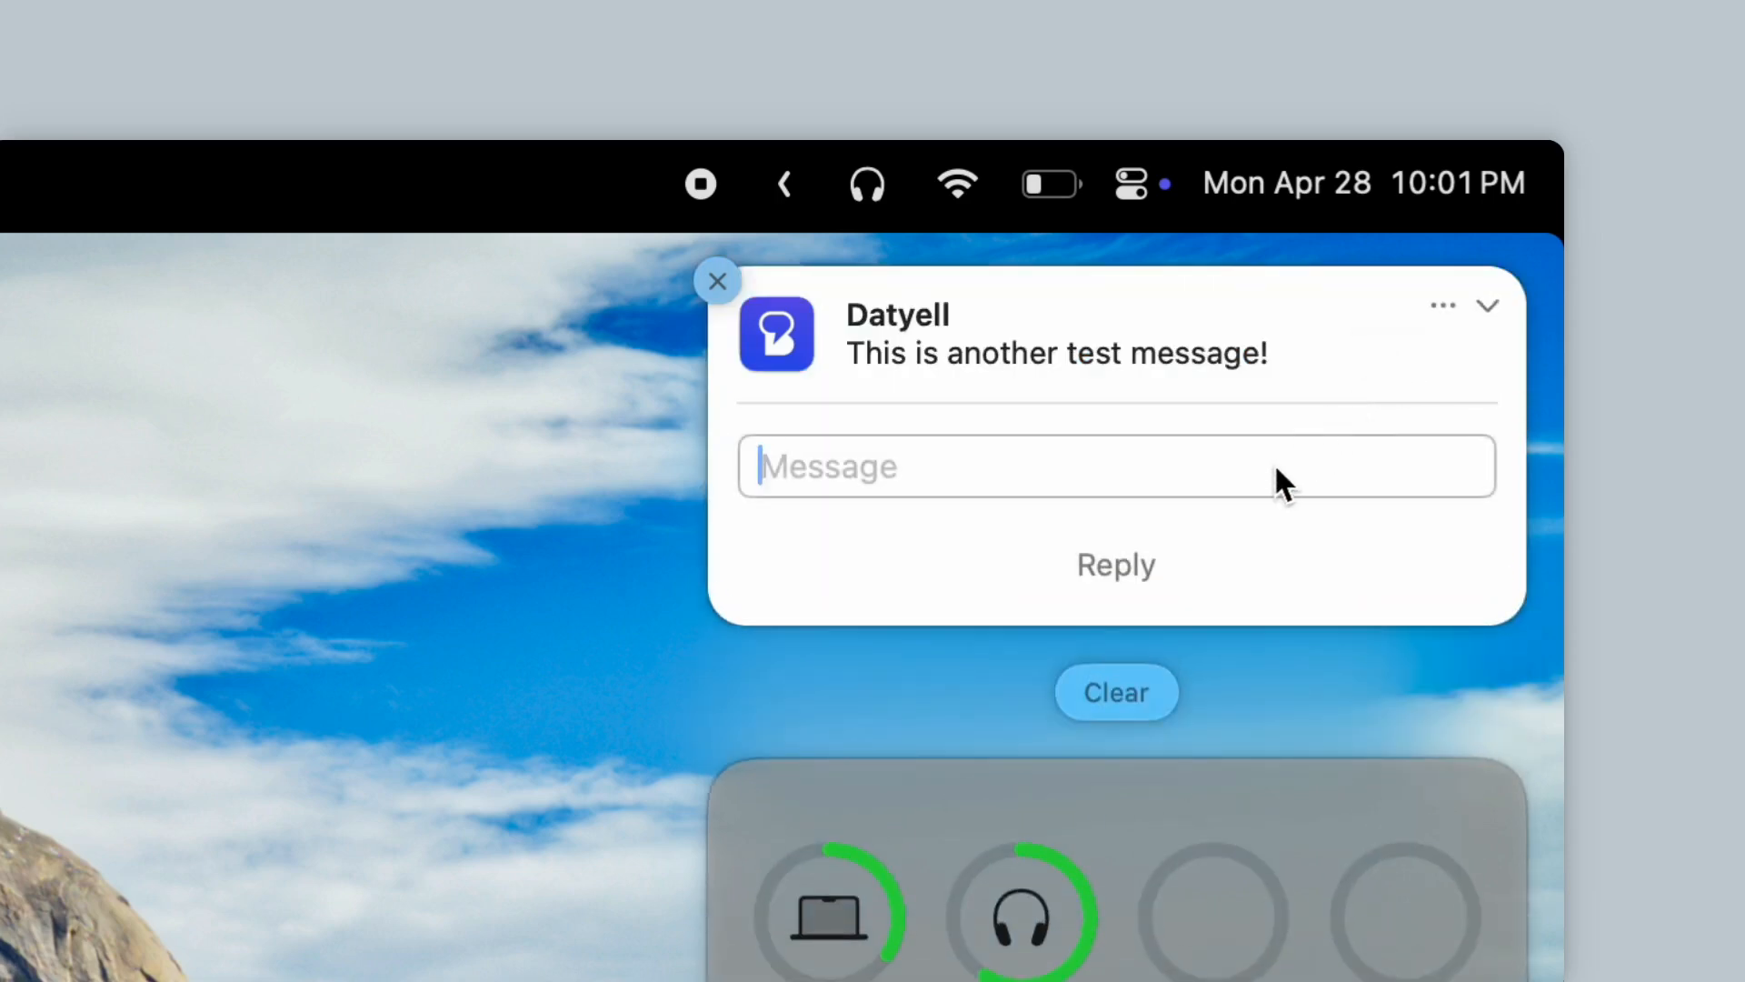
pyautogui.write('Go')
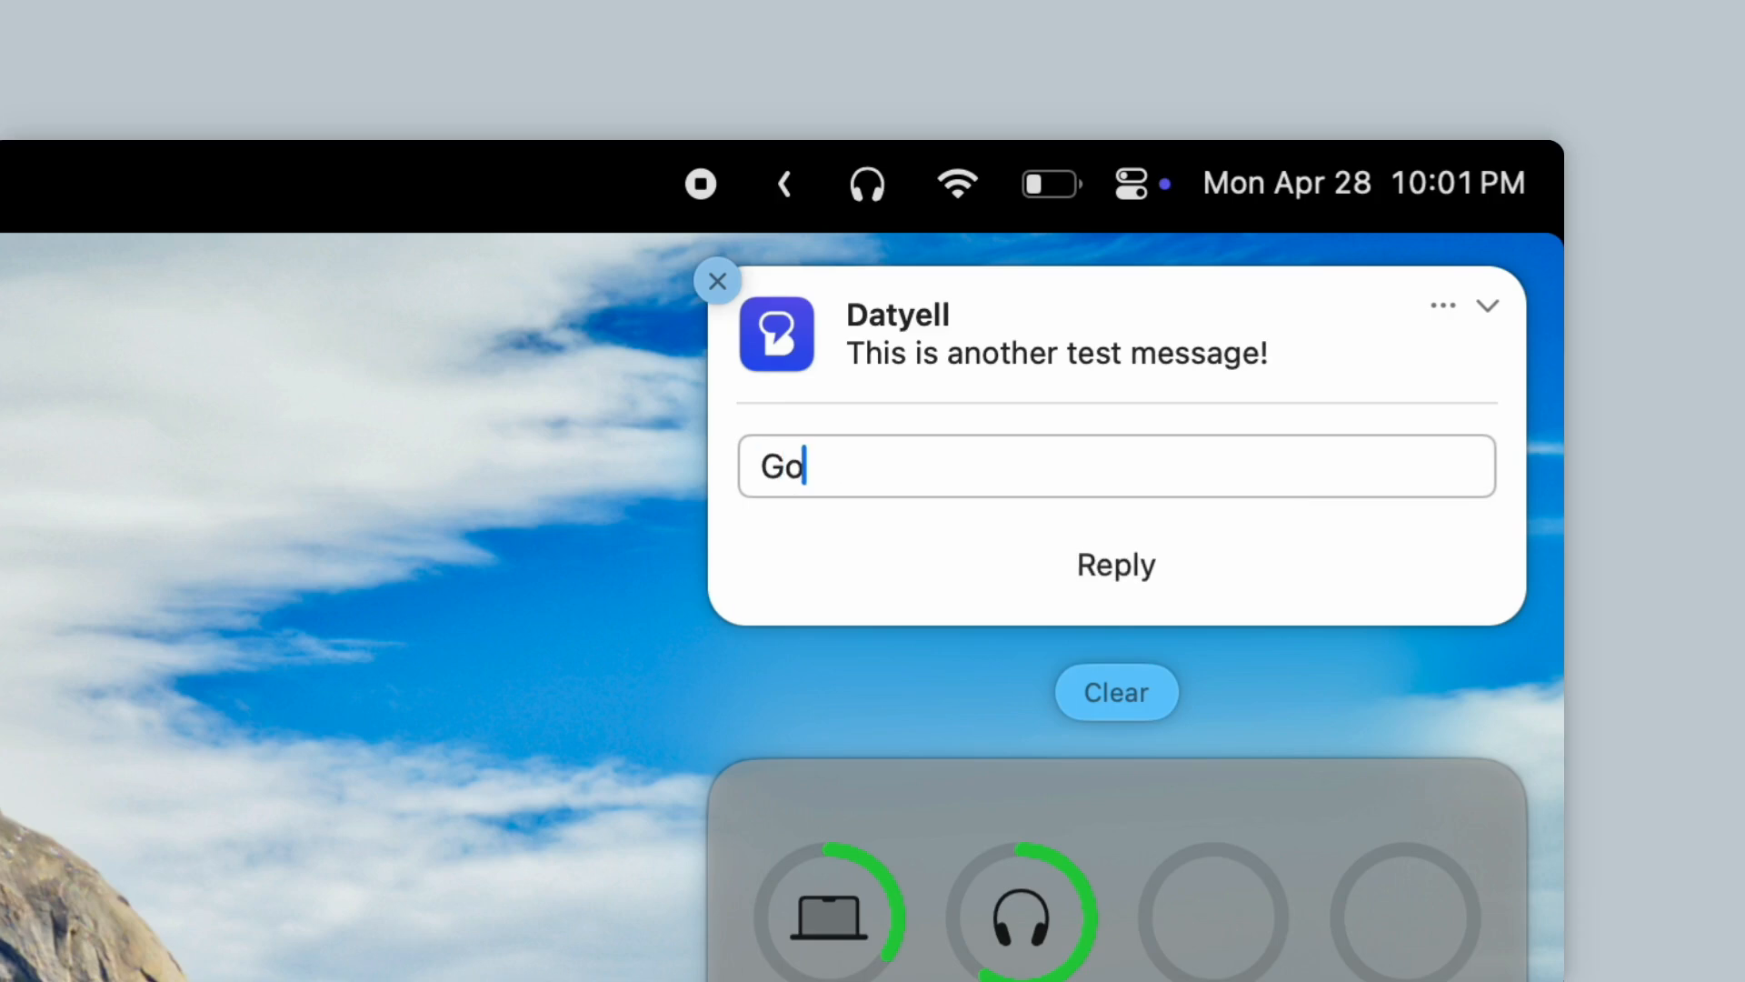
pyautogui.write('Hello')
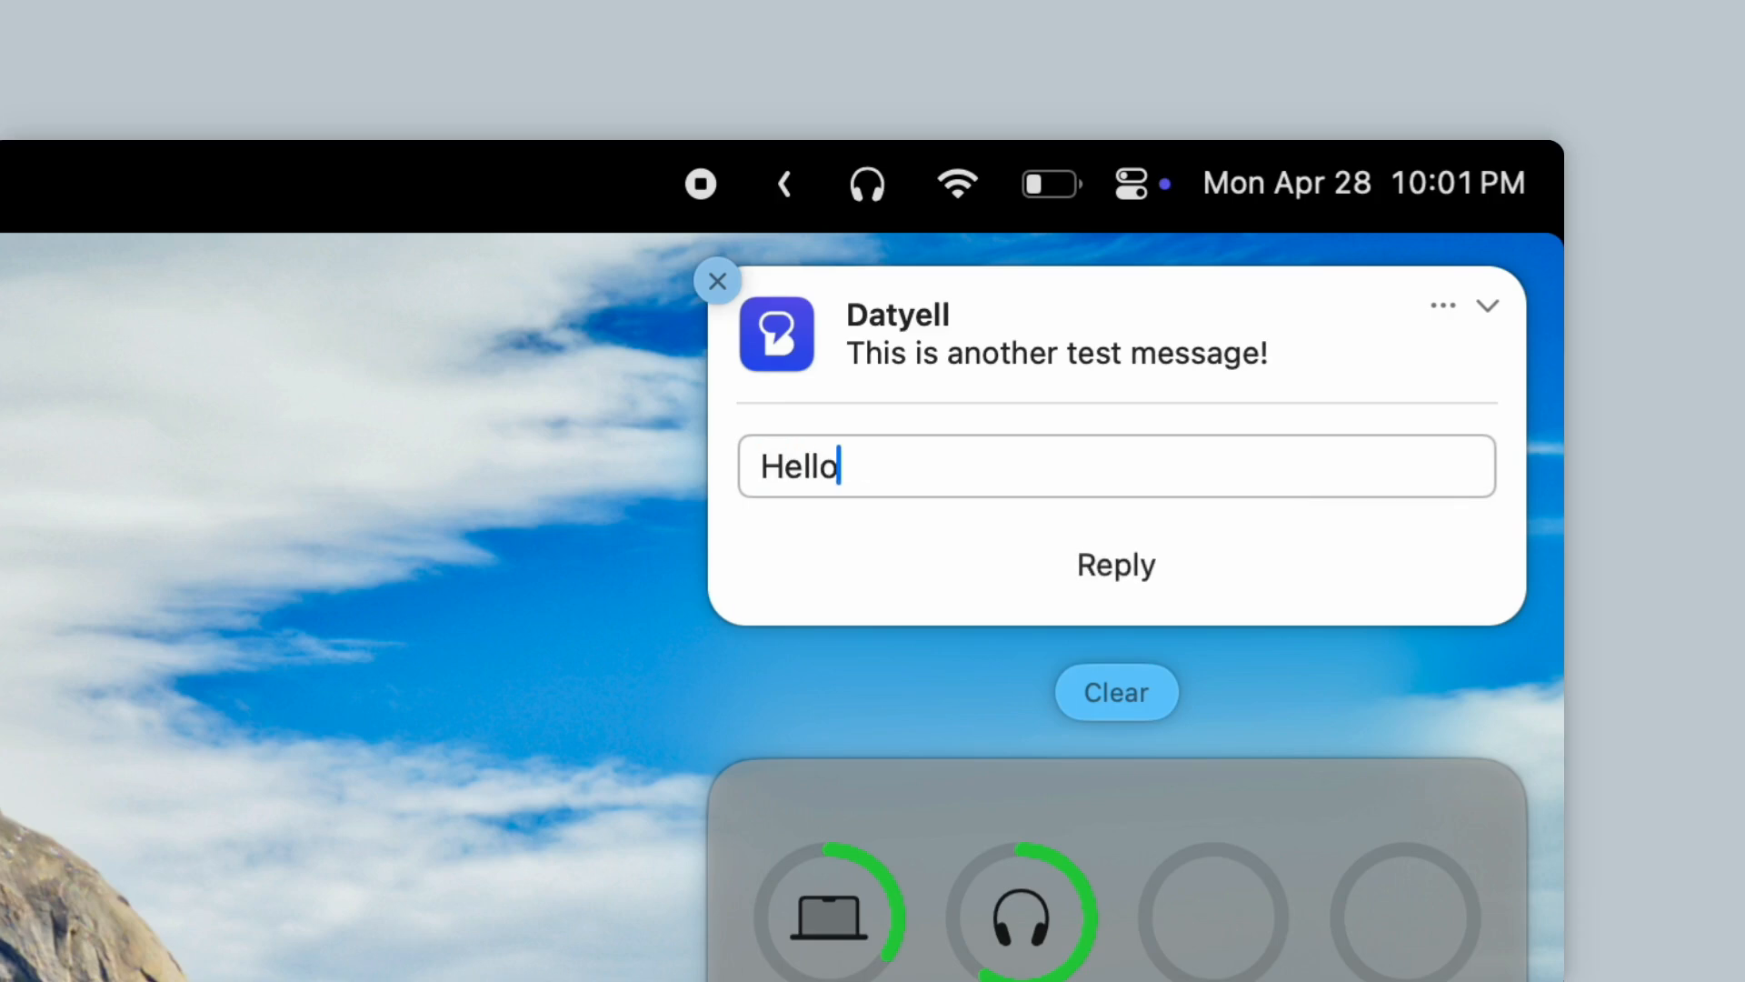
pyautogui.write('!')
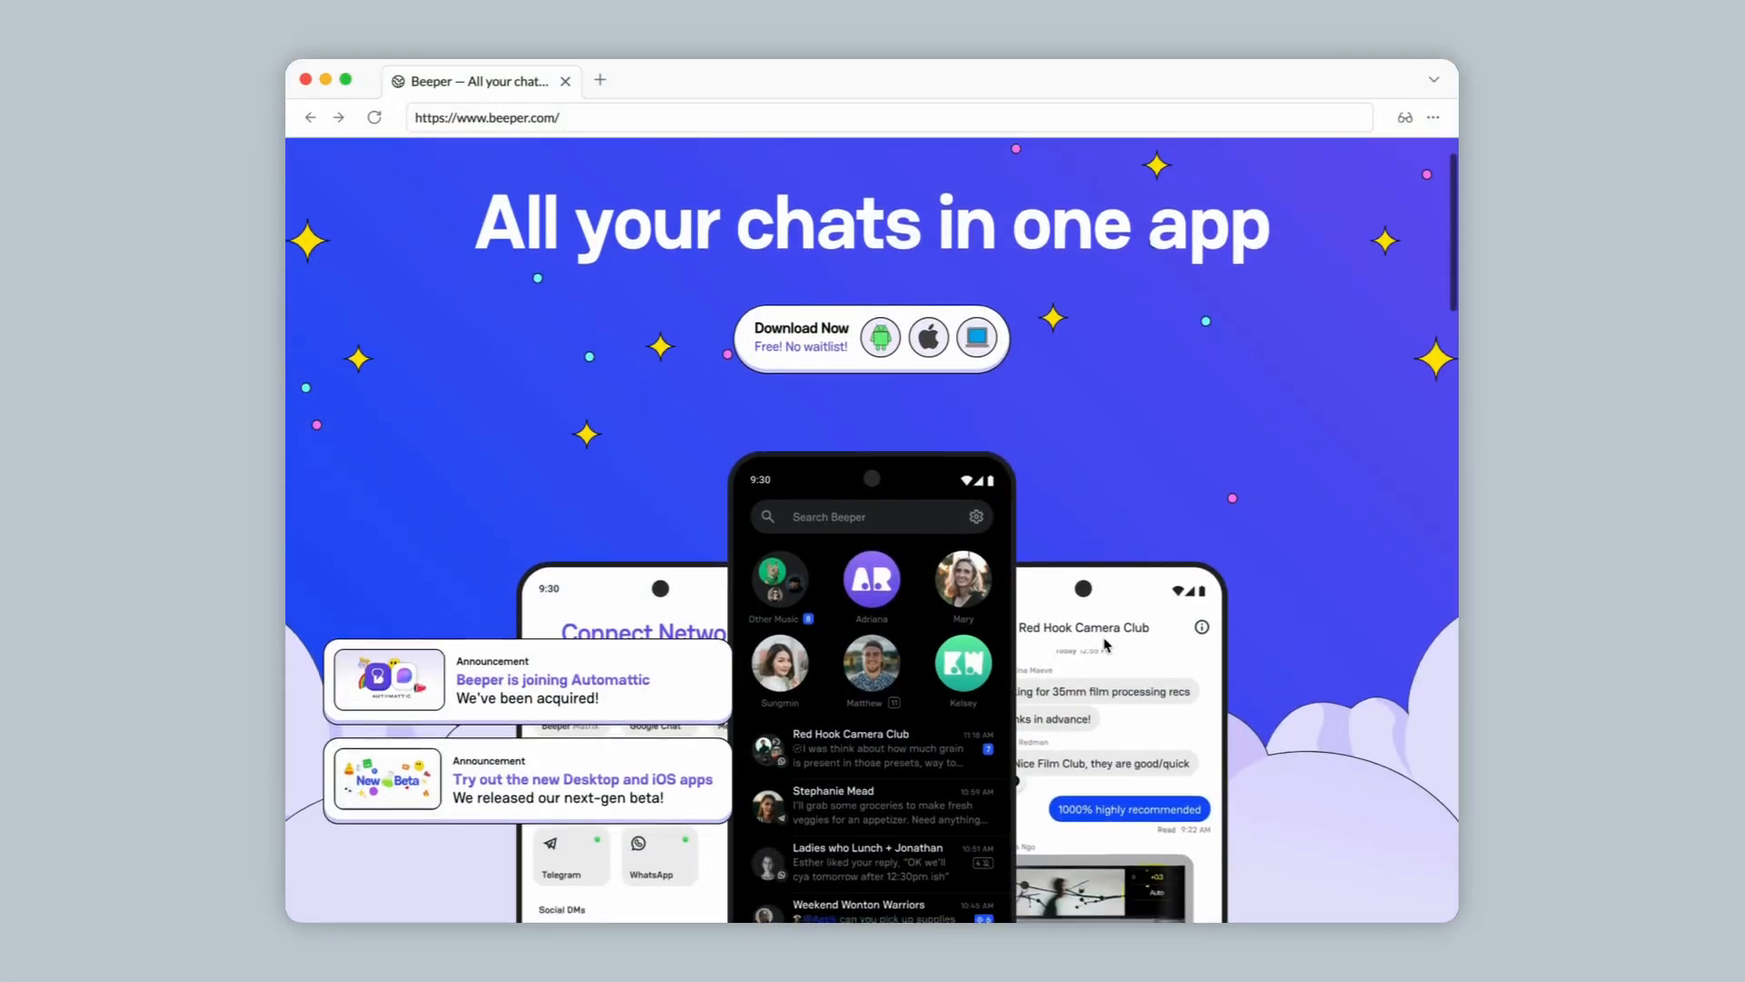
# Scroll the Beeper homepage past the feature cards to the FAQs
pyautogui.scroll(-3)
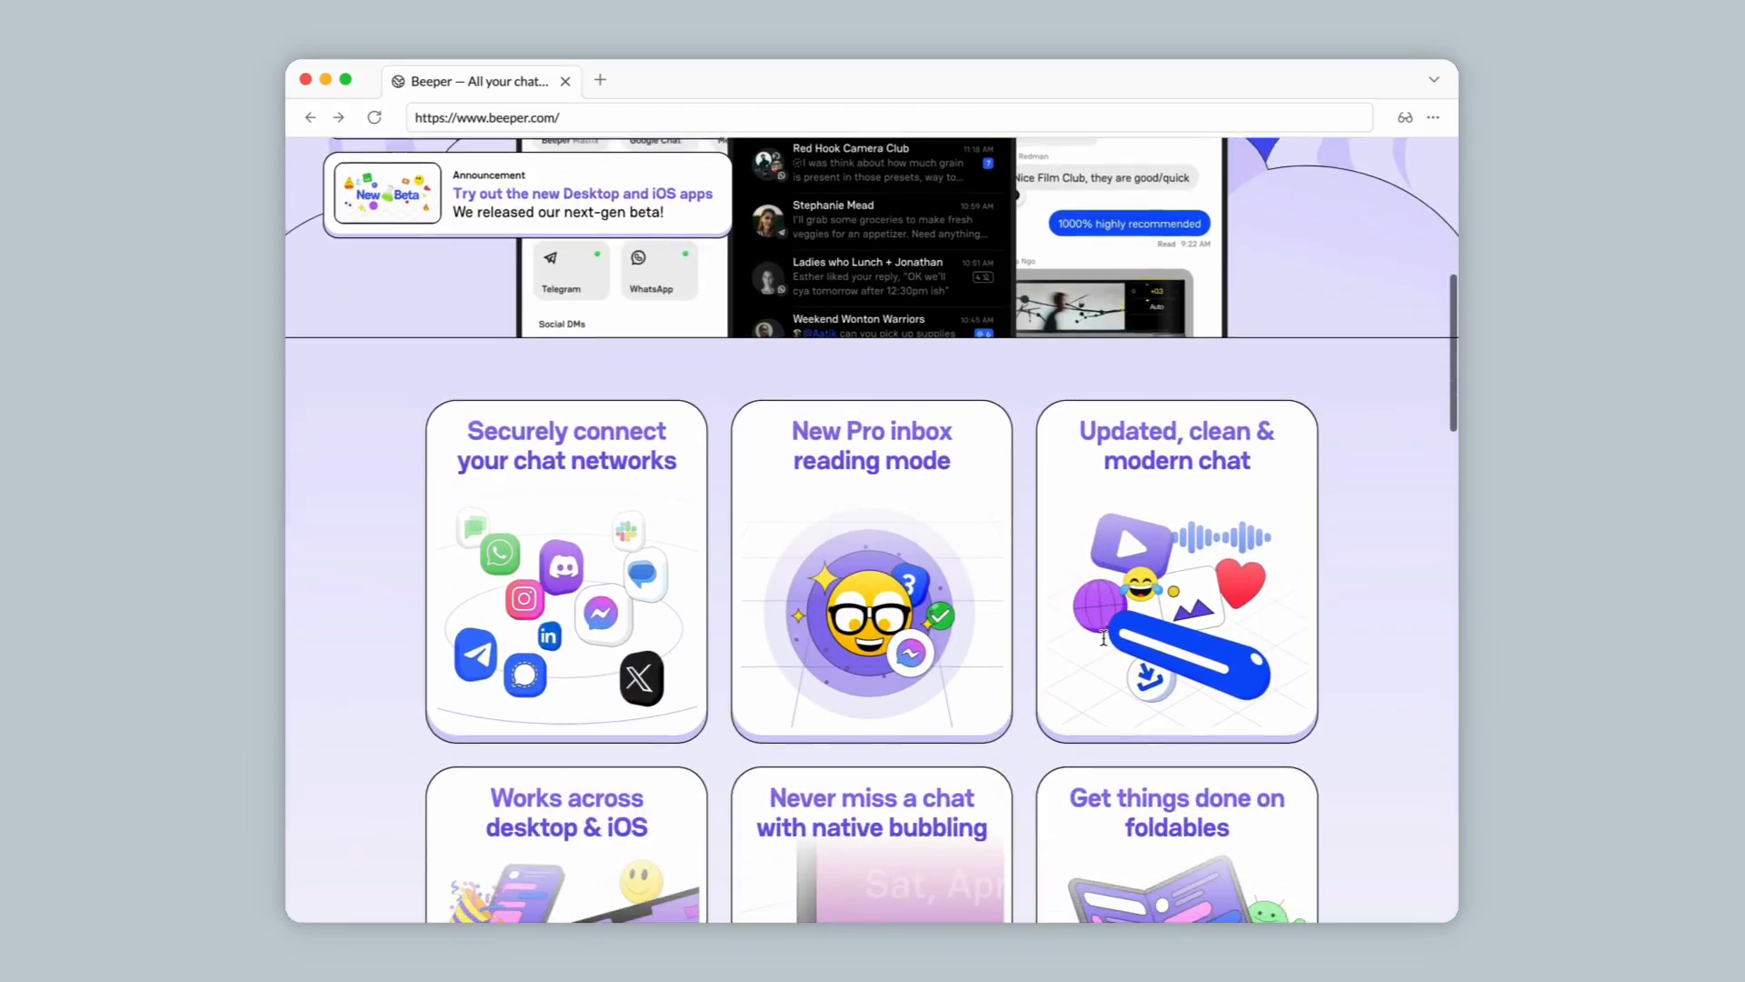
pyautogui.scroll(-3)
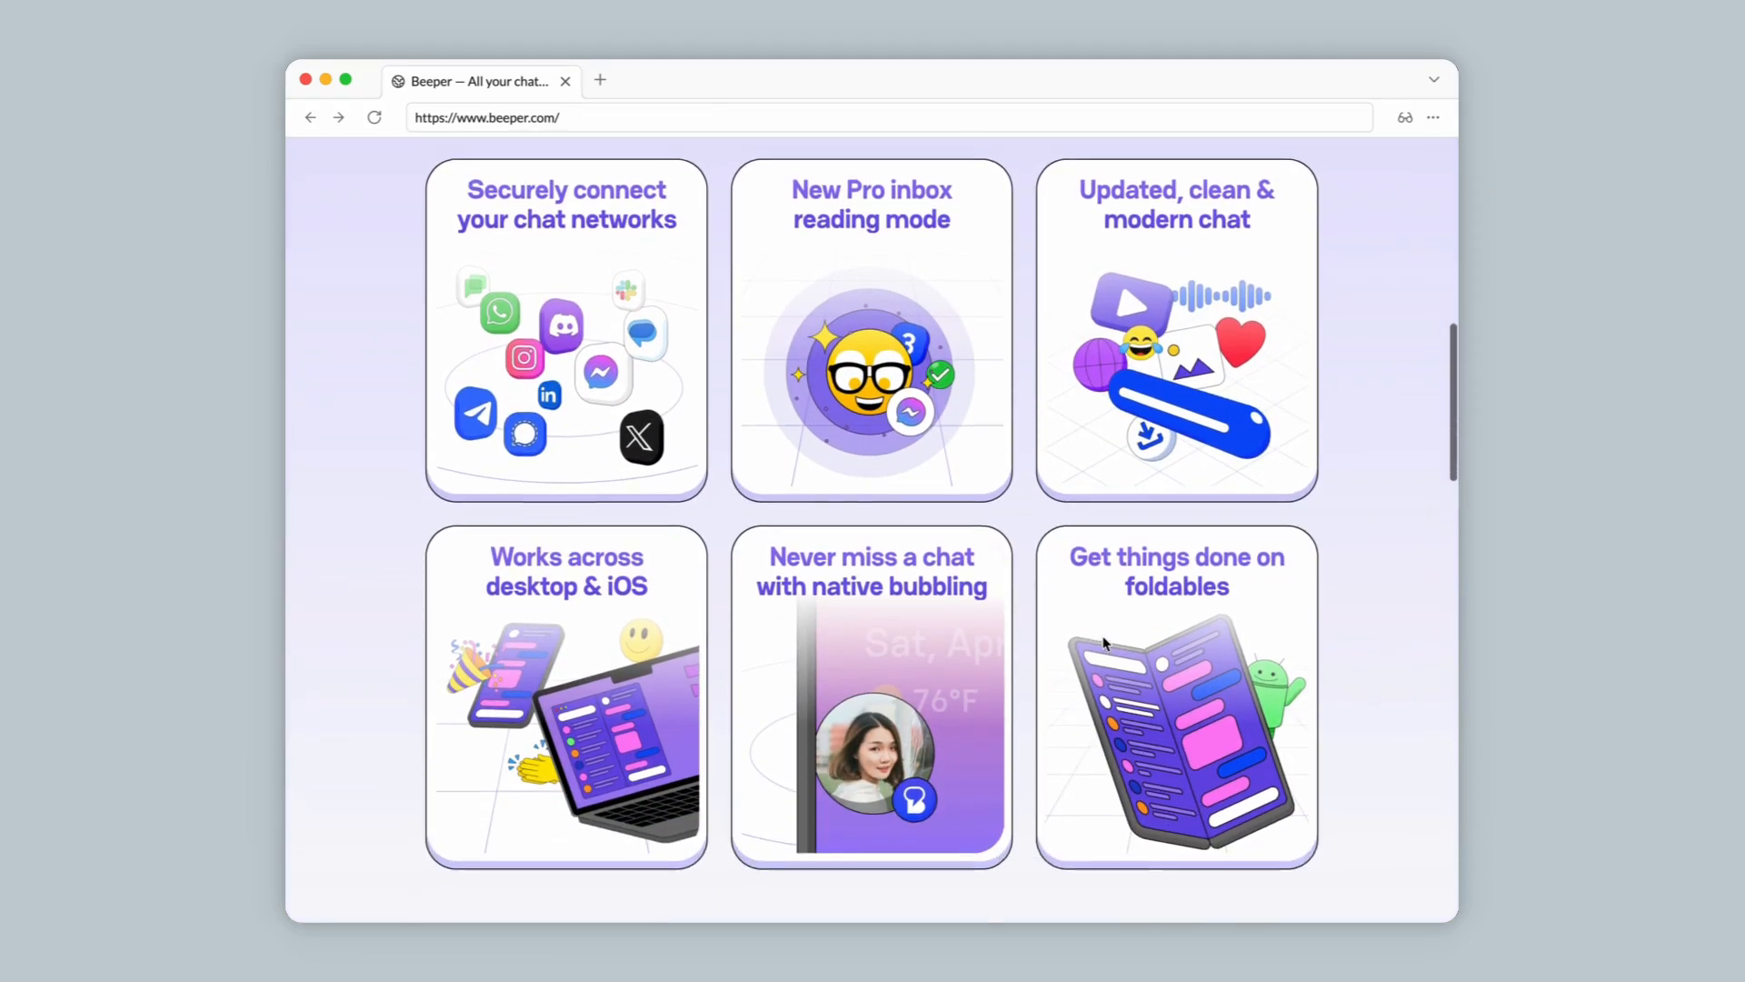
pyautogui.scroll(-3)
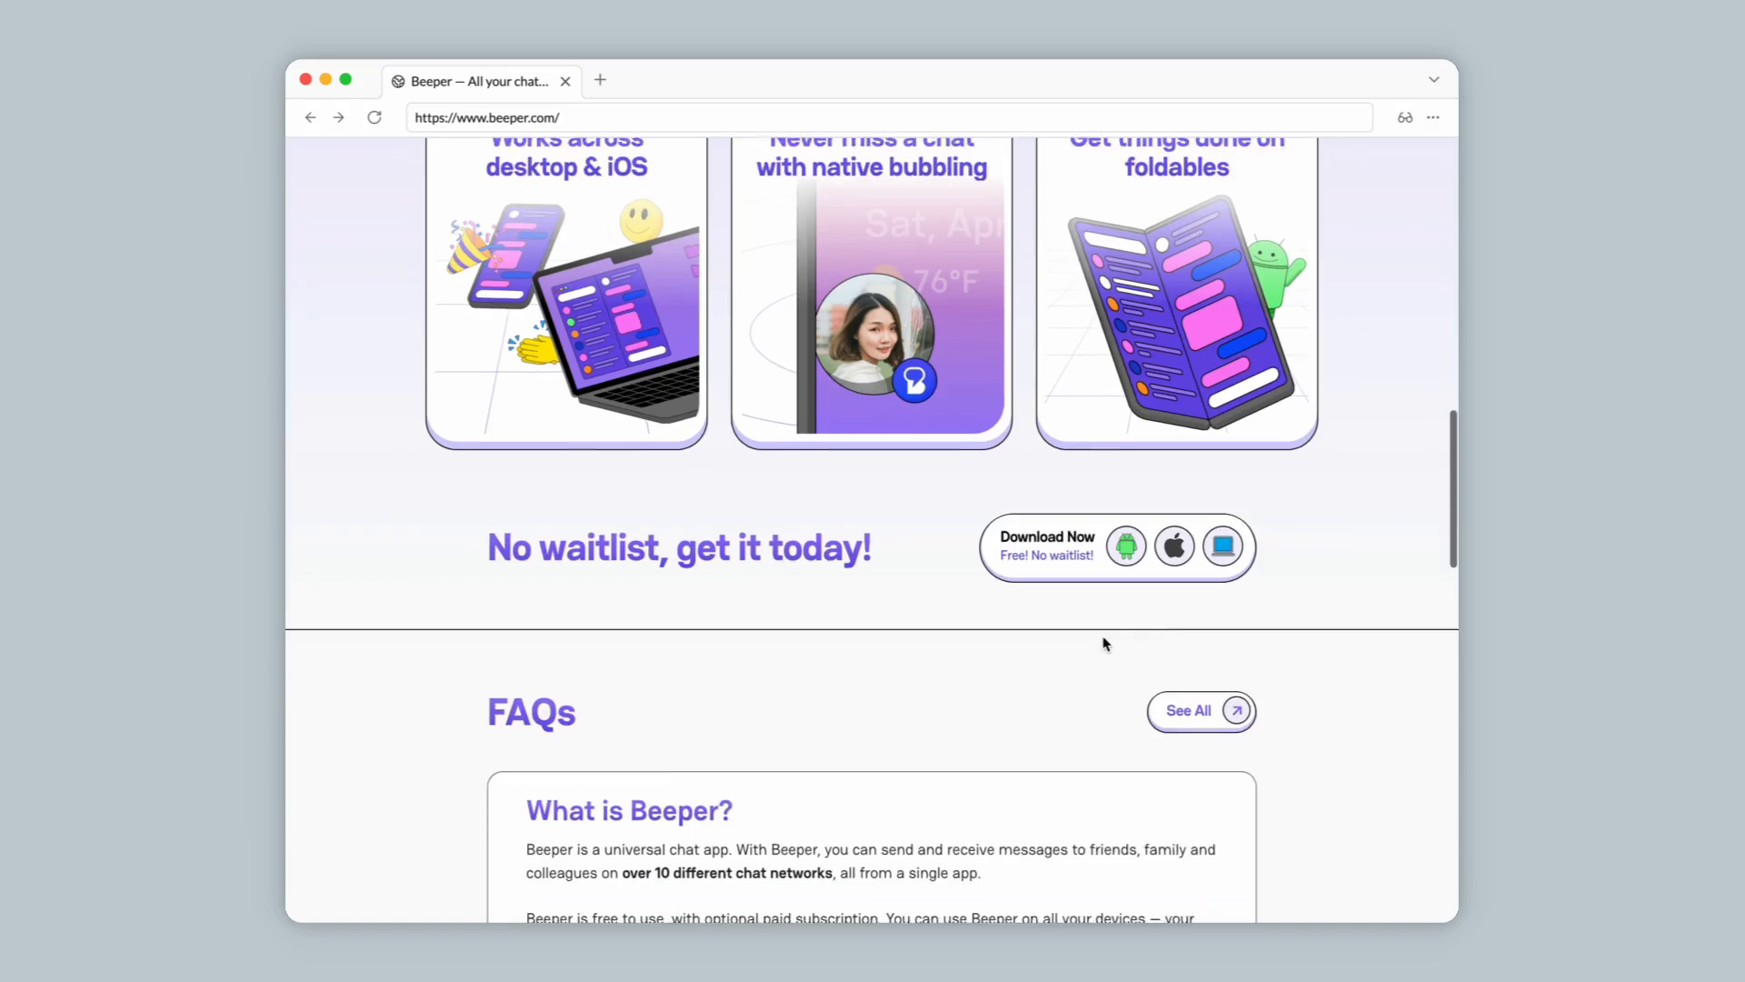
pyautogui.scroll(-3)
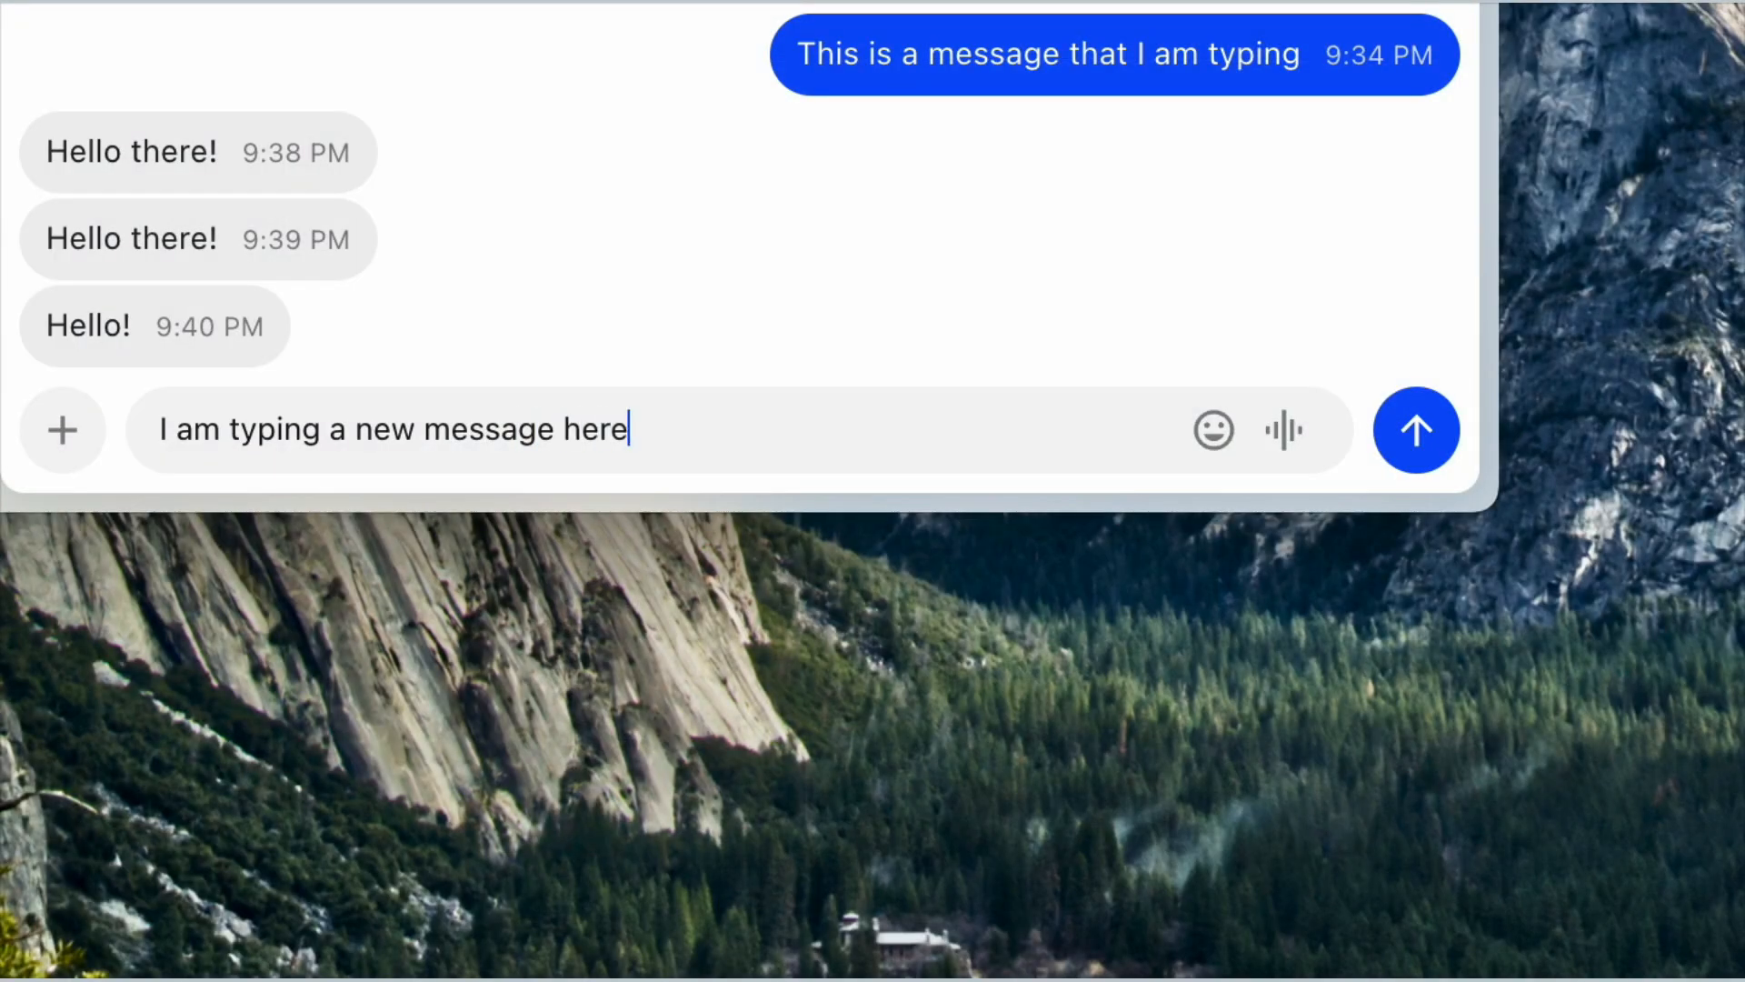
# Send 'I am typing a new message here!' to Datyell in Beeper
pyautogui.write('!')
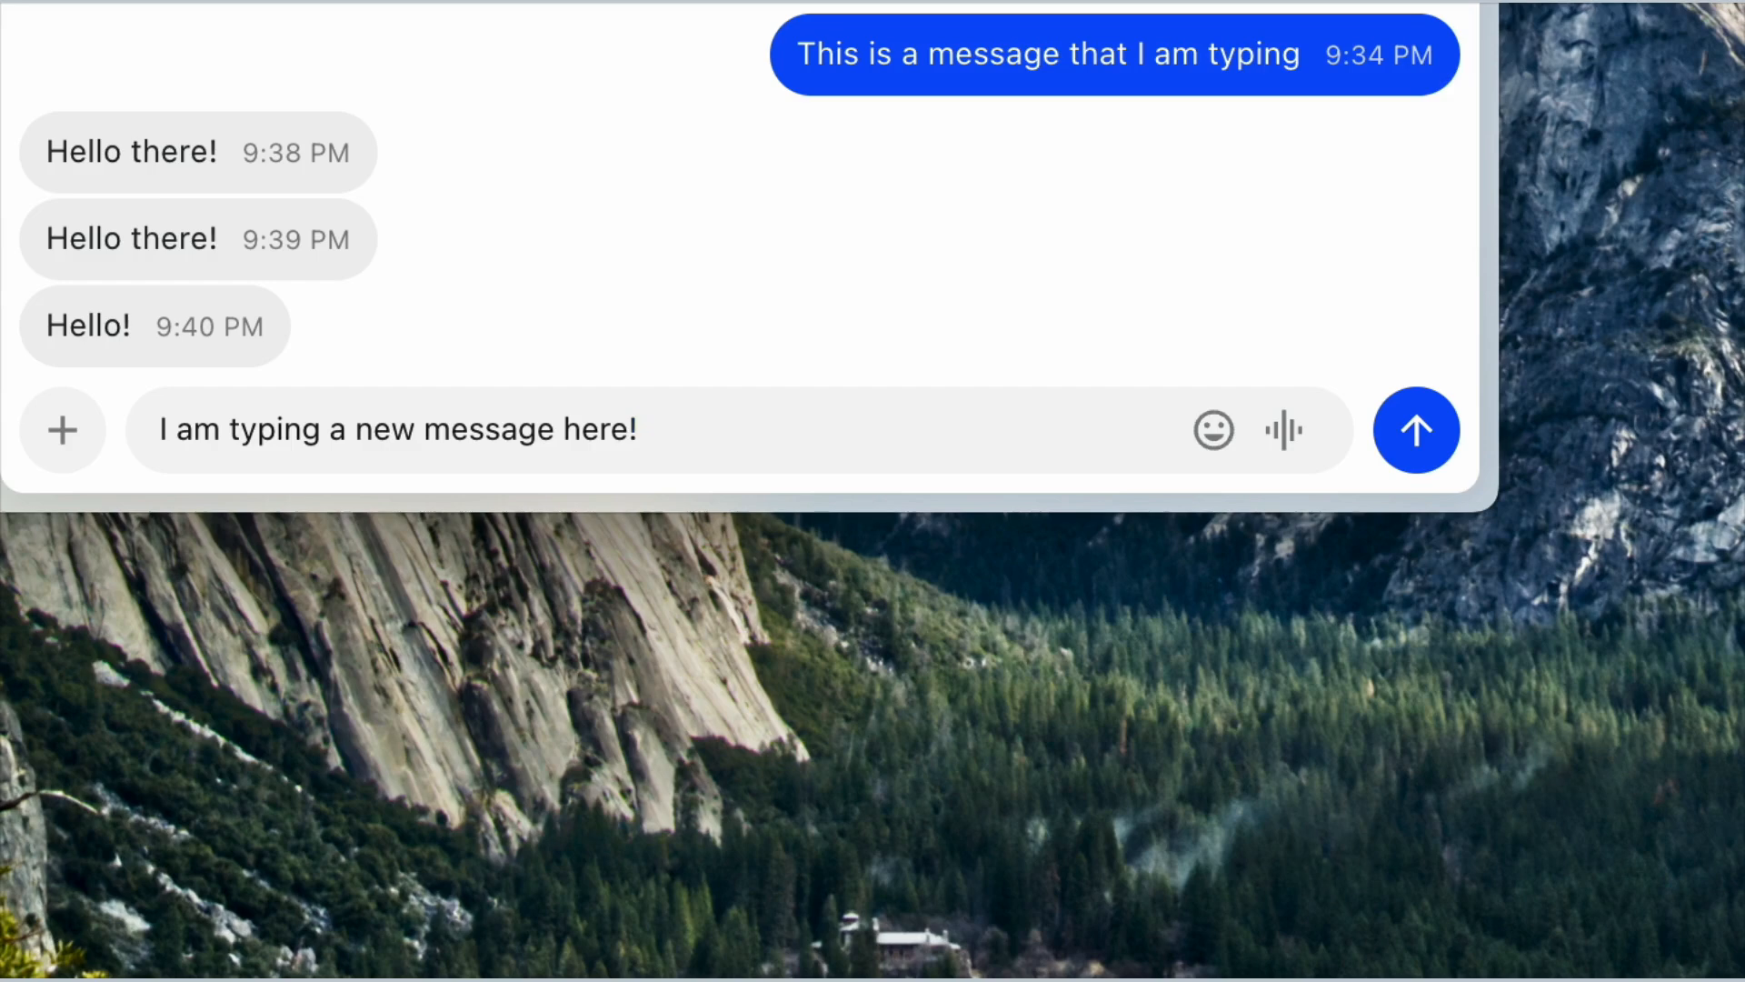
pyautogui.click(1416, 430)
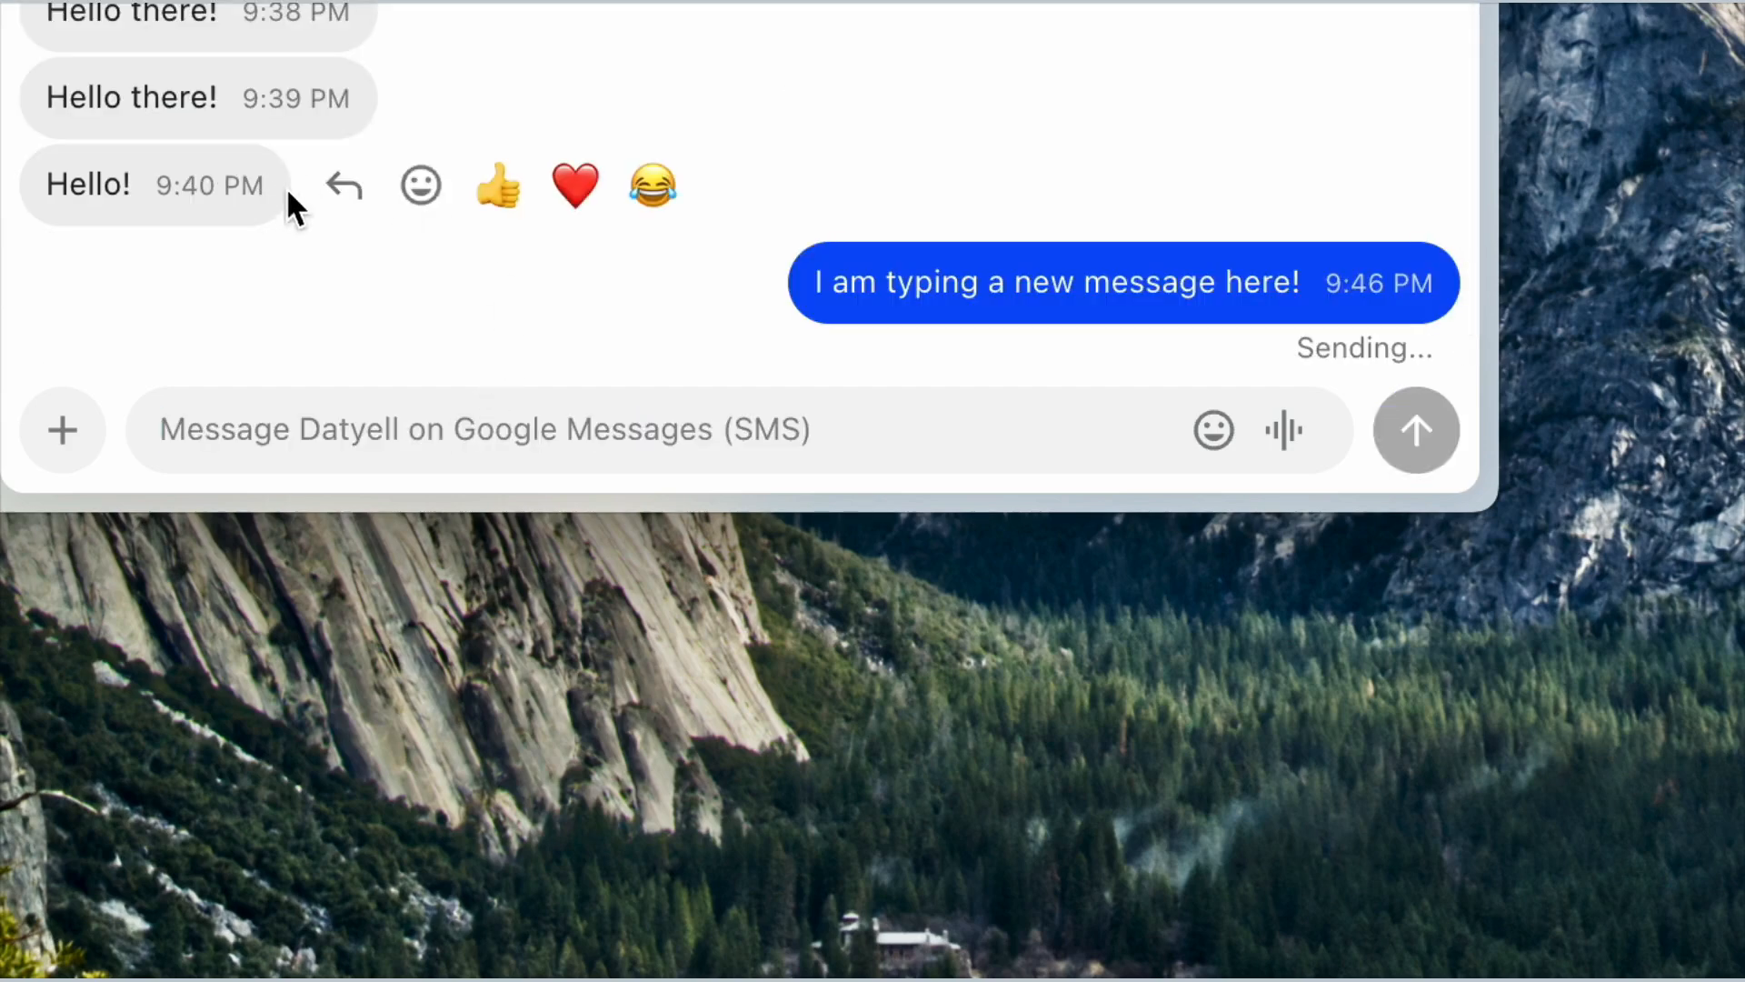
pyautogui.click(496, 184)
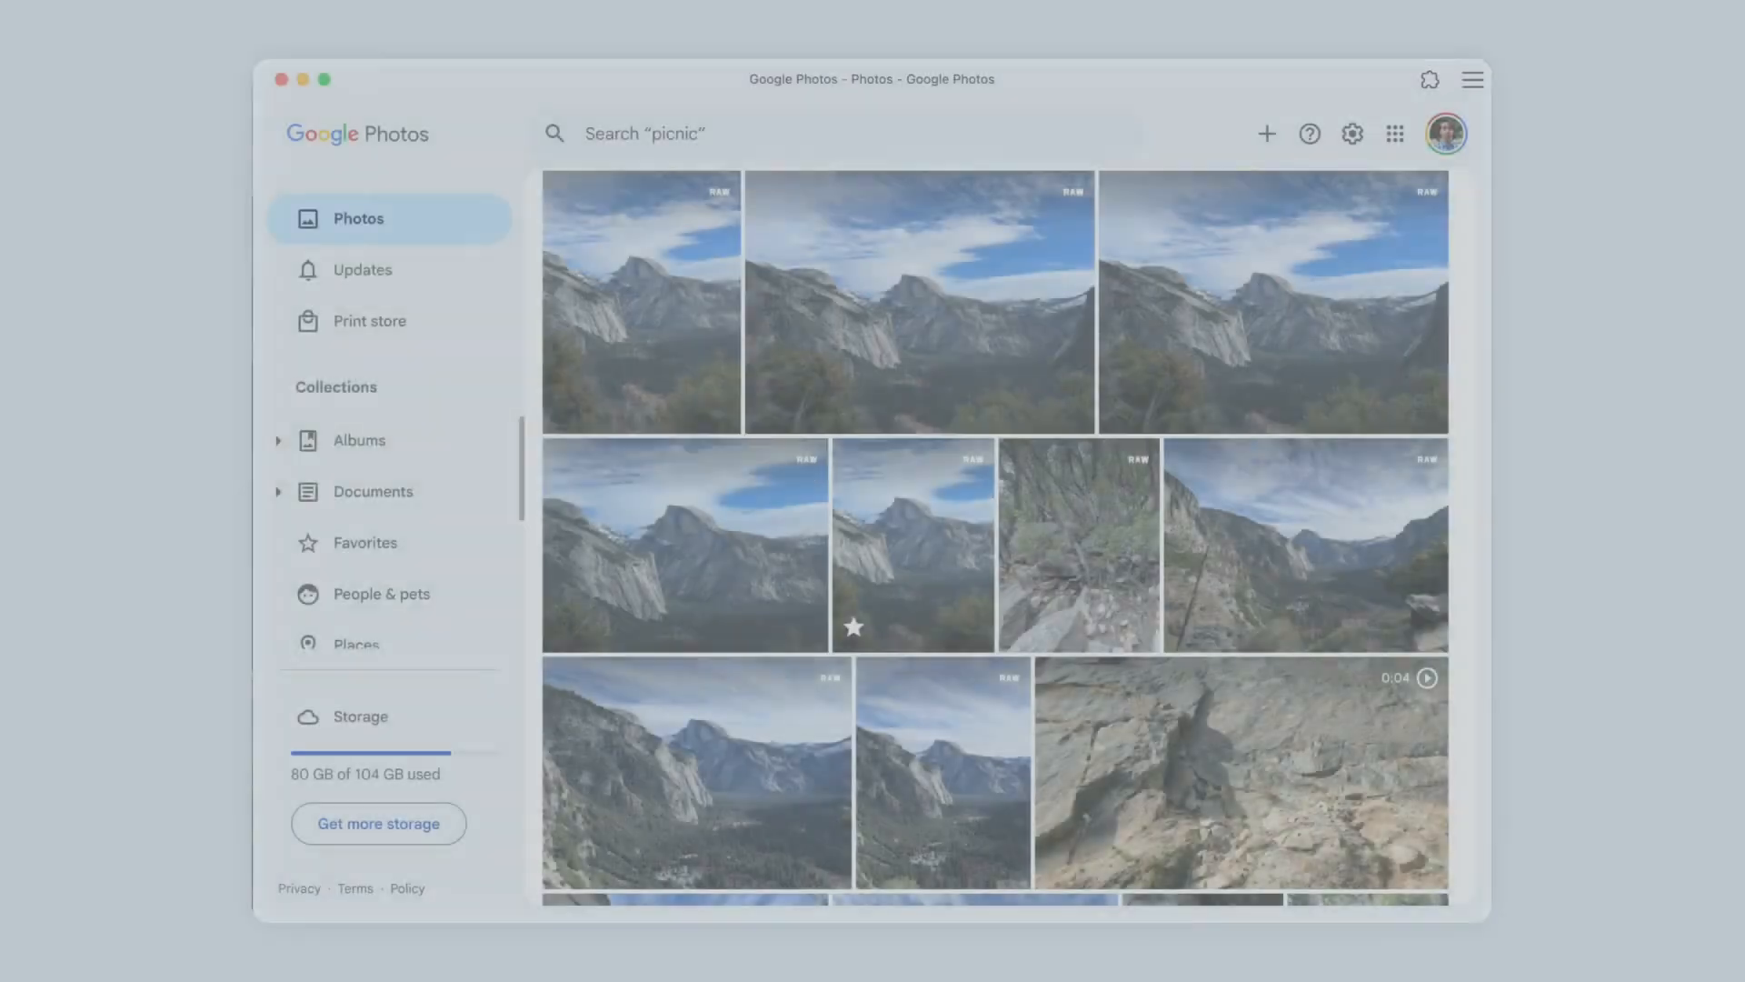
# Open the mountain valley photo, apply the Dynamic suggestion, and switch to editing tools
pyautogui.scroll(-3)
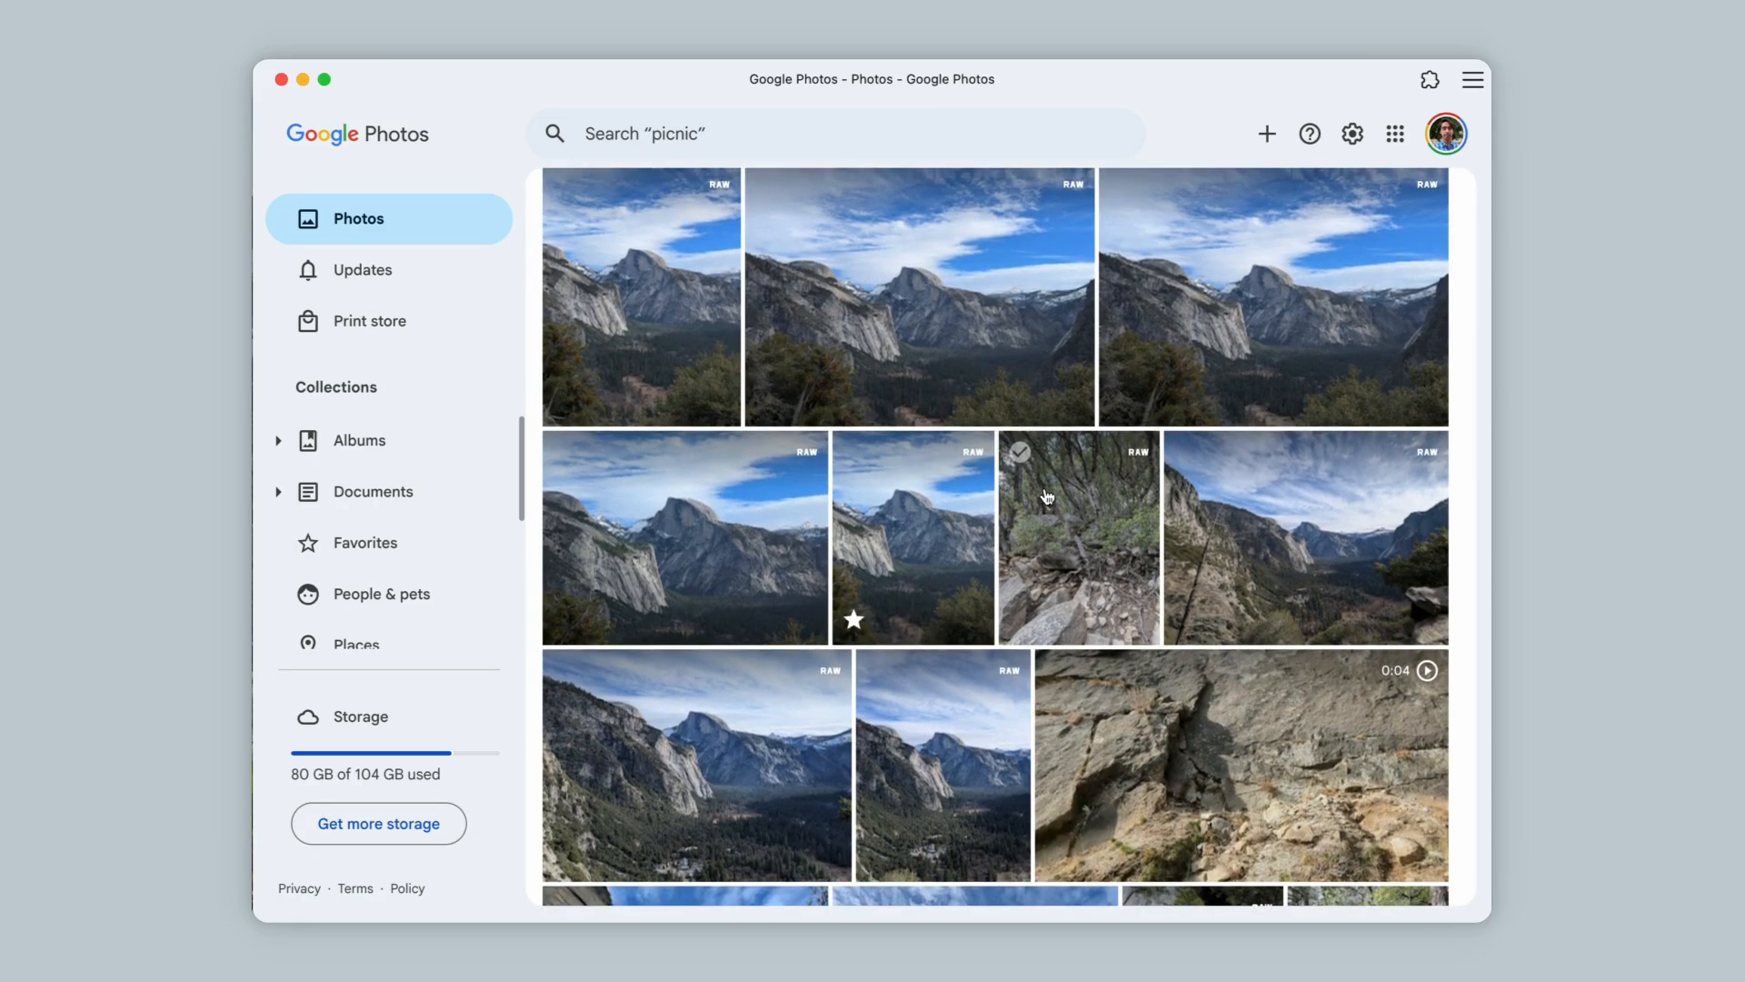
pyautogui.click(639, 297)
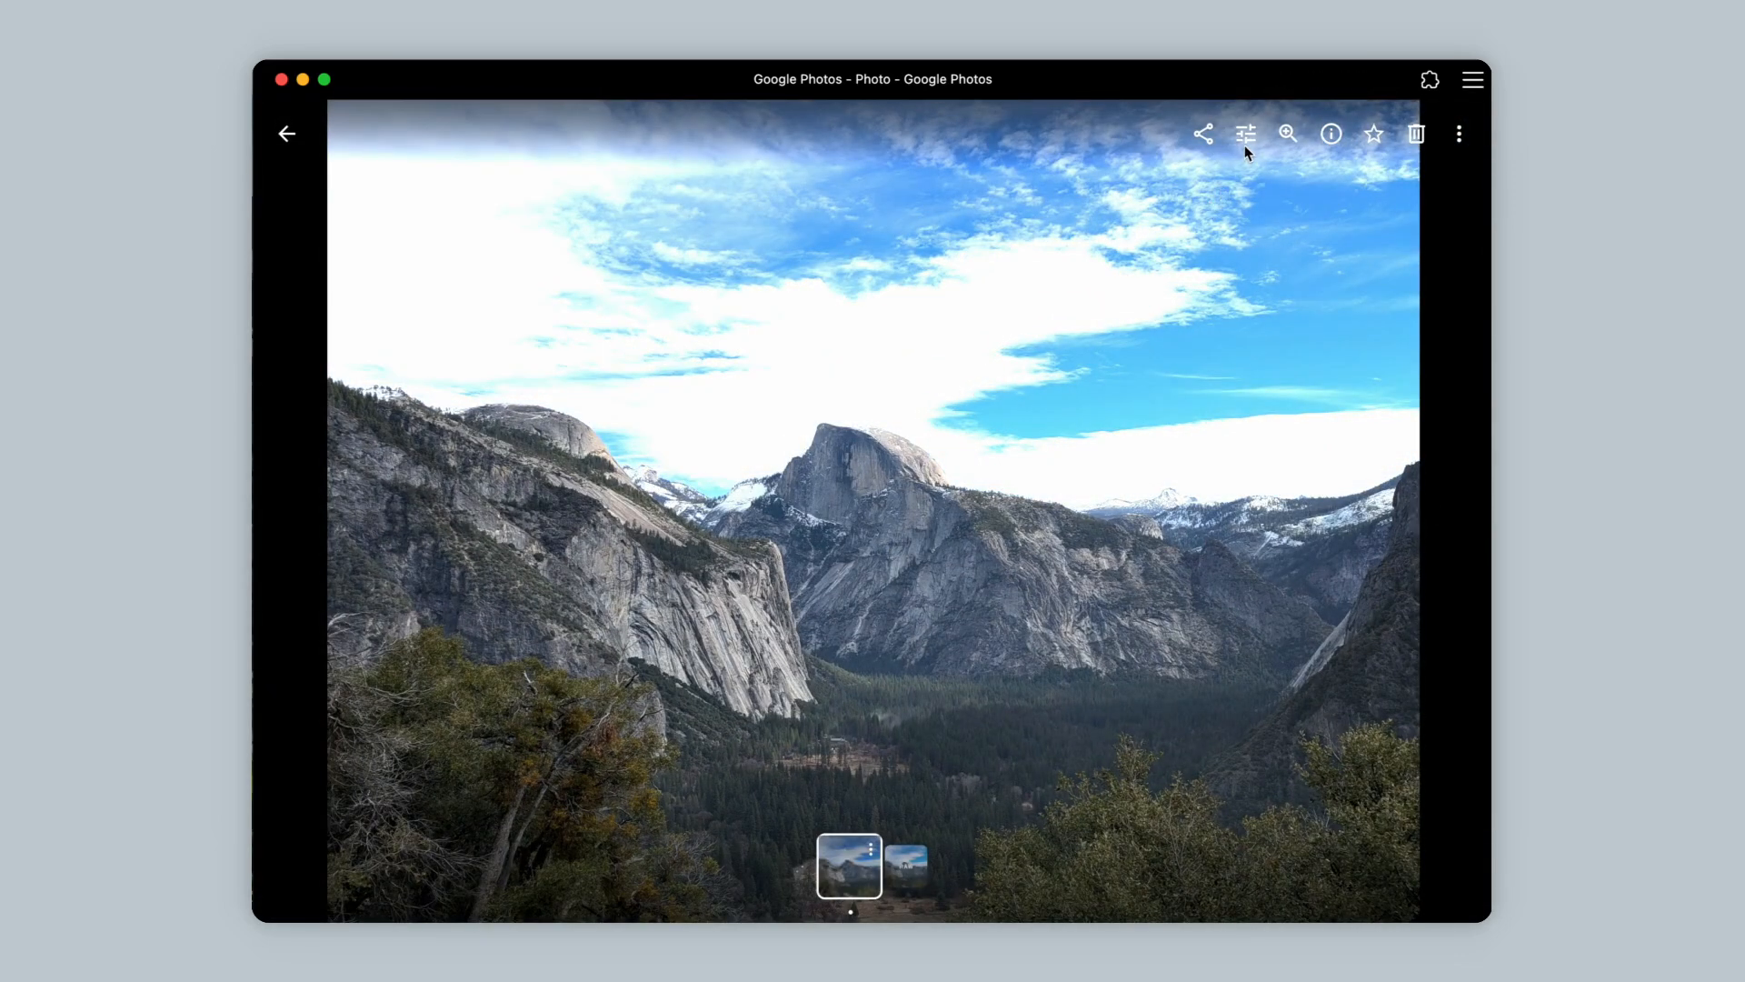
pyautogui.click(1245, 133)
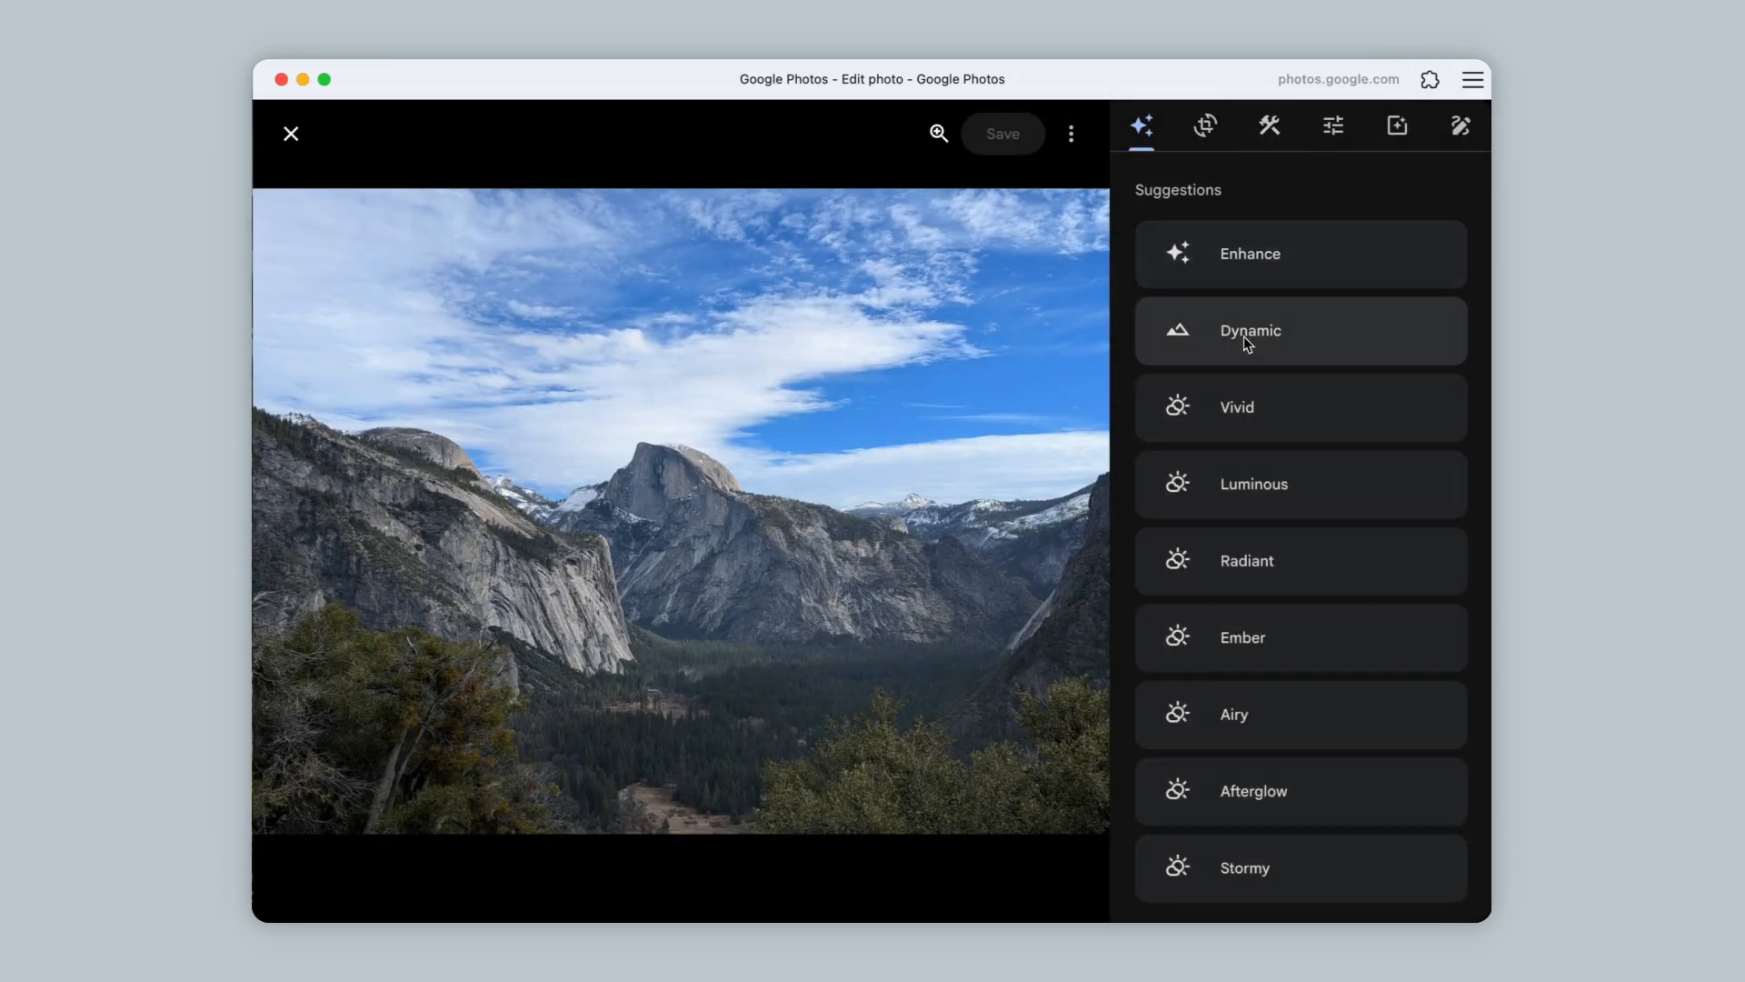
pyautogui.click(1300, 329)
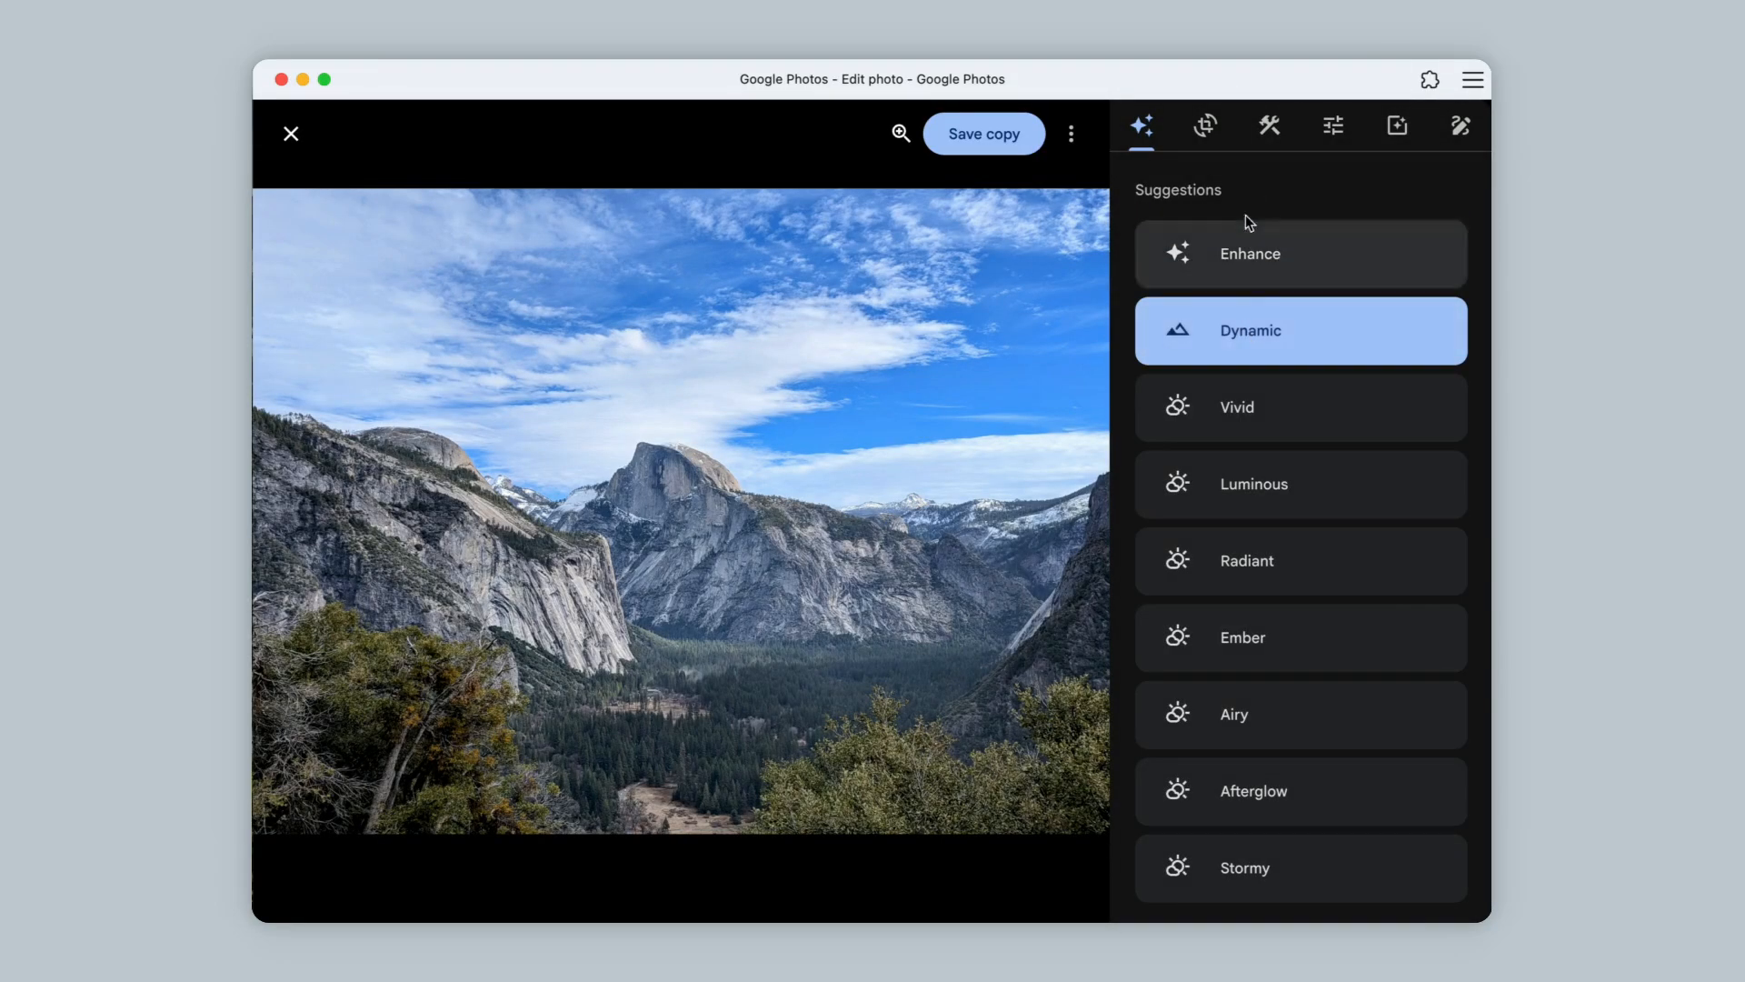
pyautogui.click(1268, 125)
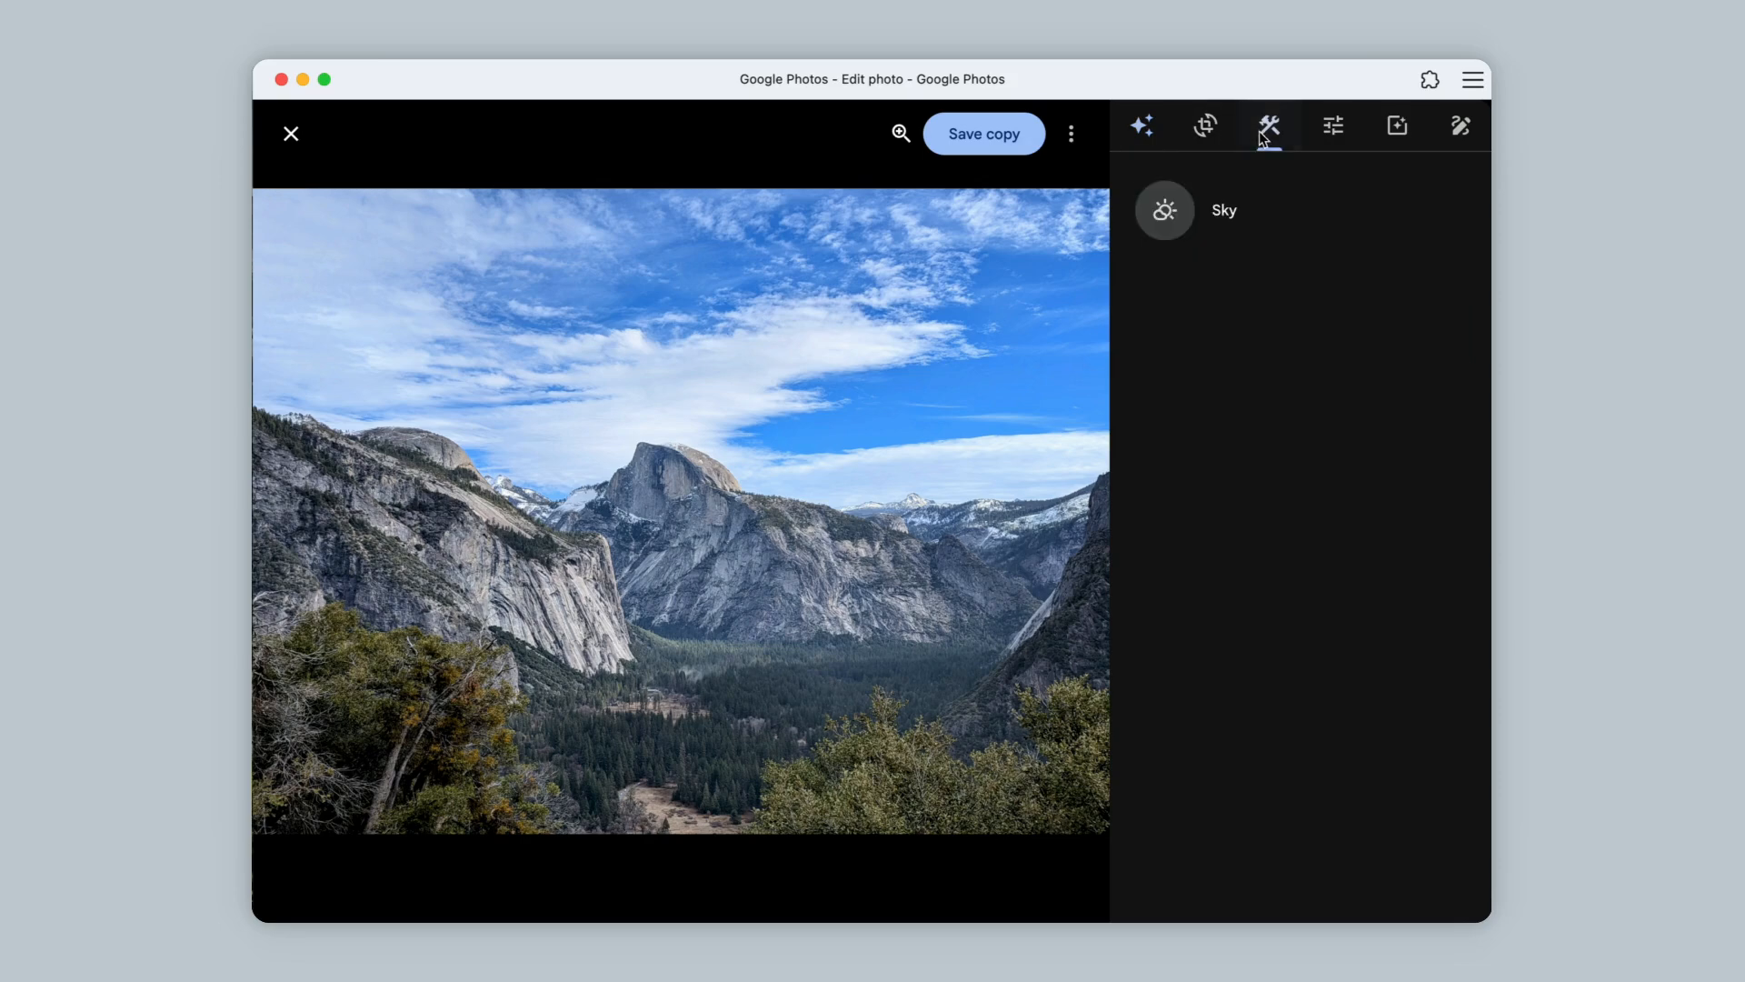
pyautogui.click(1333, 125)
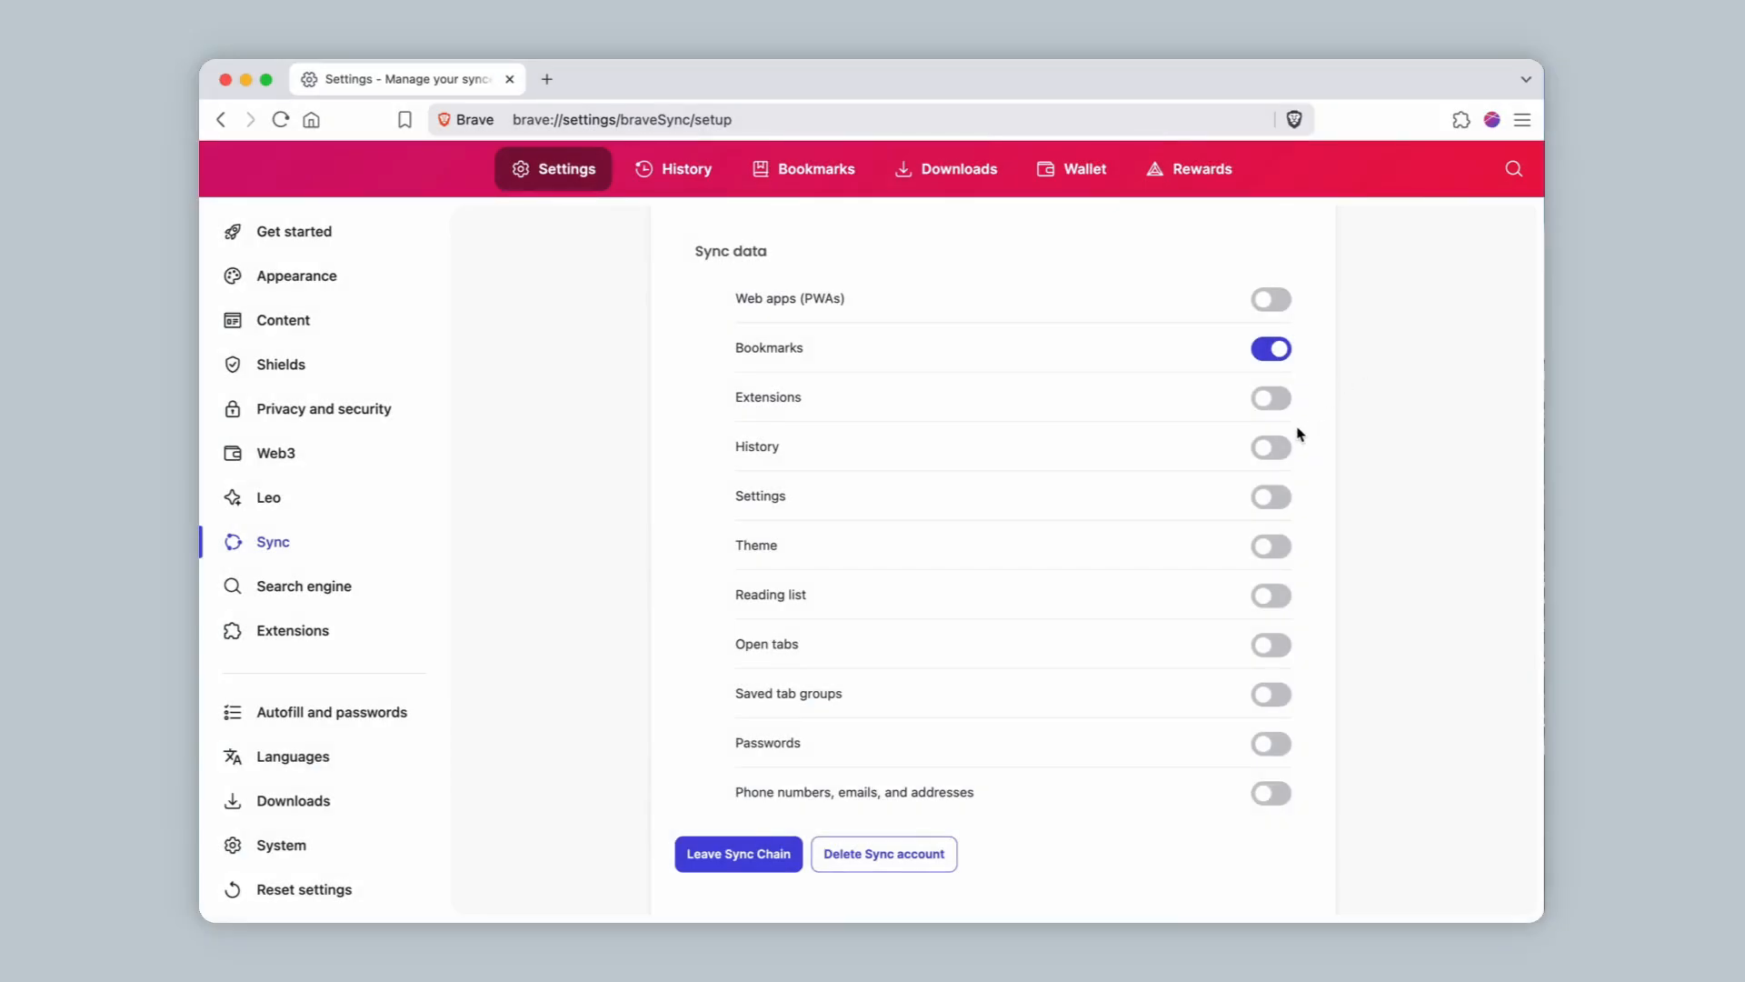
# Turn on History, Reading list, Open tabs and Saved tab groups sync toggles
pyautogui.click(1270, 446)
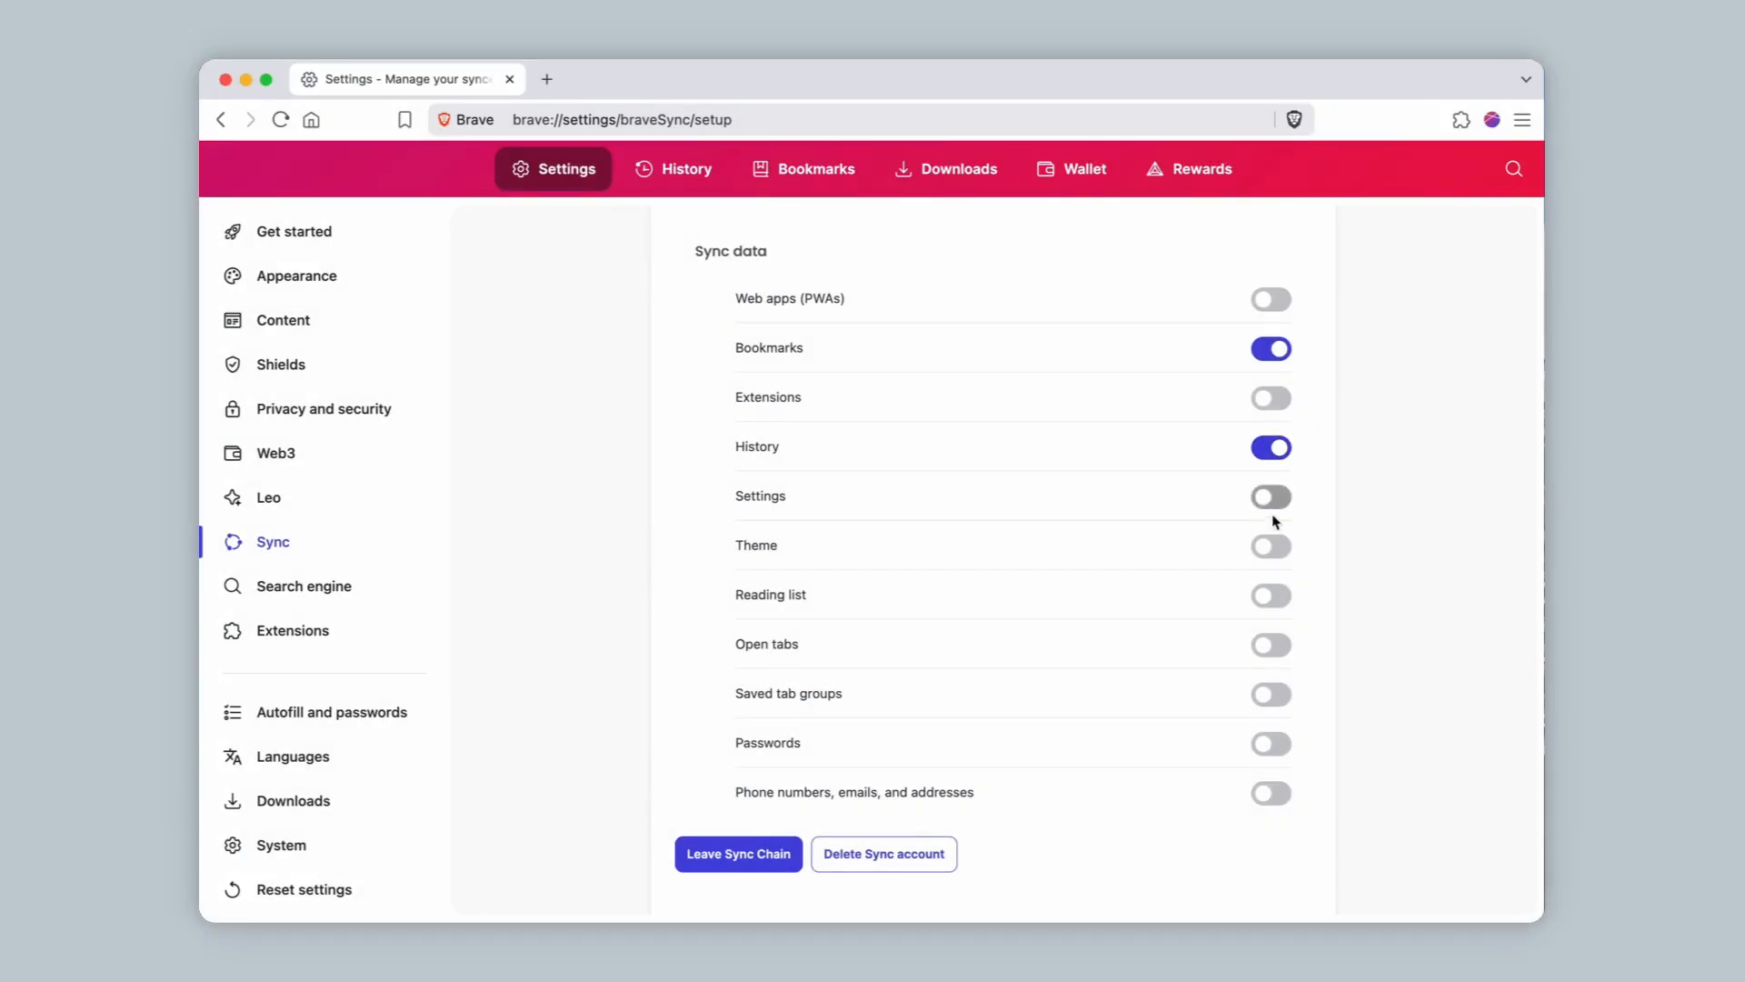
pyautogui.click(1270, 594)
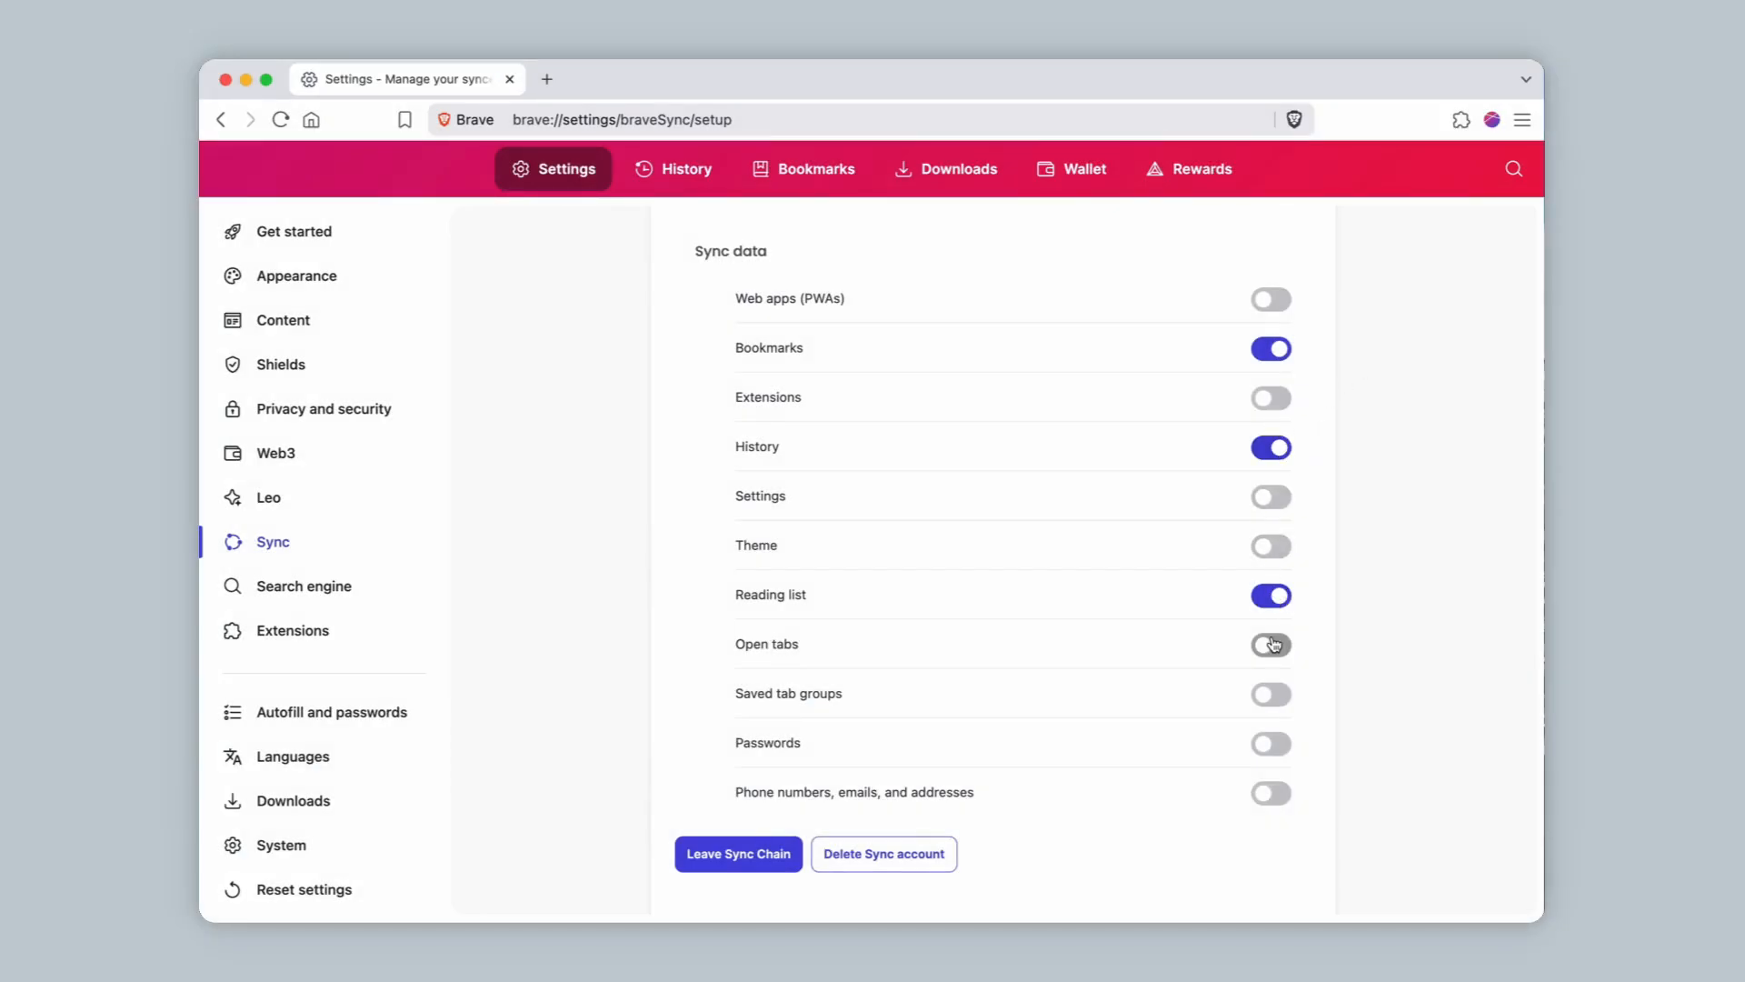
pyautogui.click(1270, 644)
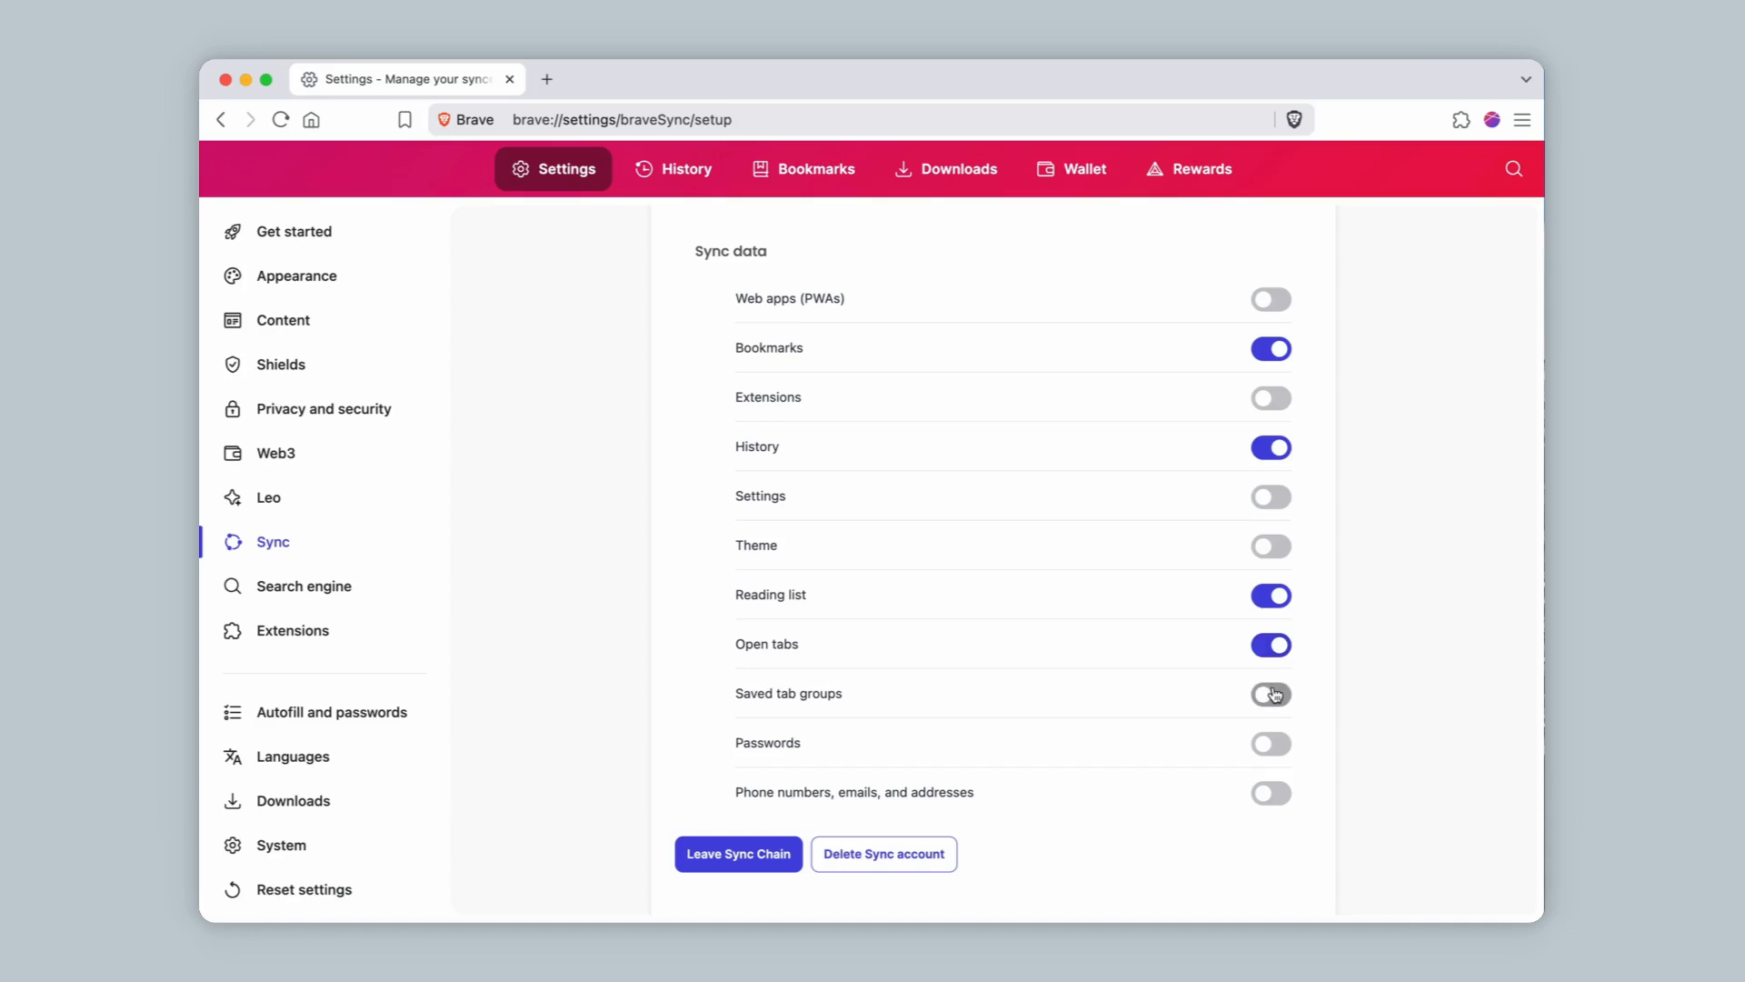
pyautogui.click(1270, 694)
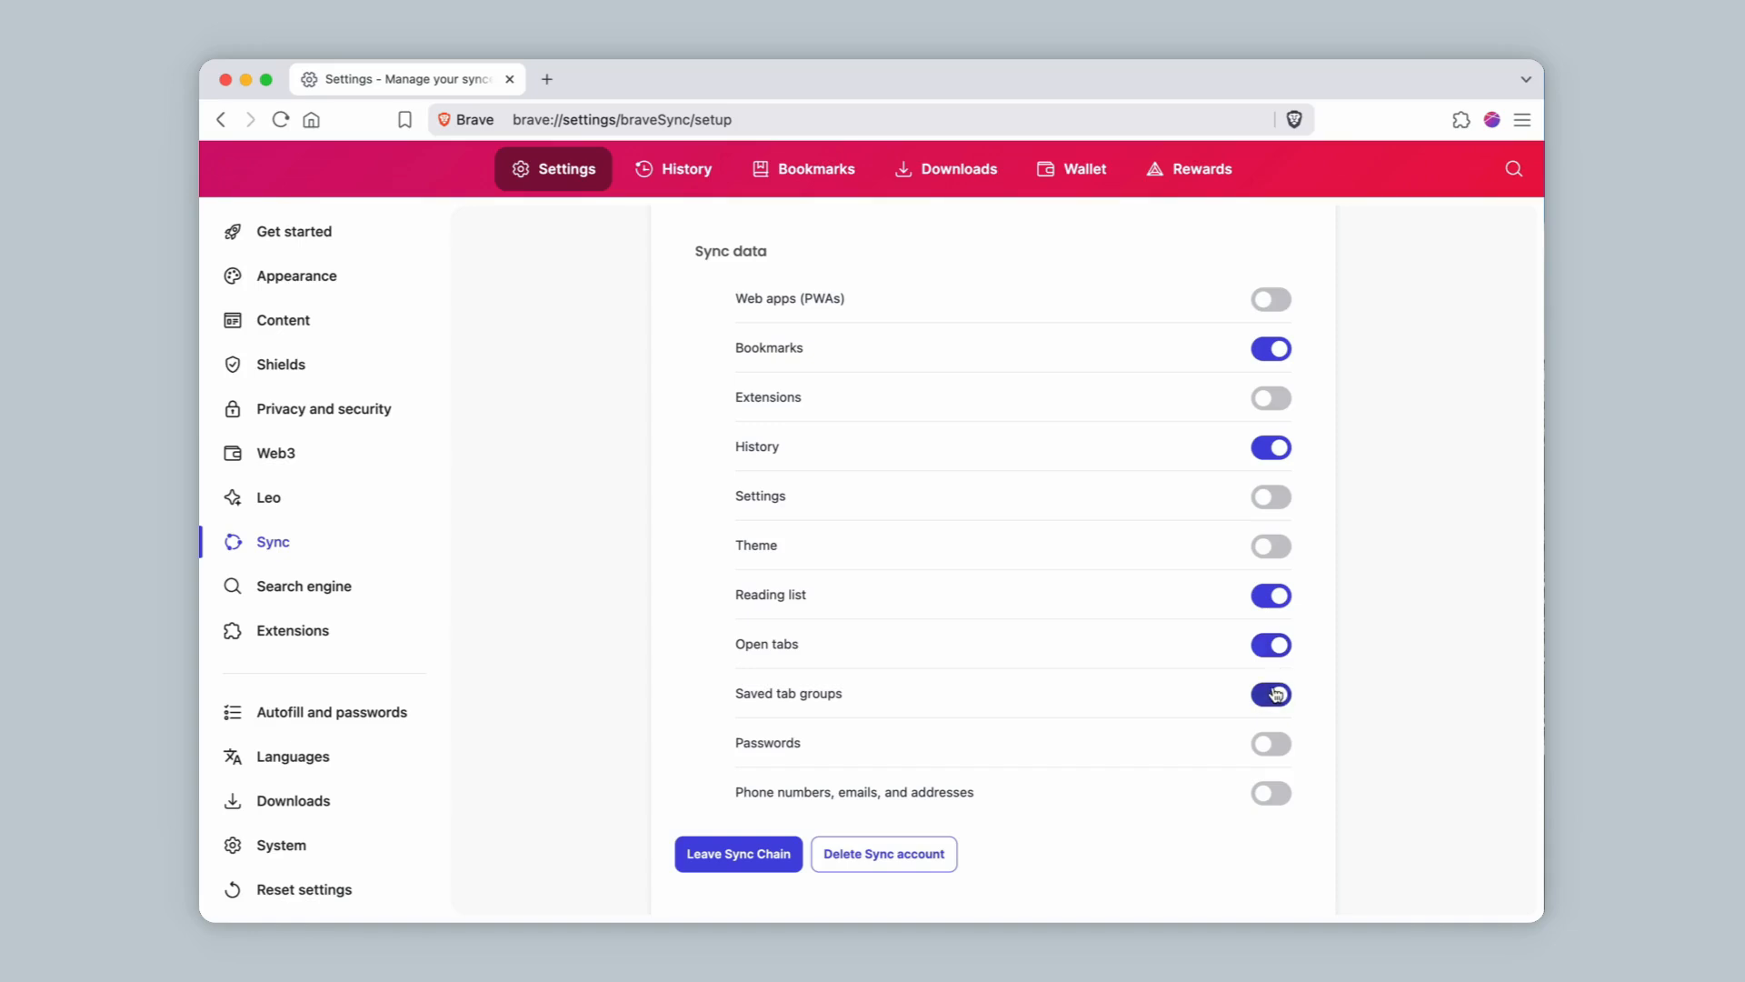